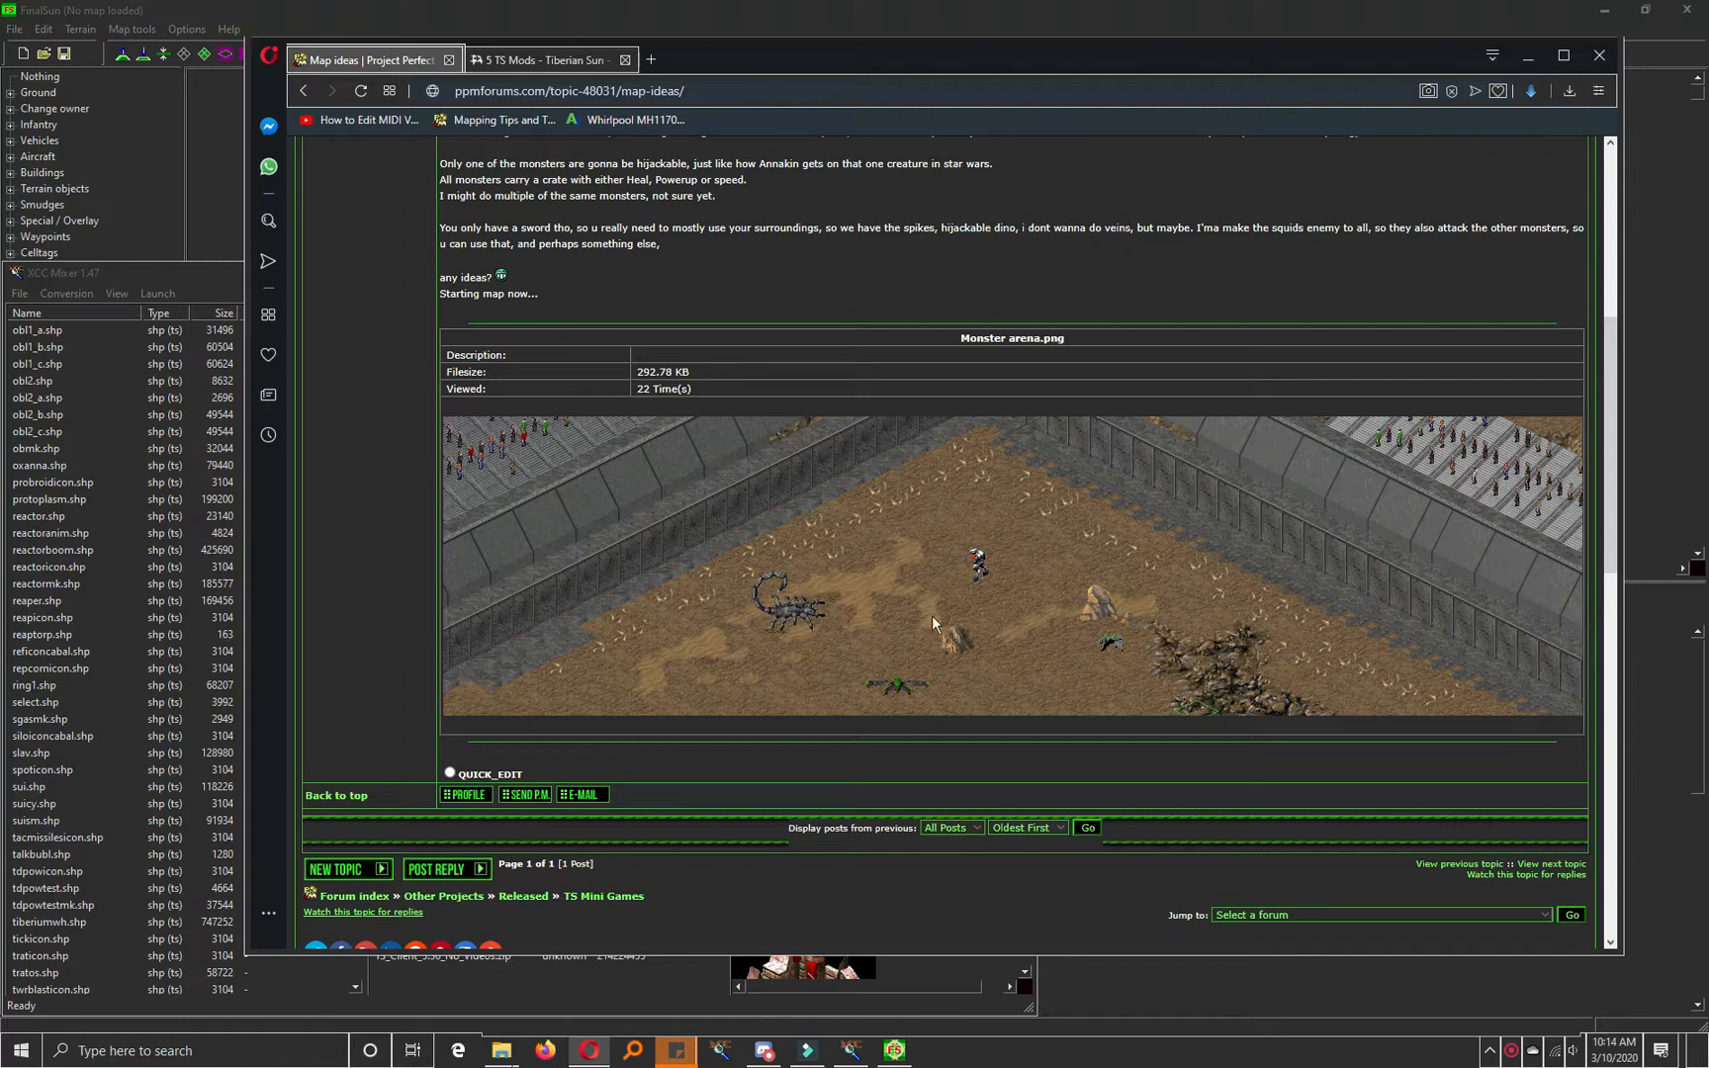
mouse_move(877, 509)
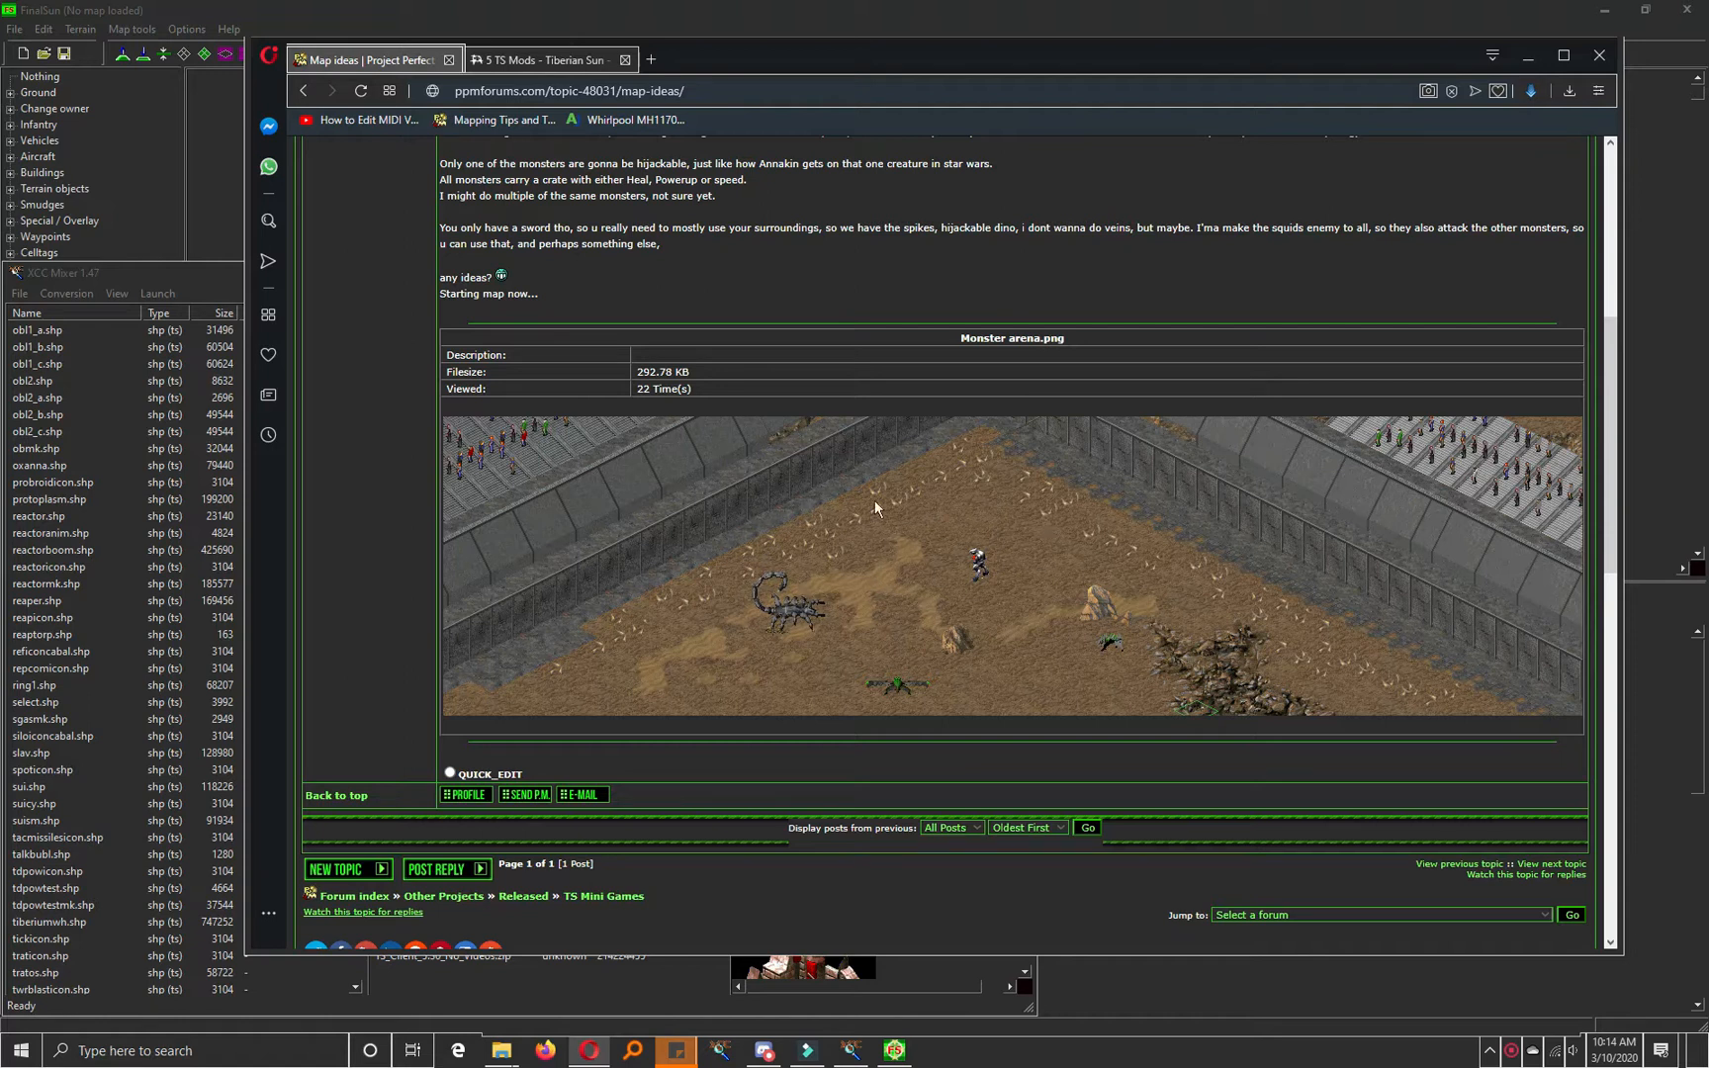
mouse_move(1152, 540)
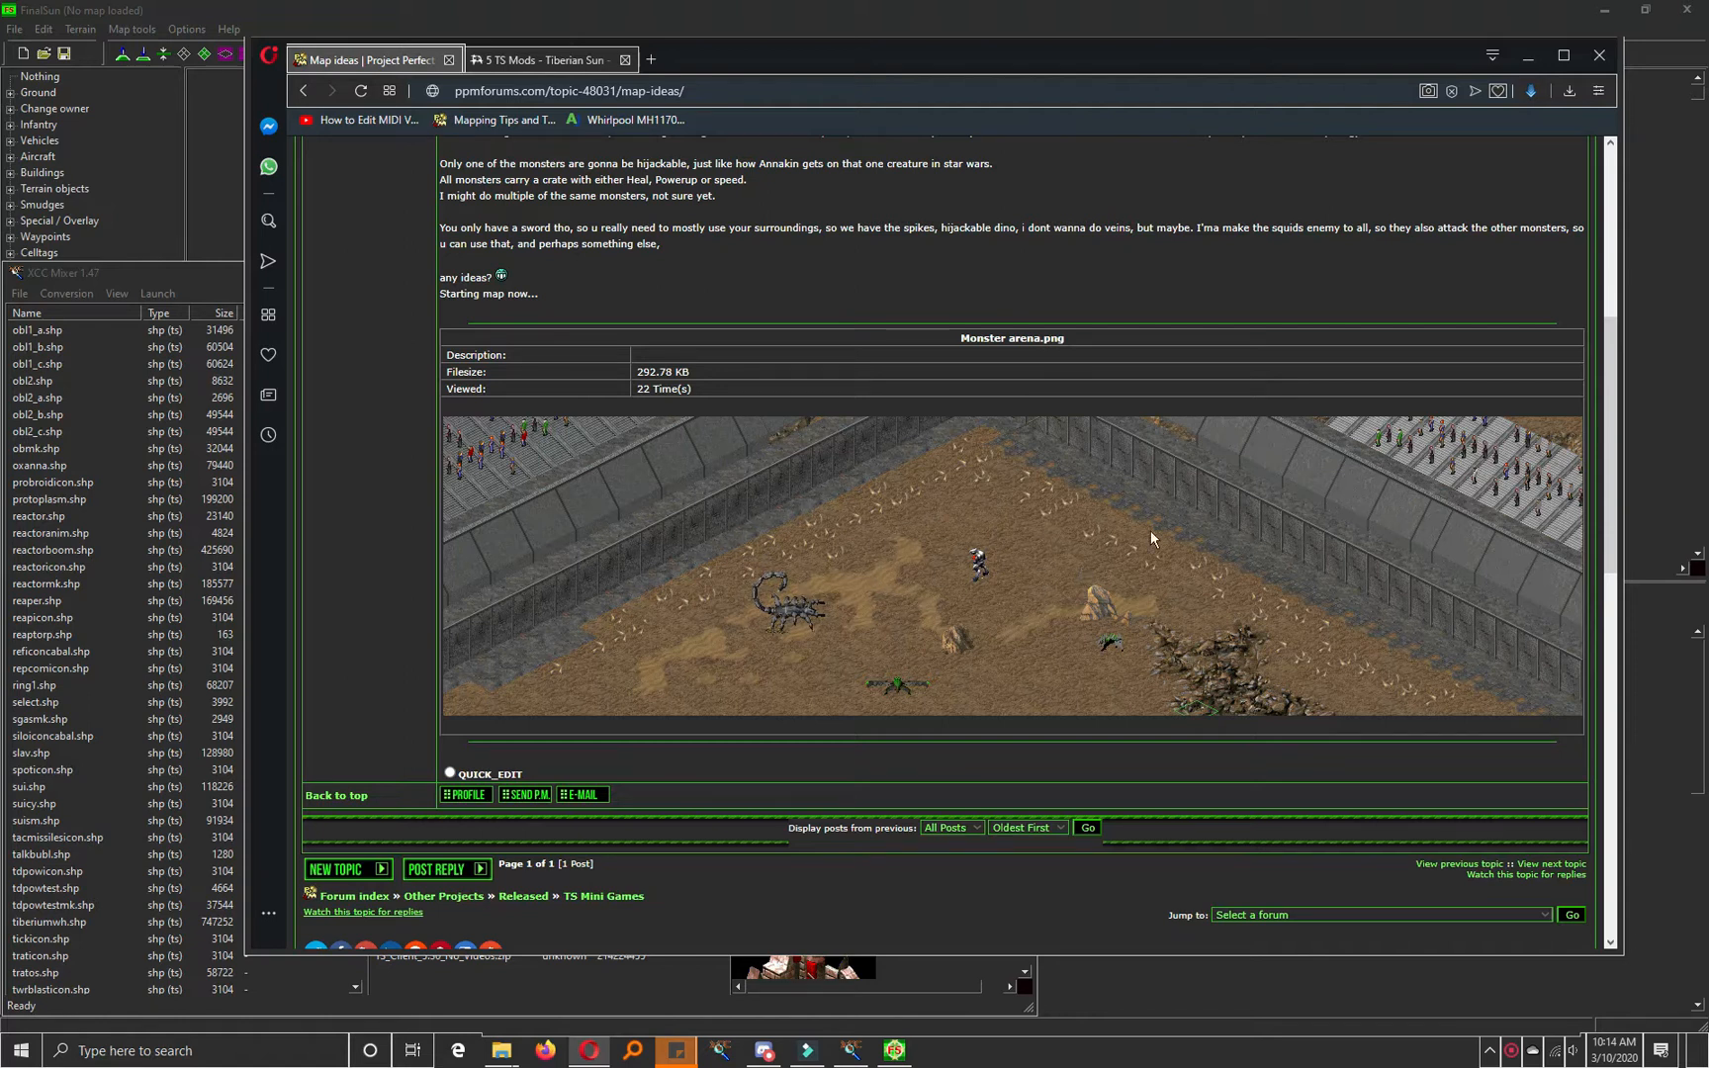
mouse_move(970, 575)
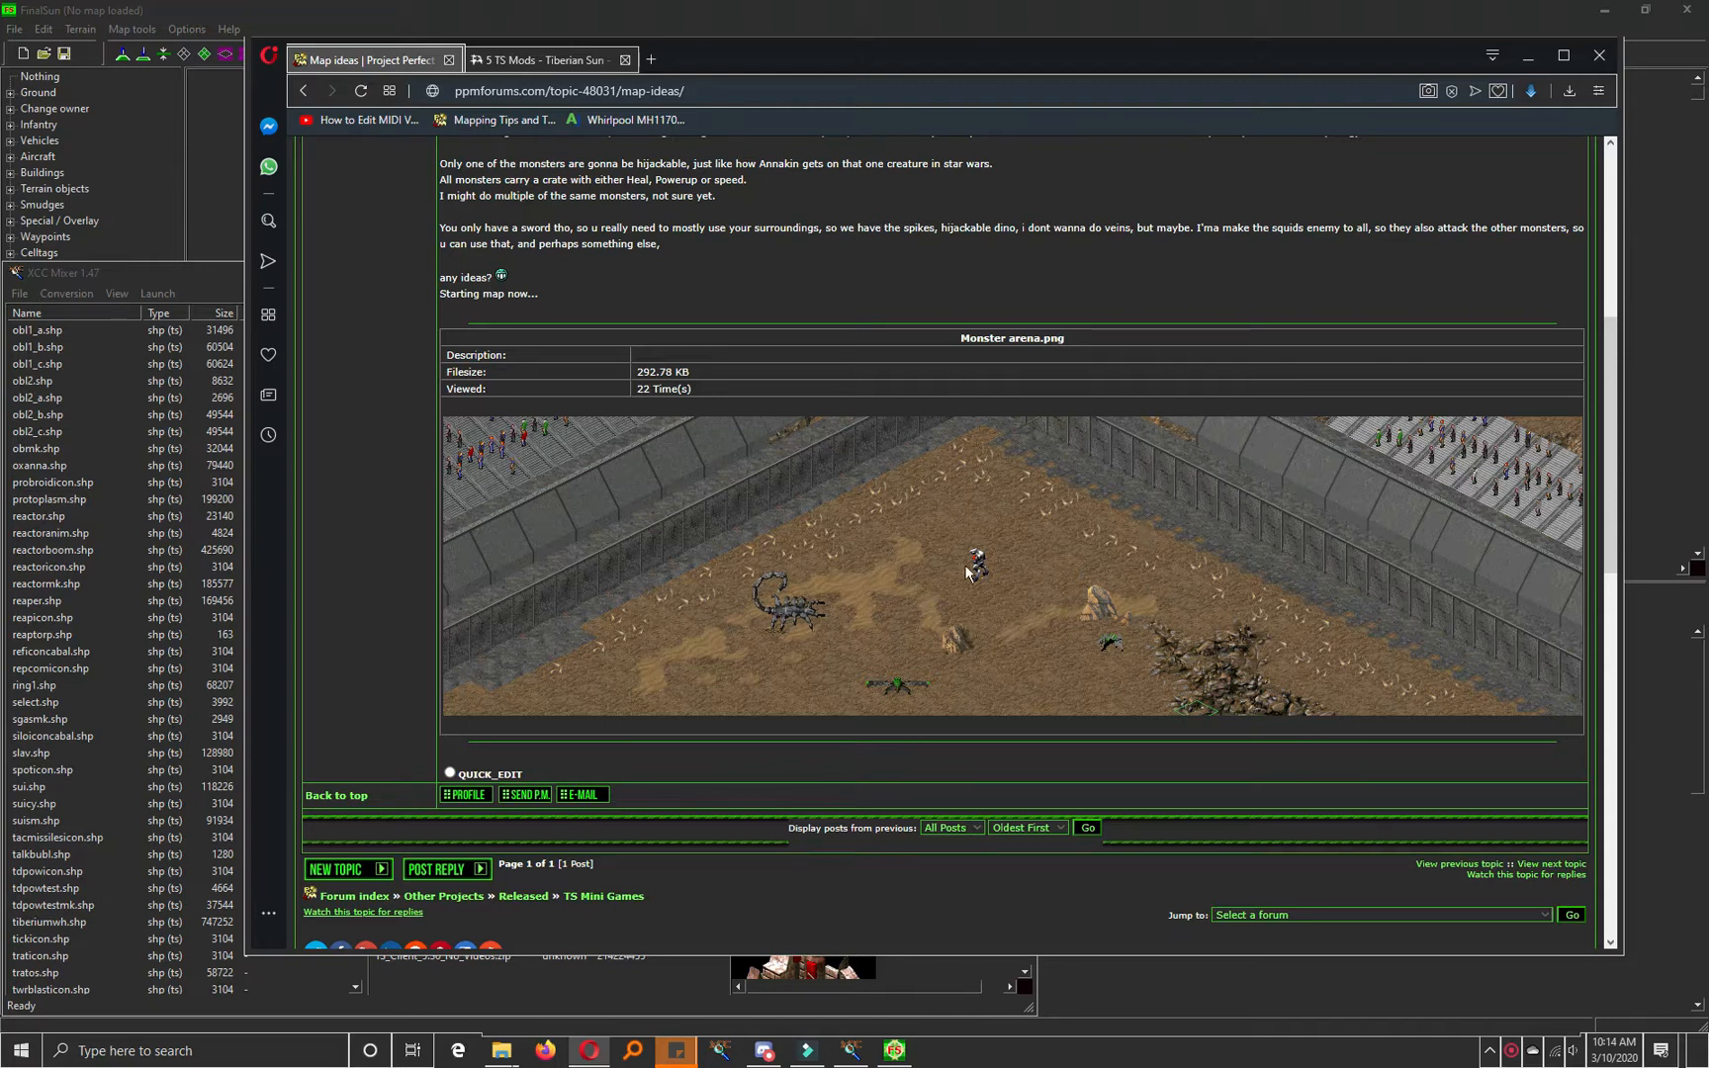
mouse_move(984, 569)
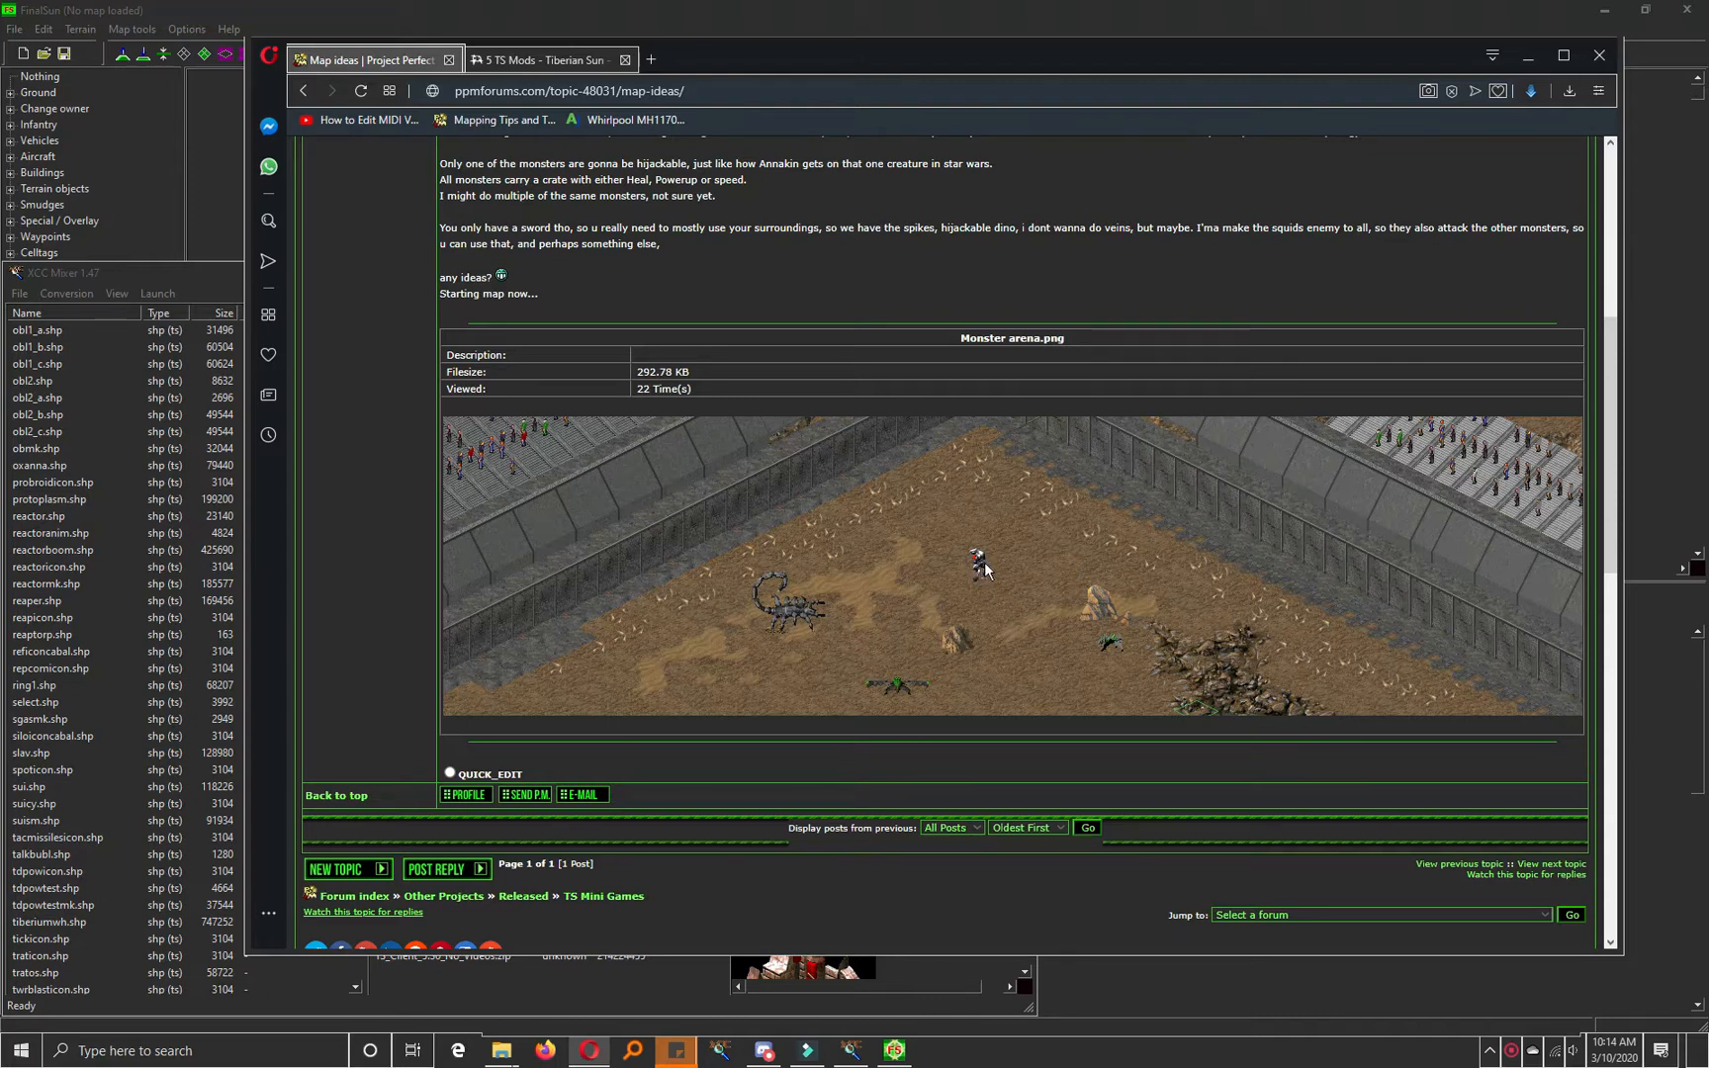
mouse_move(934, 638)
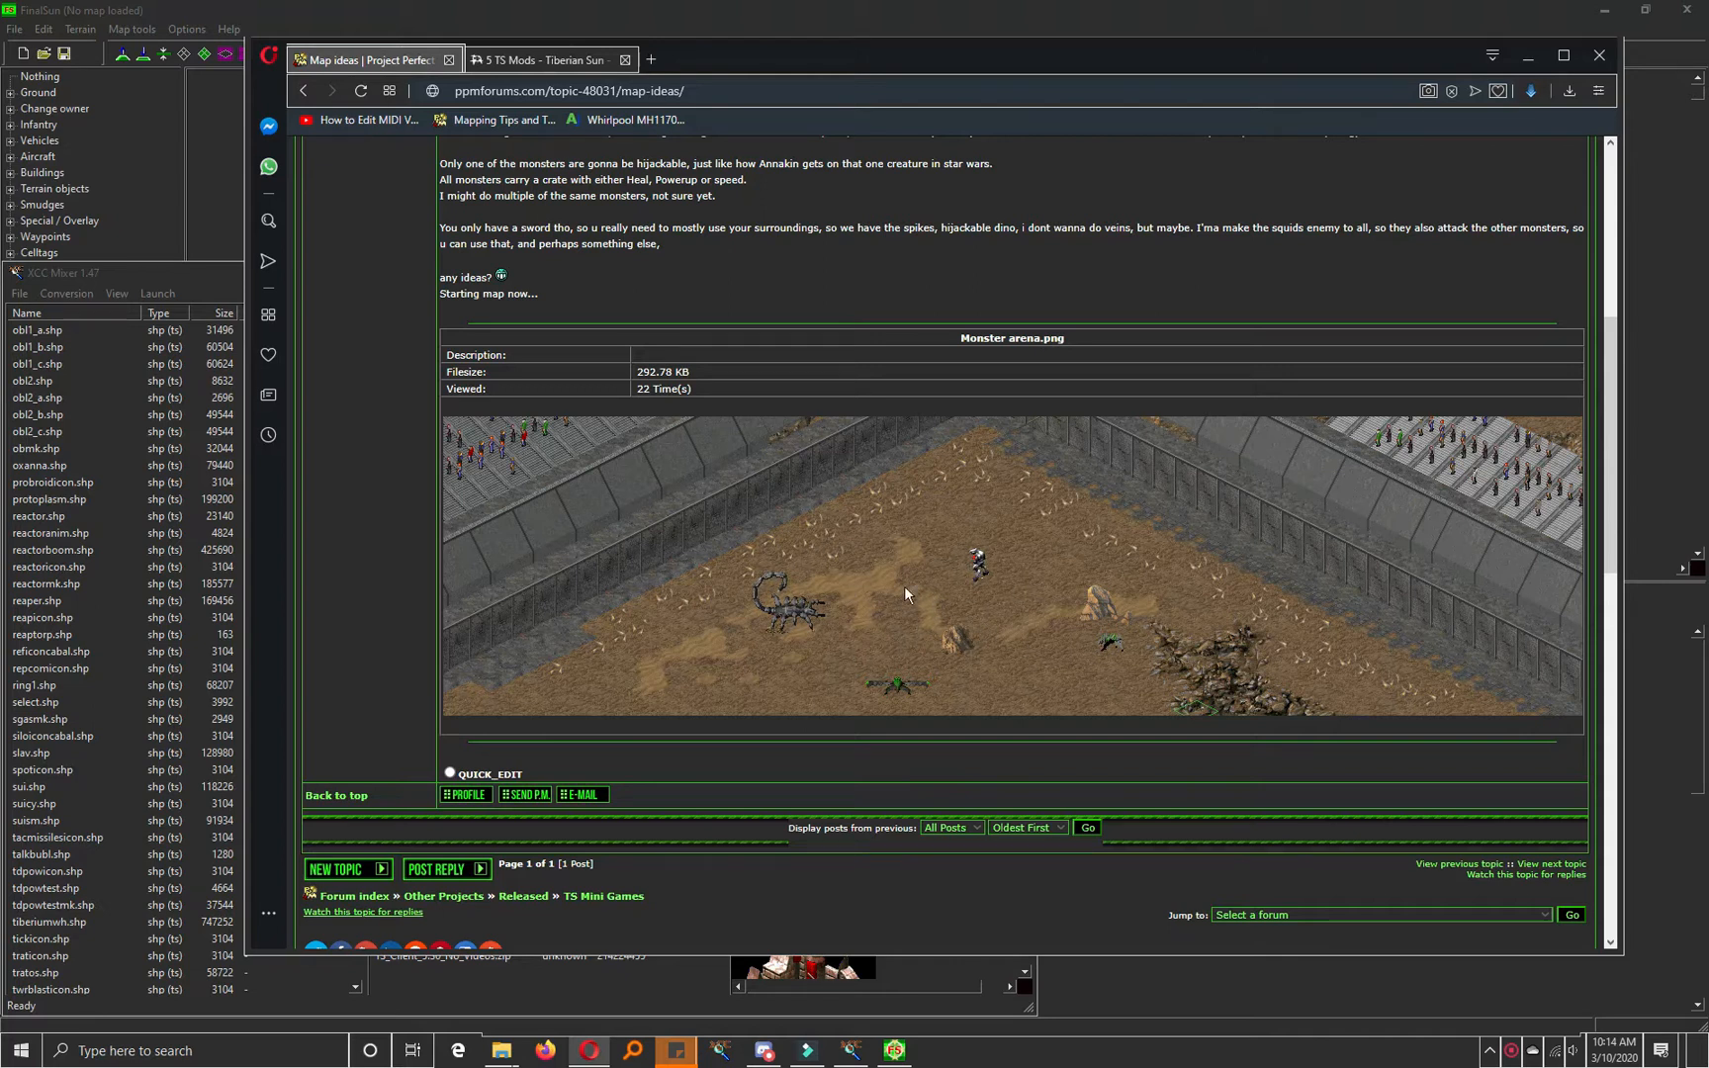
mouse_move(947, 586)
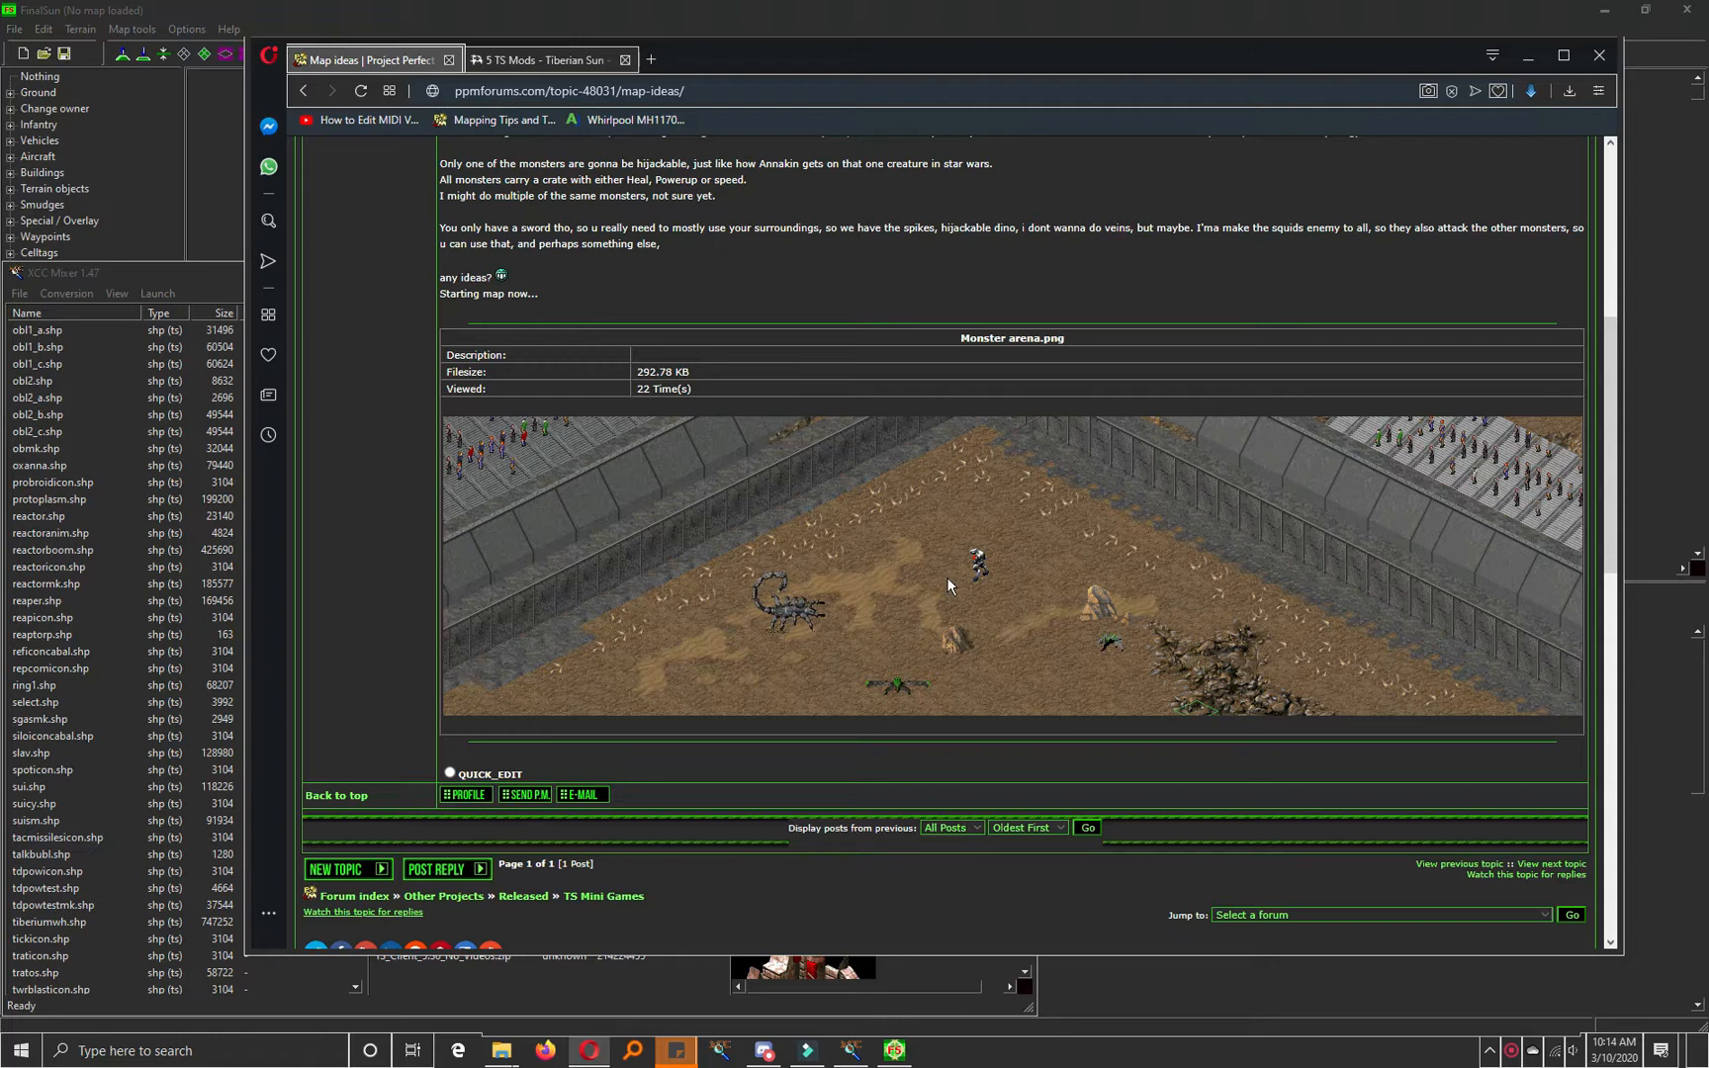
Step: Switch to the 5 TS Mods topic and read down past the mod list to the screenshots
left_click(542, 61)
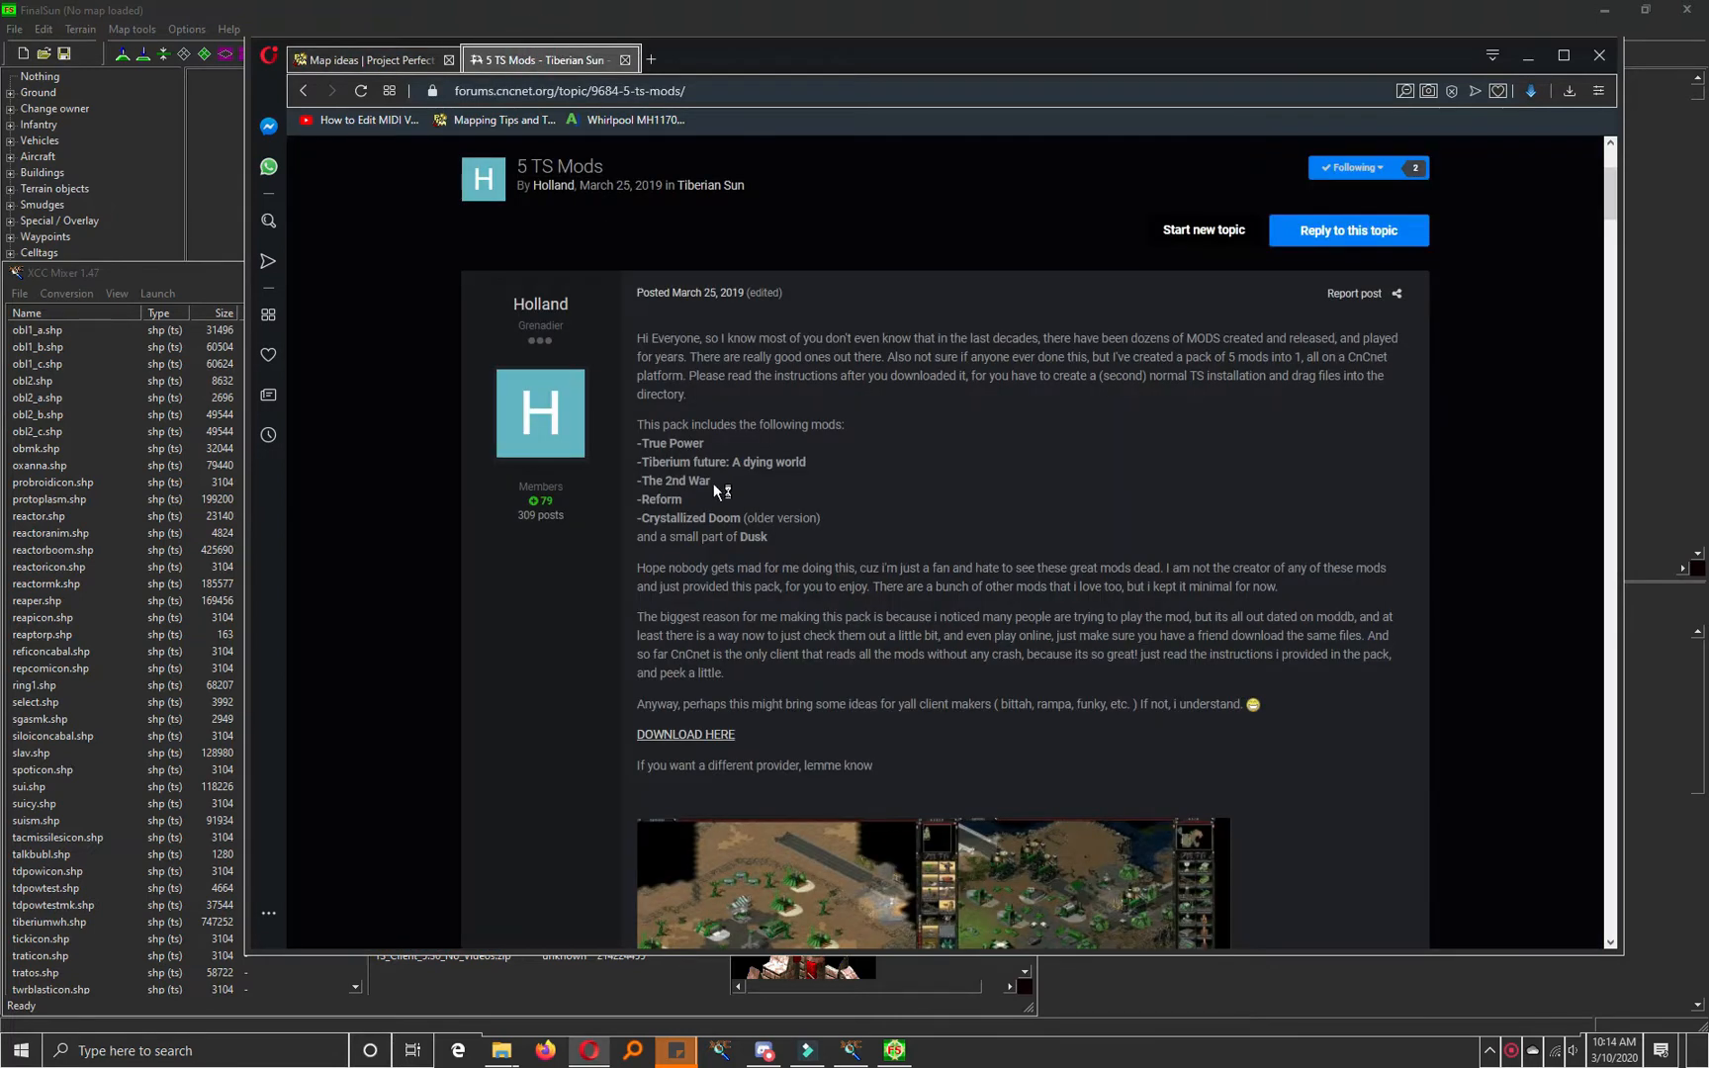
mouse_move(717, 490)
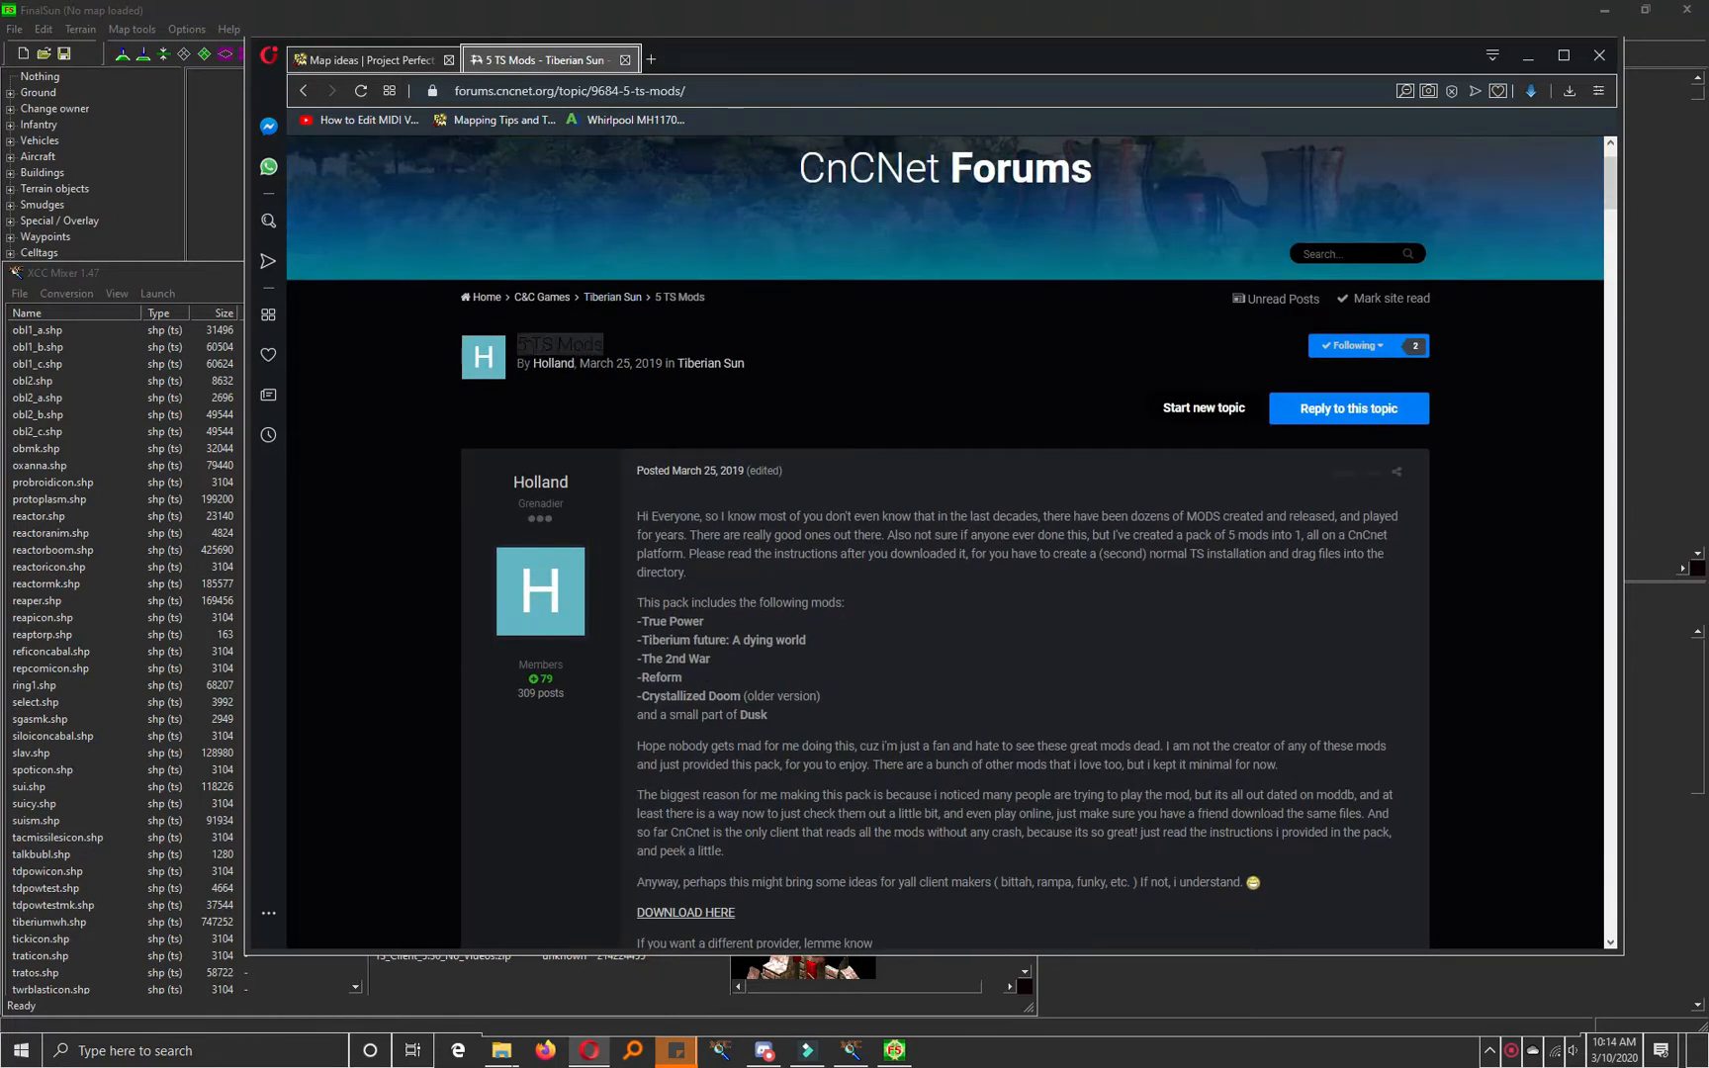
scroll("down", 3)
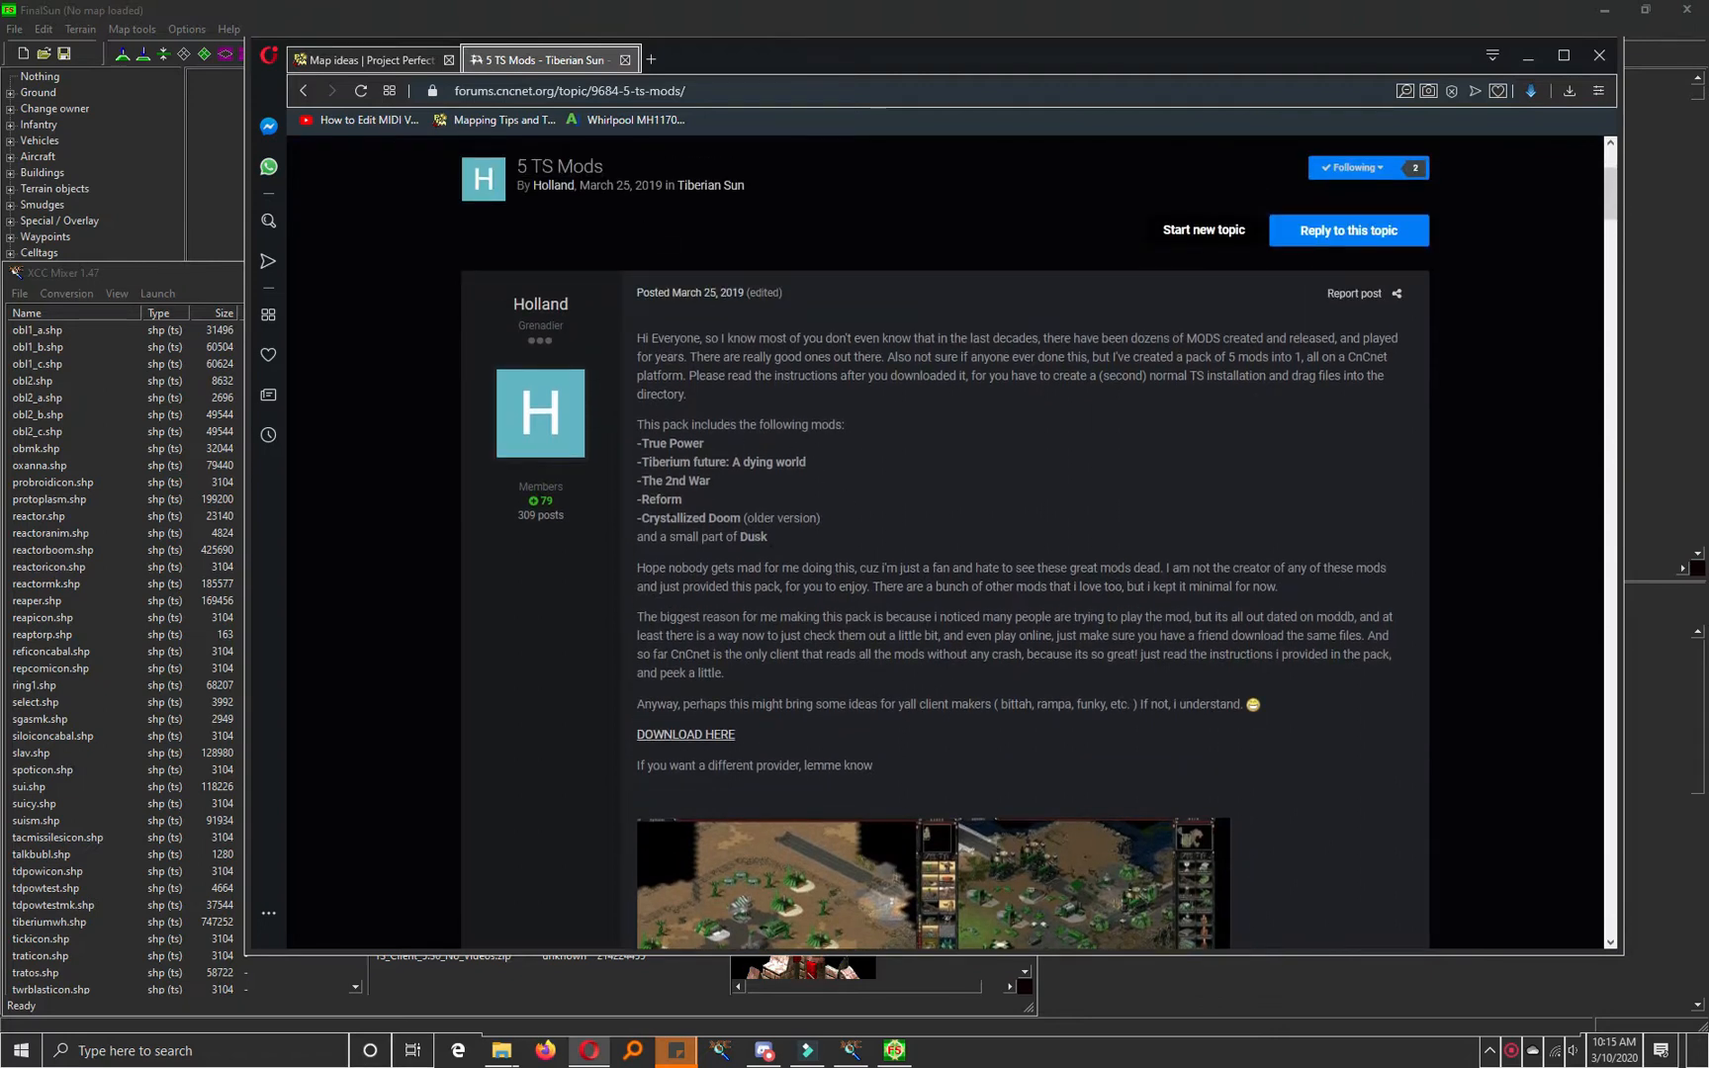
scroll("down", 3)
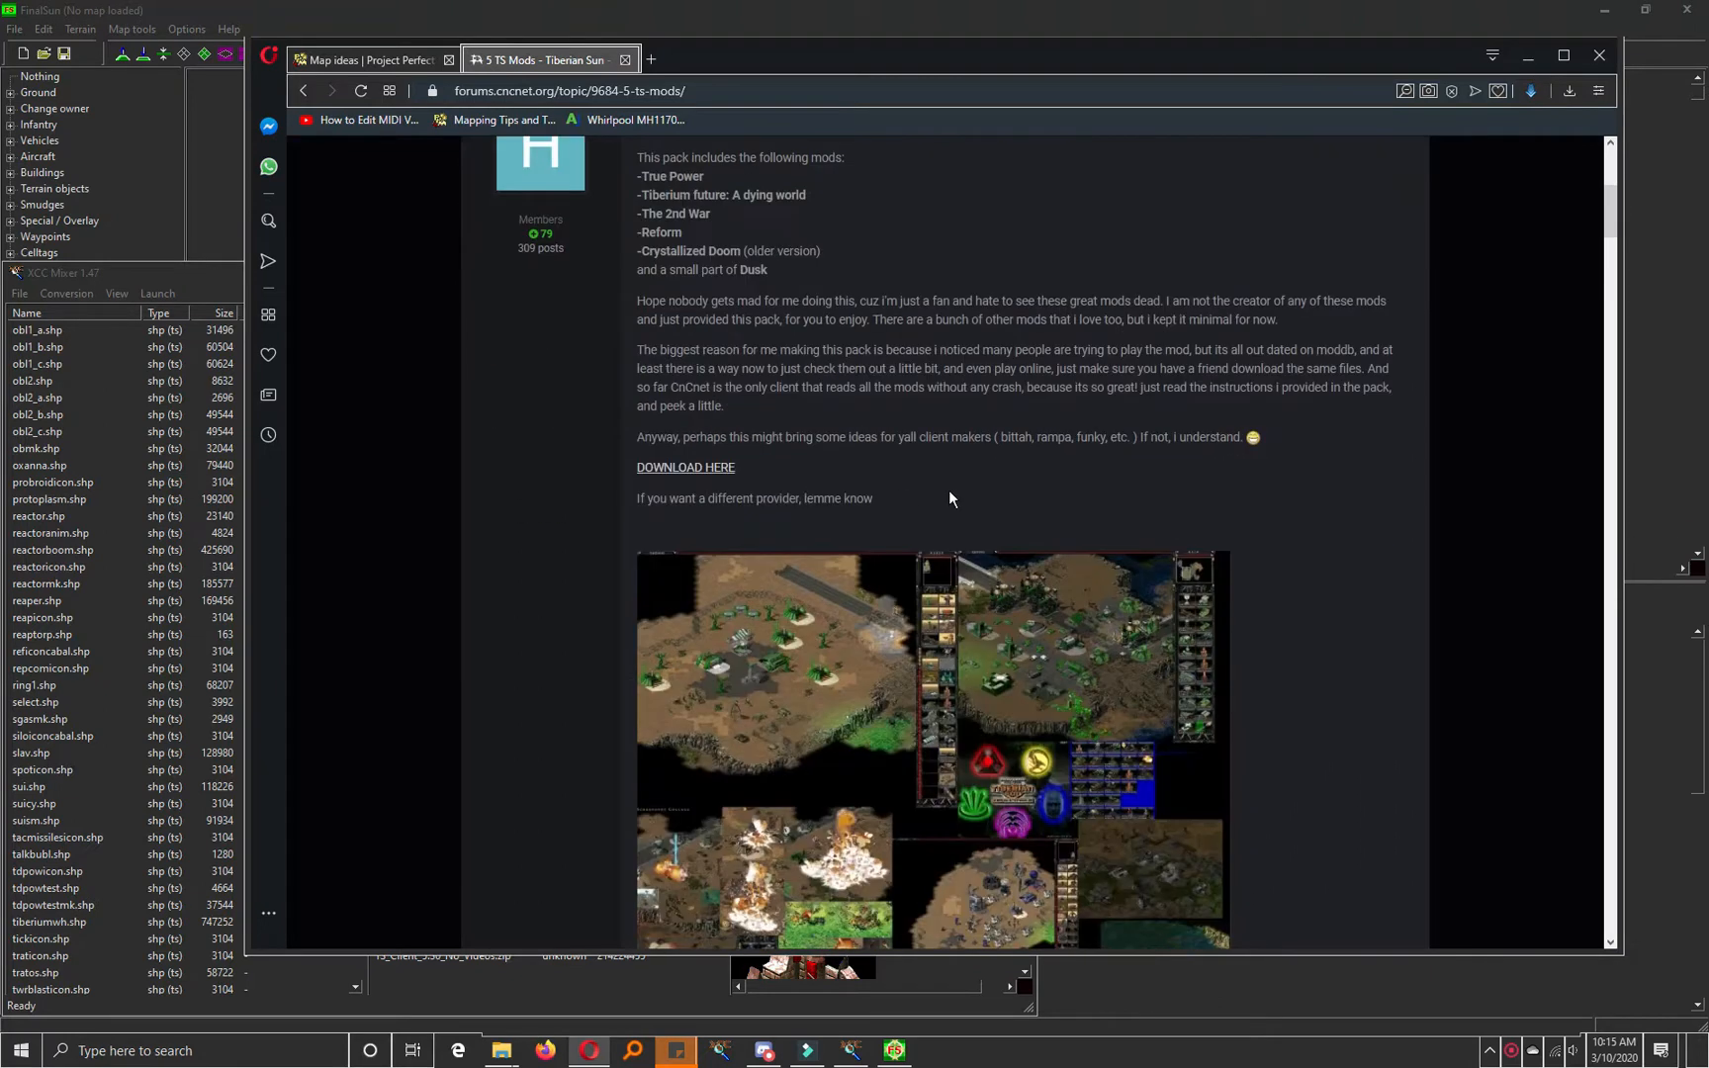
scroll("down", 3)
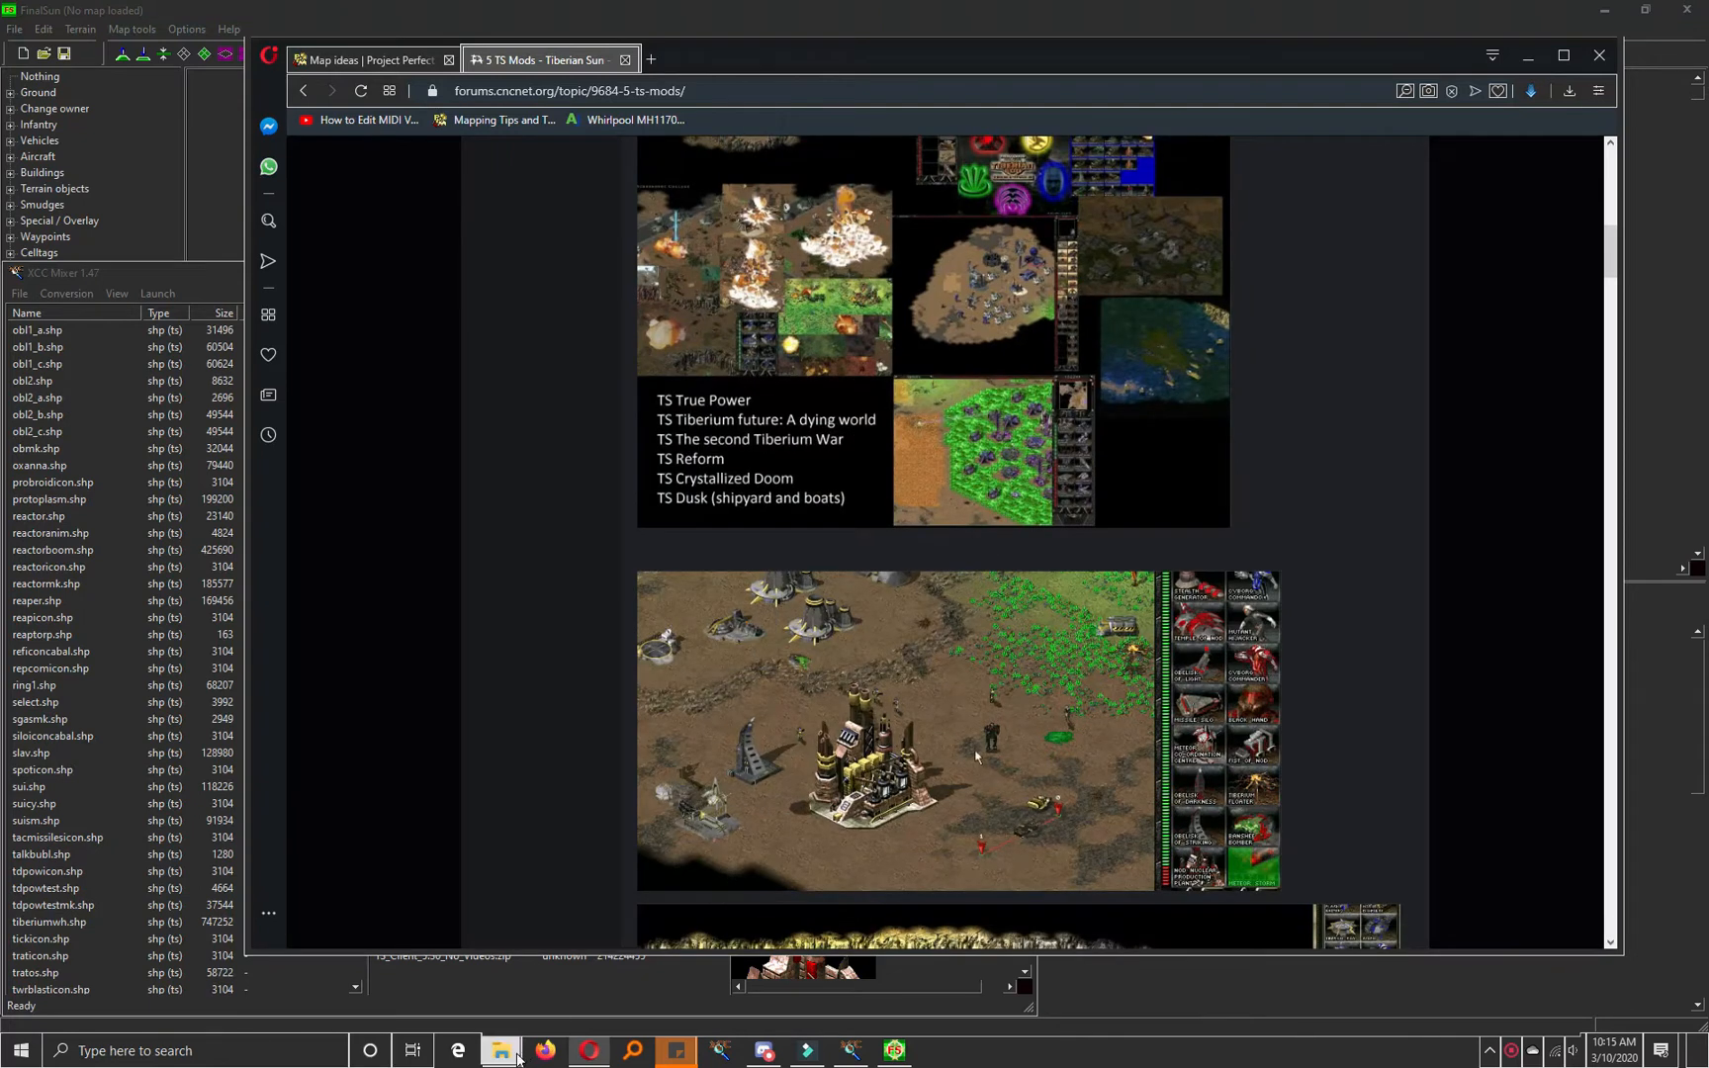
Step: Bring up File Explorer and open the MIX folder in TiberianSun_Online
left_click(499, 1050)
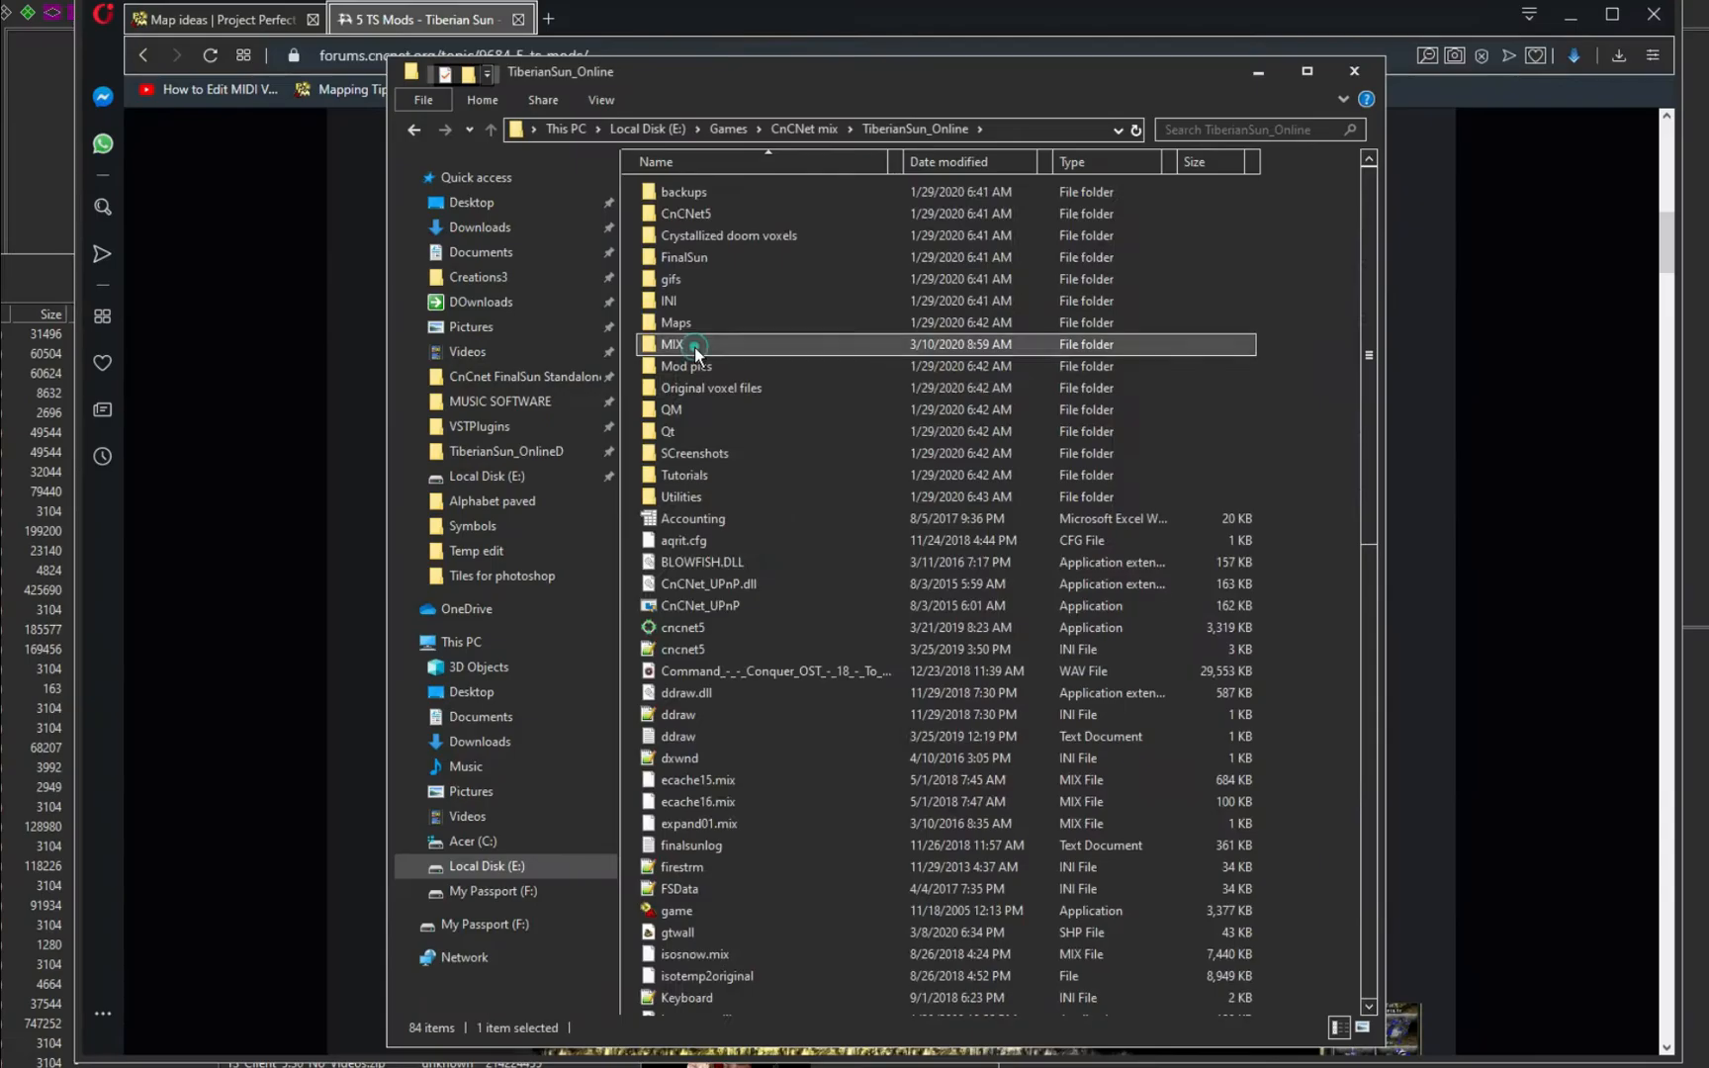
double_click(673, 343)
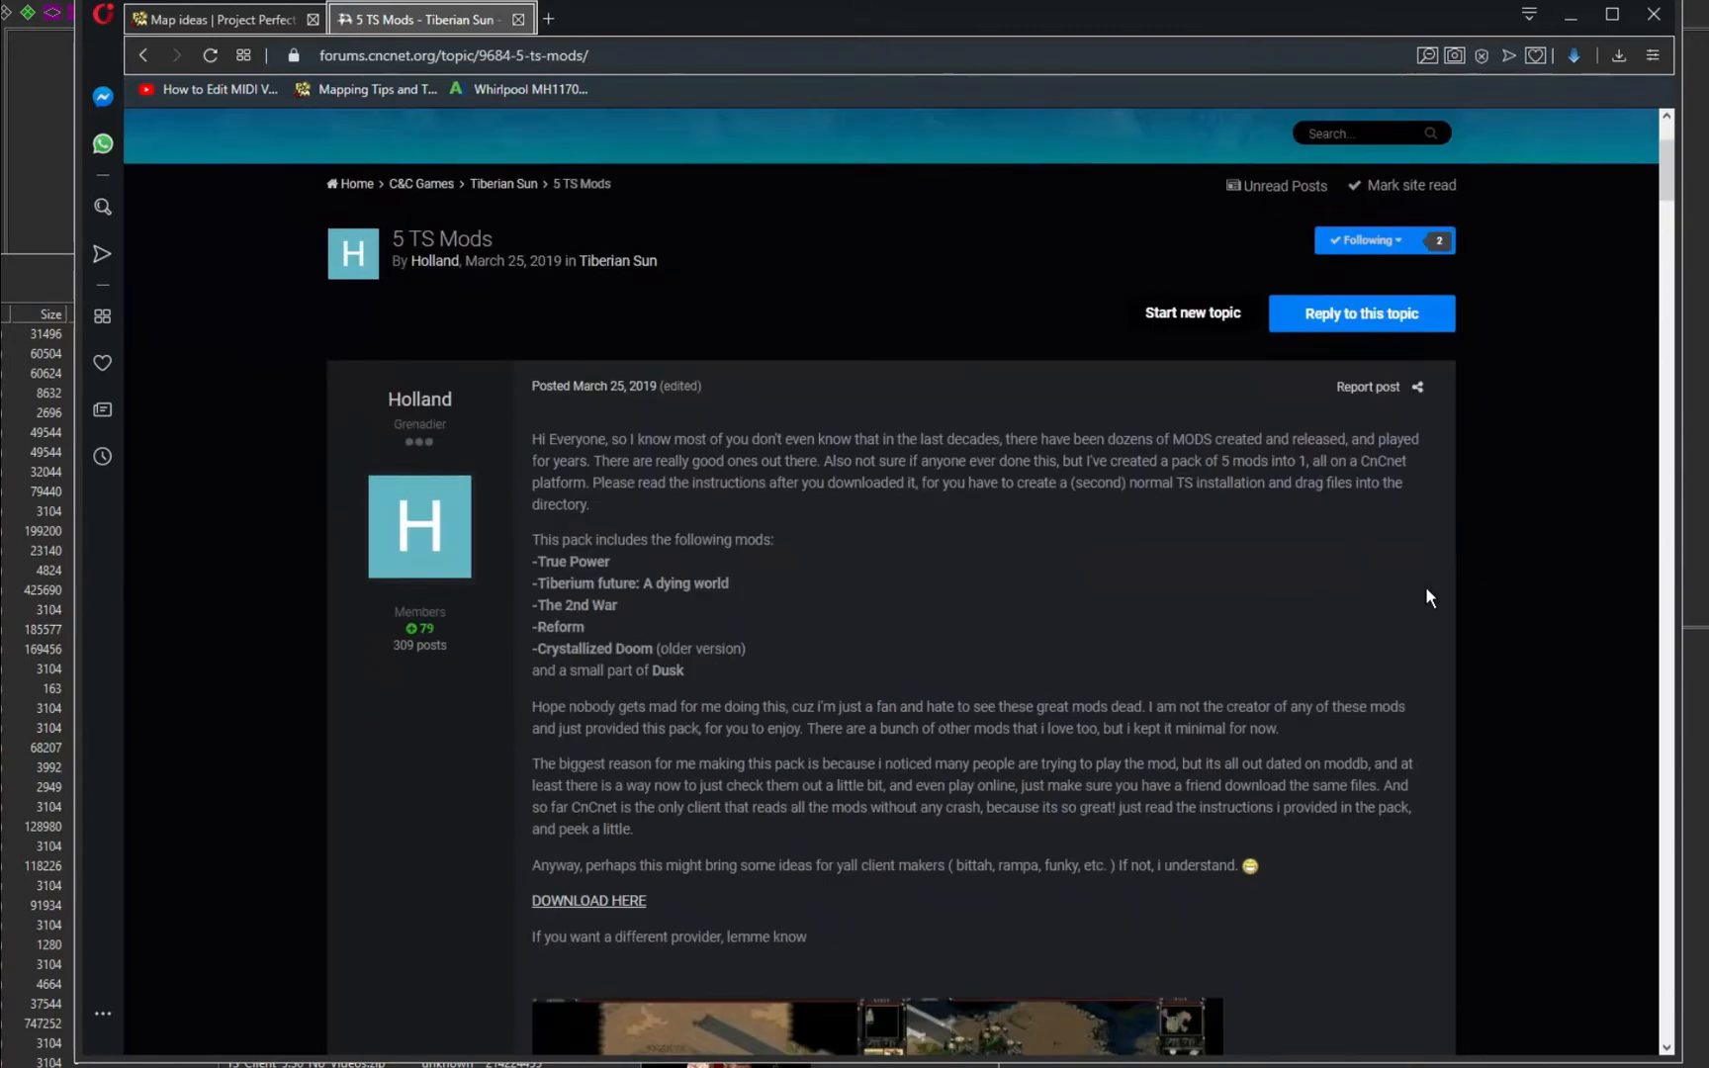
scroll("down", 3)
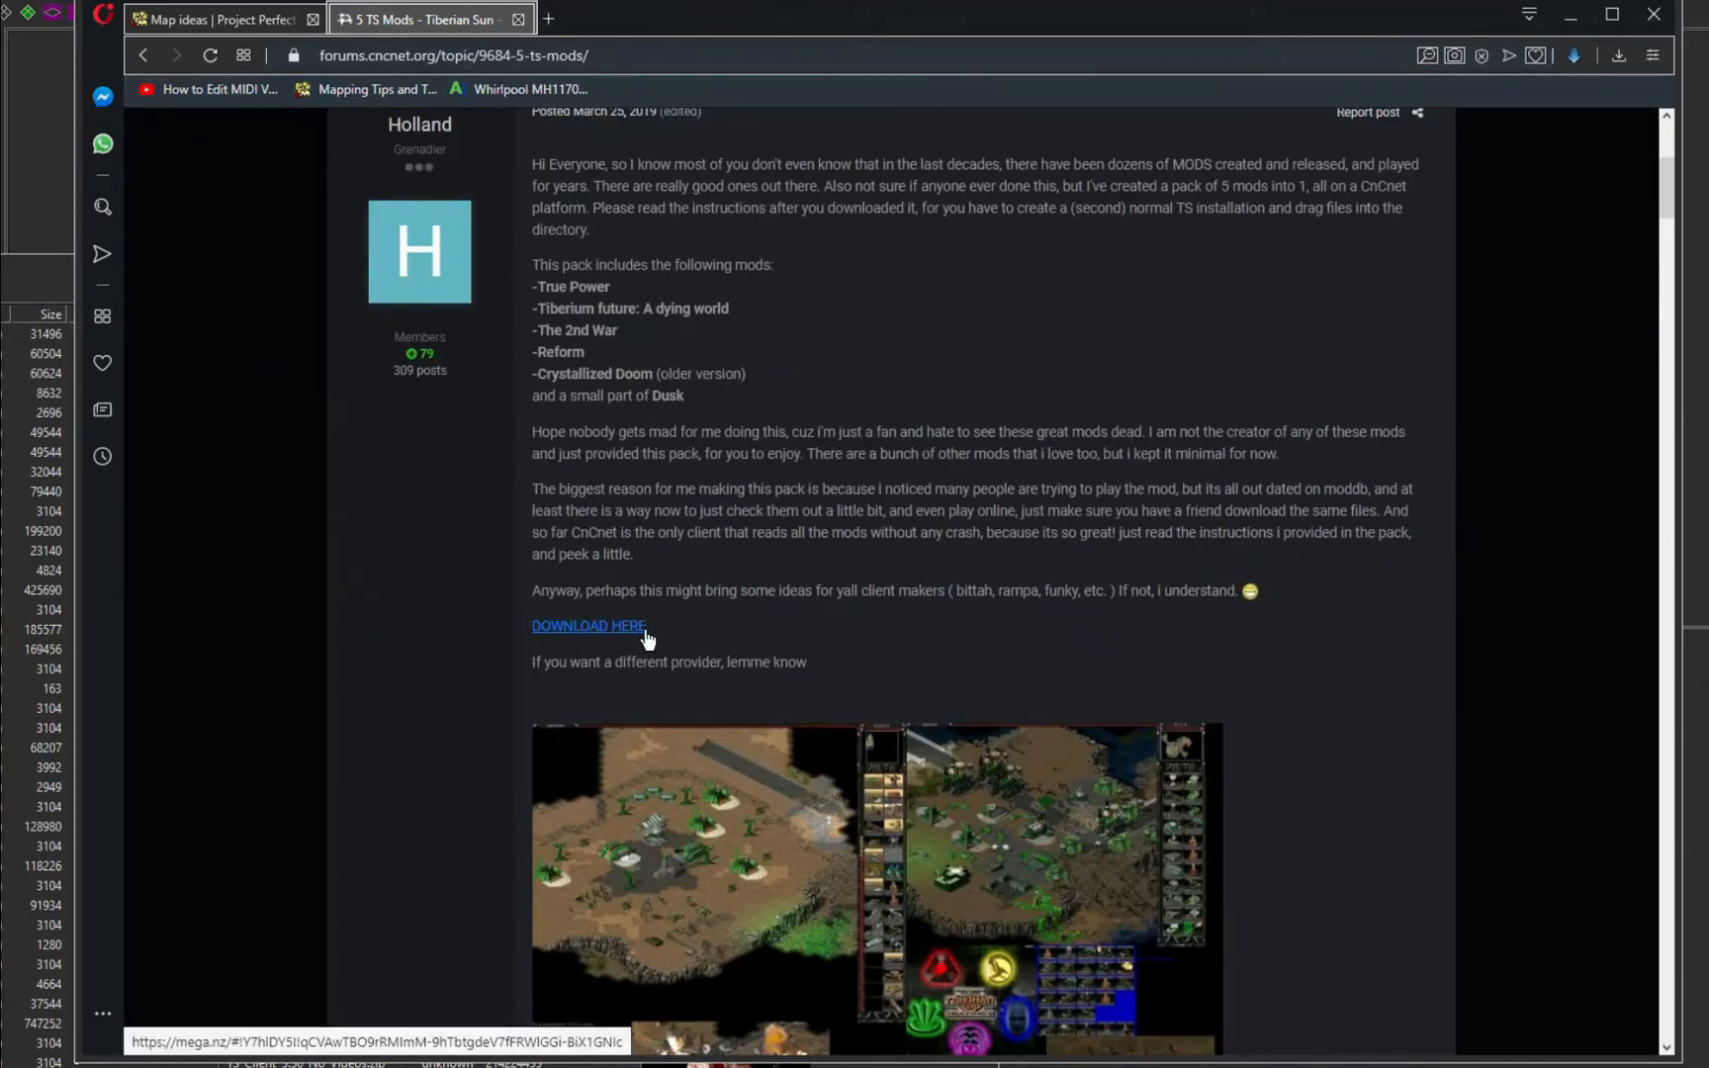
mouse_move(613, 638)
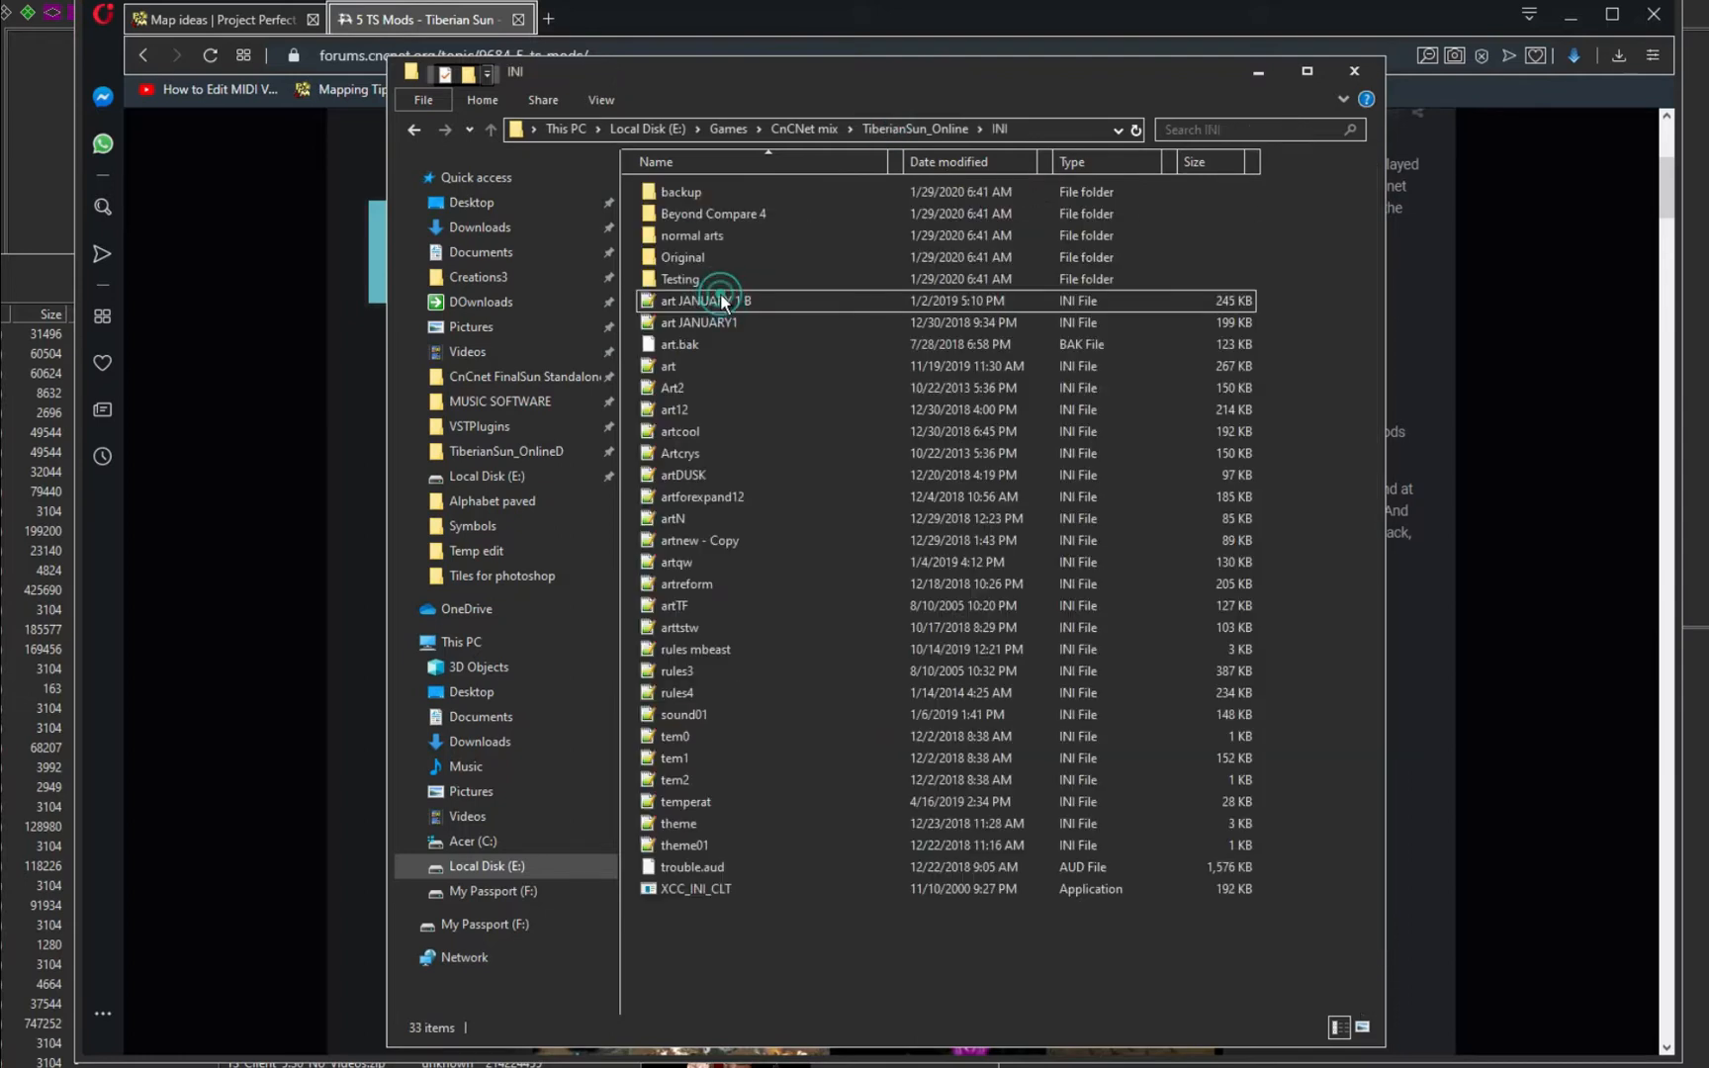
Step: Open art.ini from the INI folder, scroll through it, then return to TiberianSun_Online
left_click(668, 365)
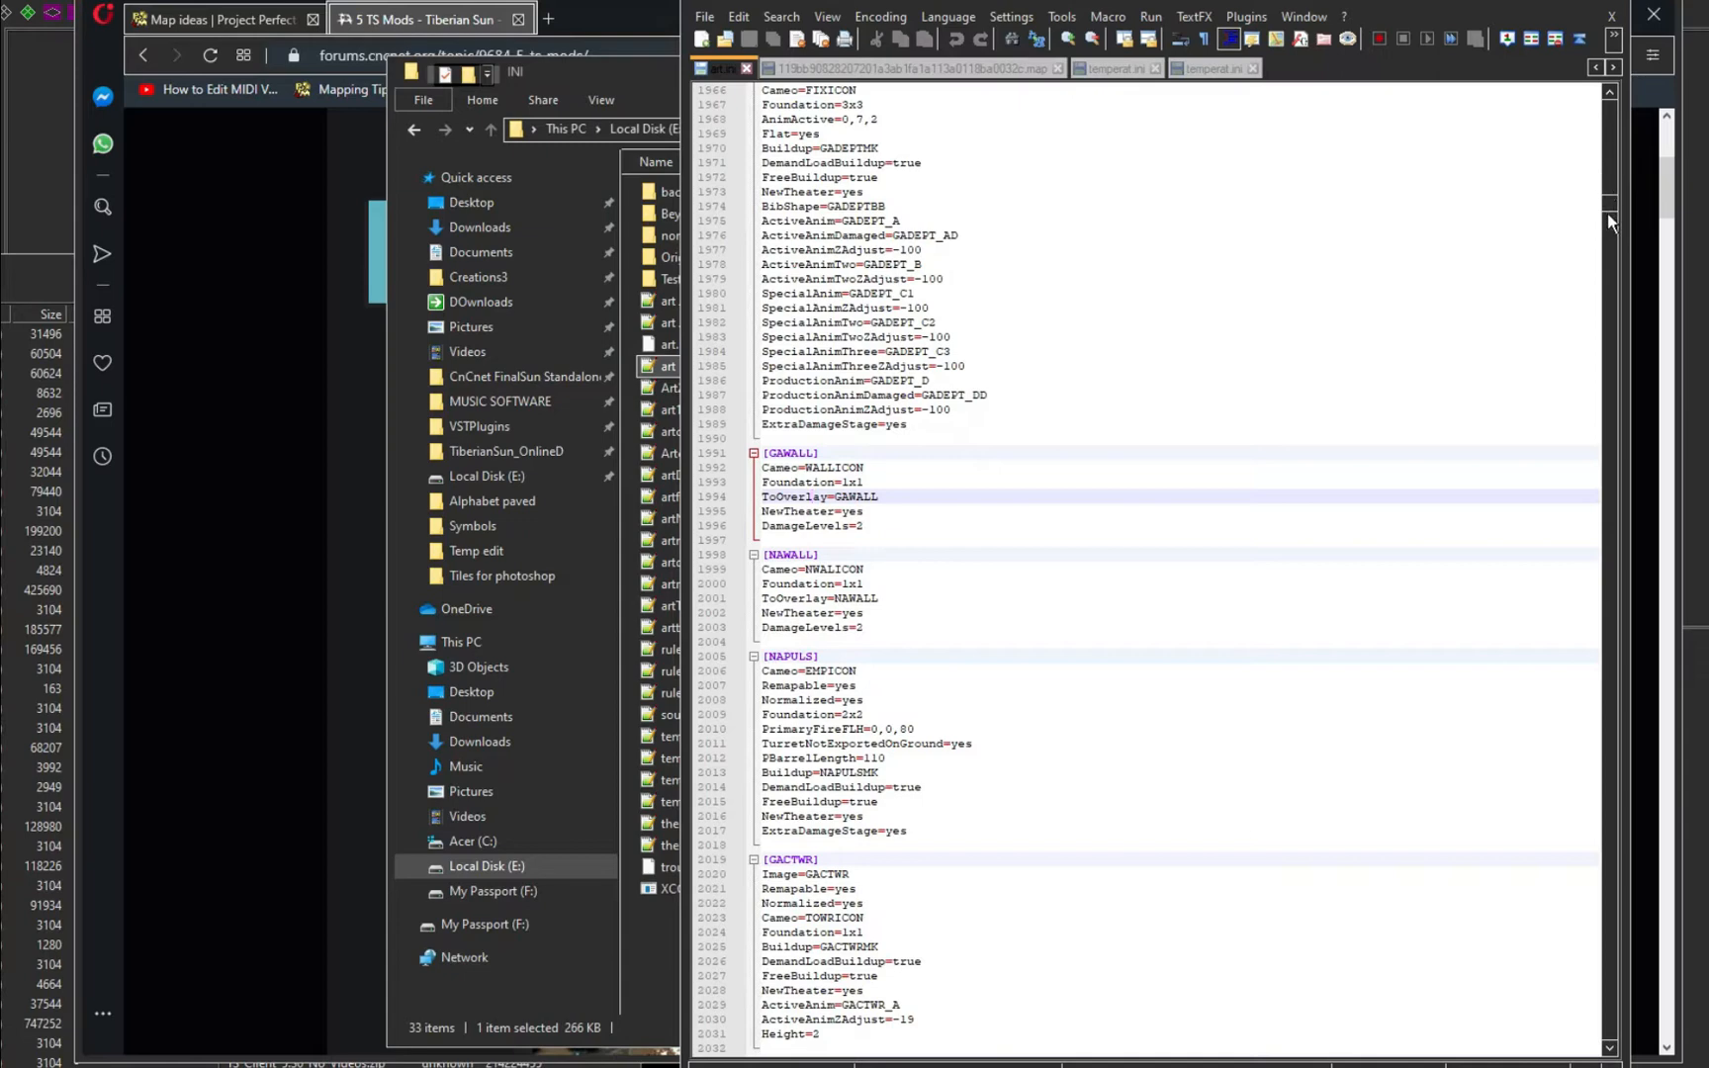
scroll("down", 3)
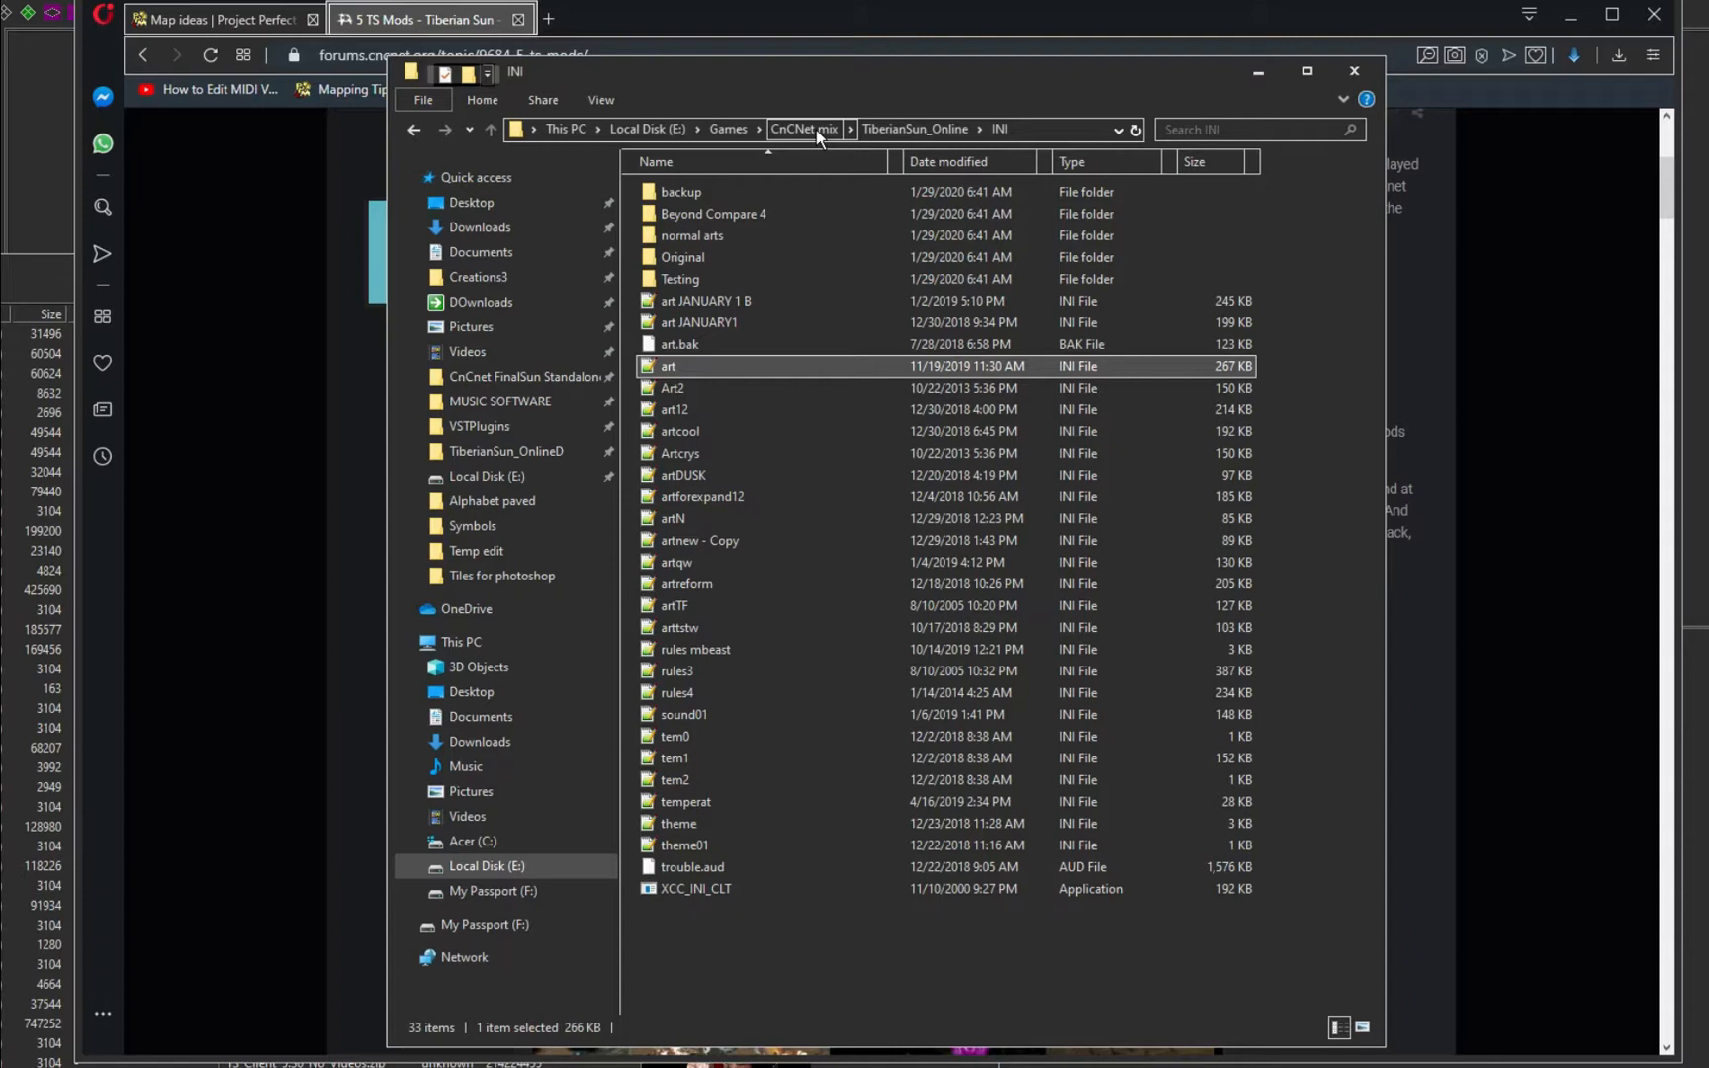
left_click(915, 129)
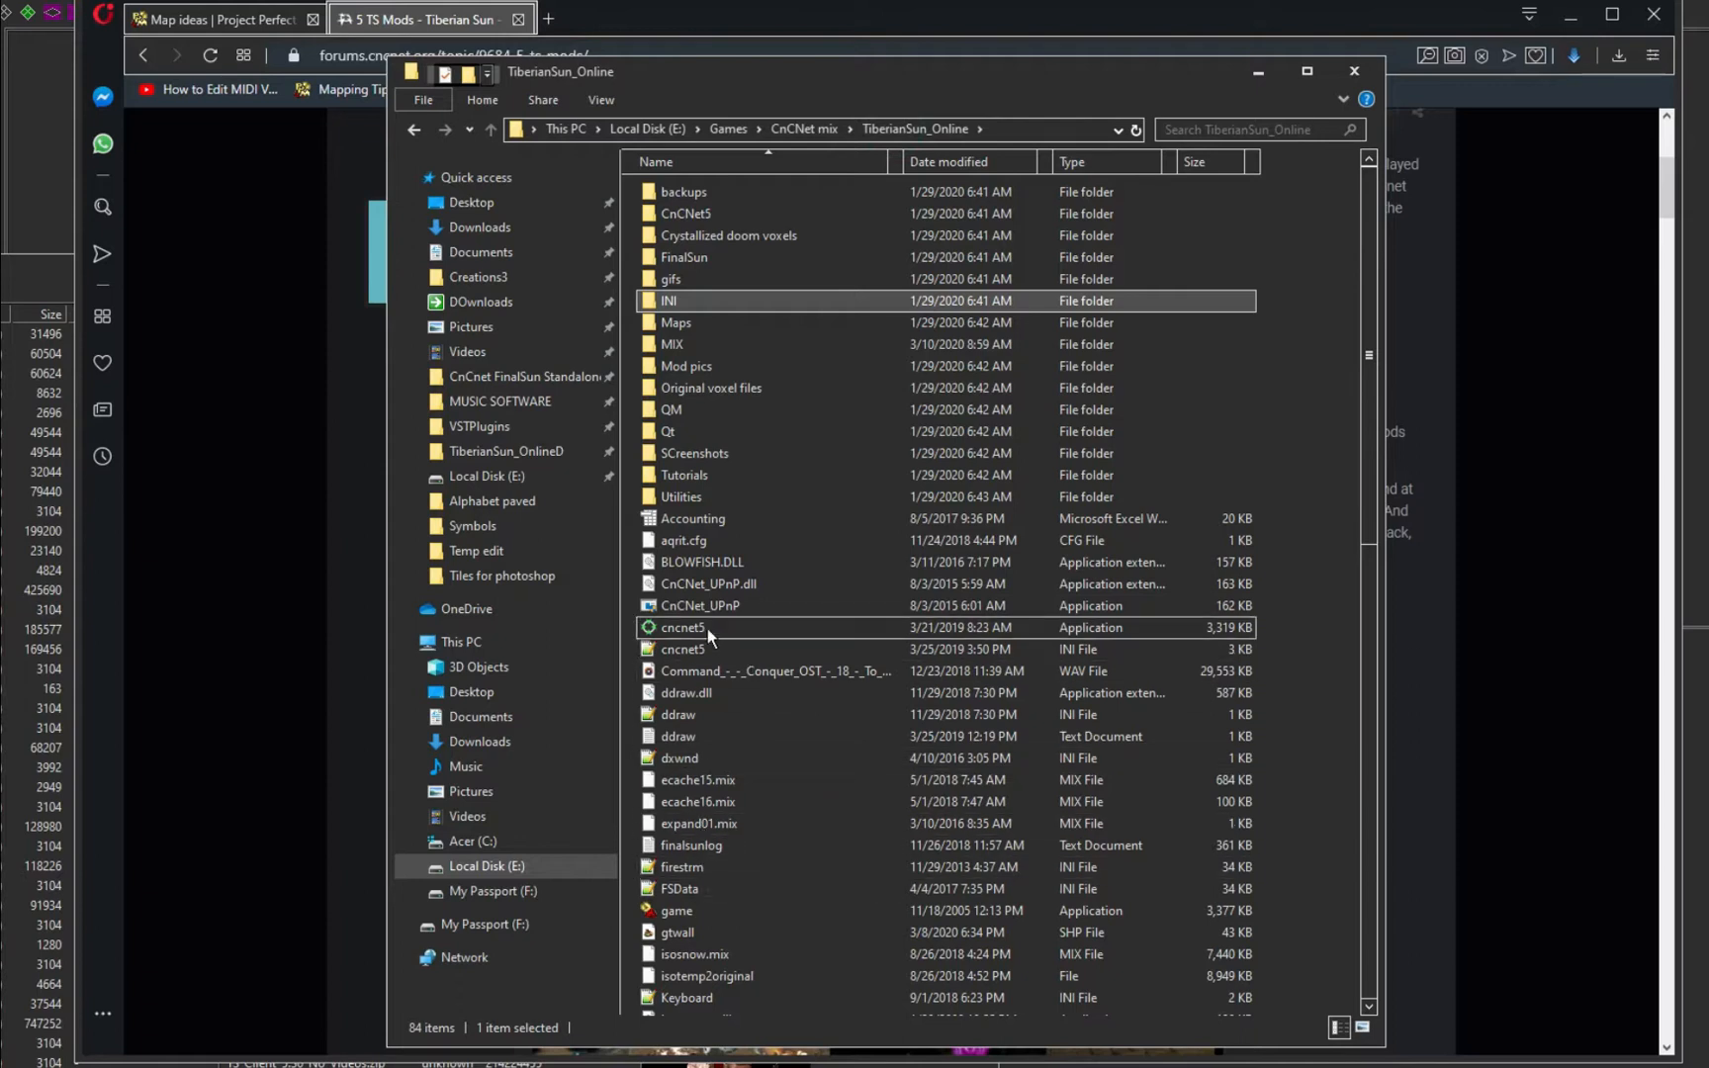
Step: Launch cncnet5.exe and set the skirmish lobby to the TS Reform category and Sinkholes map
double_click(683, 627)
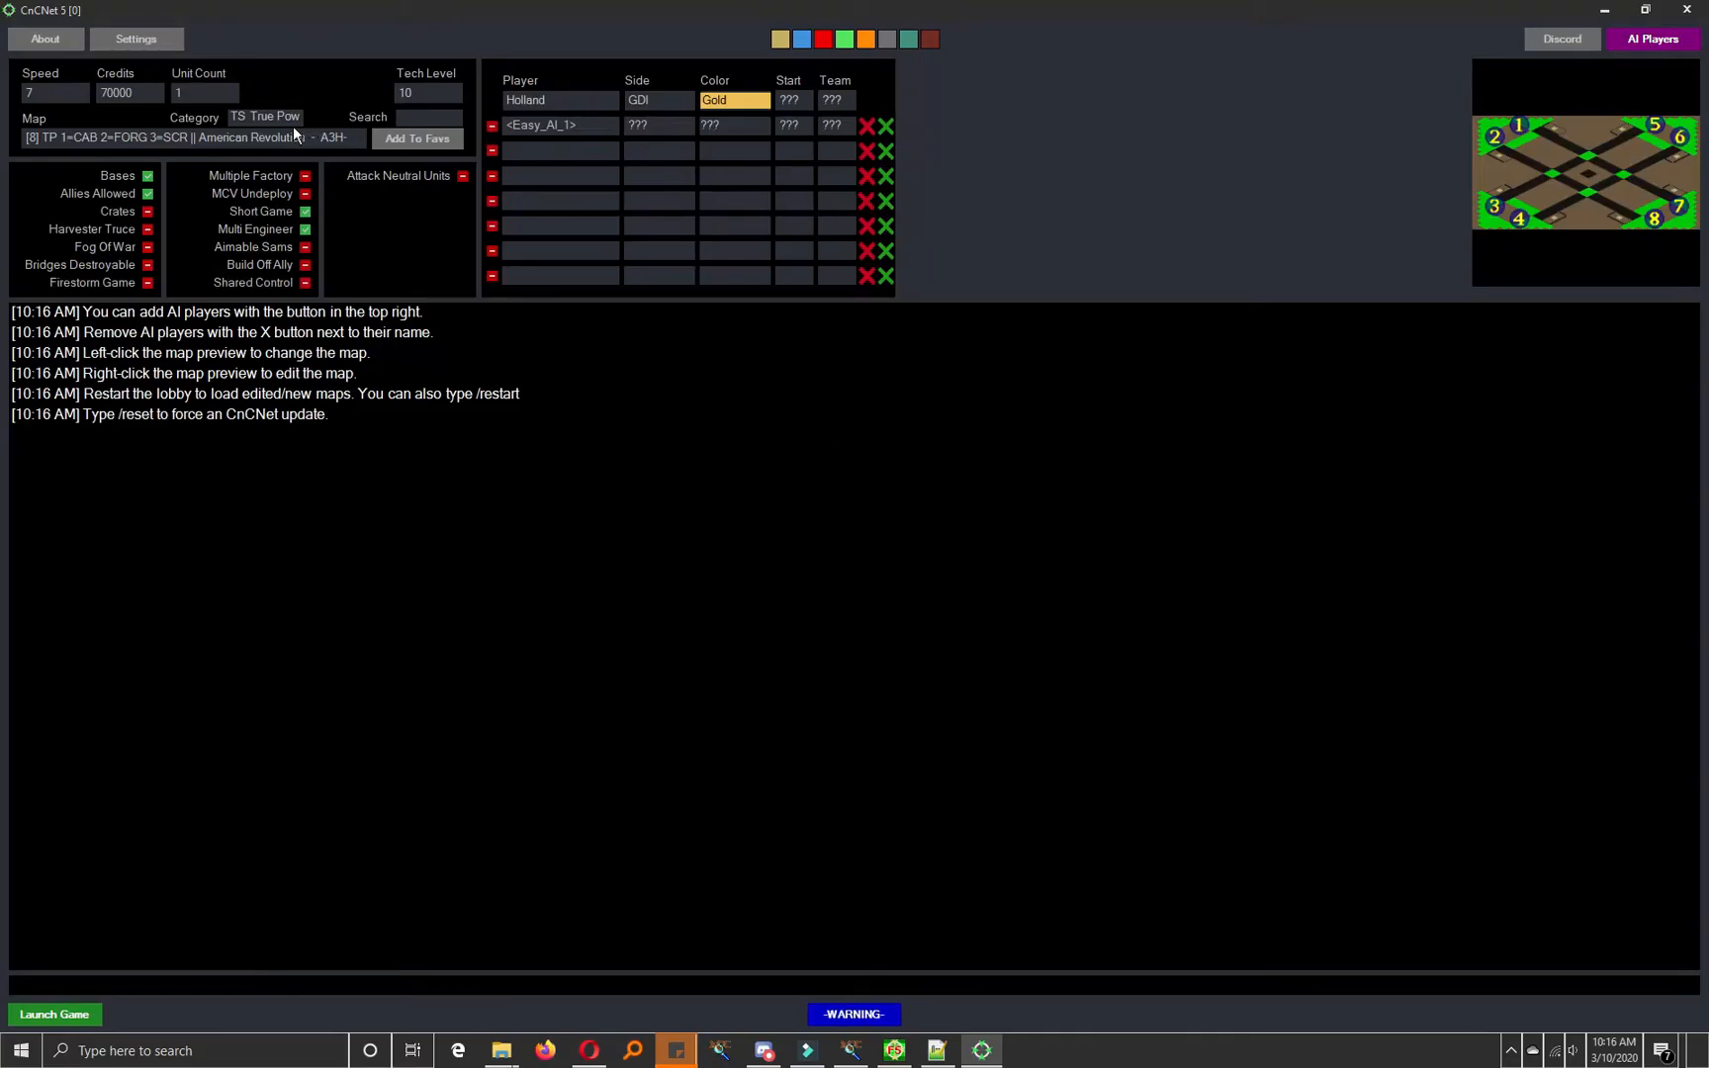
left_click(264, 116)
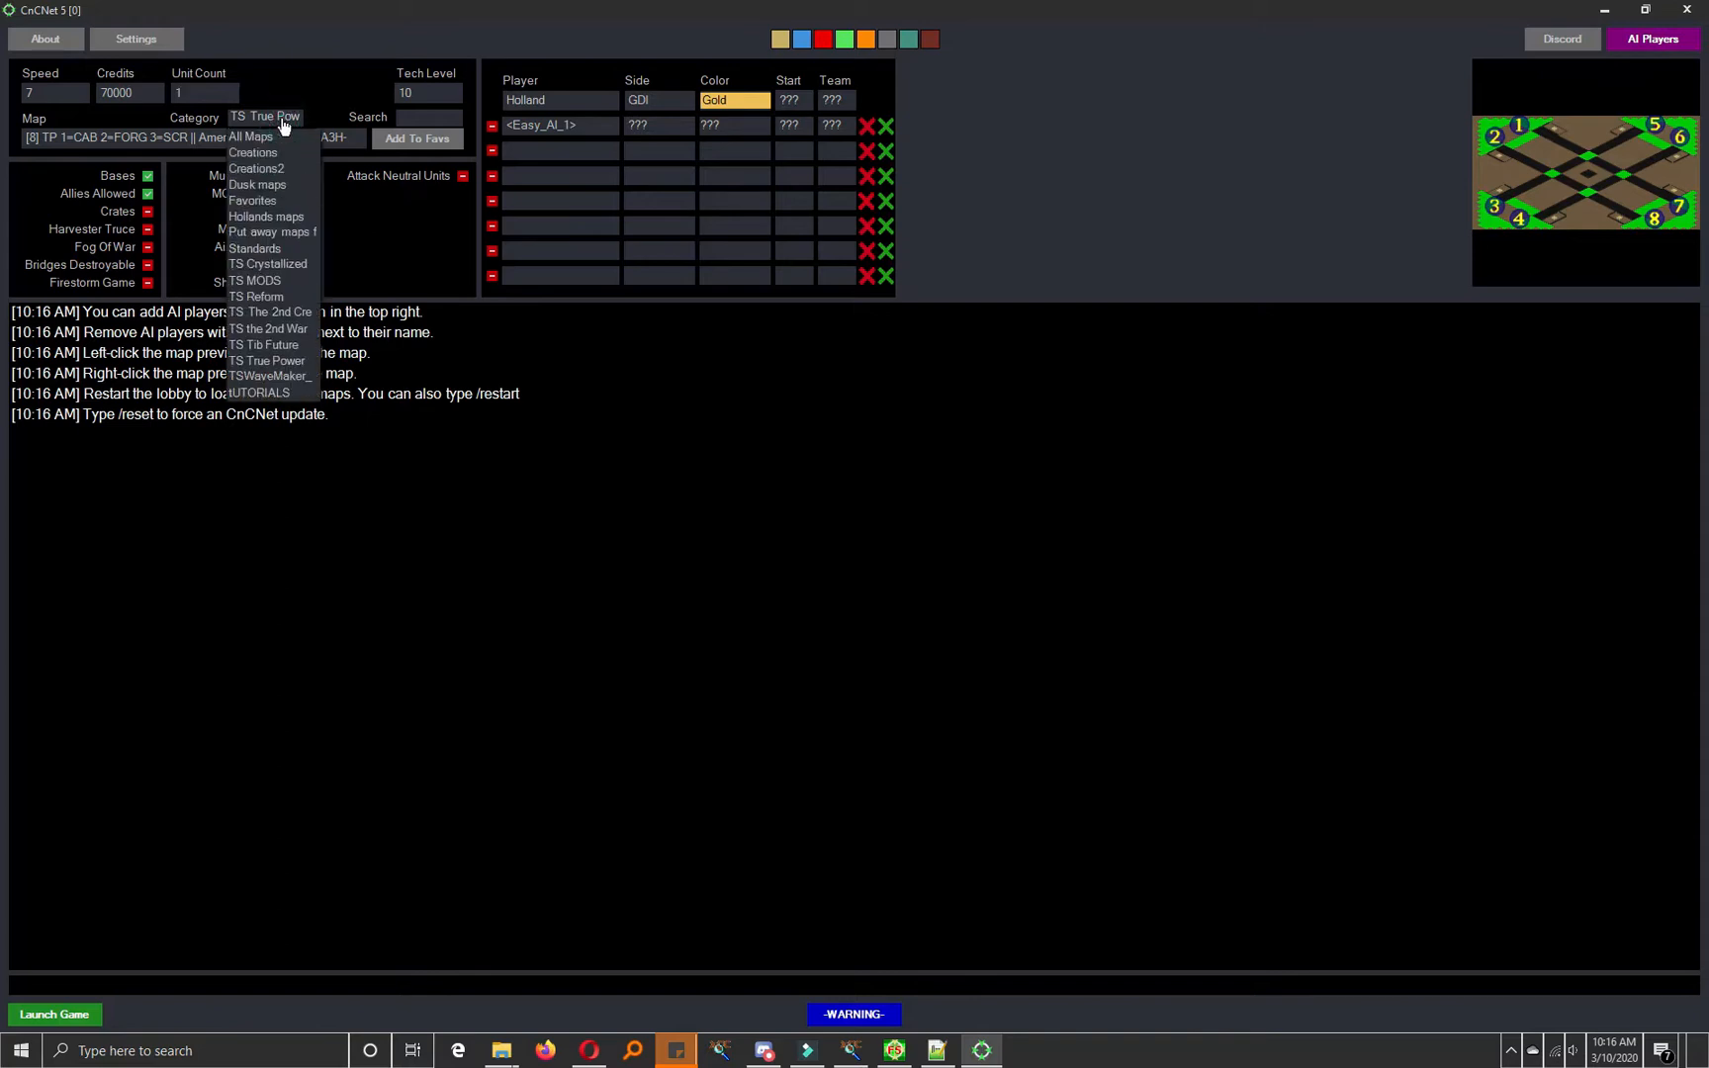
left_click(256, 297)
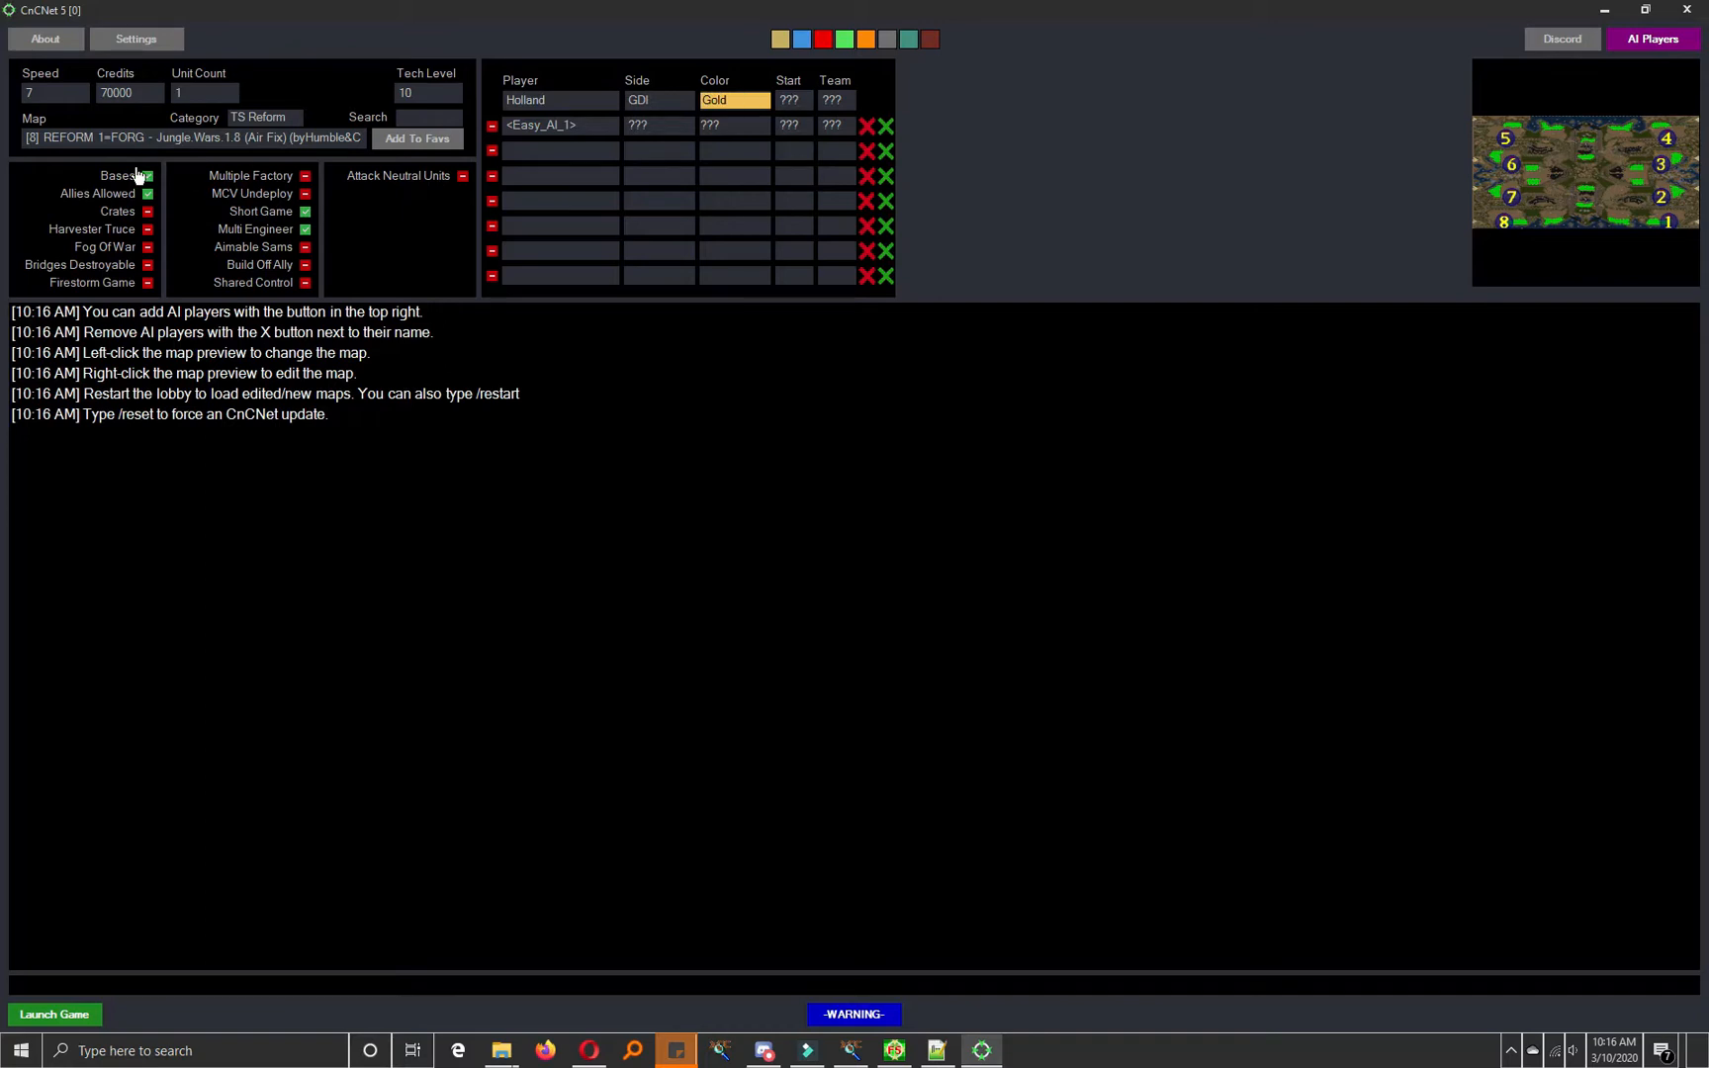
left_click(262, 116)
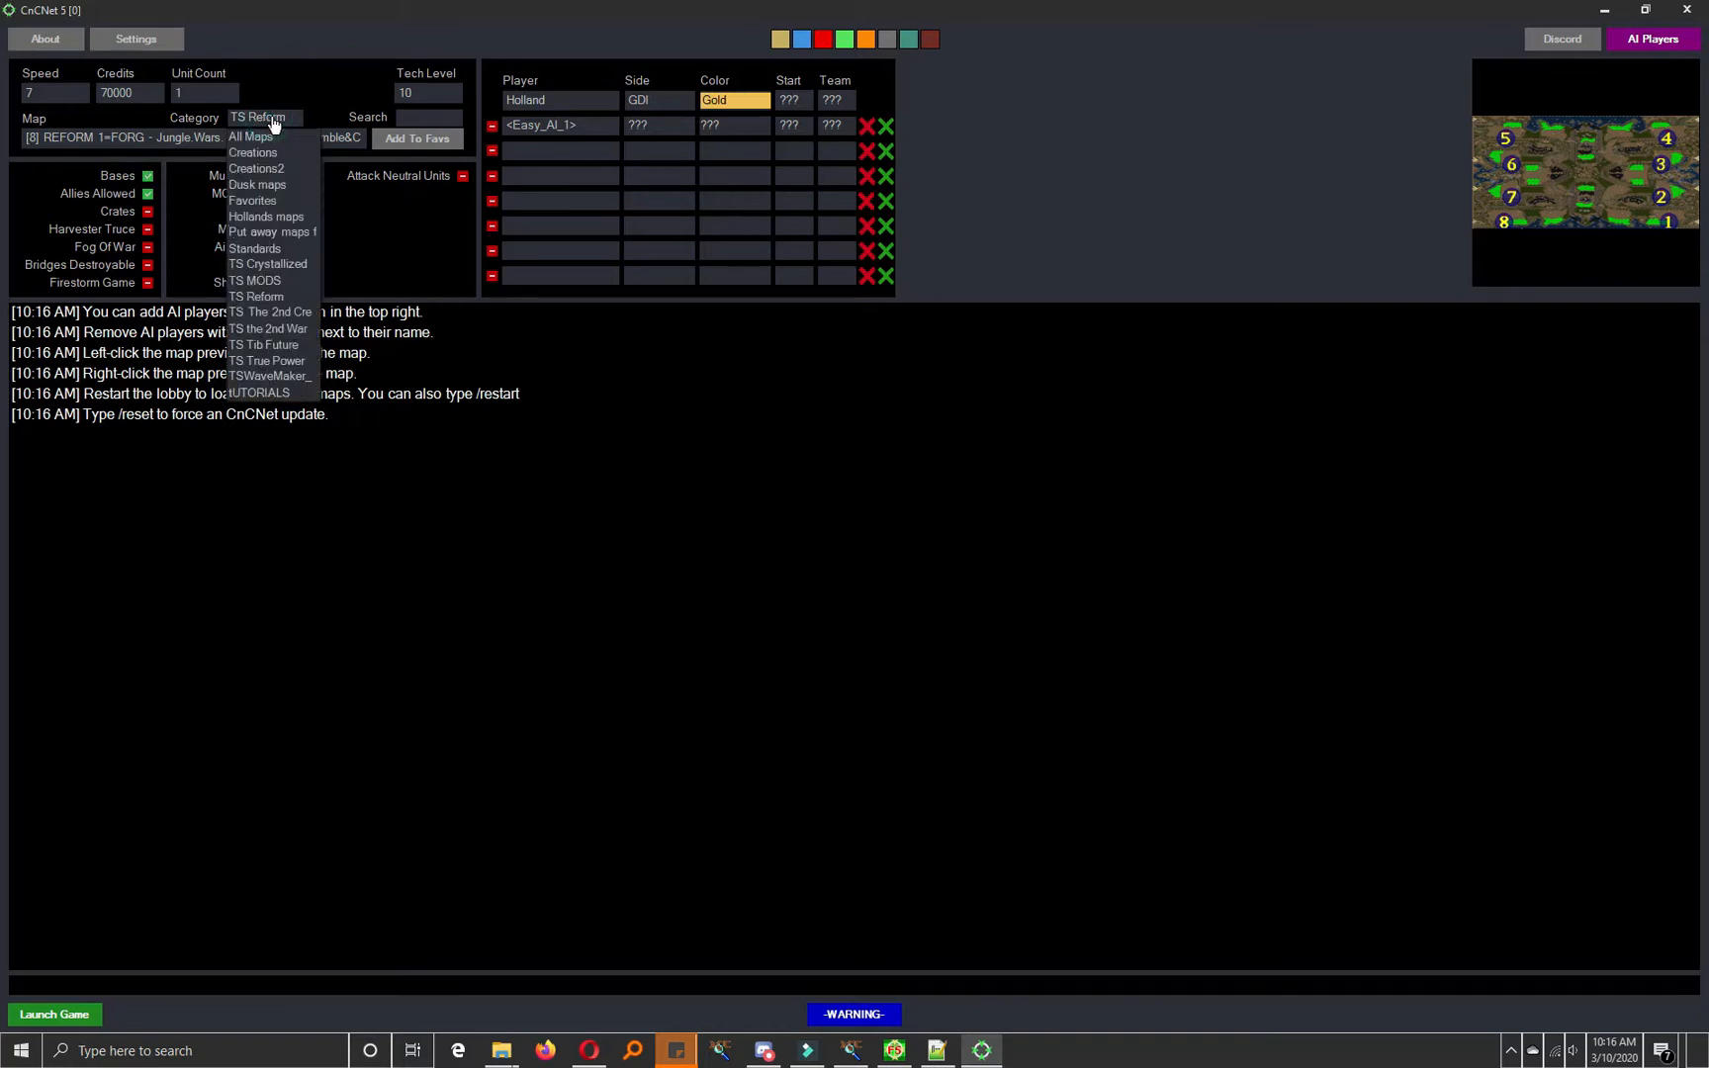
left_click(257, 117)
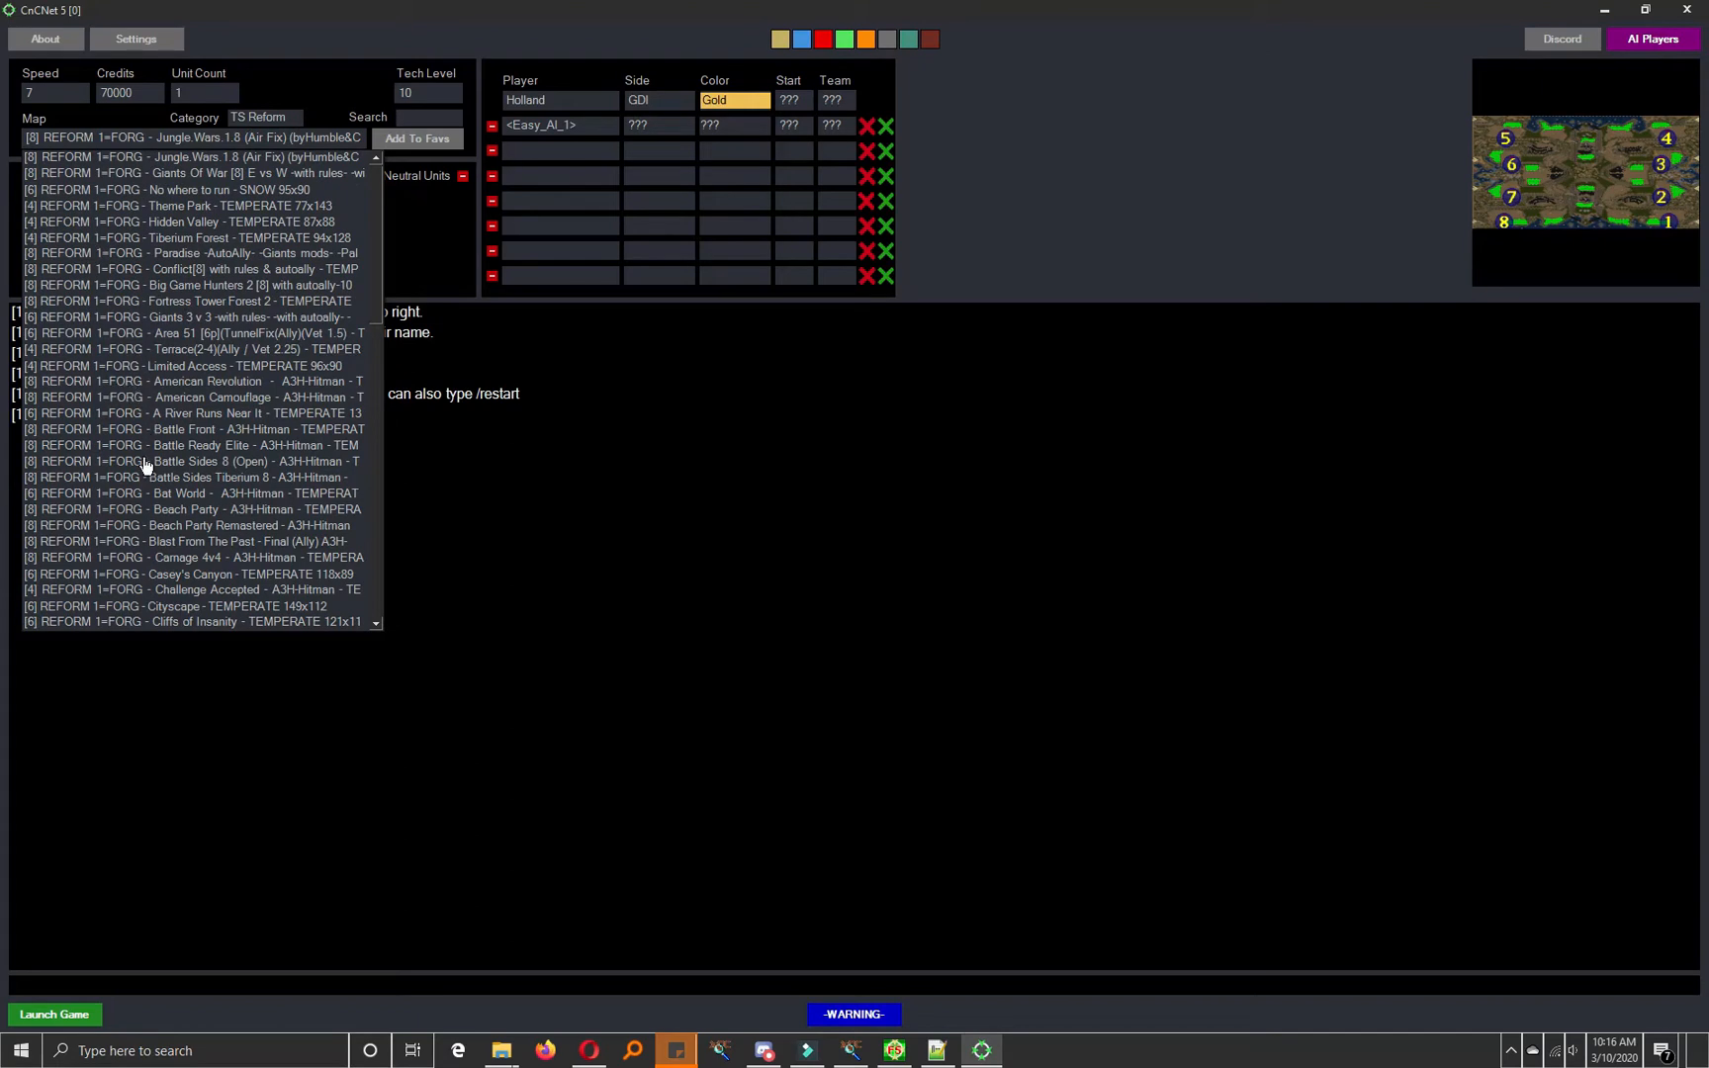
scroll("down", 3)
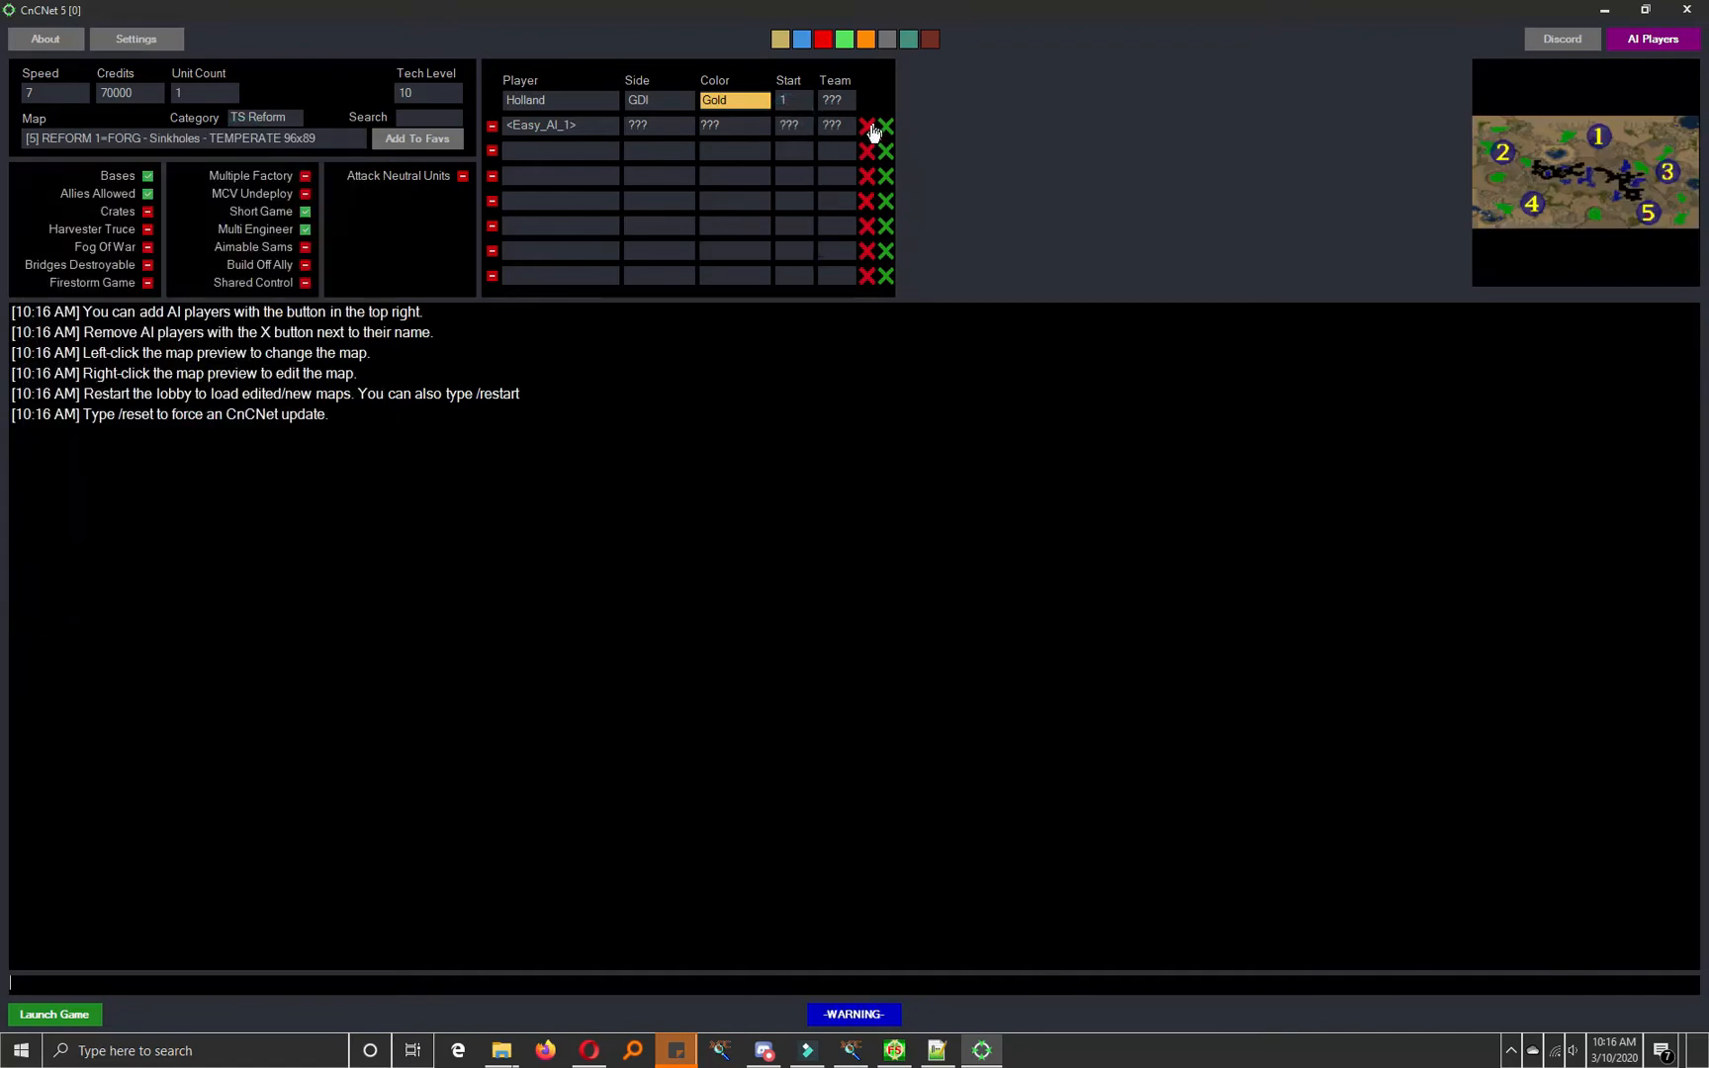
left_click(866, 124)
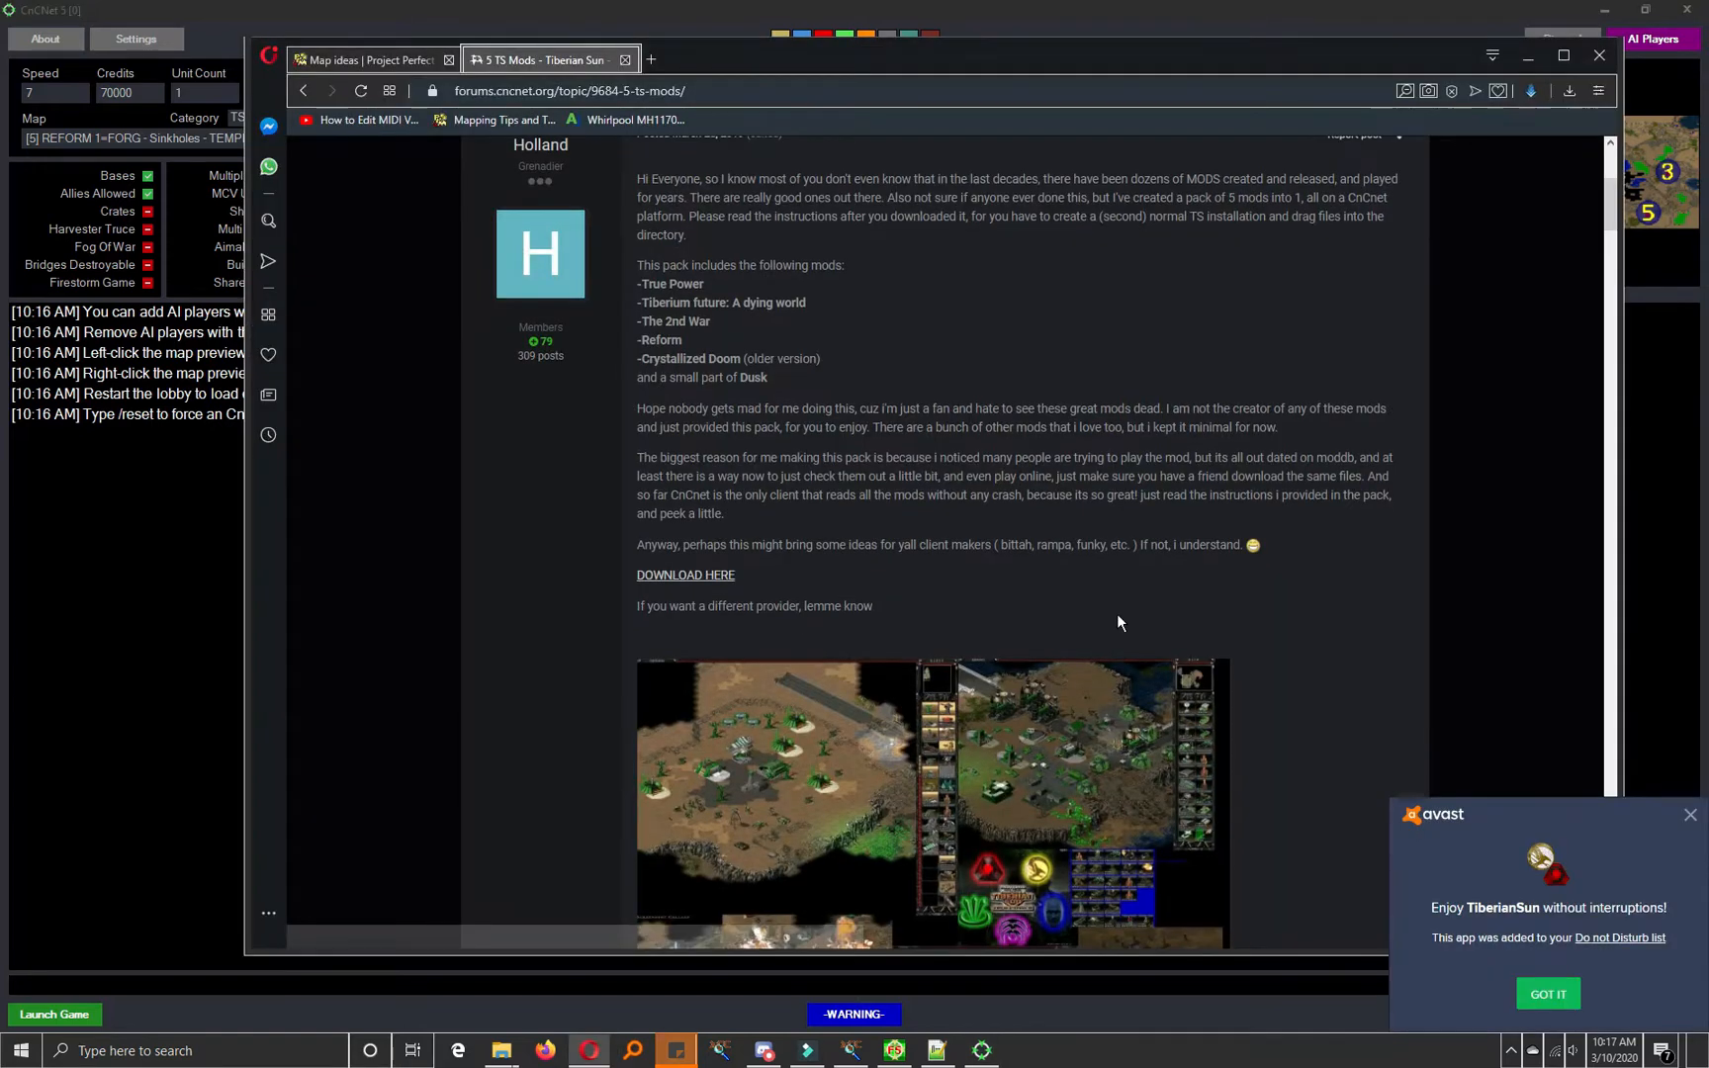
scroll("down", 3)
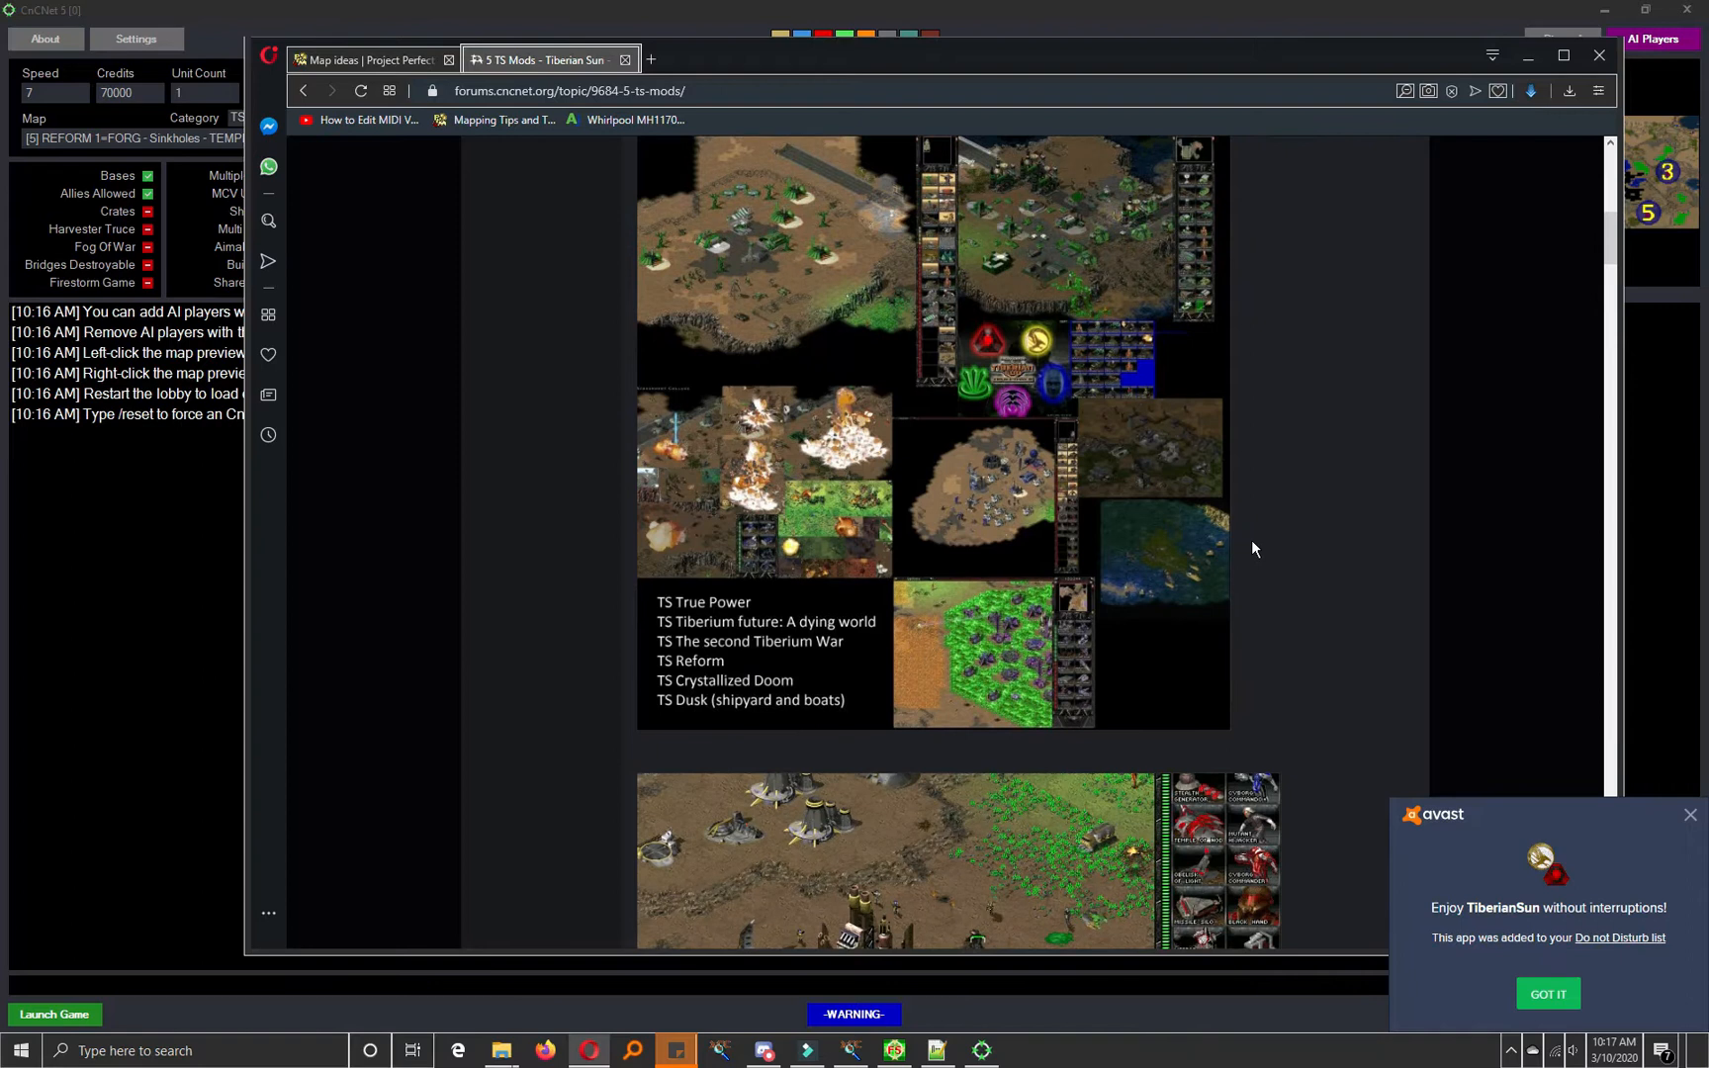
scroll("down", 3)
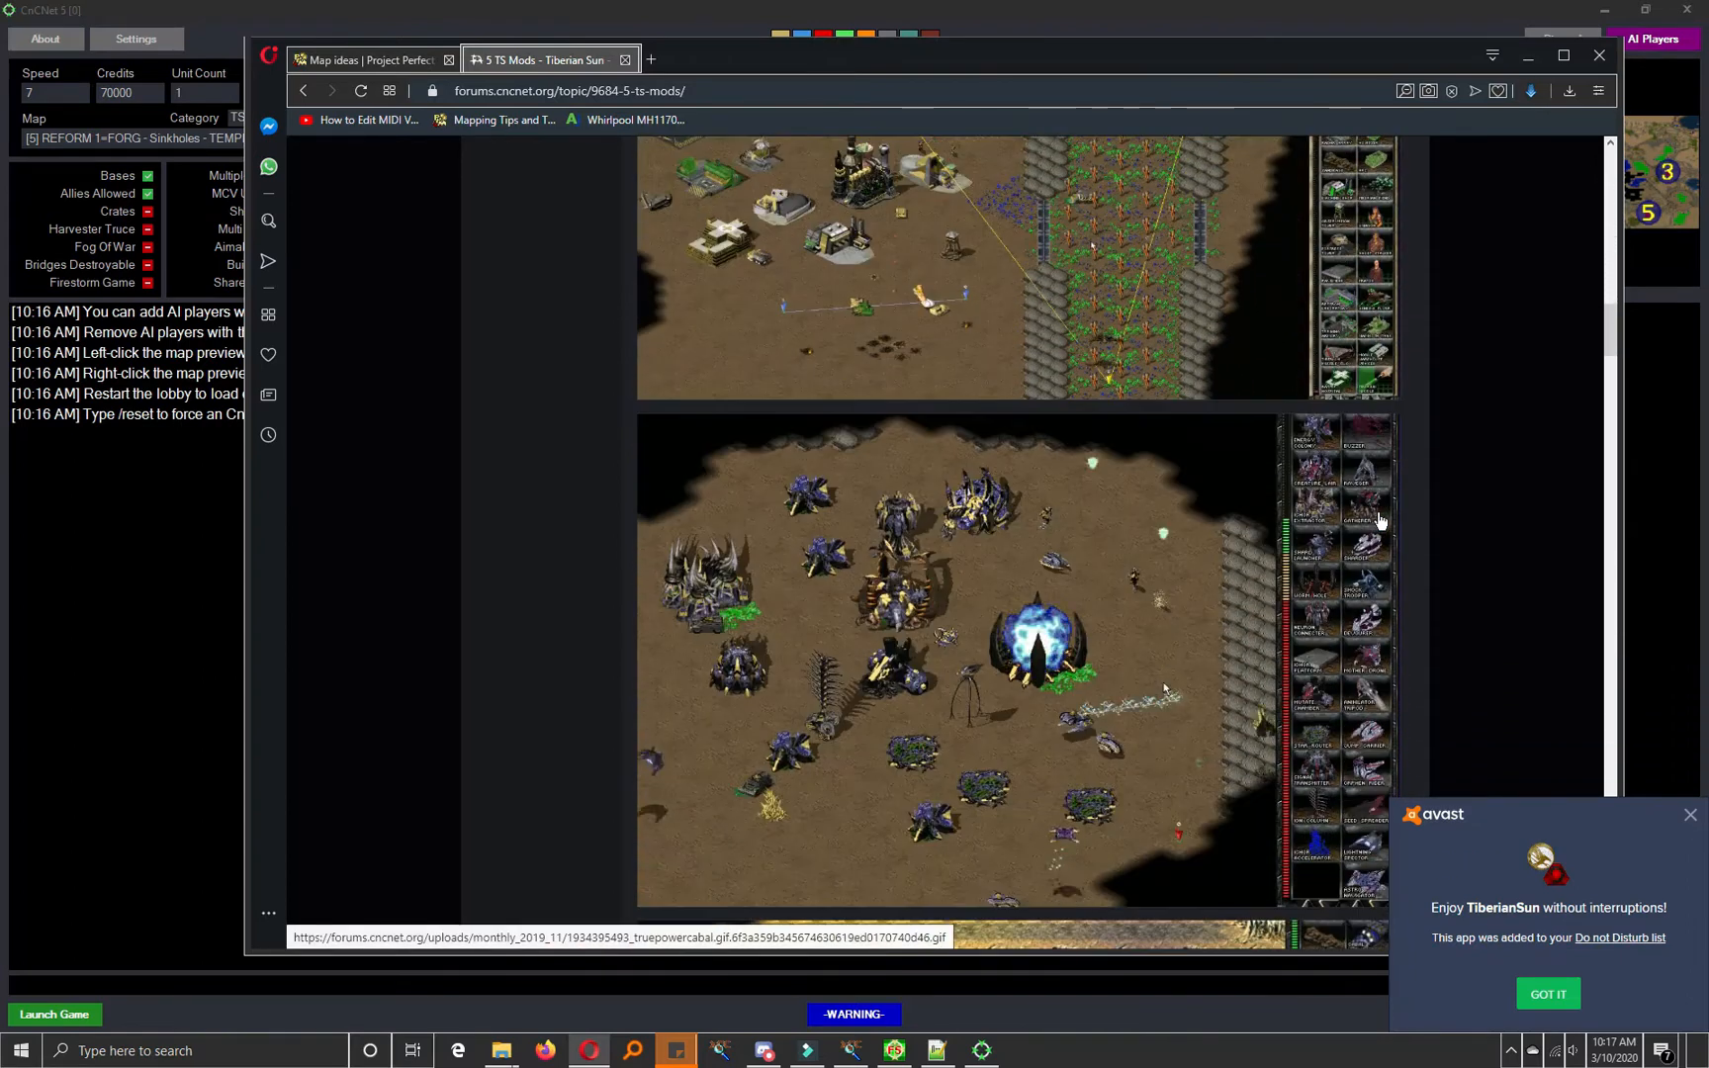
scroll("down", 3)
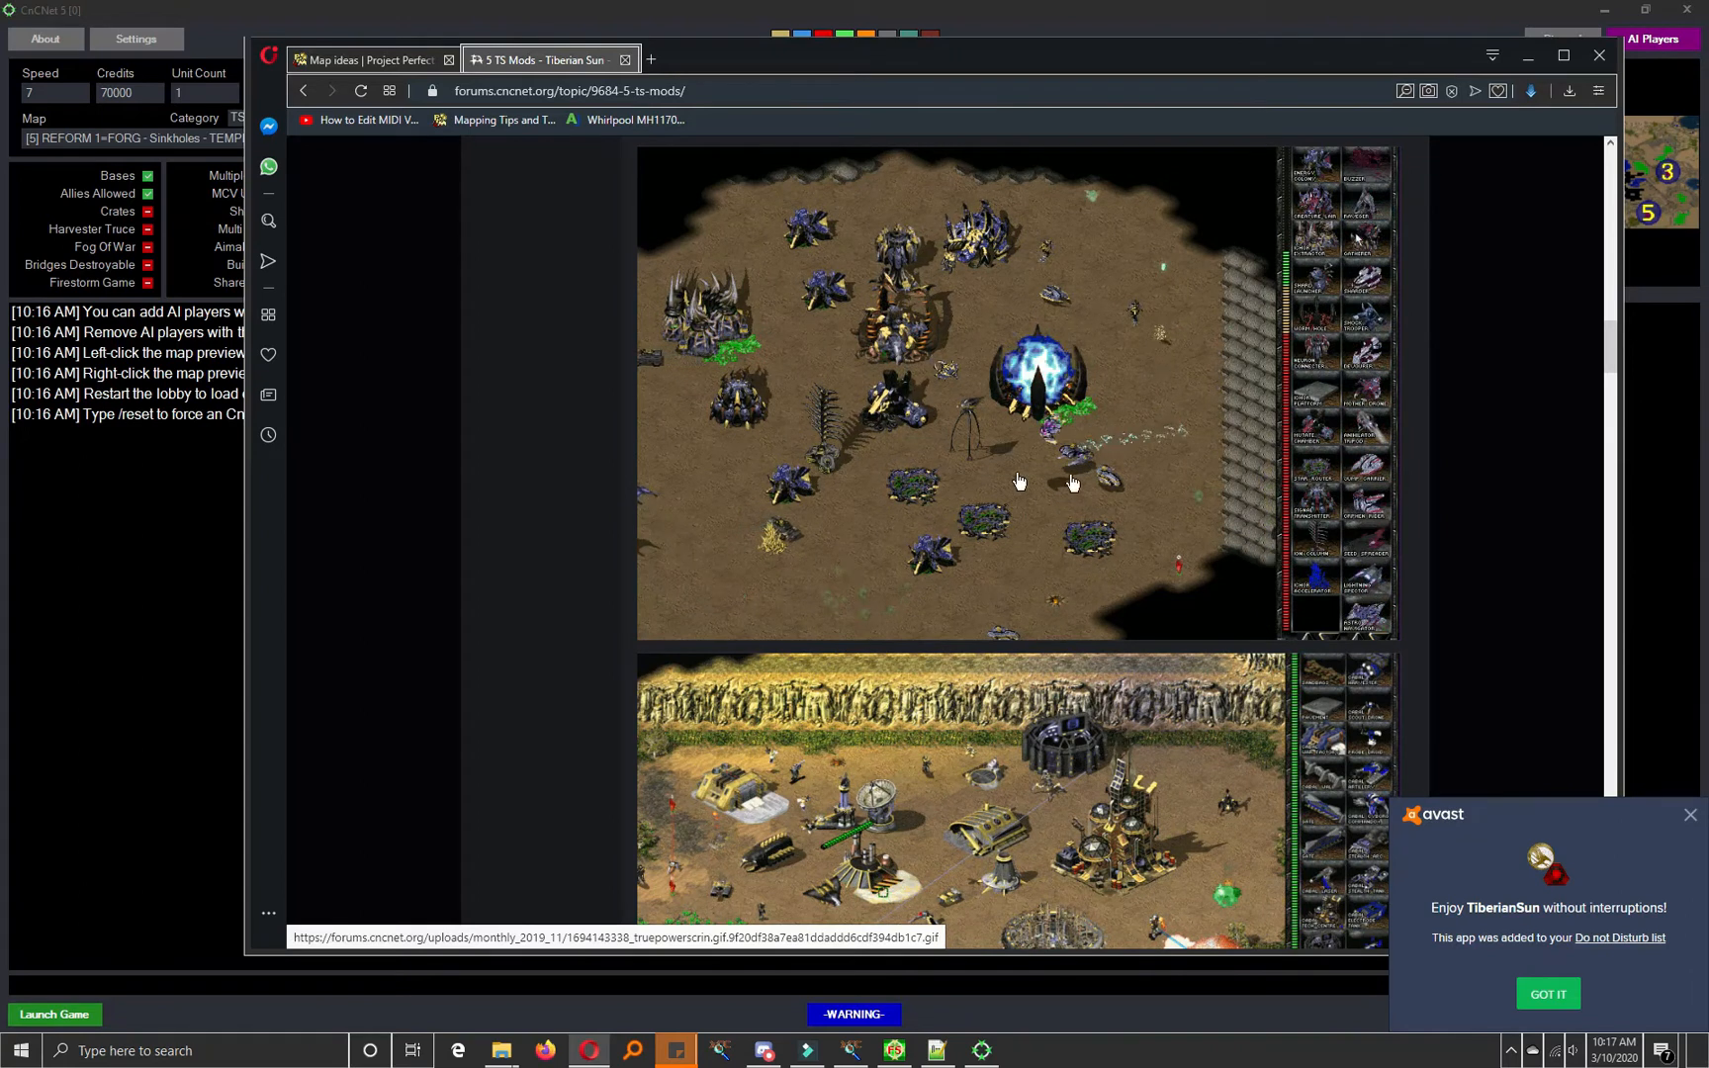
scroll("down", 3)
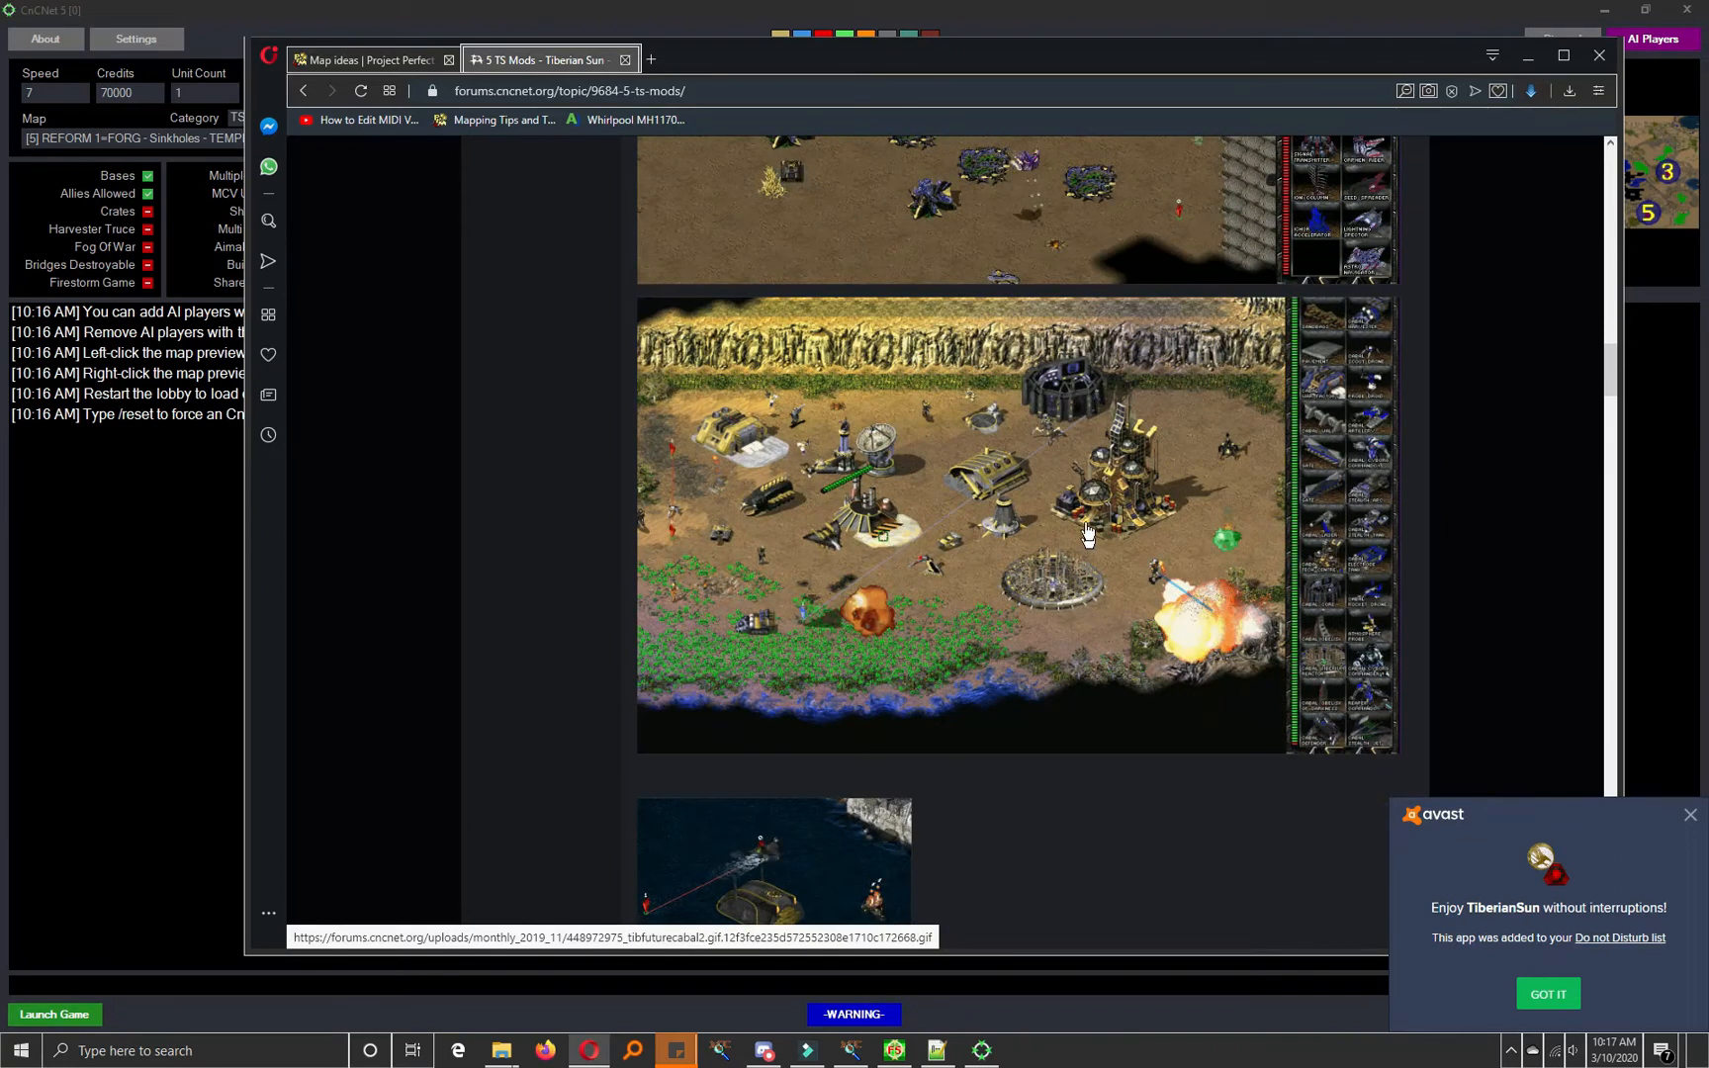
scroll("down", 3)
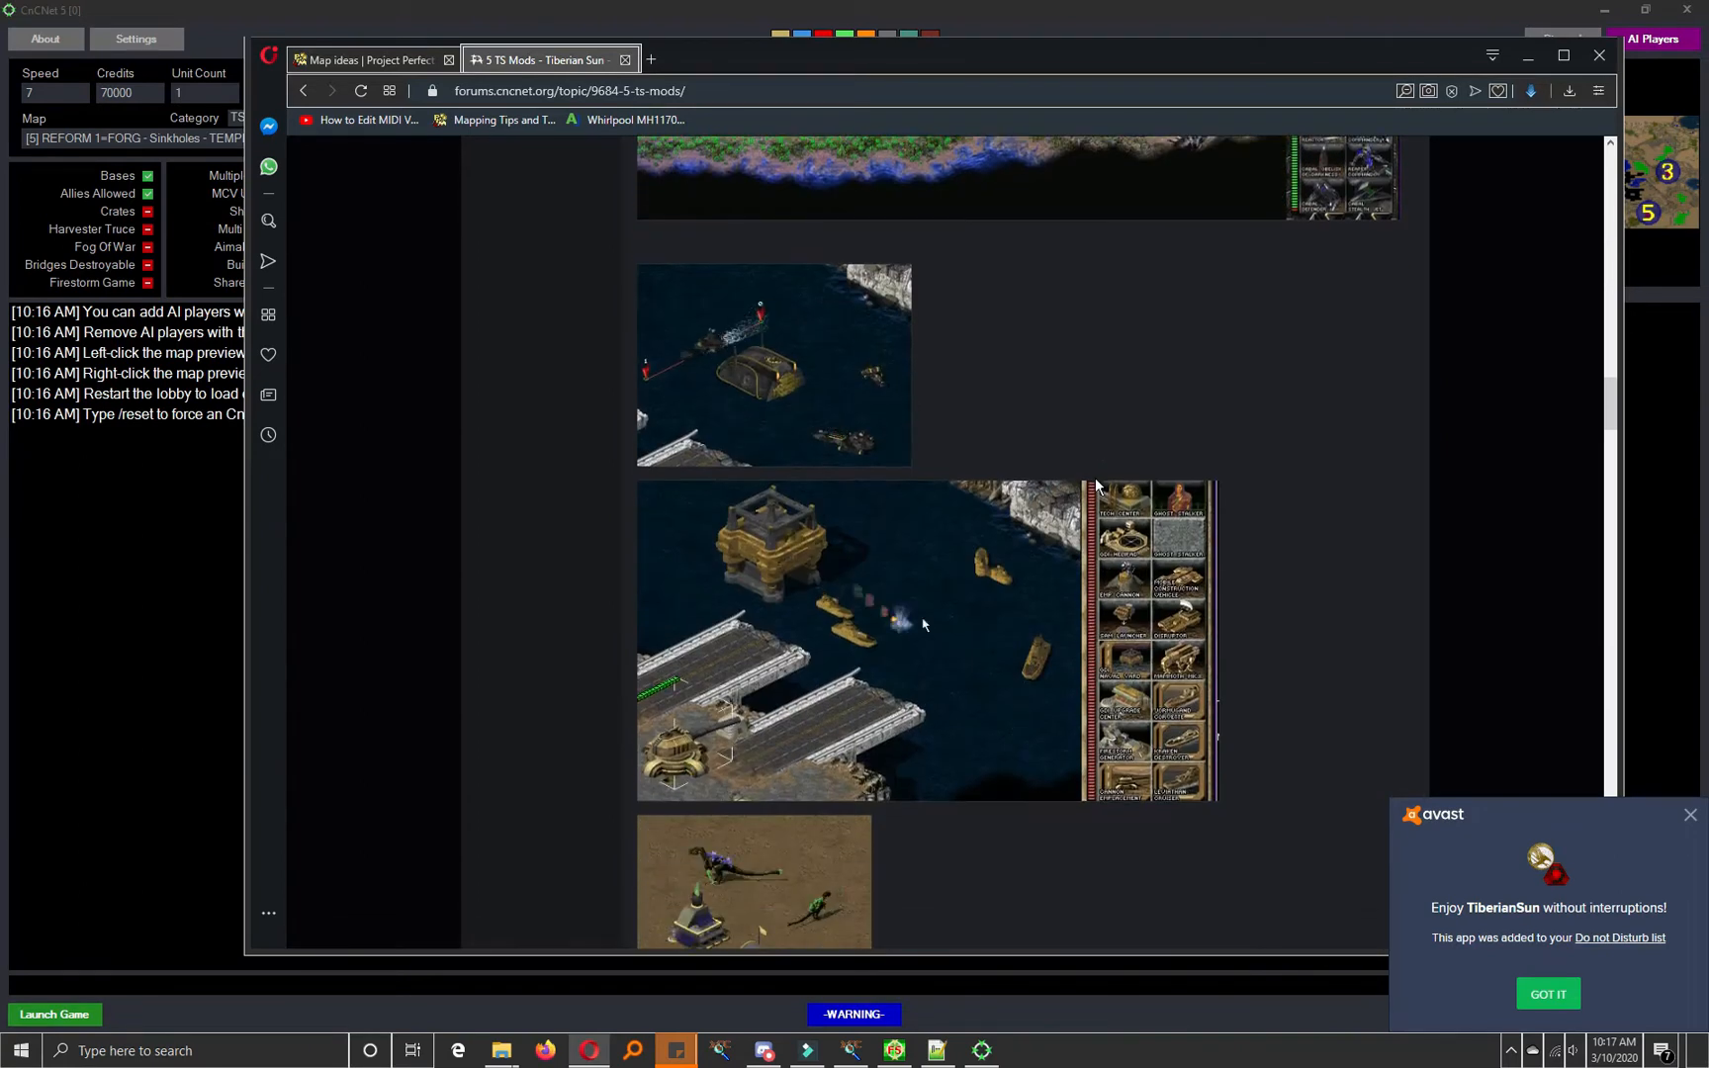
scroll("down", 3)
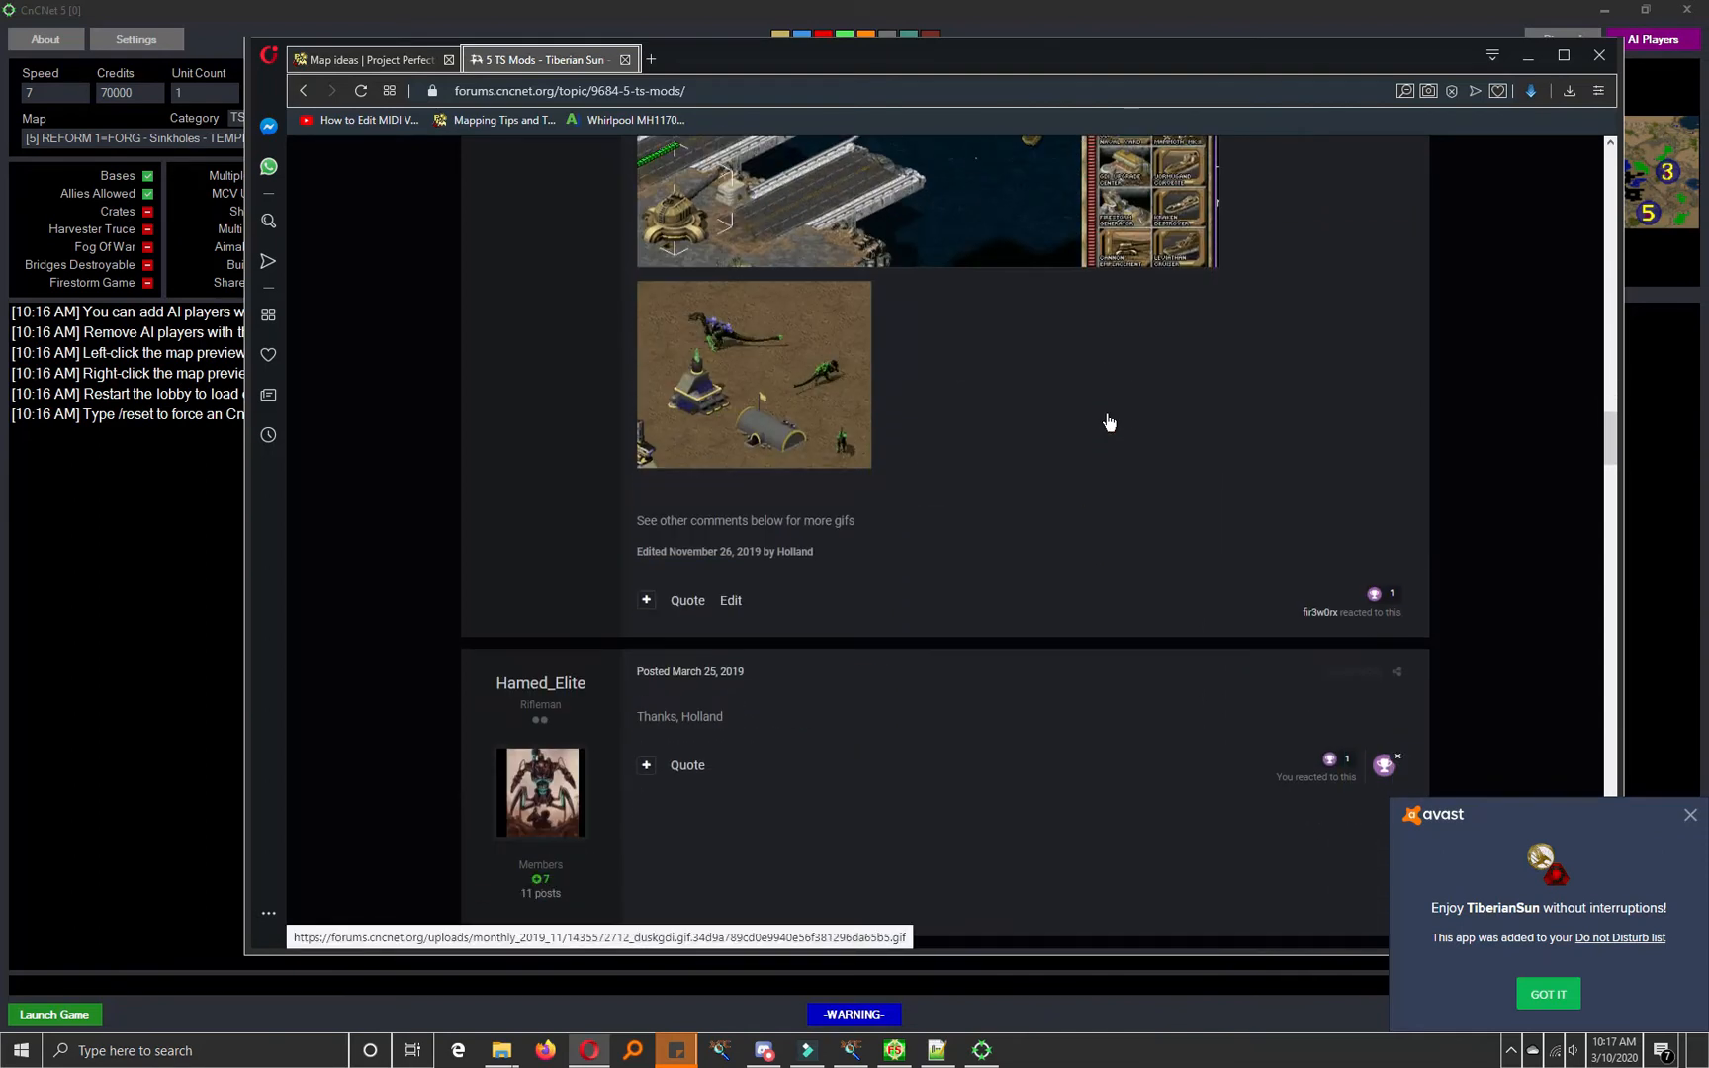
scroll("down", 3)
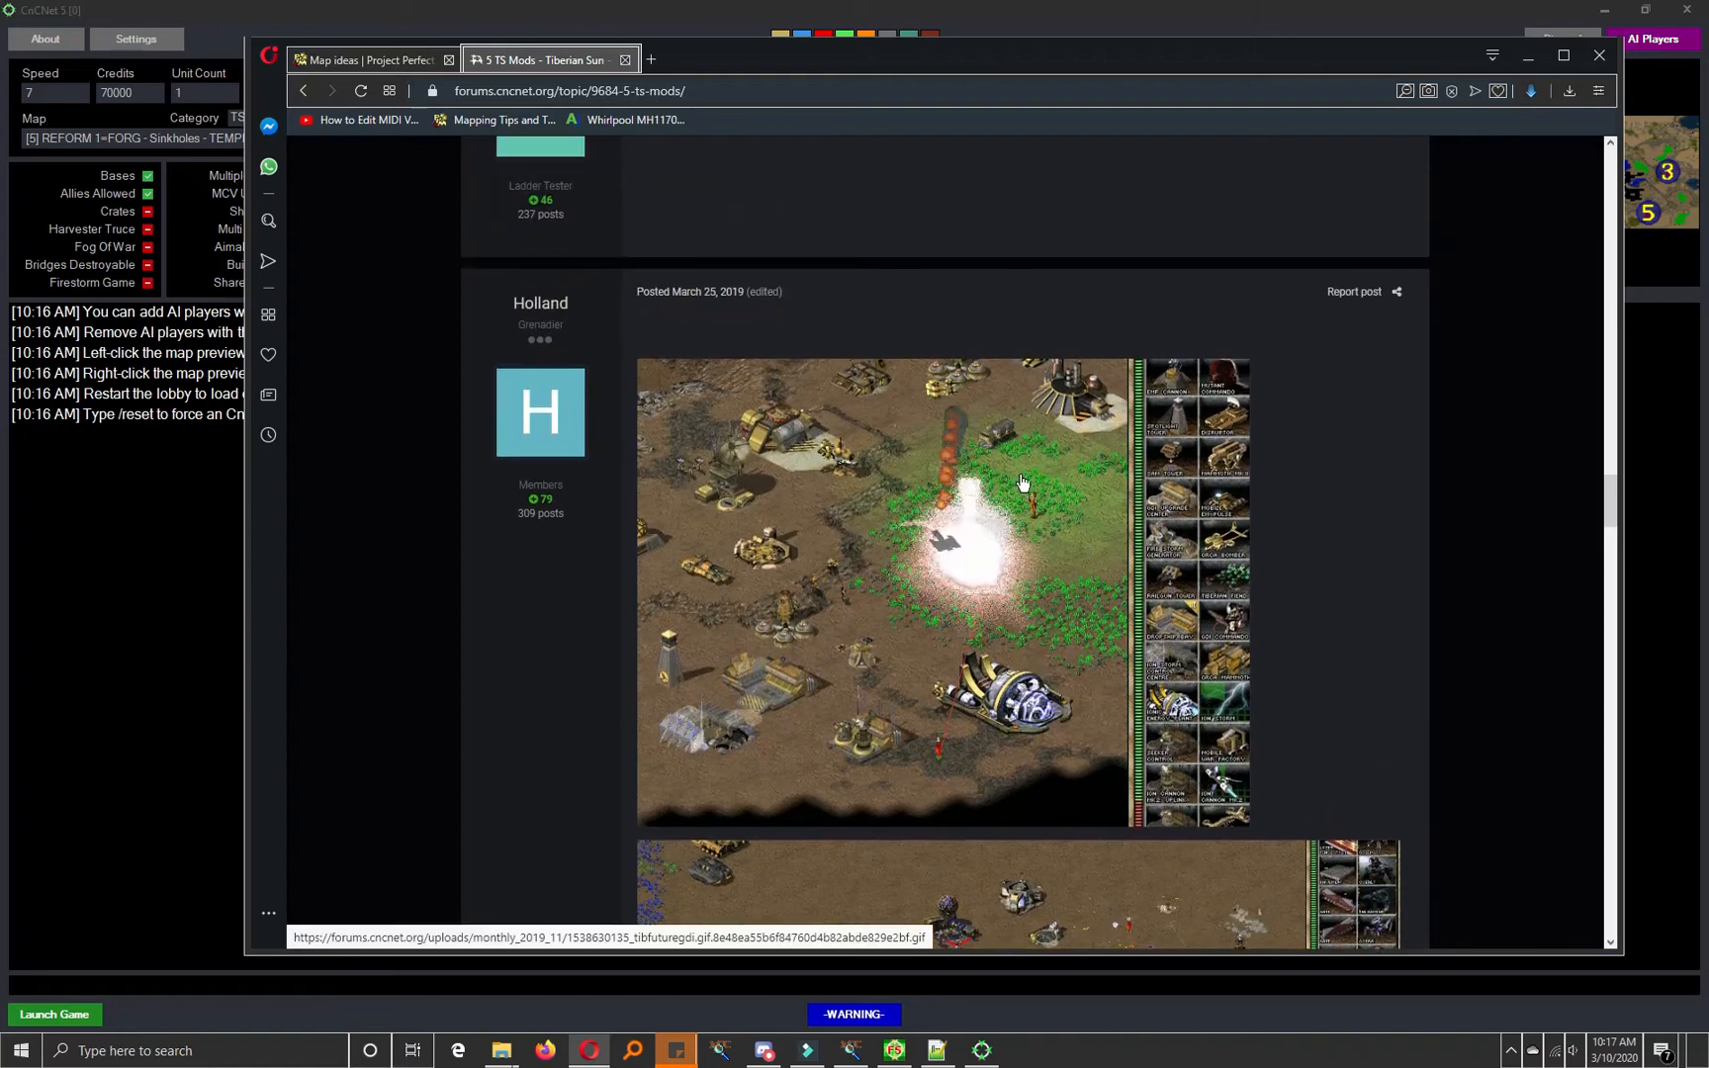
scroll("down", 3)
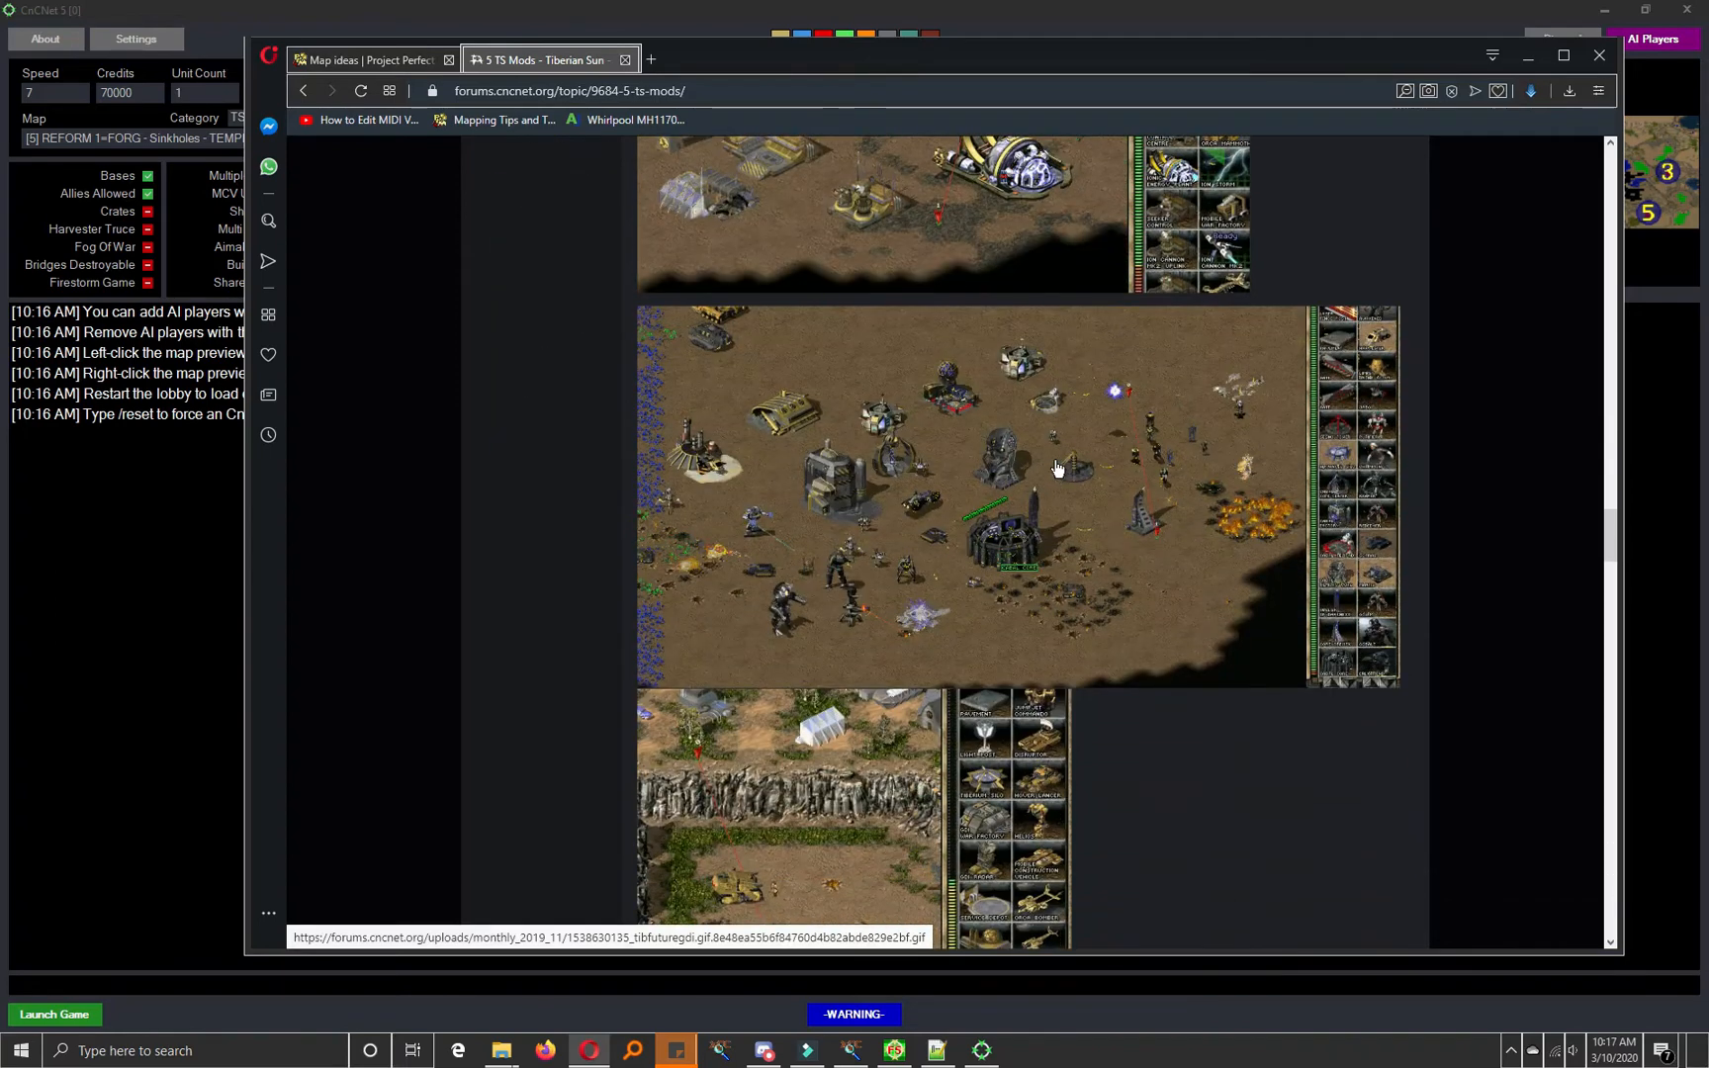
scroll("down", 3)
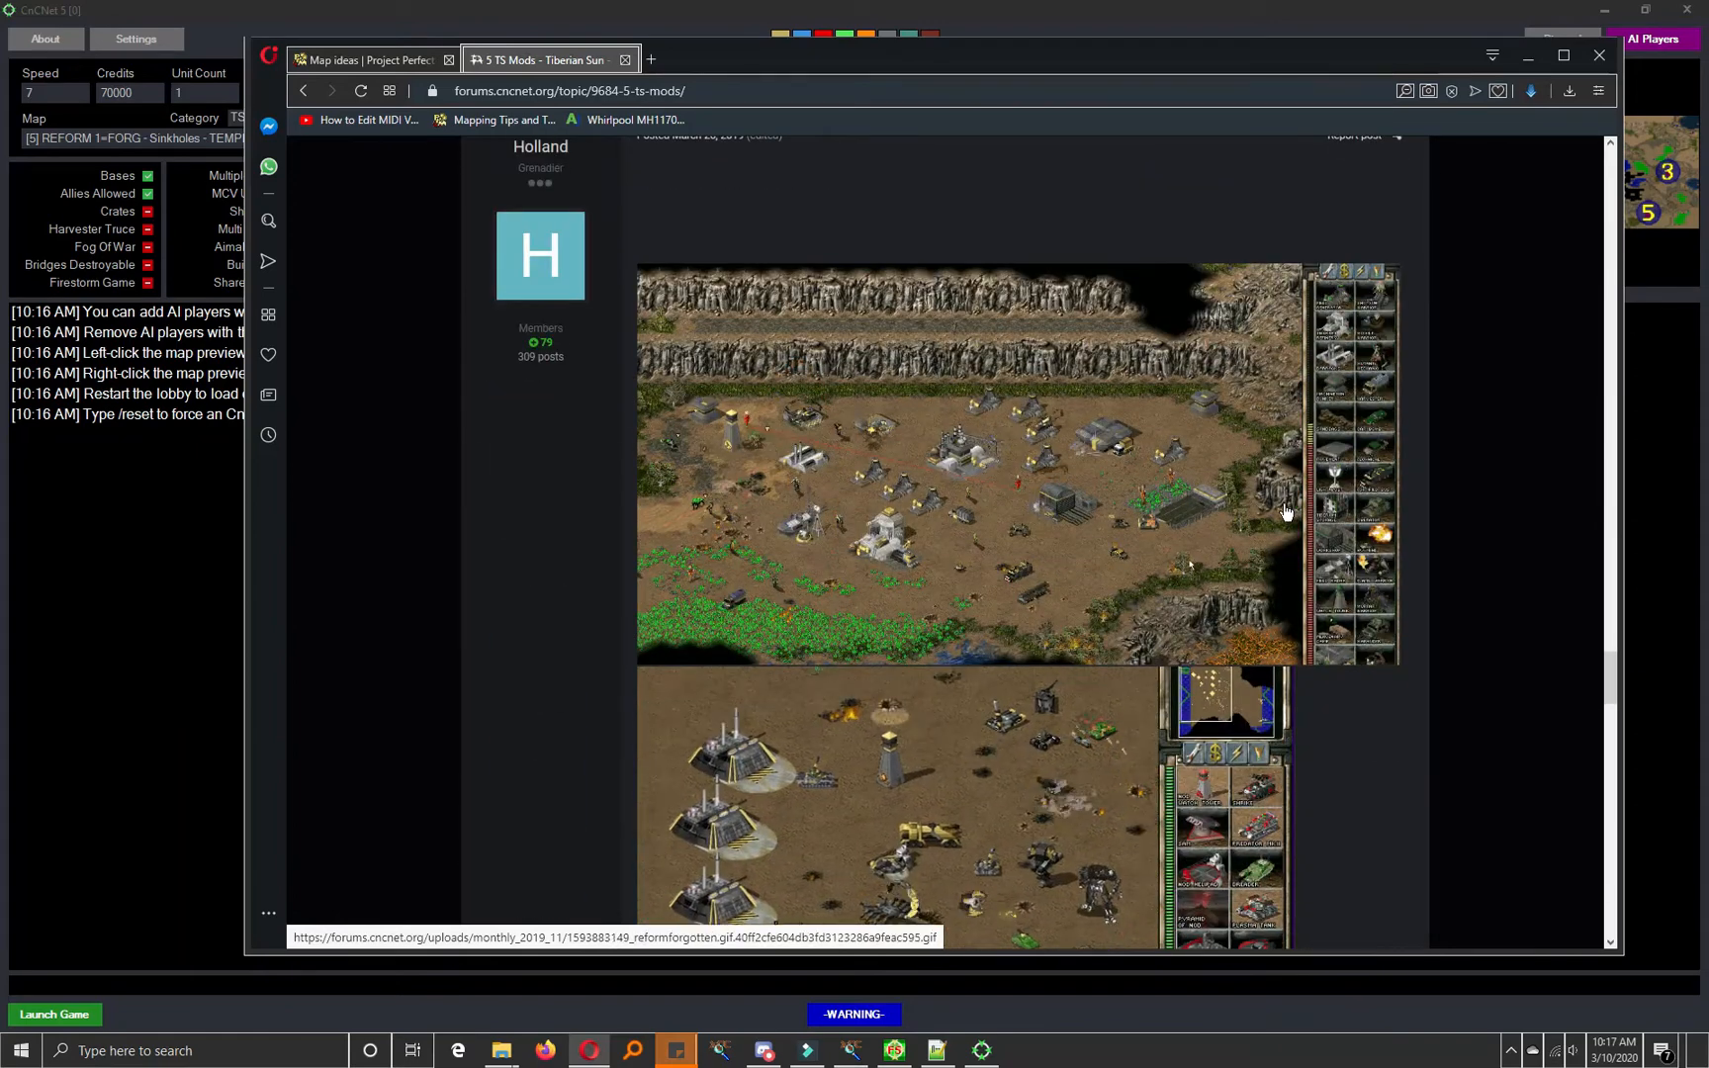
scroll("down", 3)
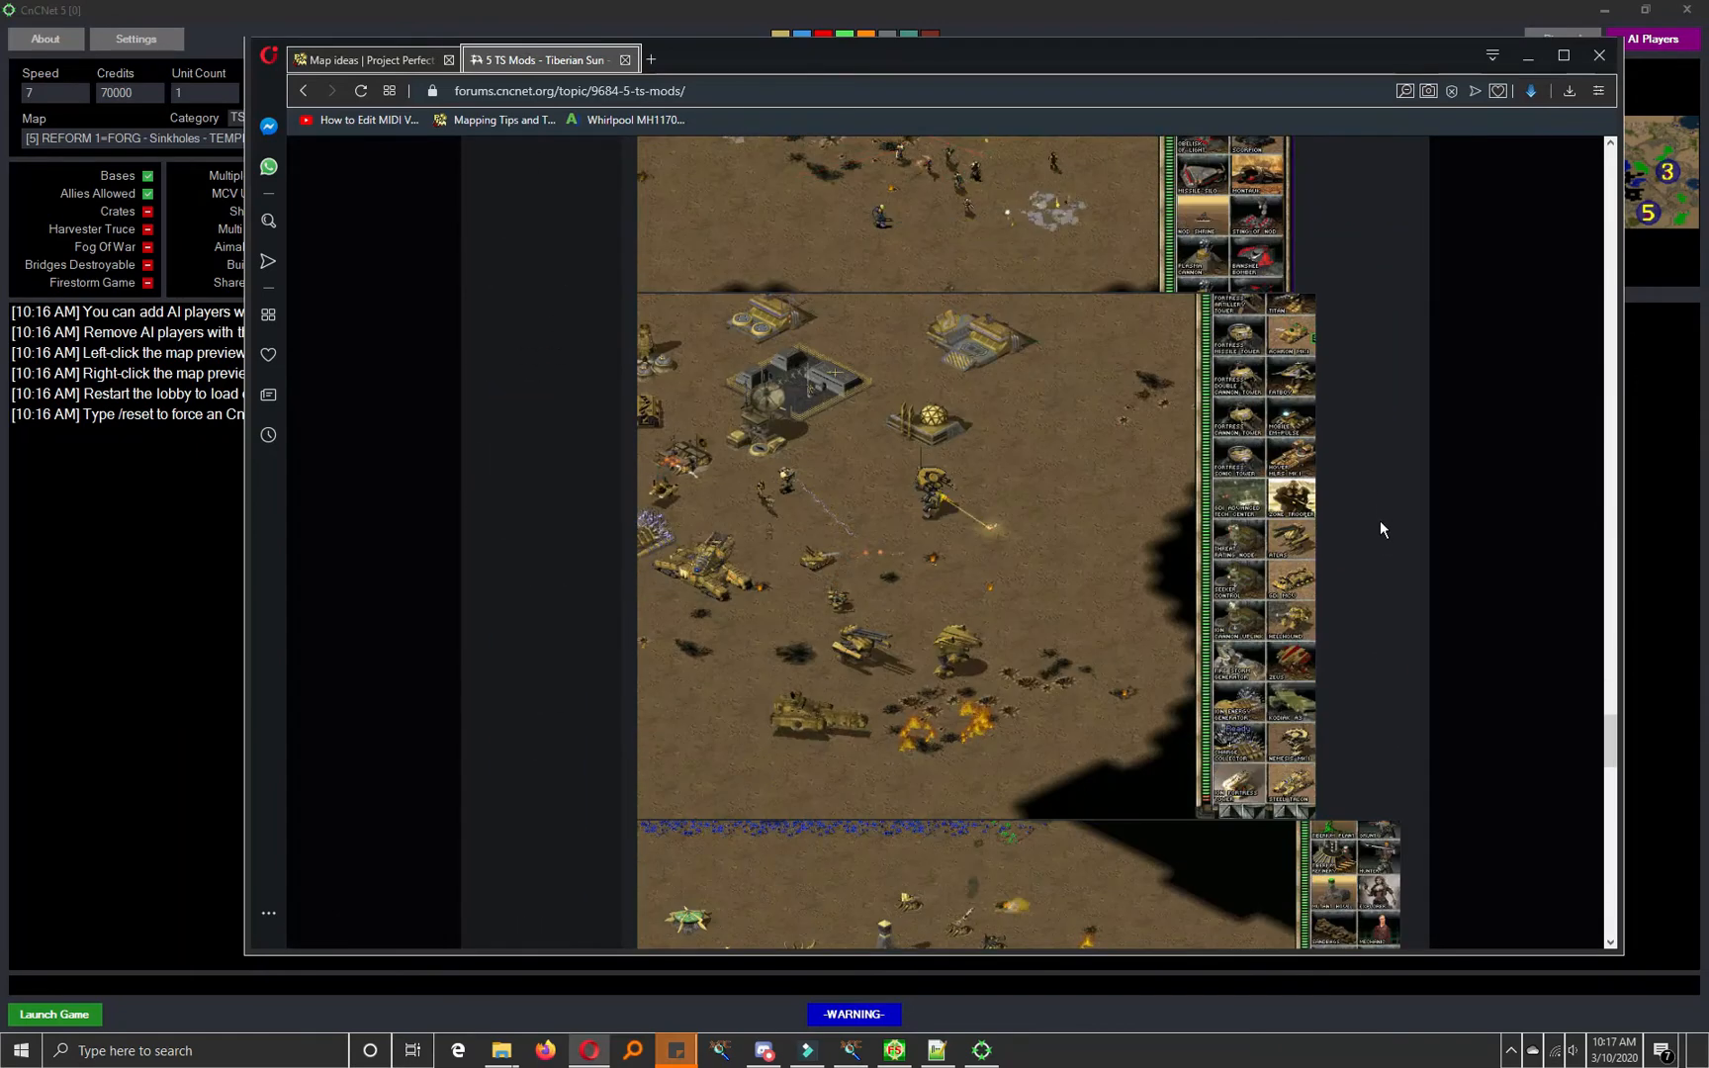
scroll("down", 3)
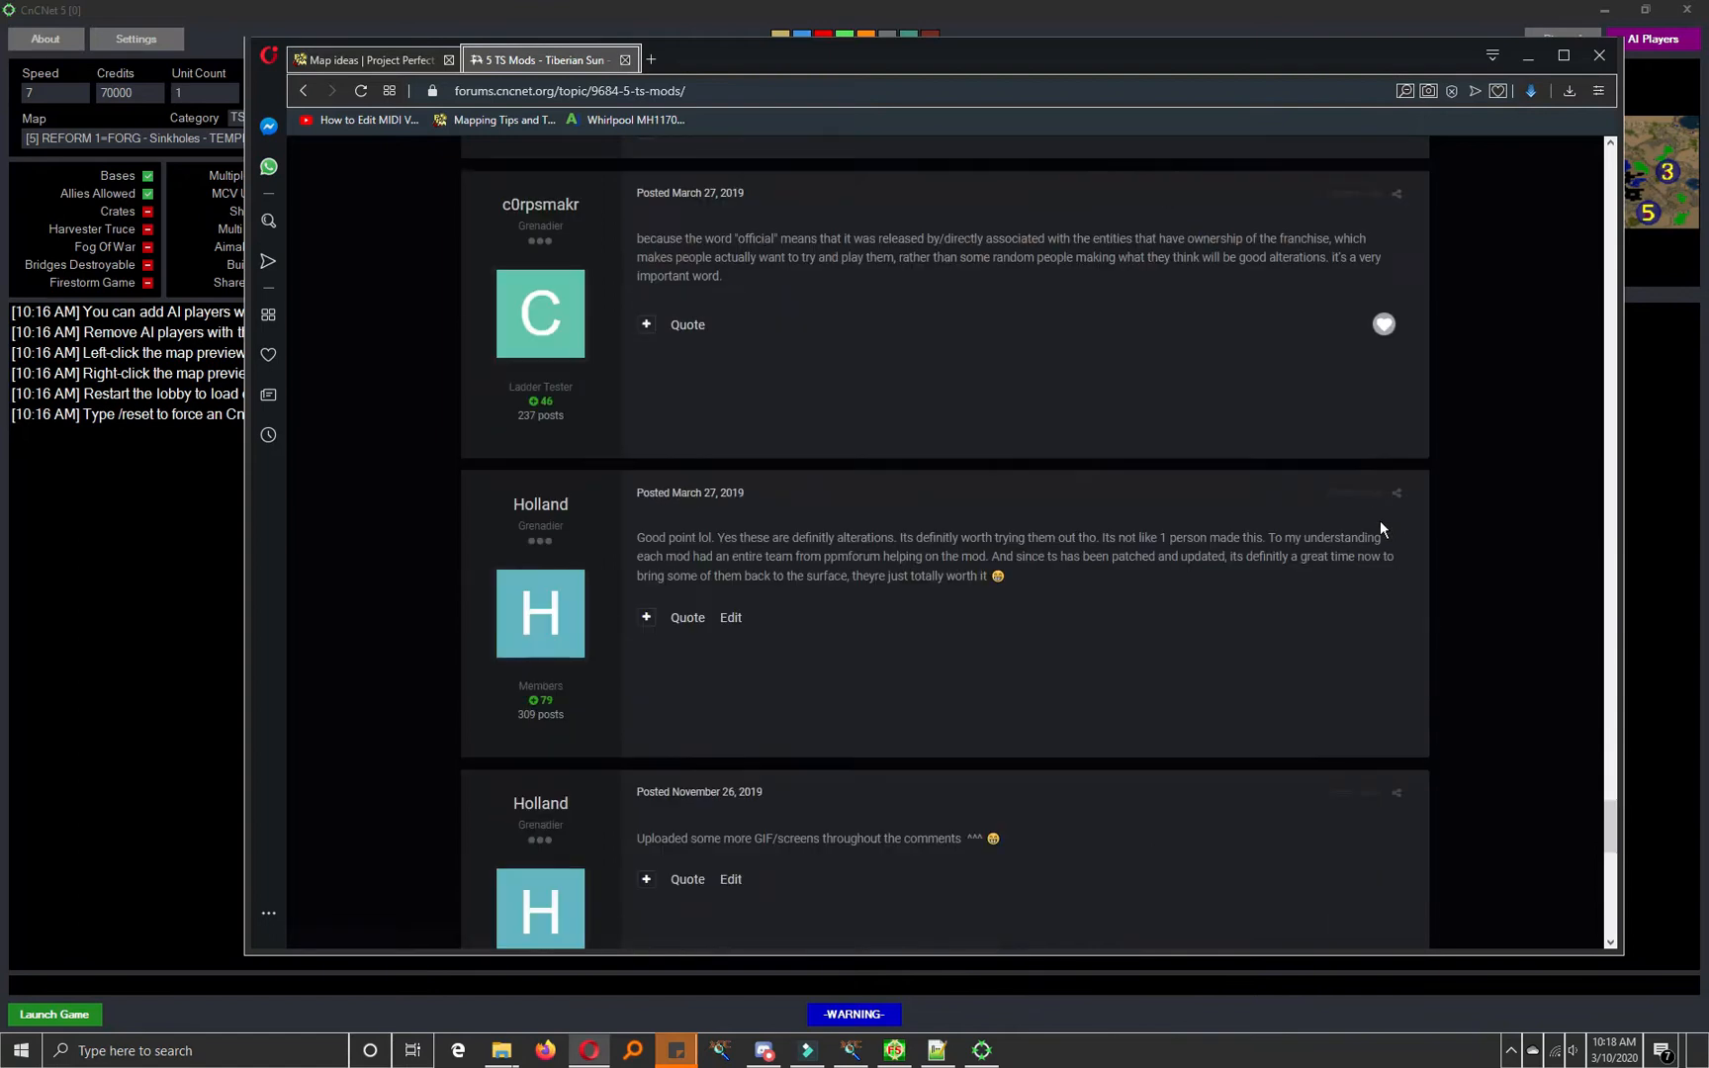
scroll("down", 3)
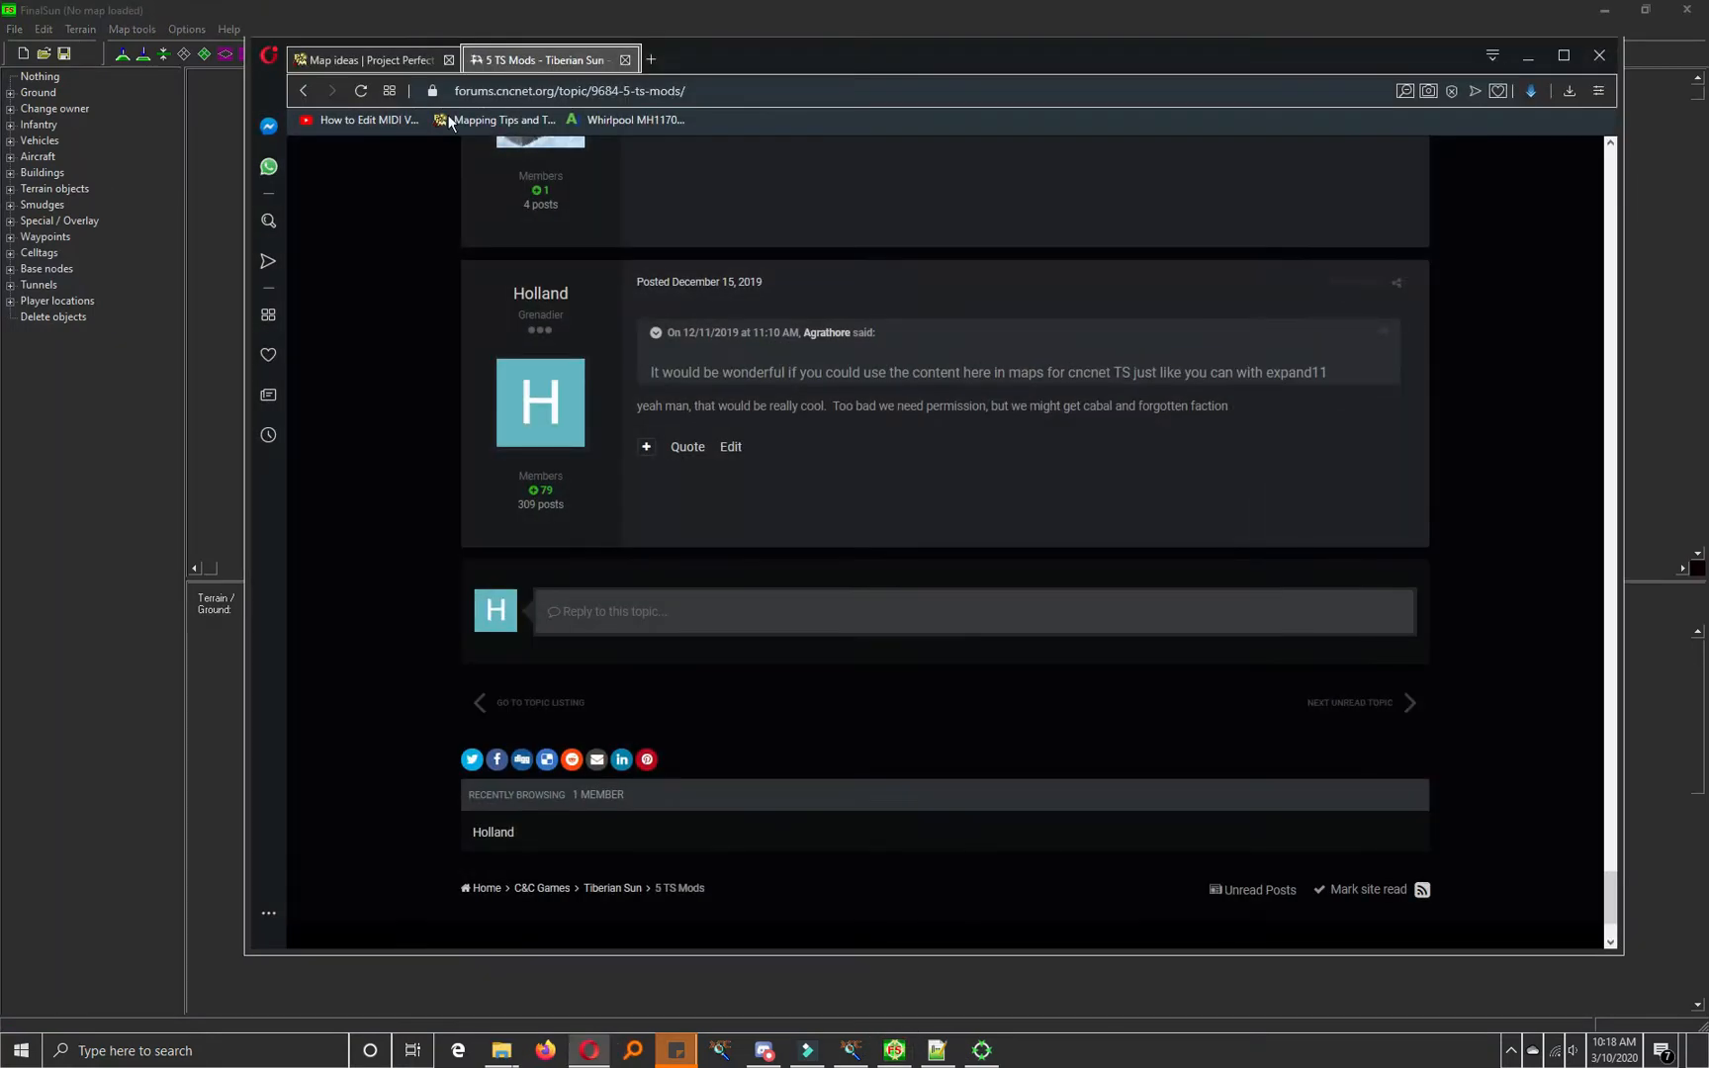
Step: On the Map ideas topic, highlight Superjoe's Mauler and another planned arena monster
left_click(367, 60)
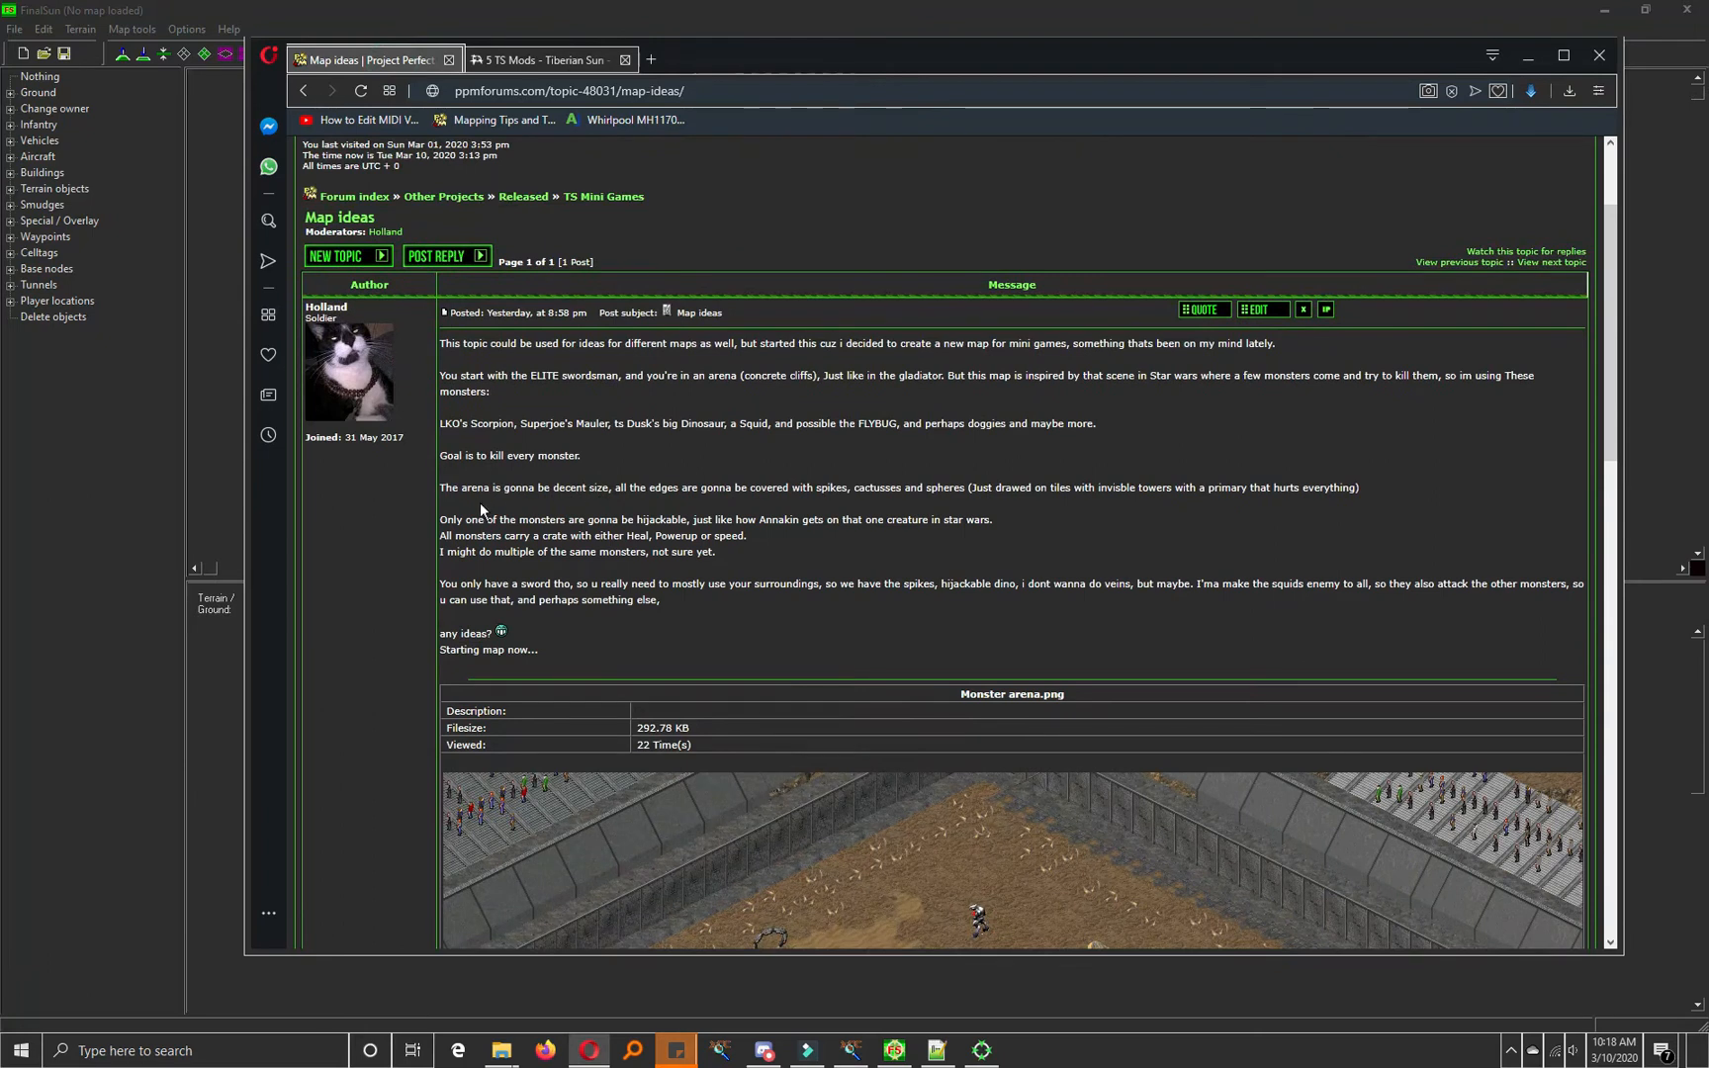
left_click_drag(522, 424, 621, 423)
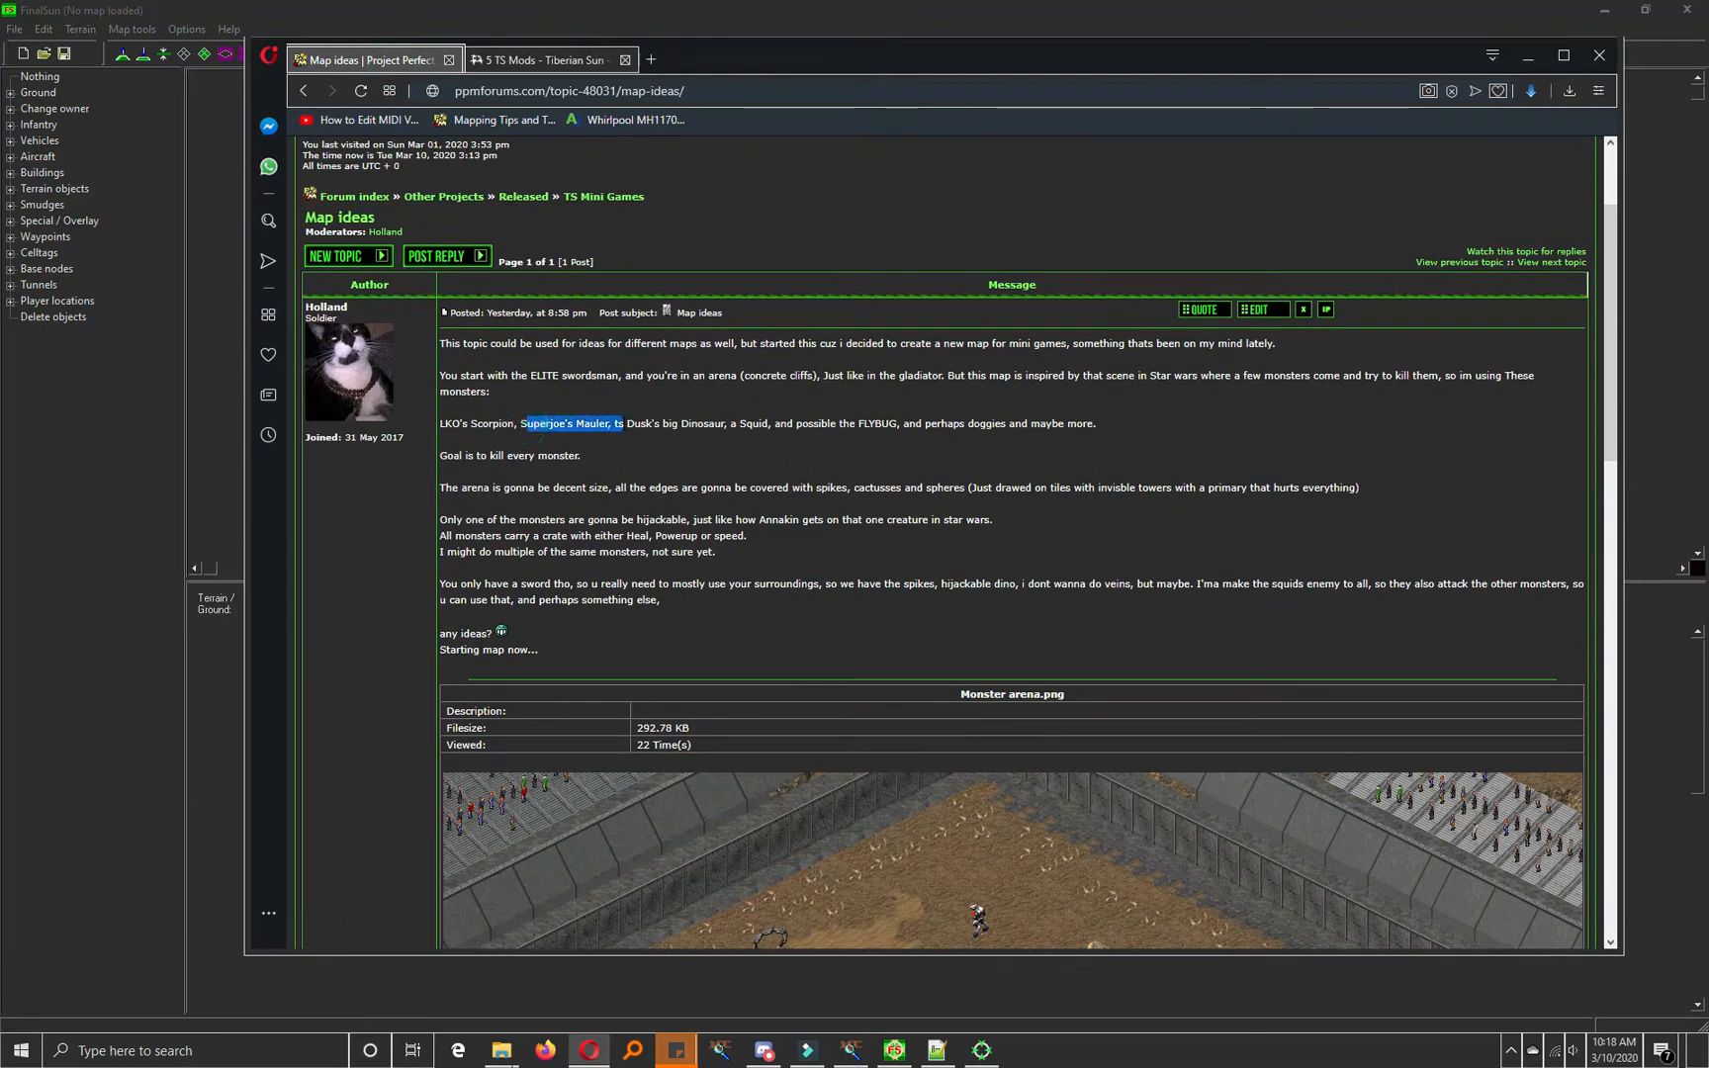
left_click_drag(626, 423, 768, 423)
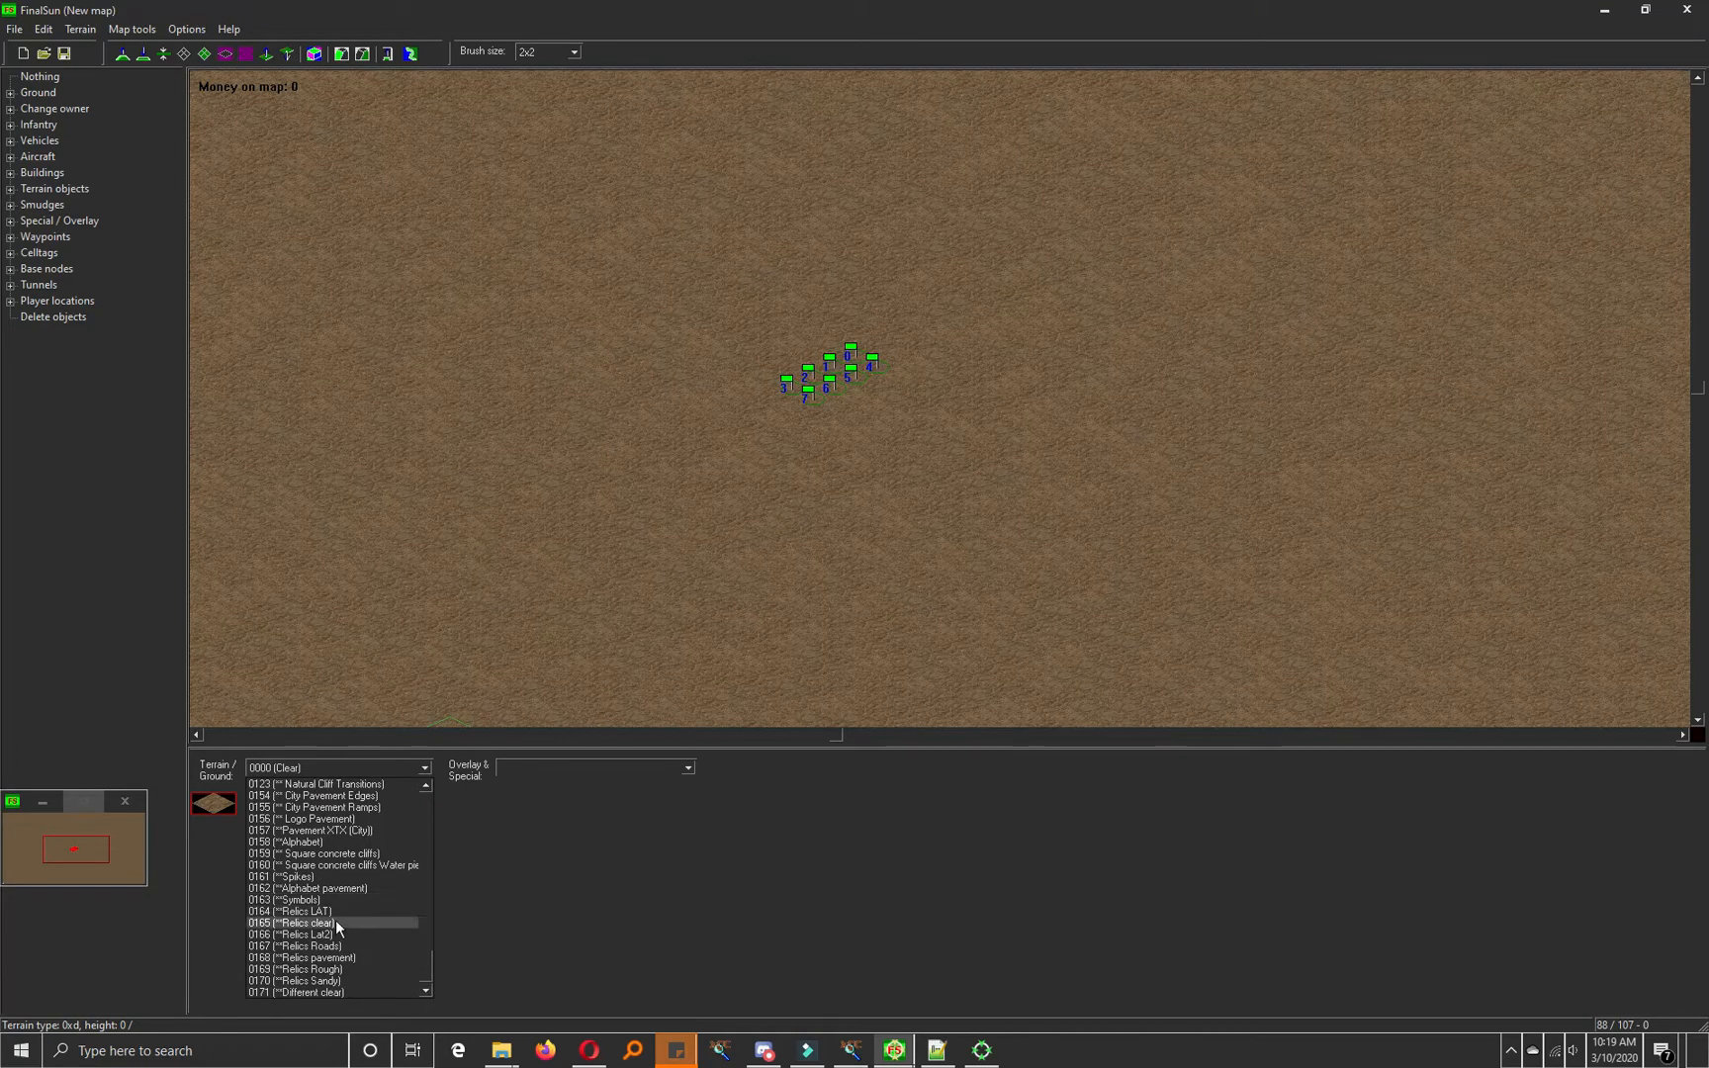
Step: Pick the Relics clear, Roads and Rough tile sets and enlarge the rough patch below the road
left_click(309, 922)
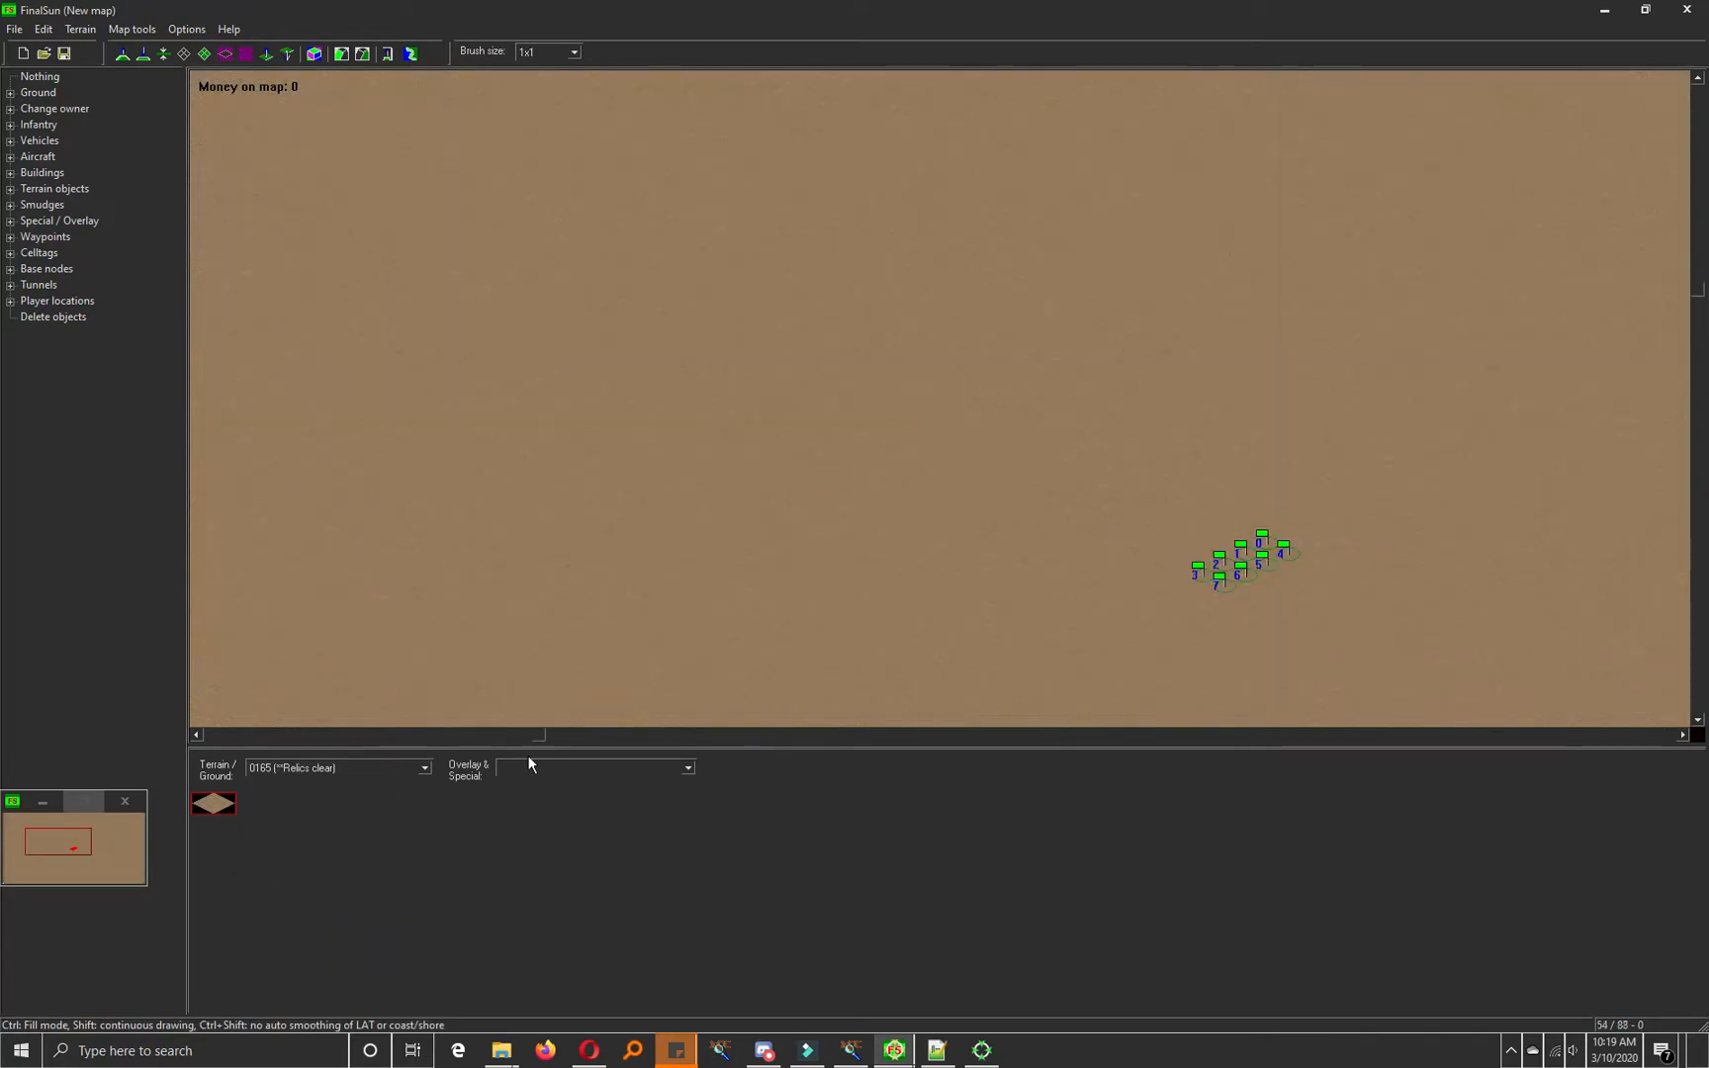
left_click(424, 767)
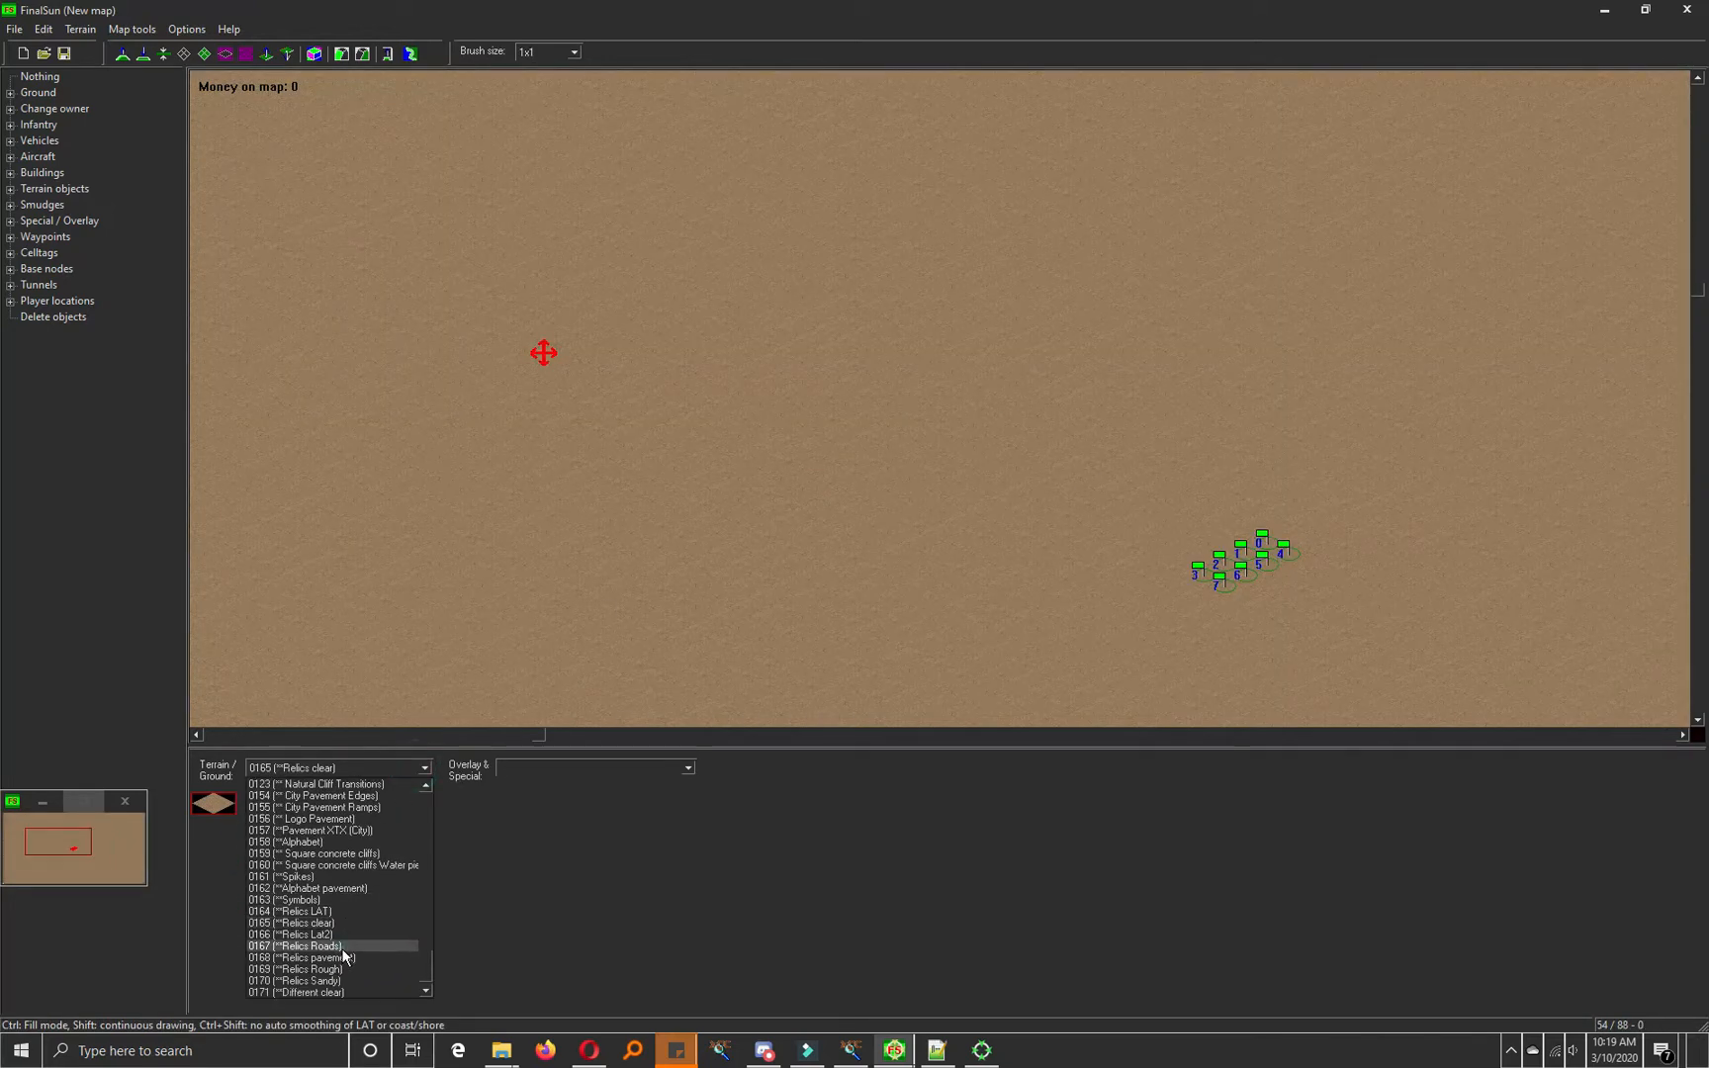
left_click(294, 944)
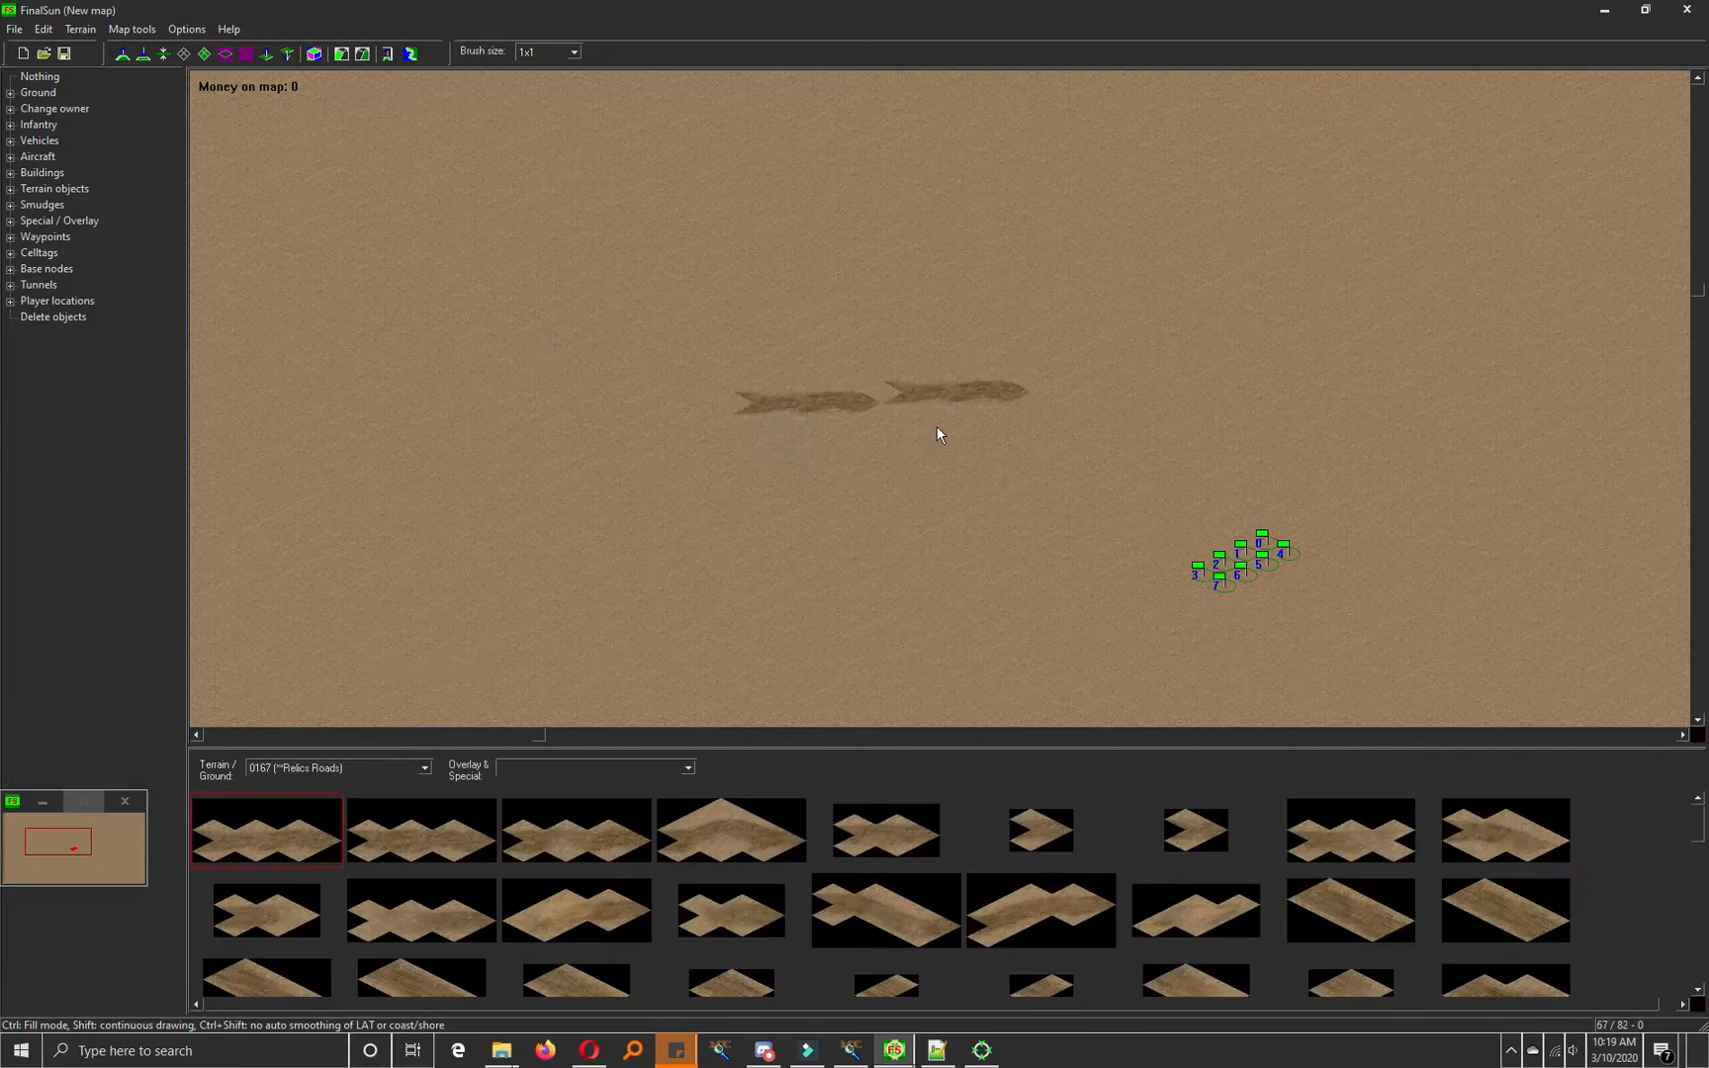
left_click(423, 767)
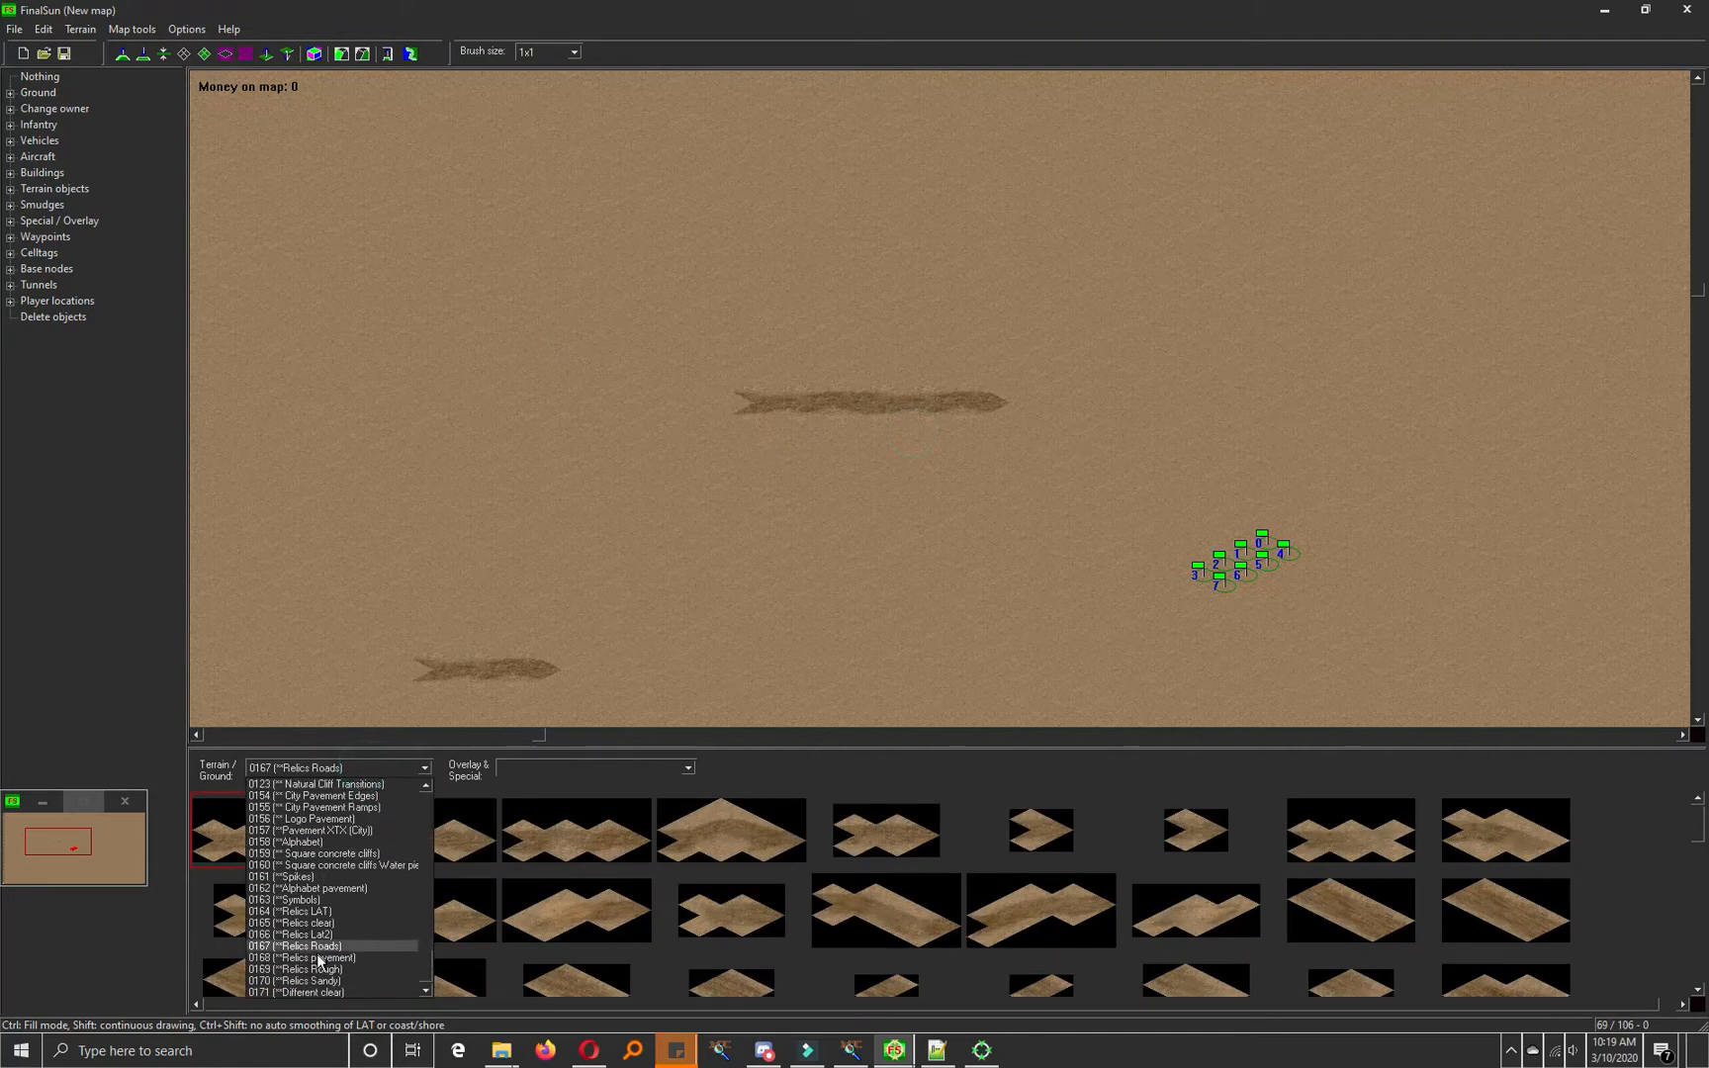
left_click(316, 969)
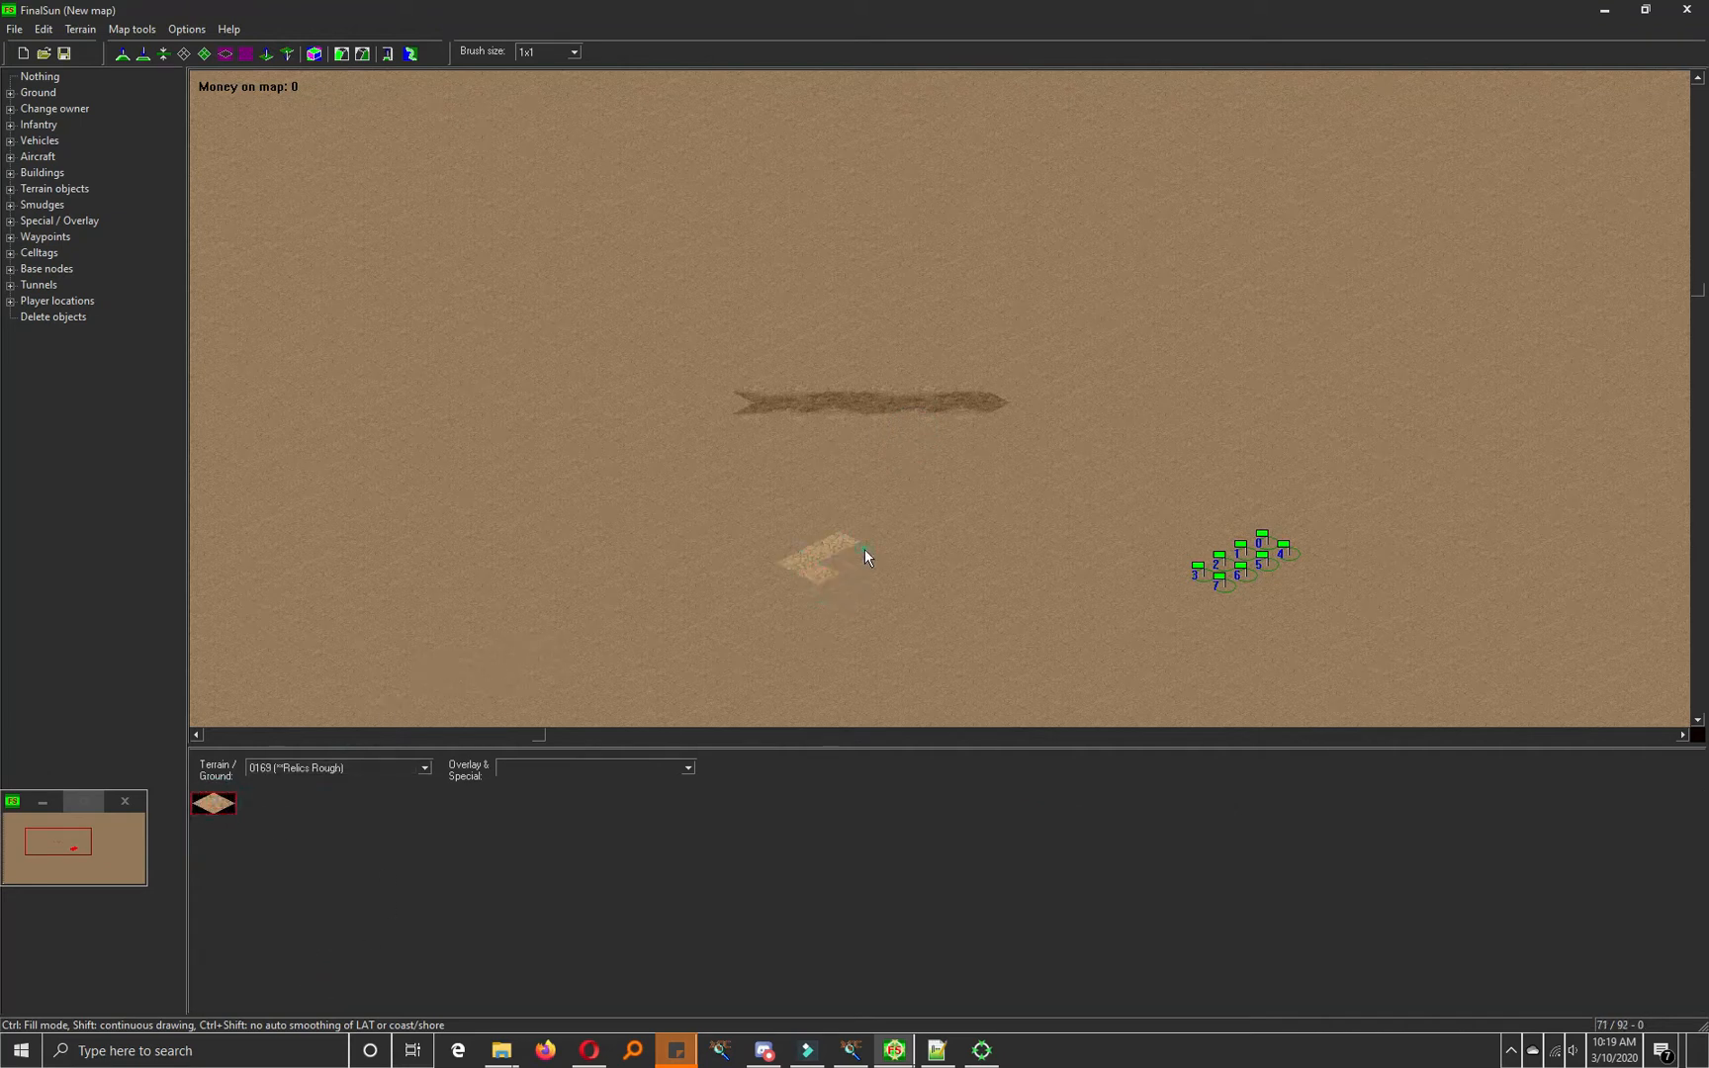
left_click(863, 550)
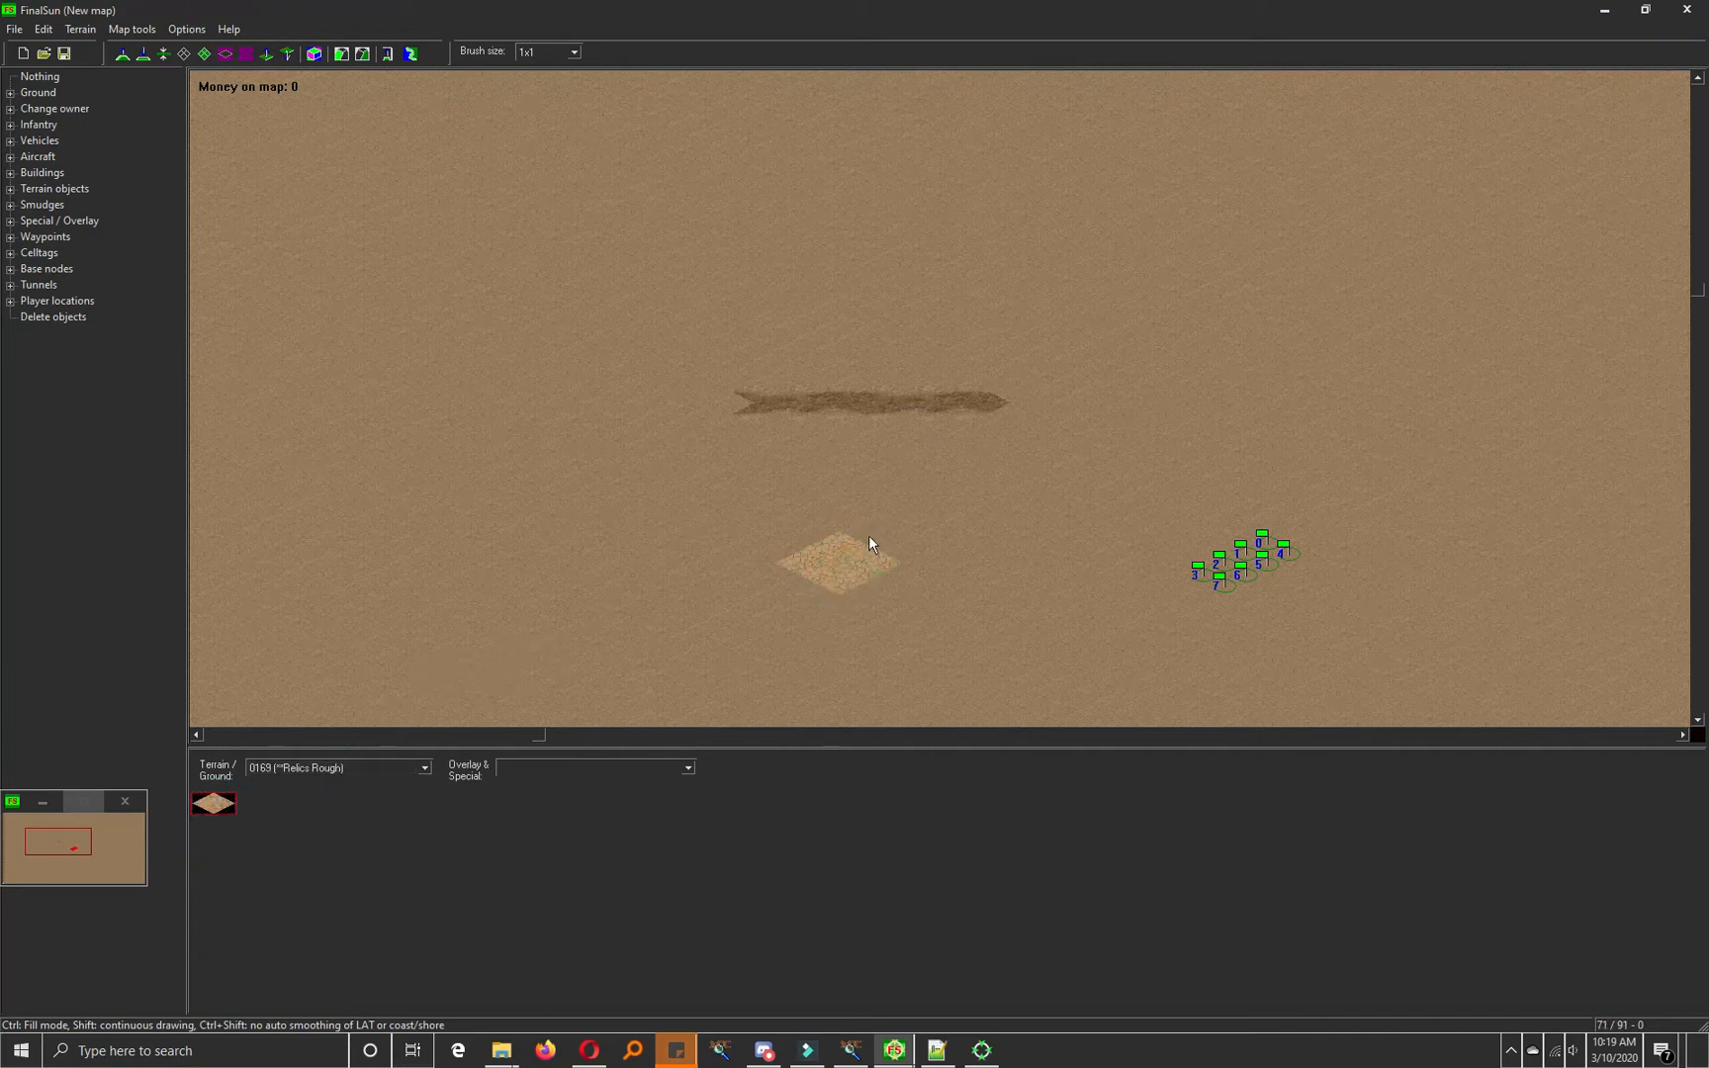
Step: Paint a Relics Sandy patch at the lower left, then pick the Relics LAT and Different clear sets
left_click(423, 768)
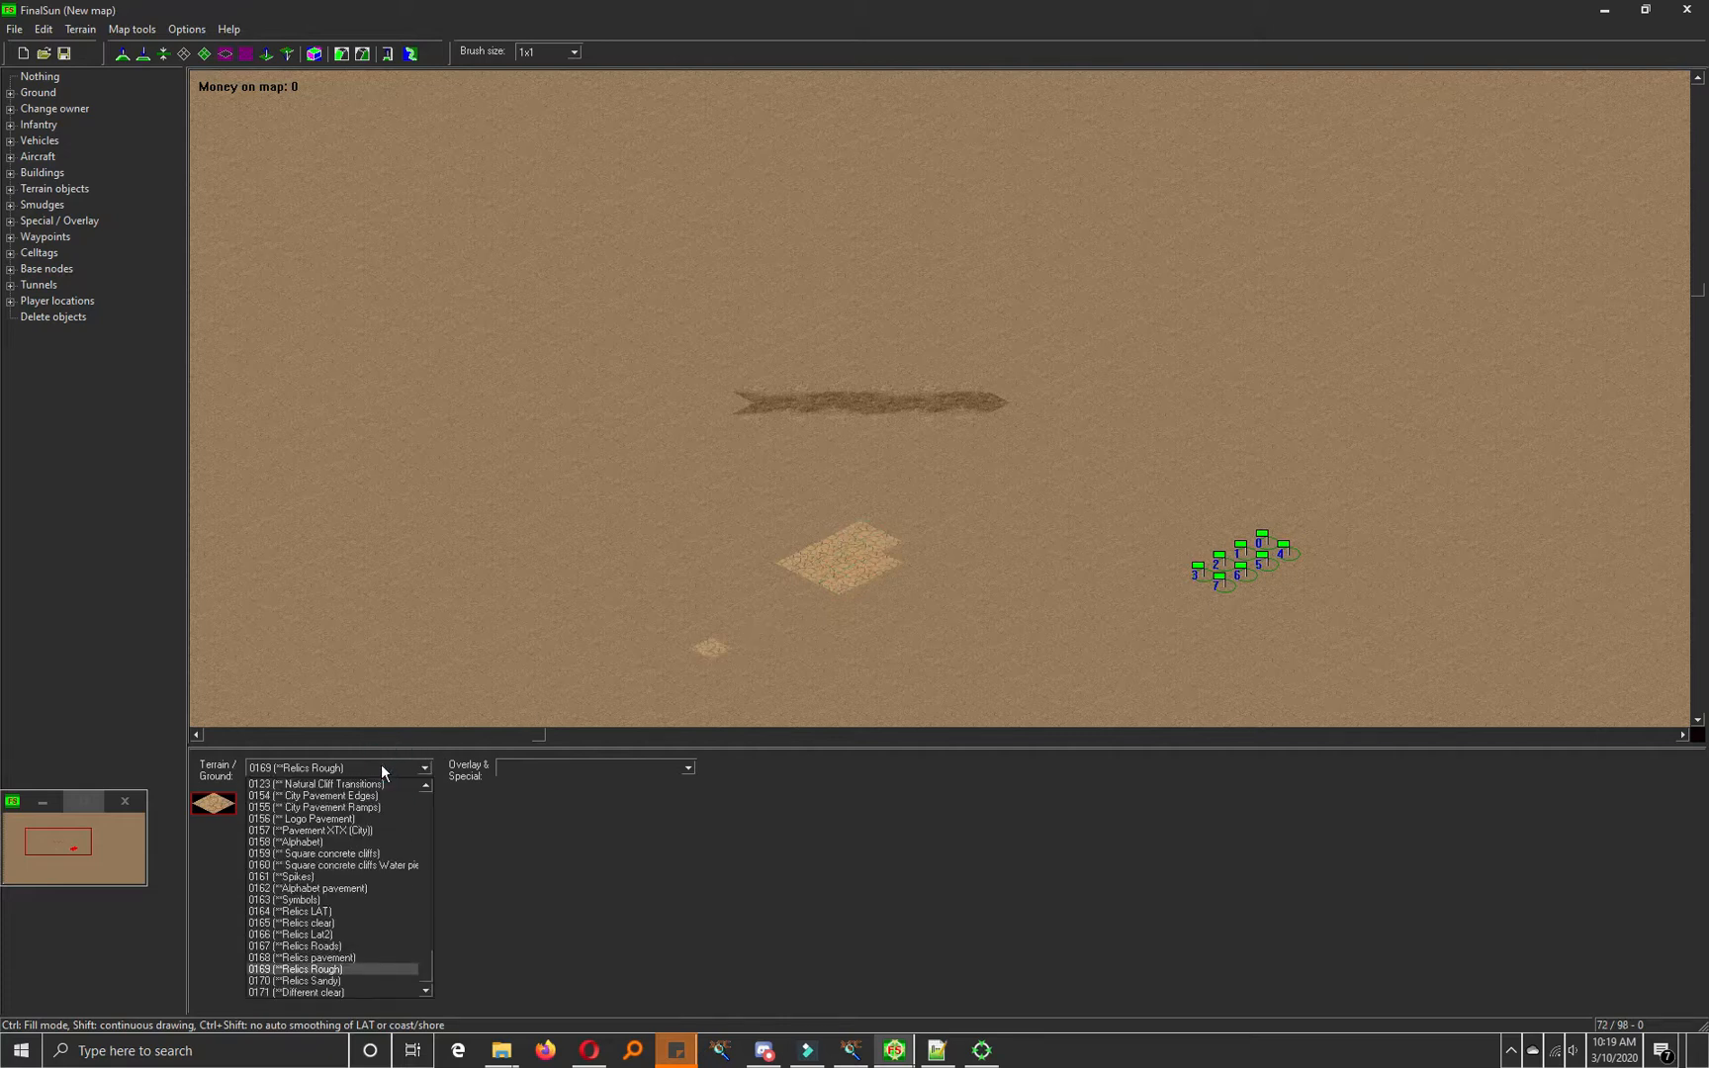
left_click(295, 980)
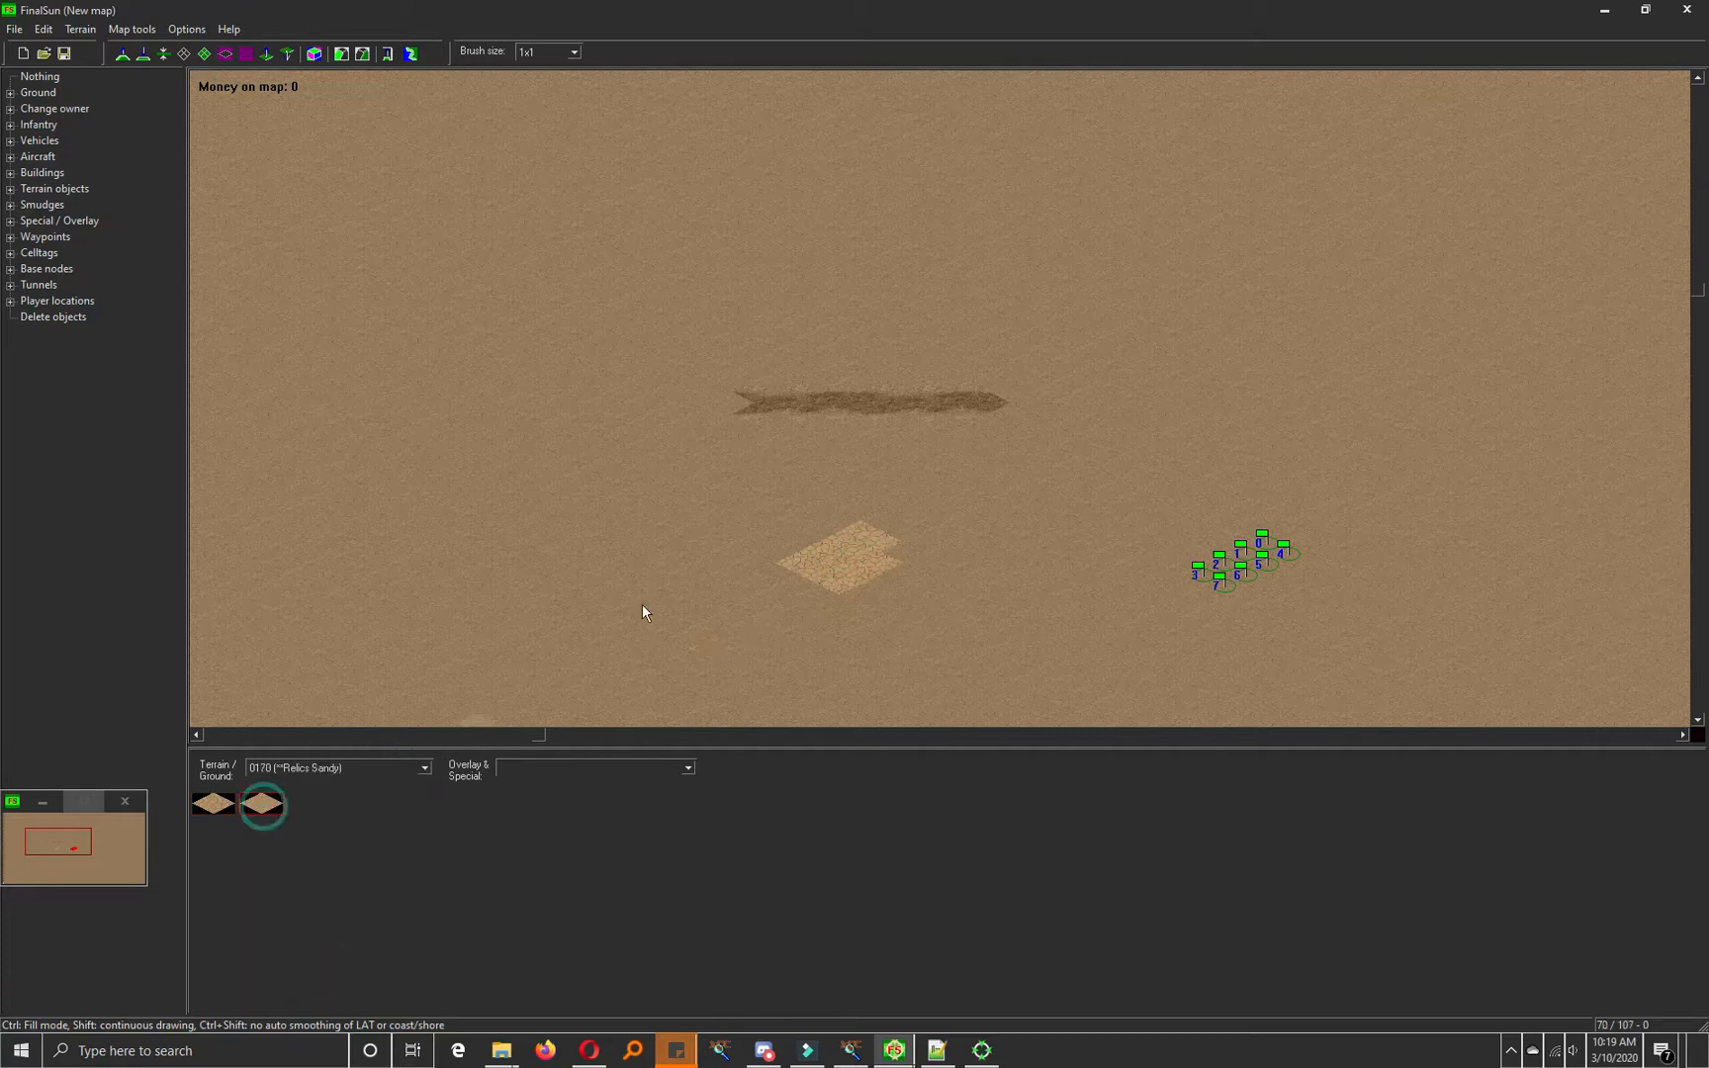
left_click(643, 610)
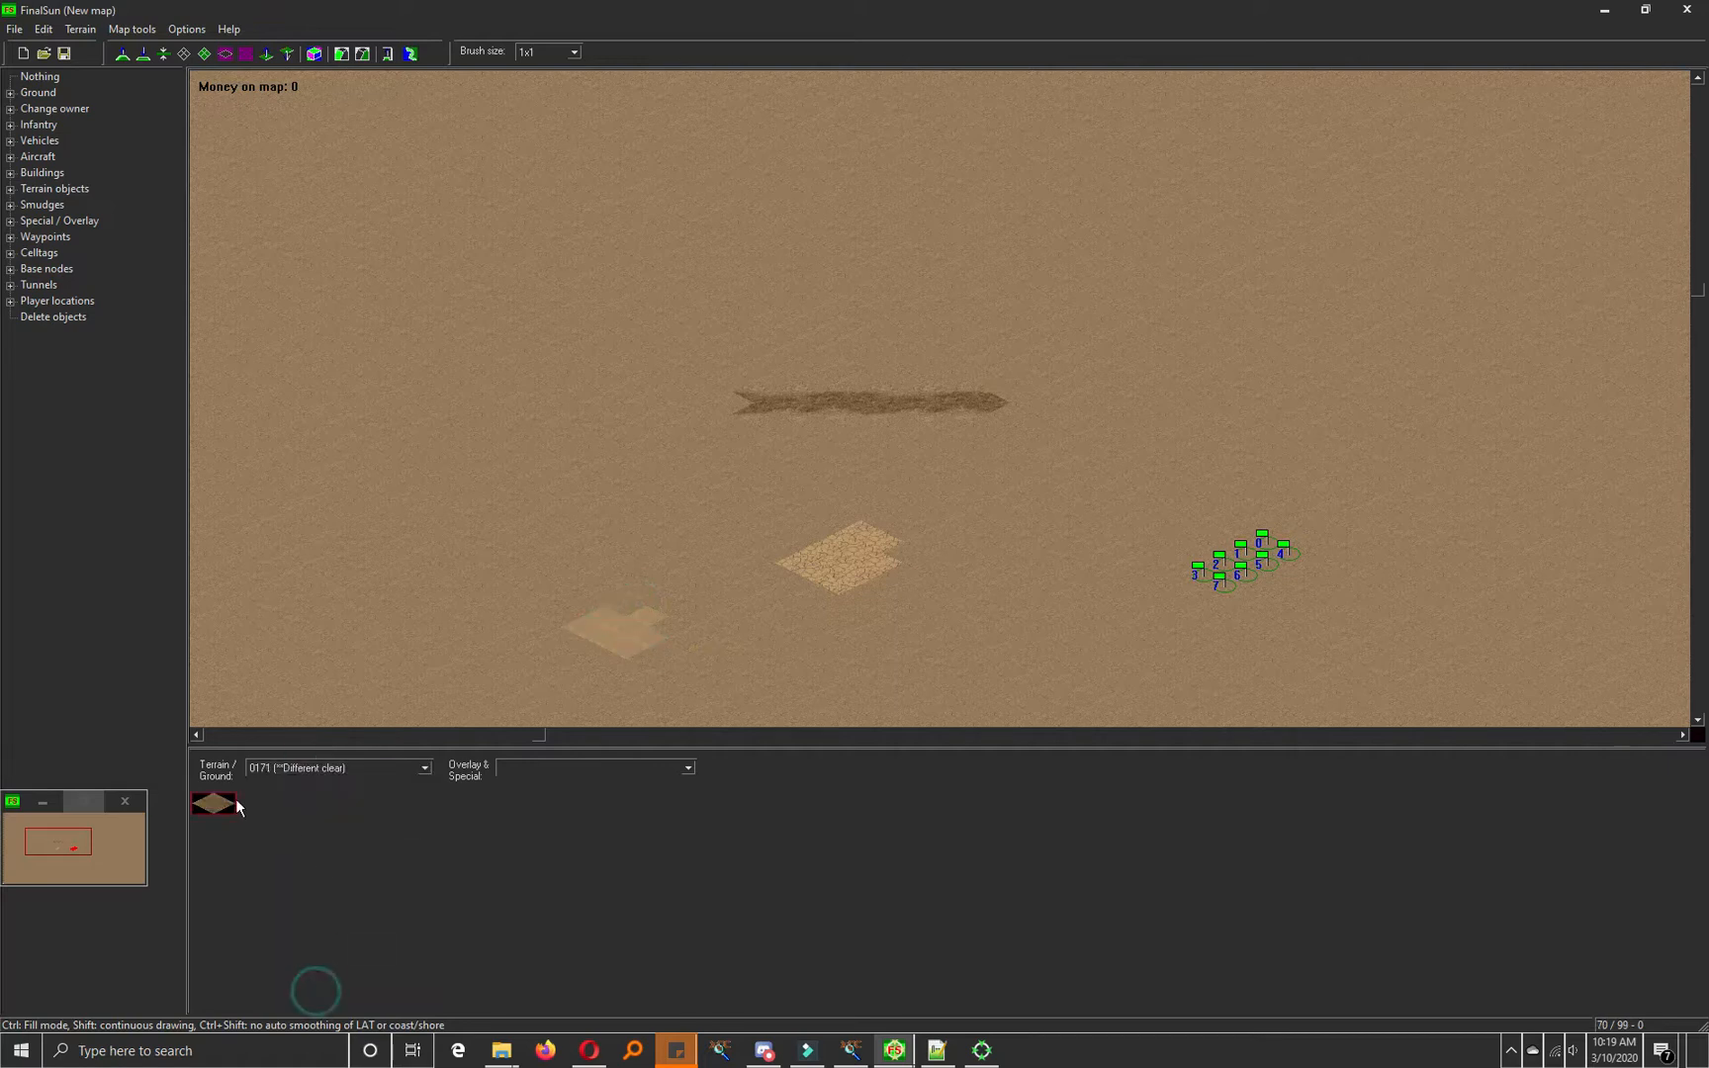
left_click(424, 767)
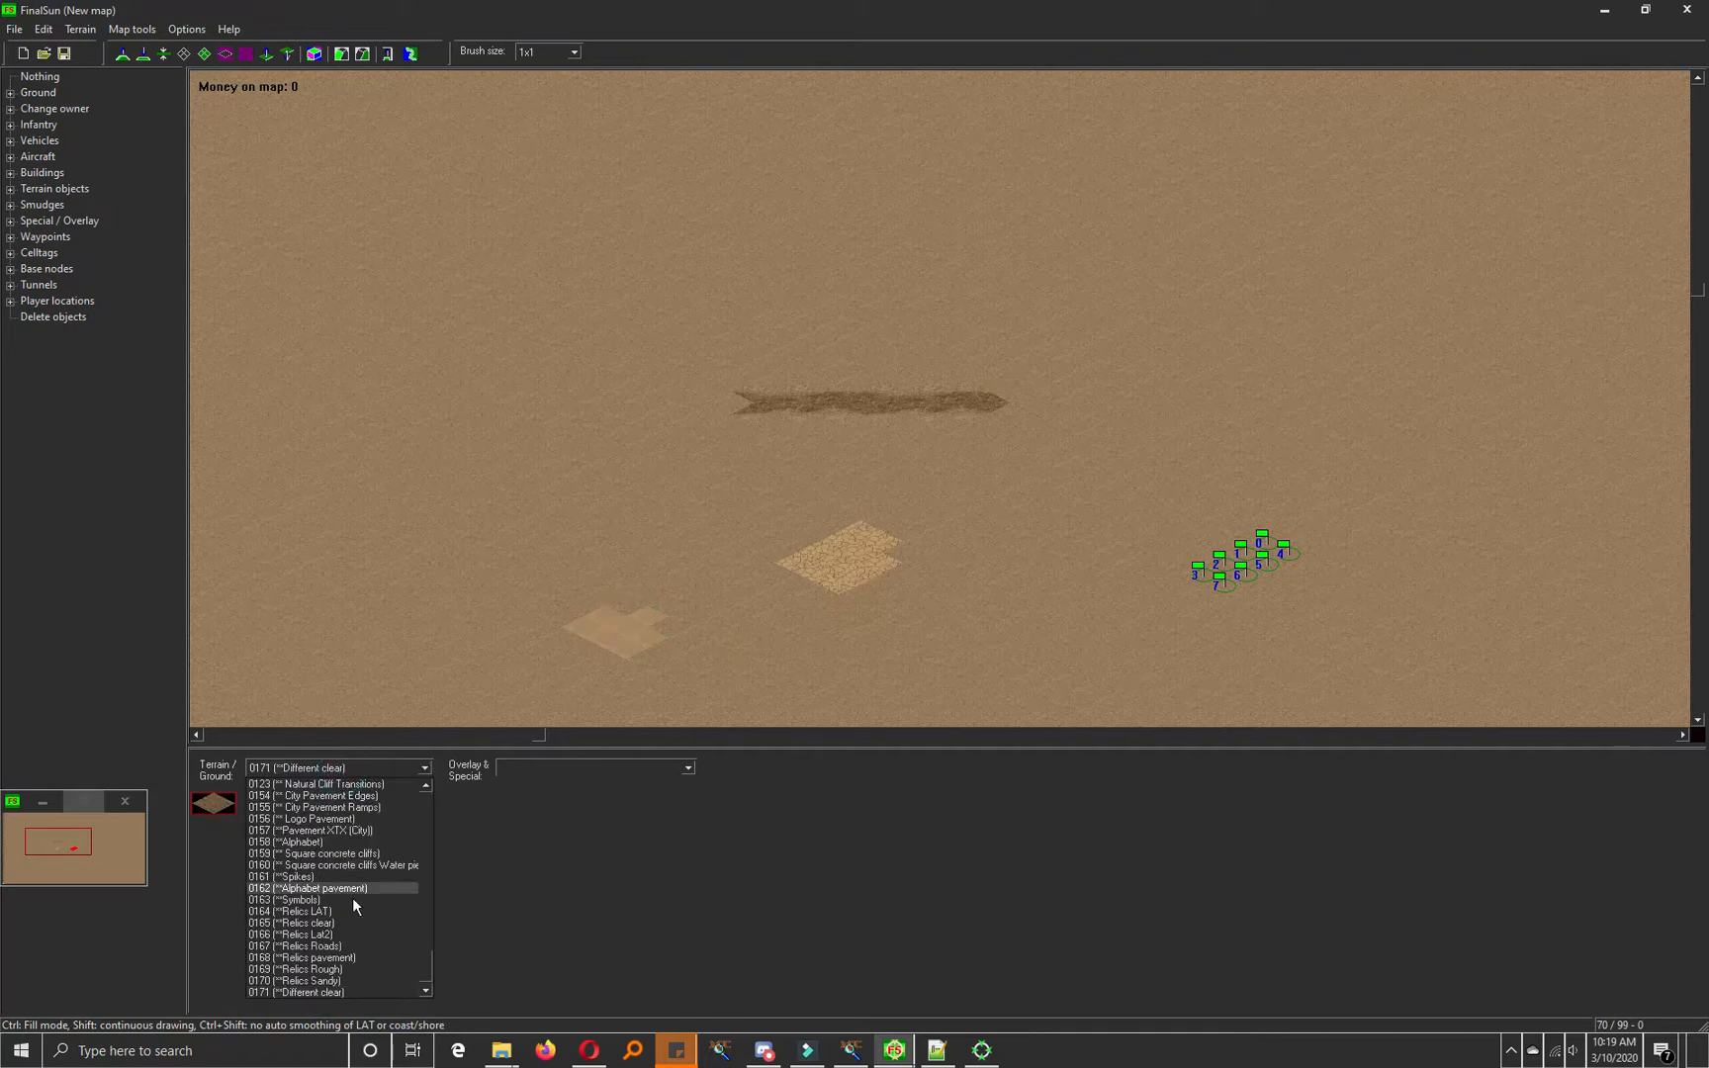
left_click(291, 933)
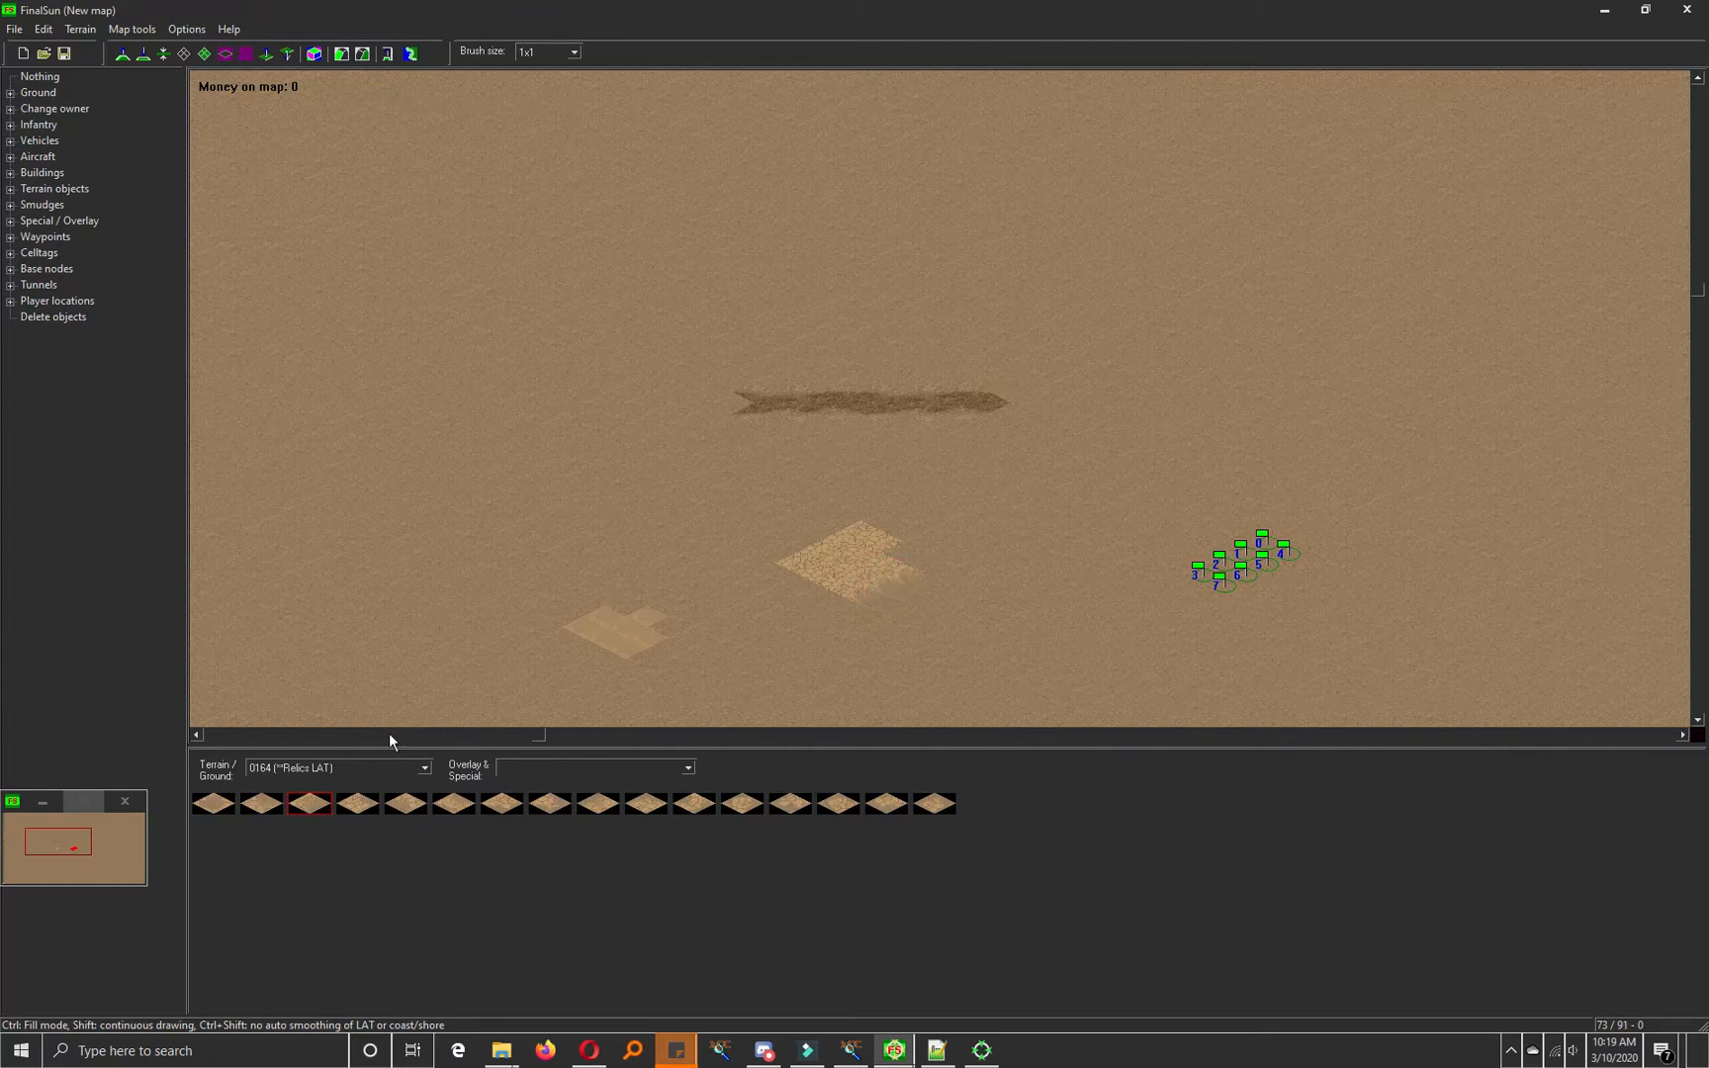
left_click(424, 768)
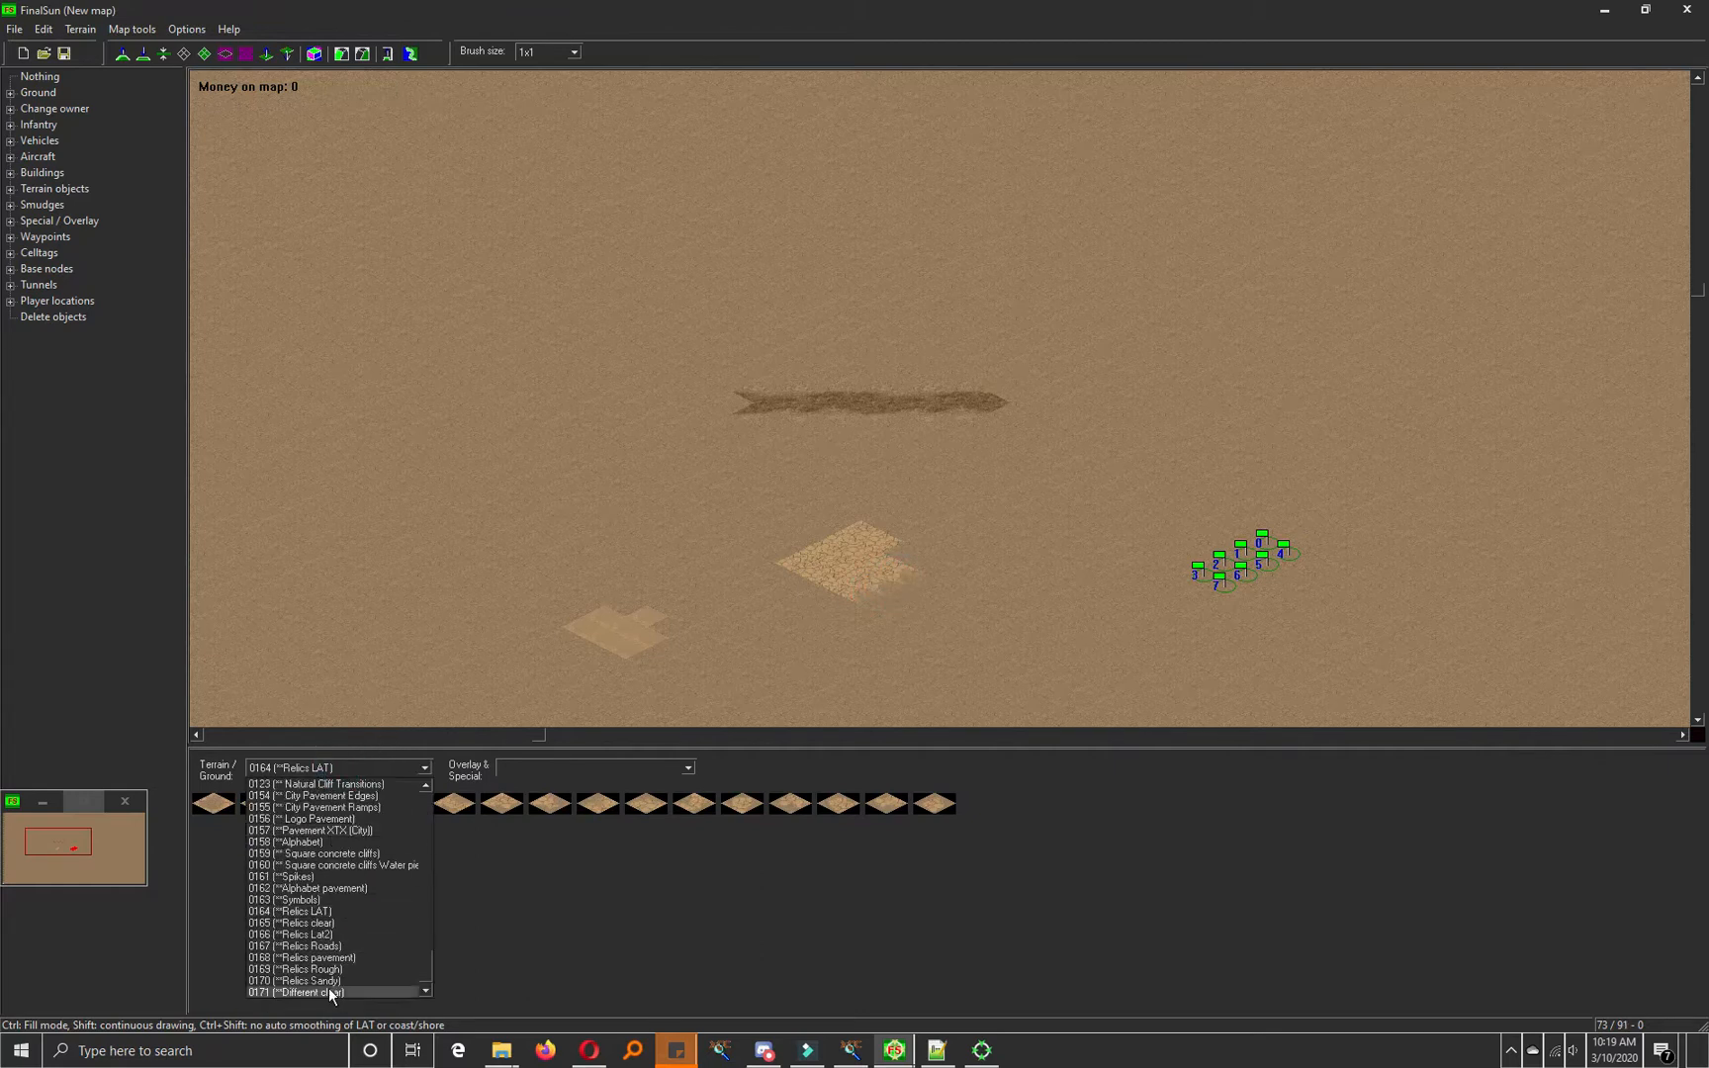
left_click(297, 992)
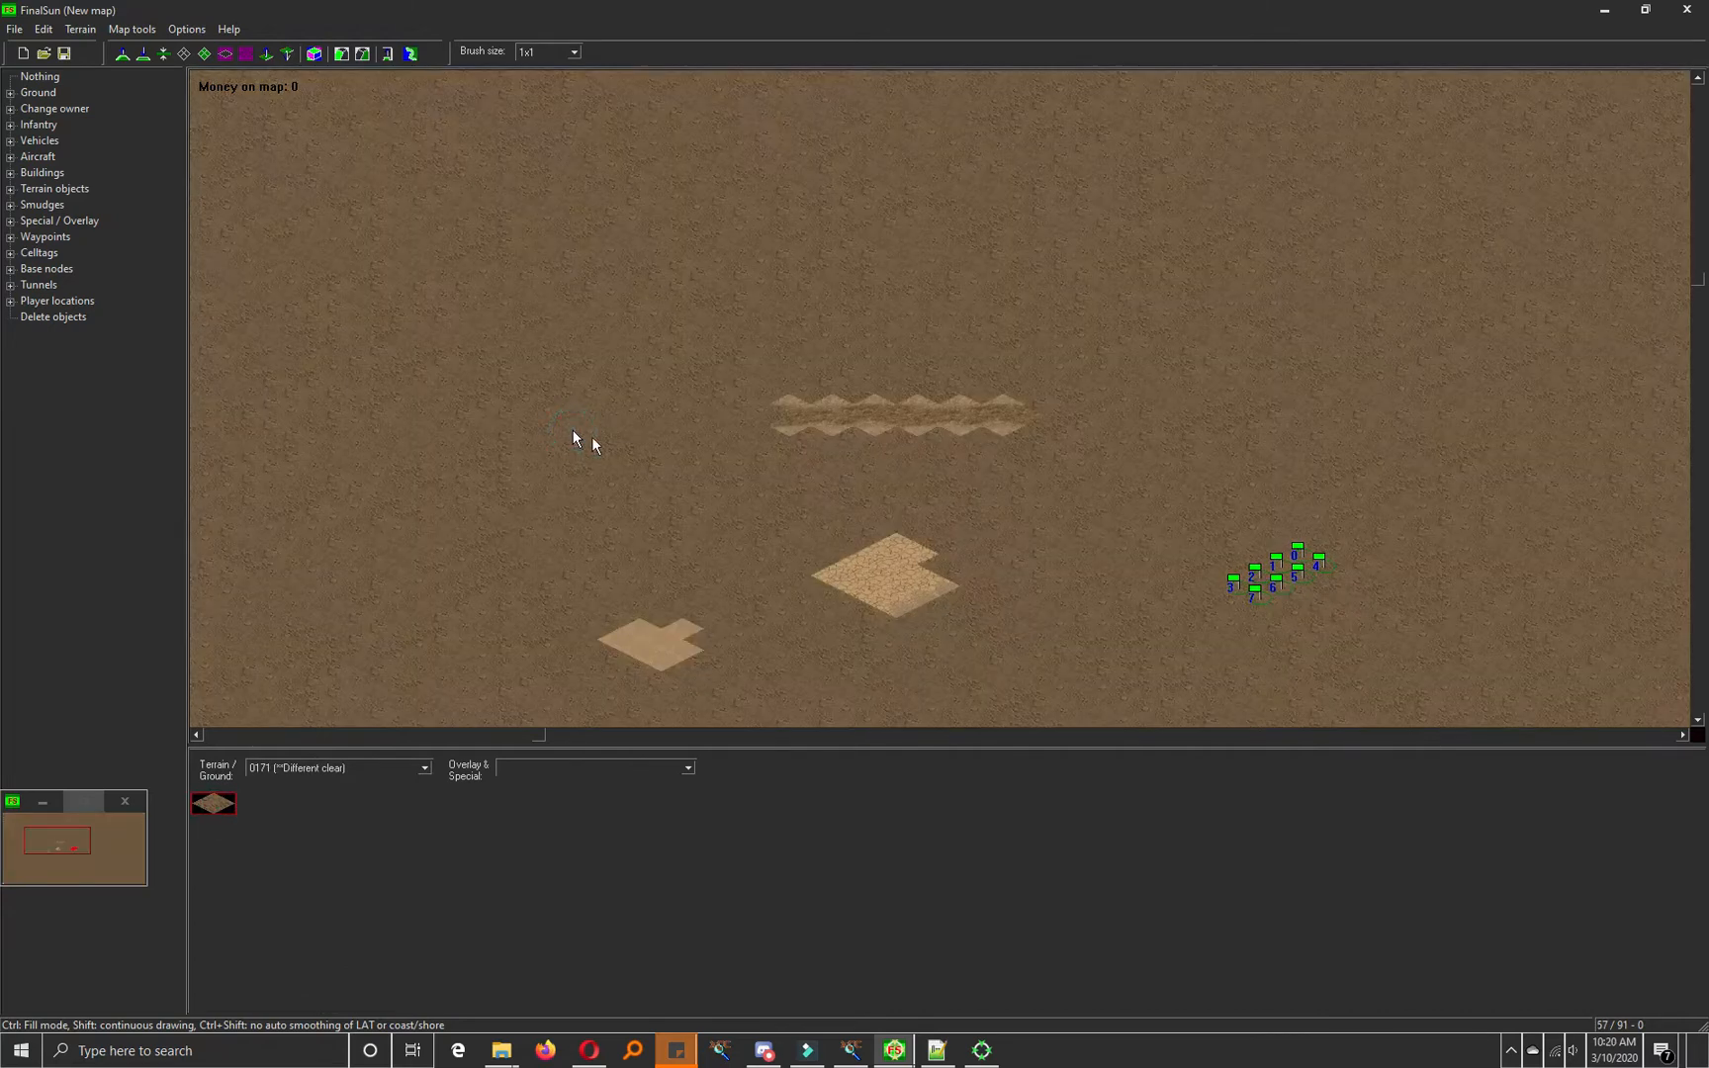
Step: Set a 2x2 brush and paint a strip of Ground 3 grass across the map
left_click(573, 51)
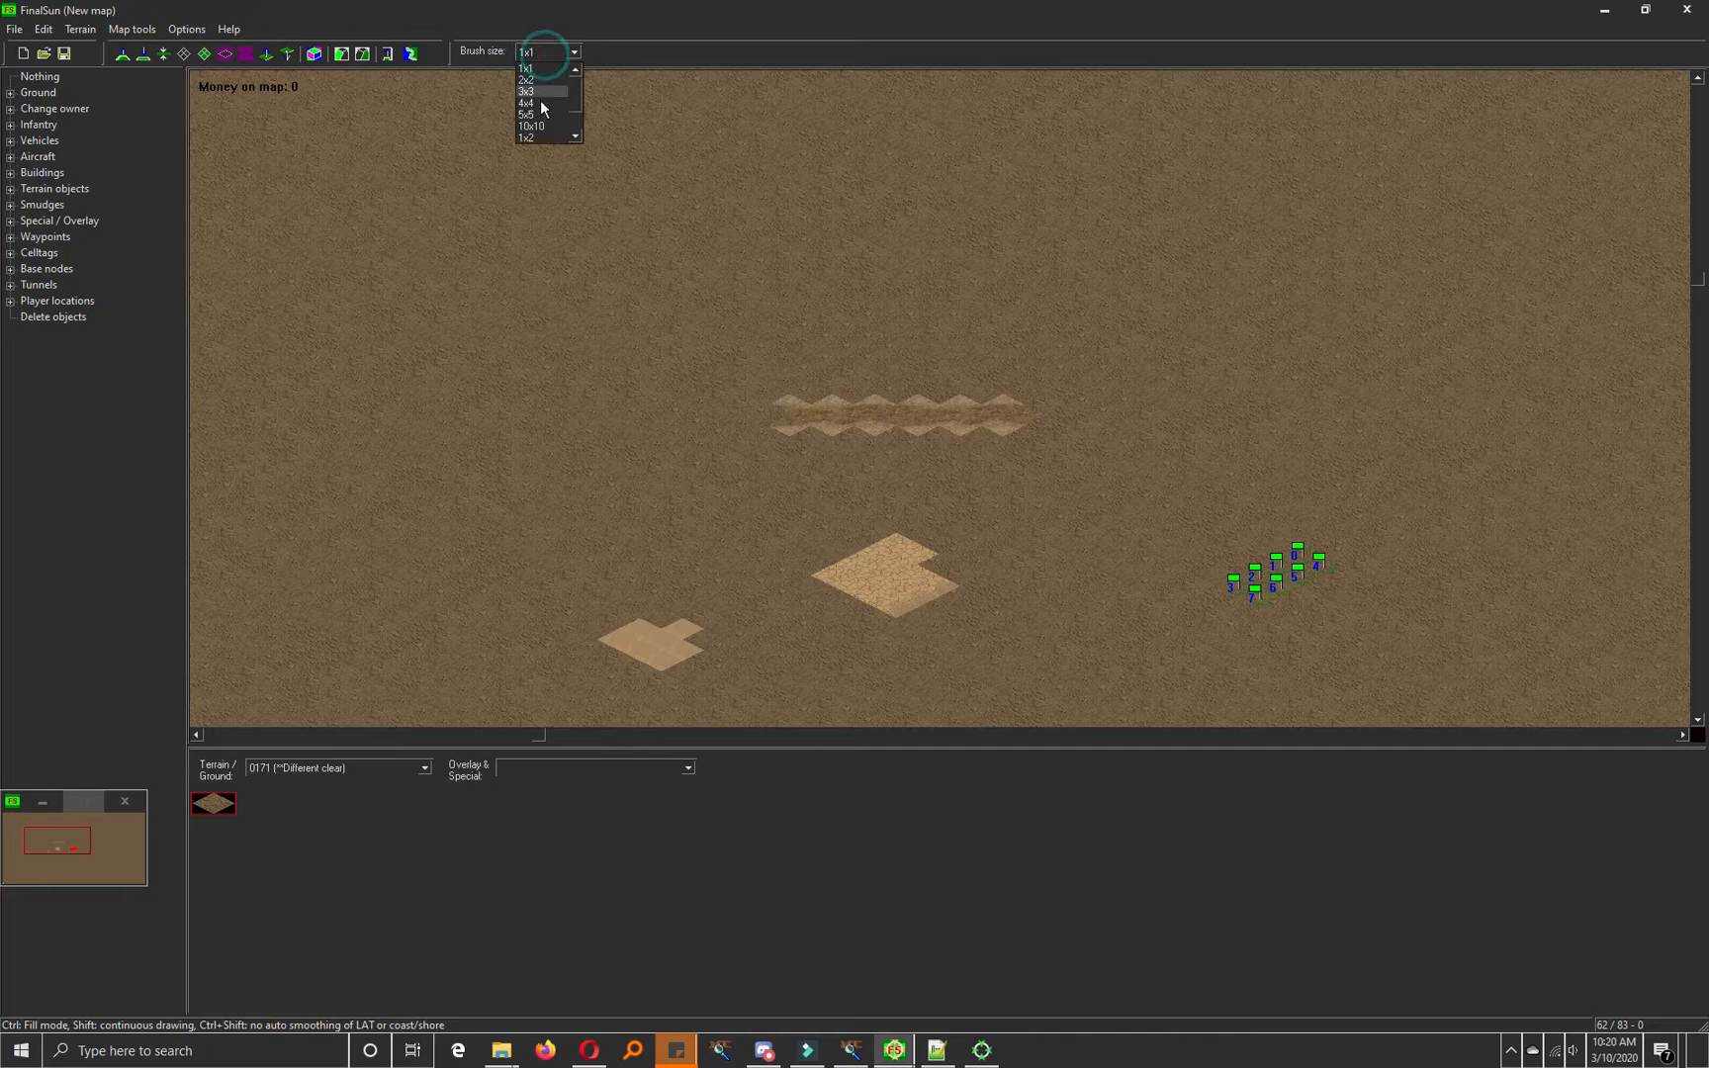
left_click(527, 103)
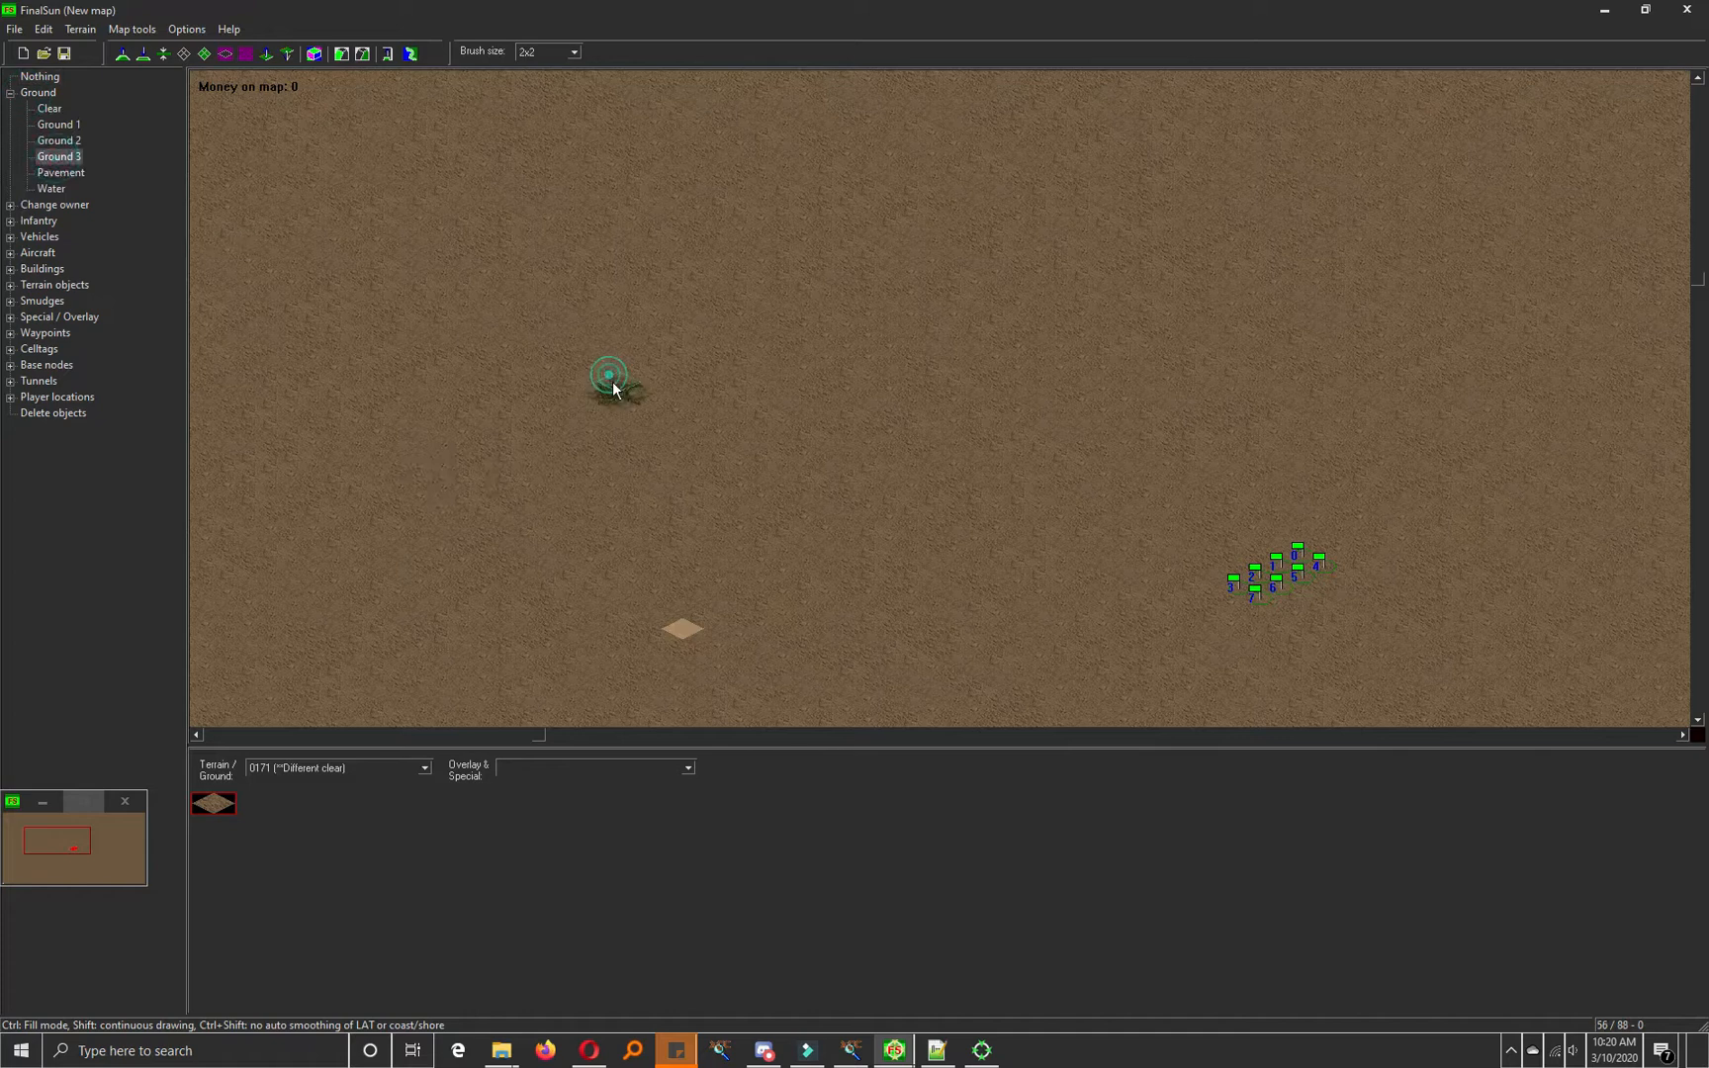
left_click_drag(610, 390, 1046, 413)
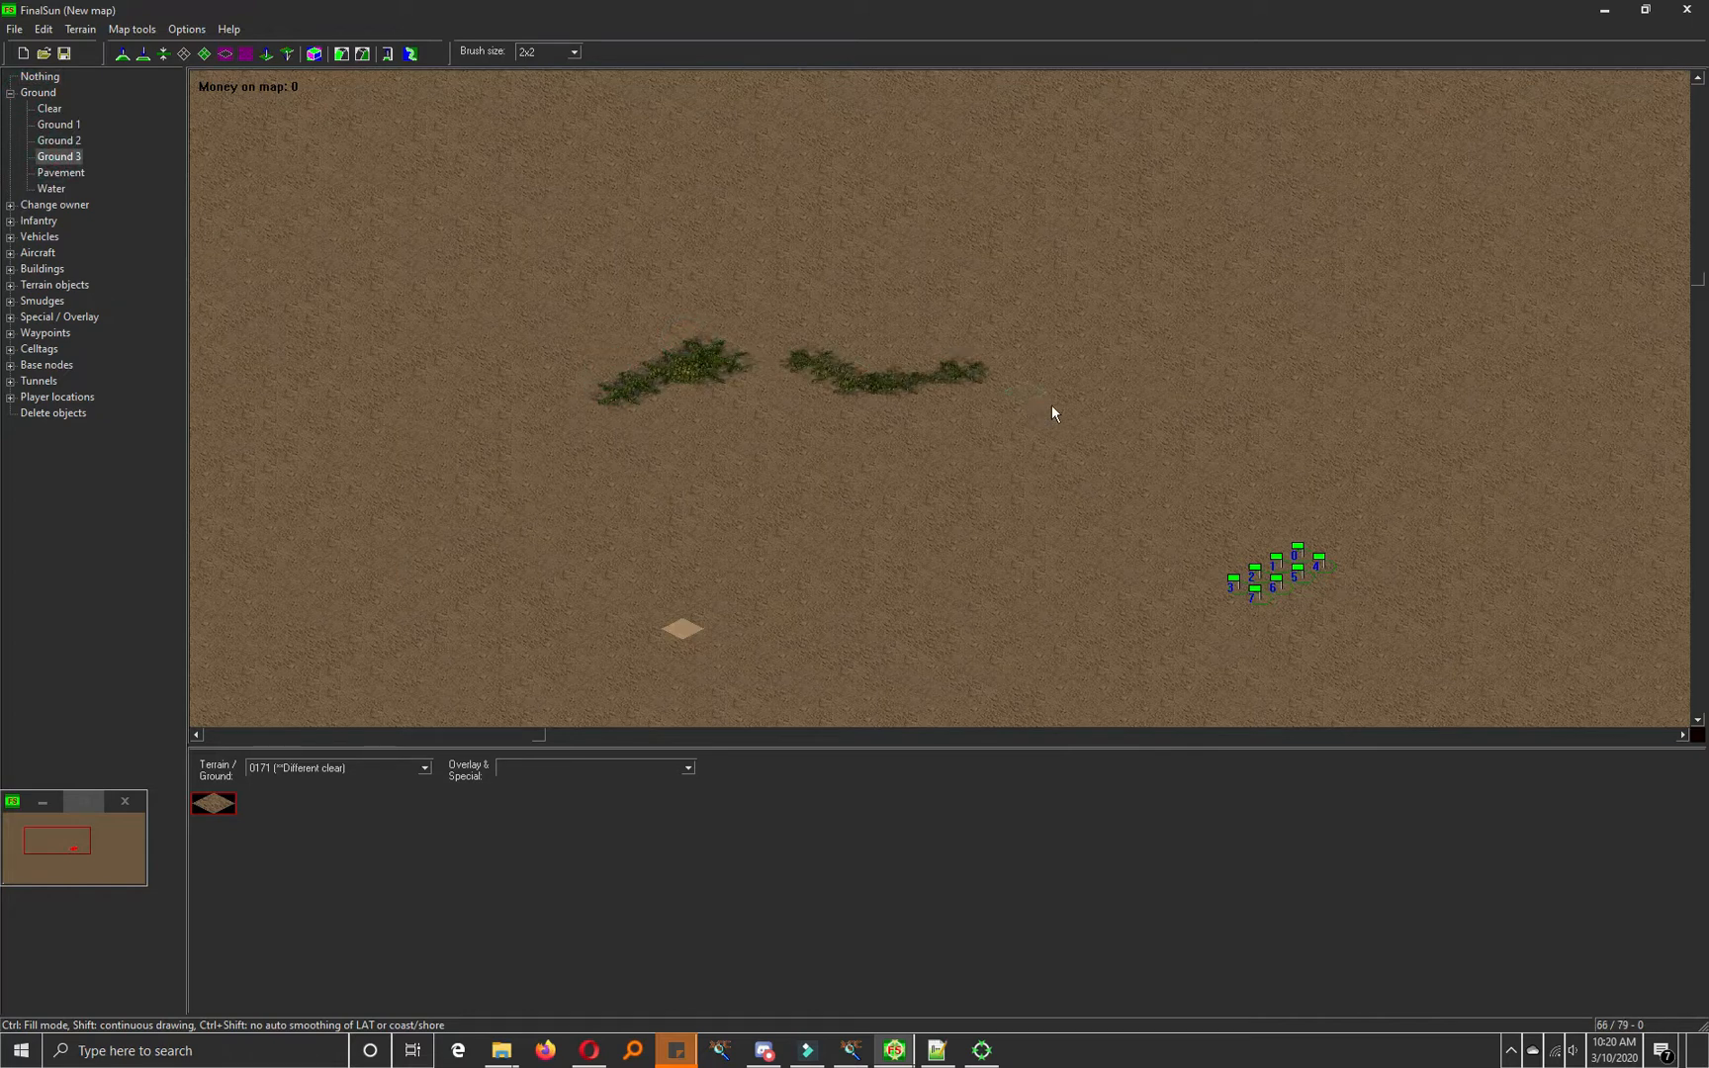
Step: Select the 0161 Spikes terrain set with a 1x1 brush
left_click(425, 767)
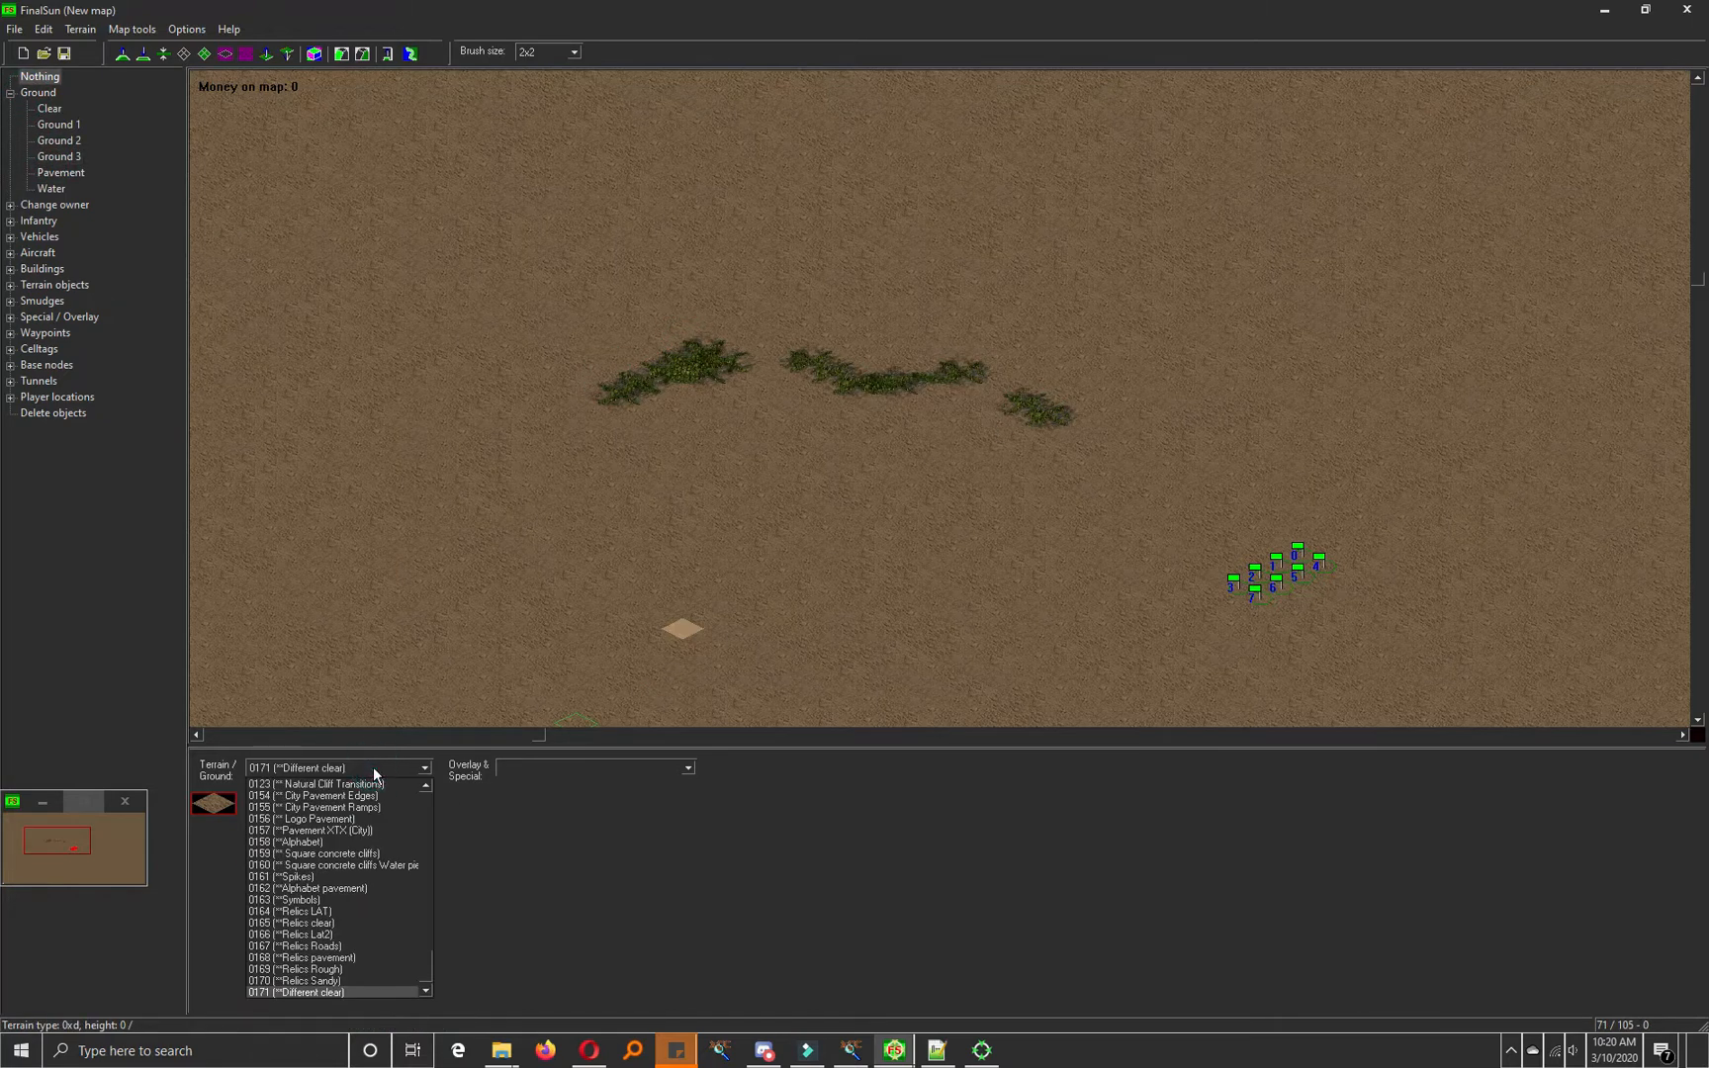
mouse_move(334, 906)
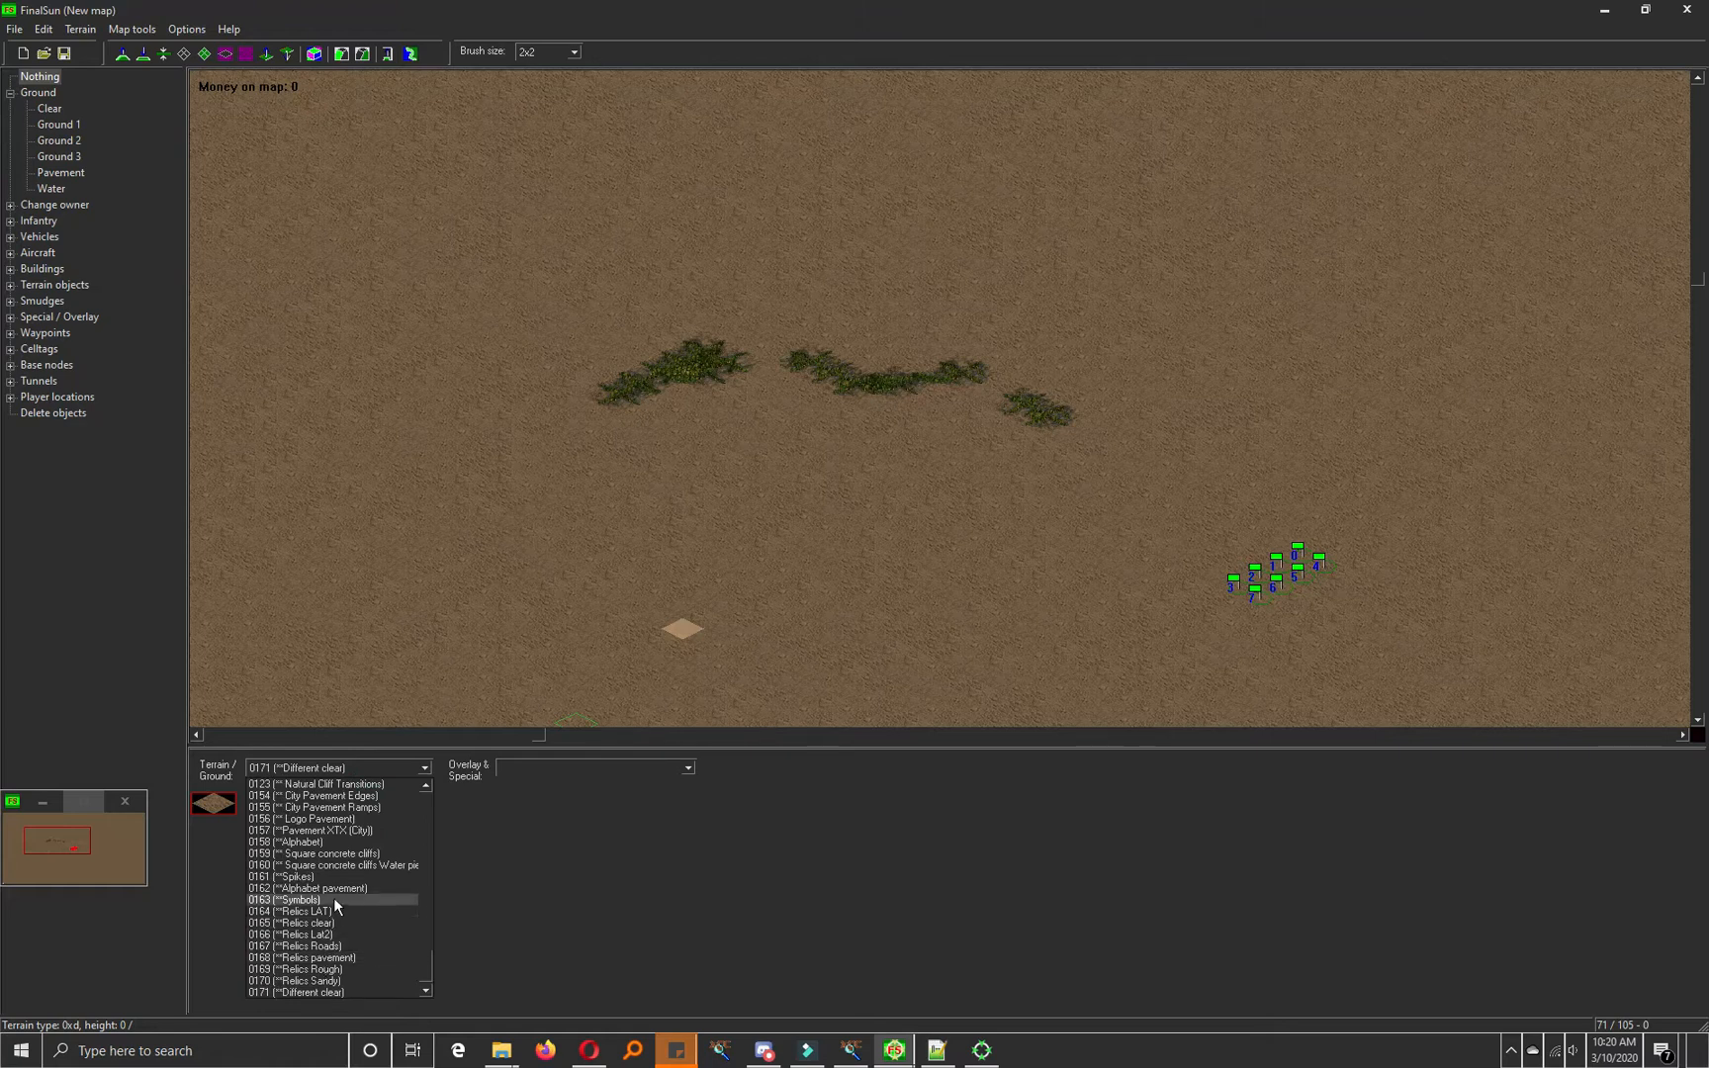
left_click(286, 898)
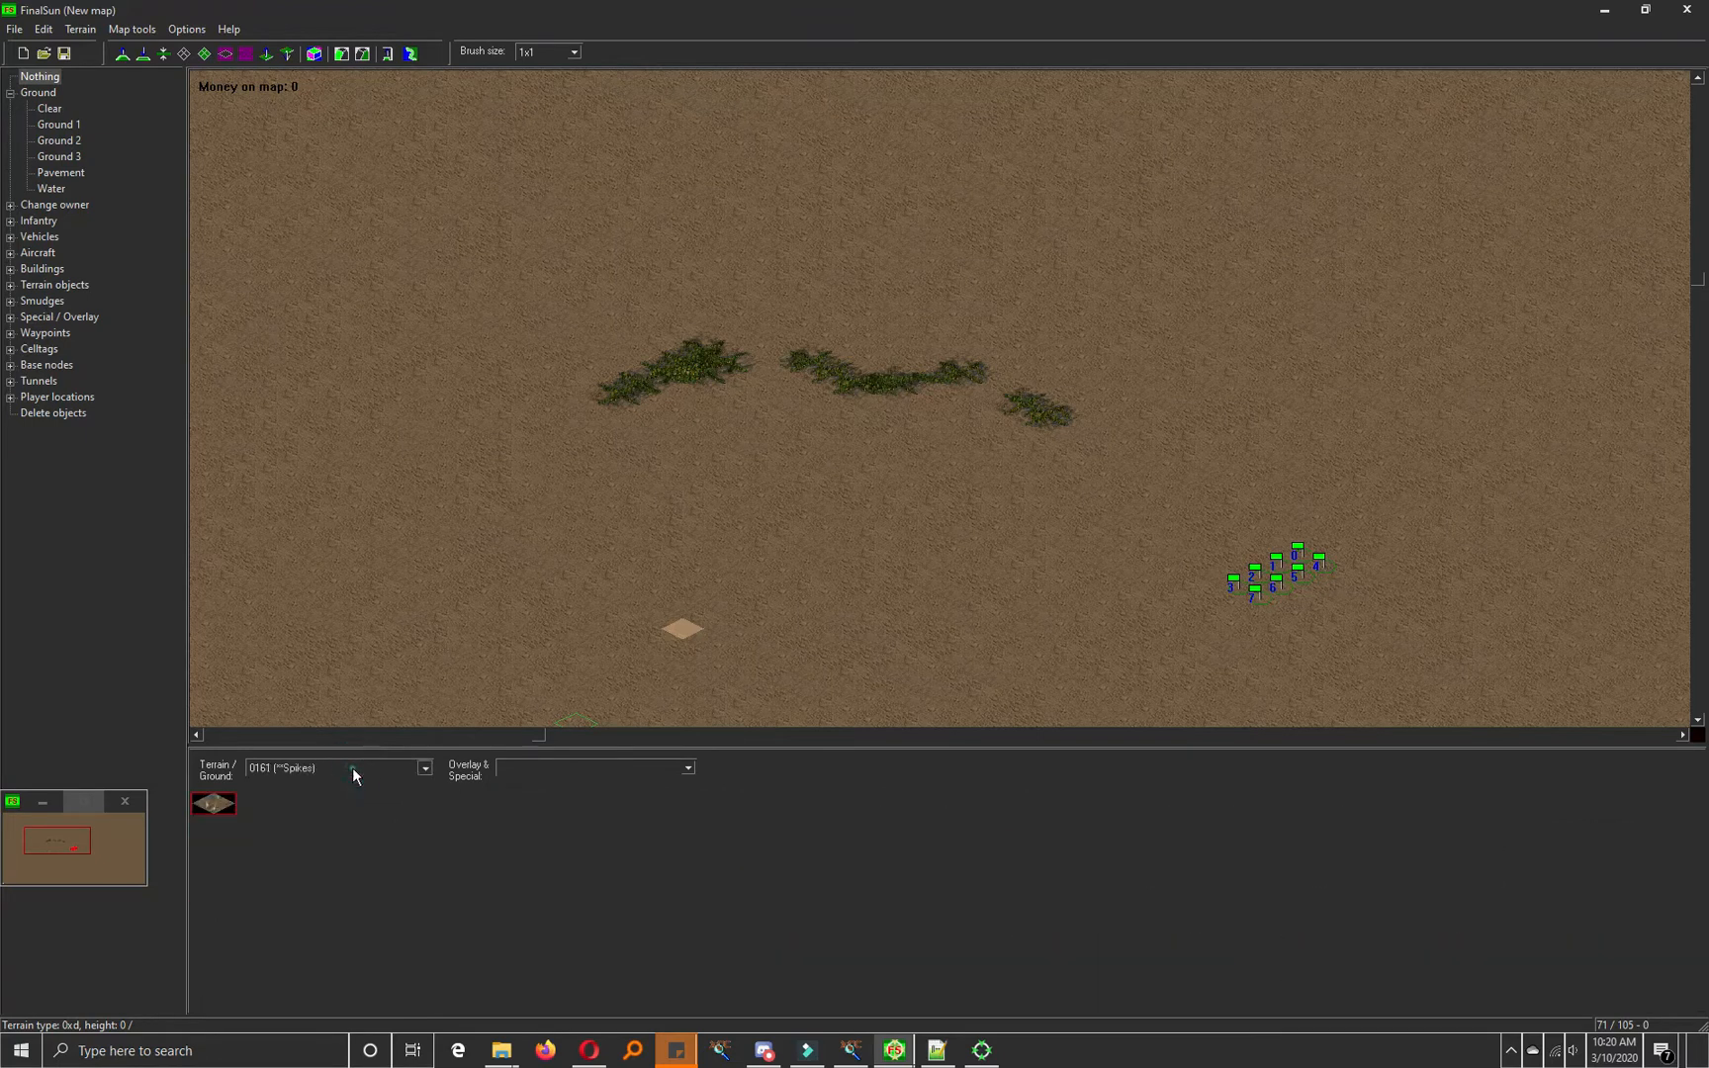
left_click(423, 767)
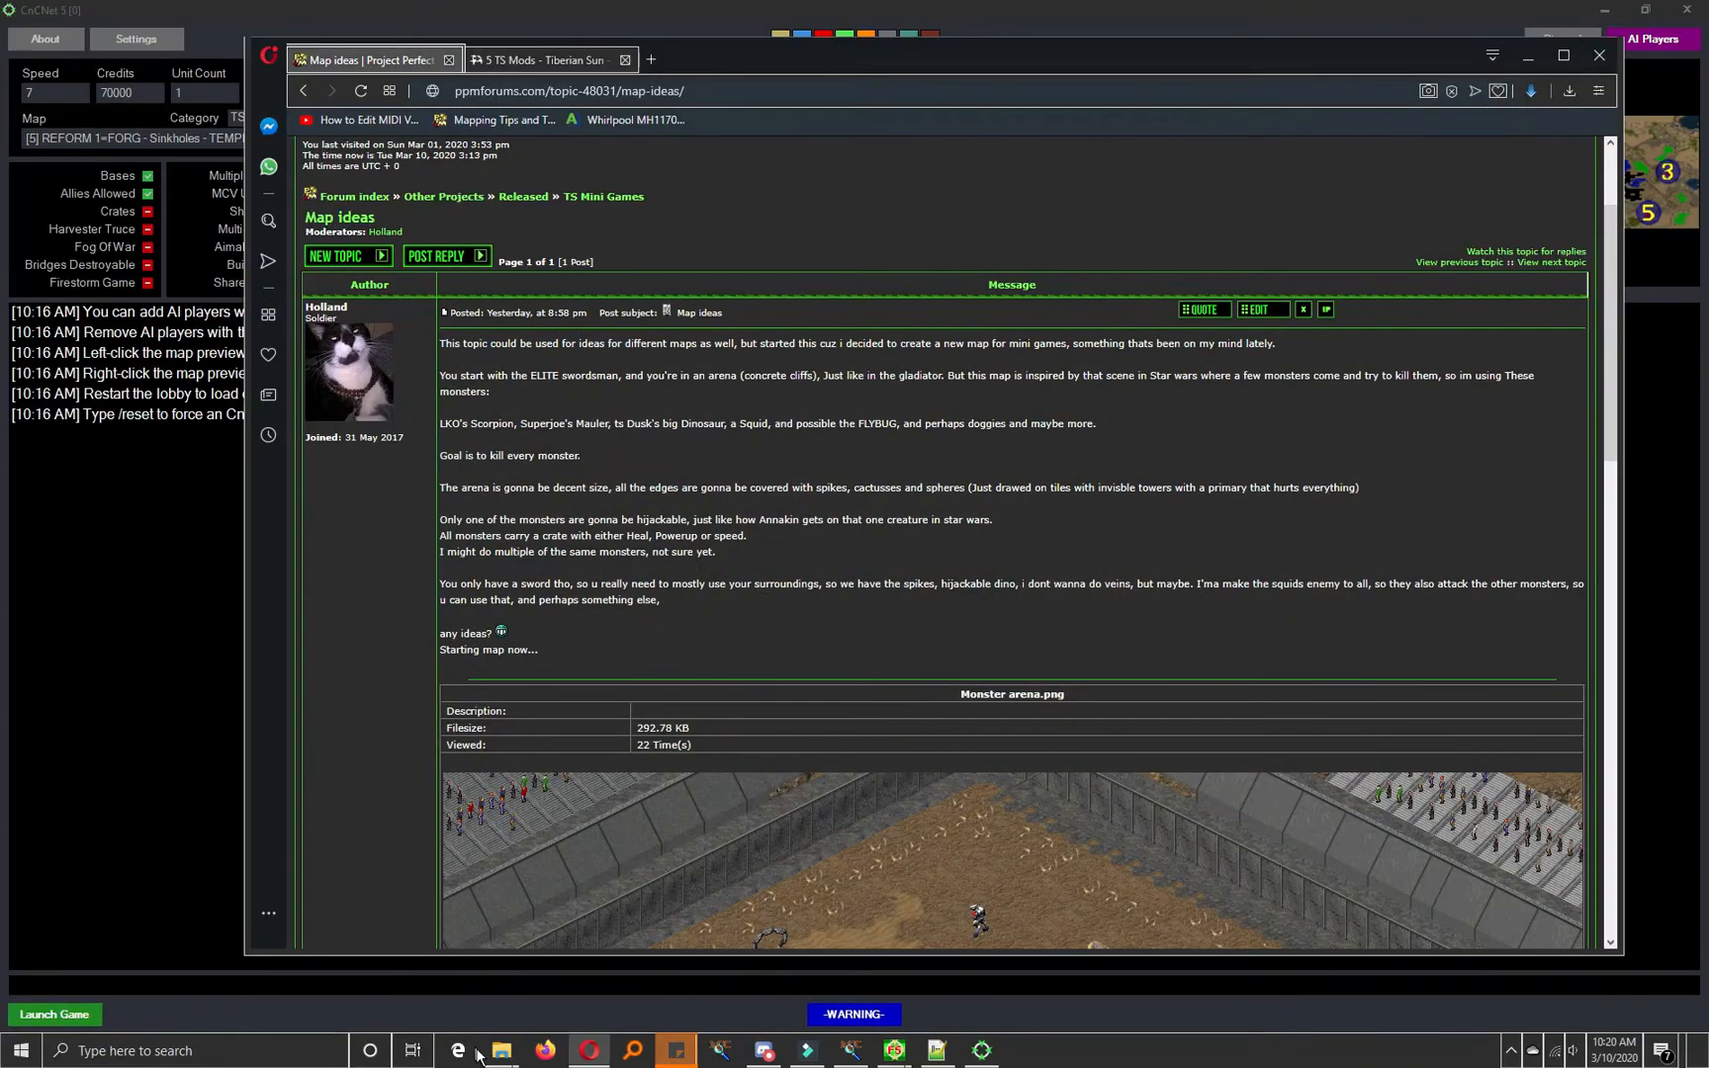
Step: Bring up File Explorer and launch XCC Mixer from the TiberianSun_Online folder
left_click(500, 1050)
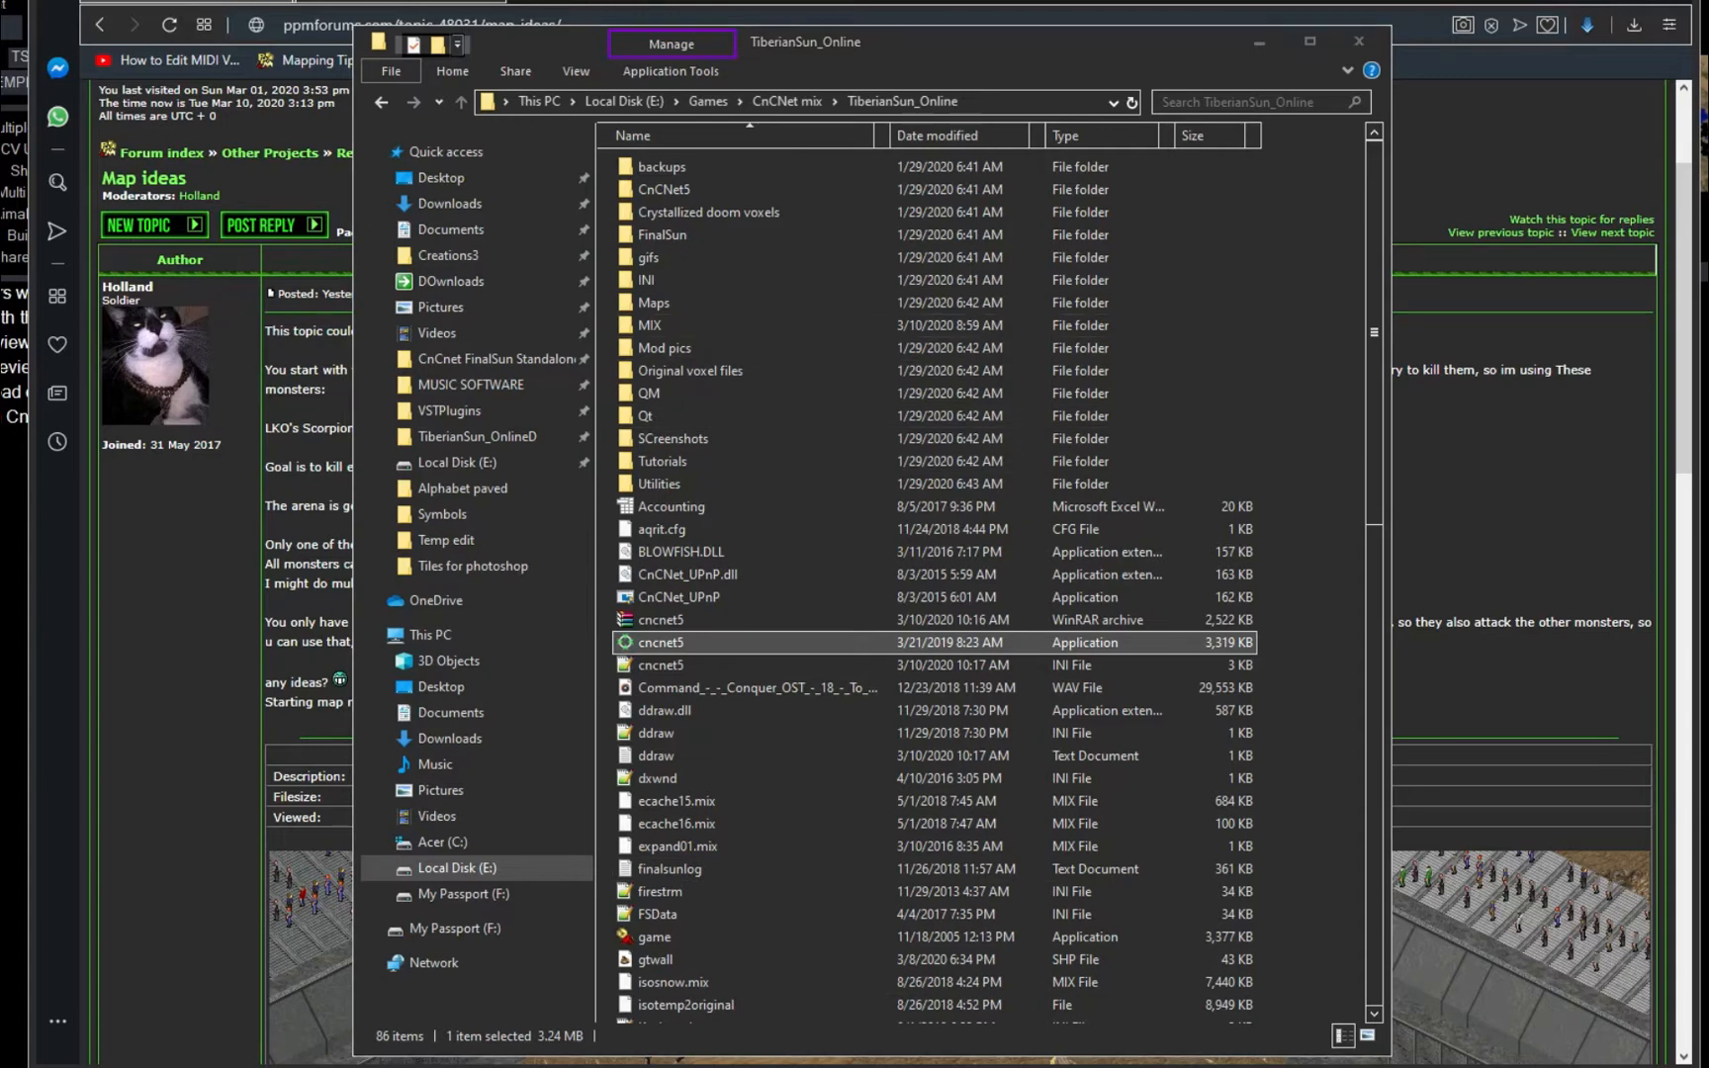
double_click(659, 642)
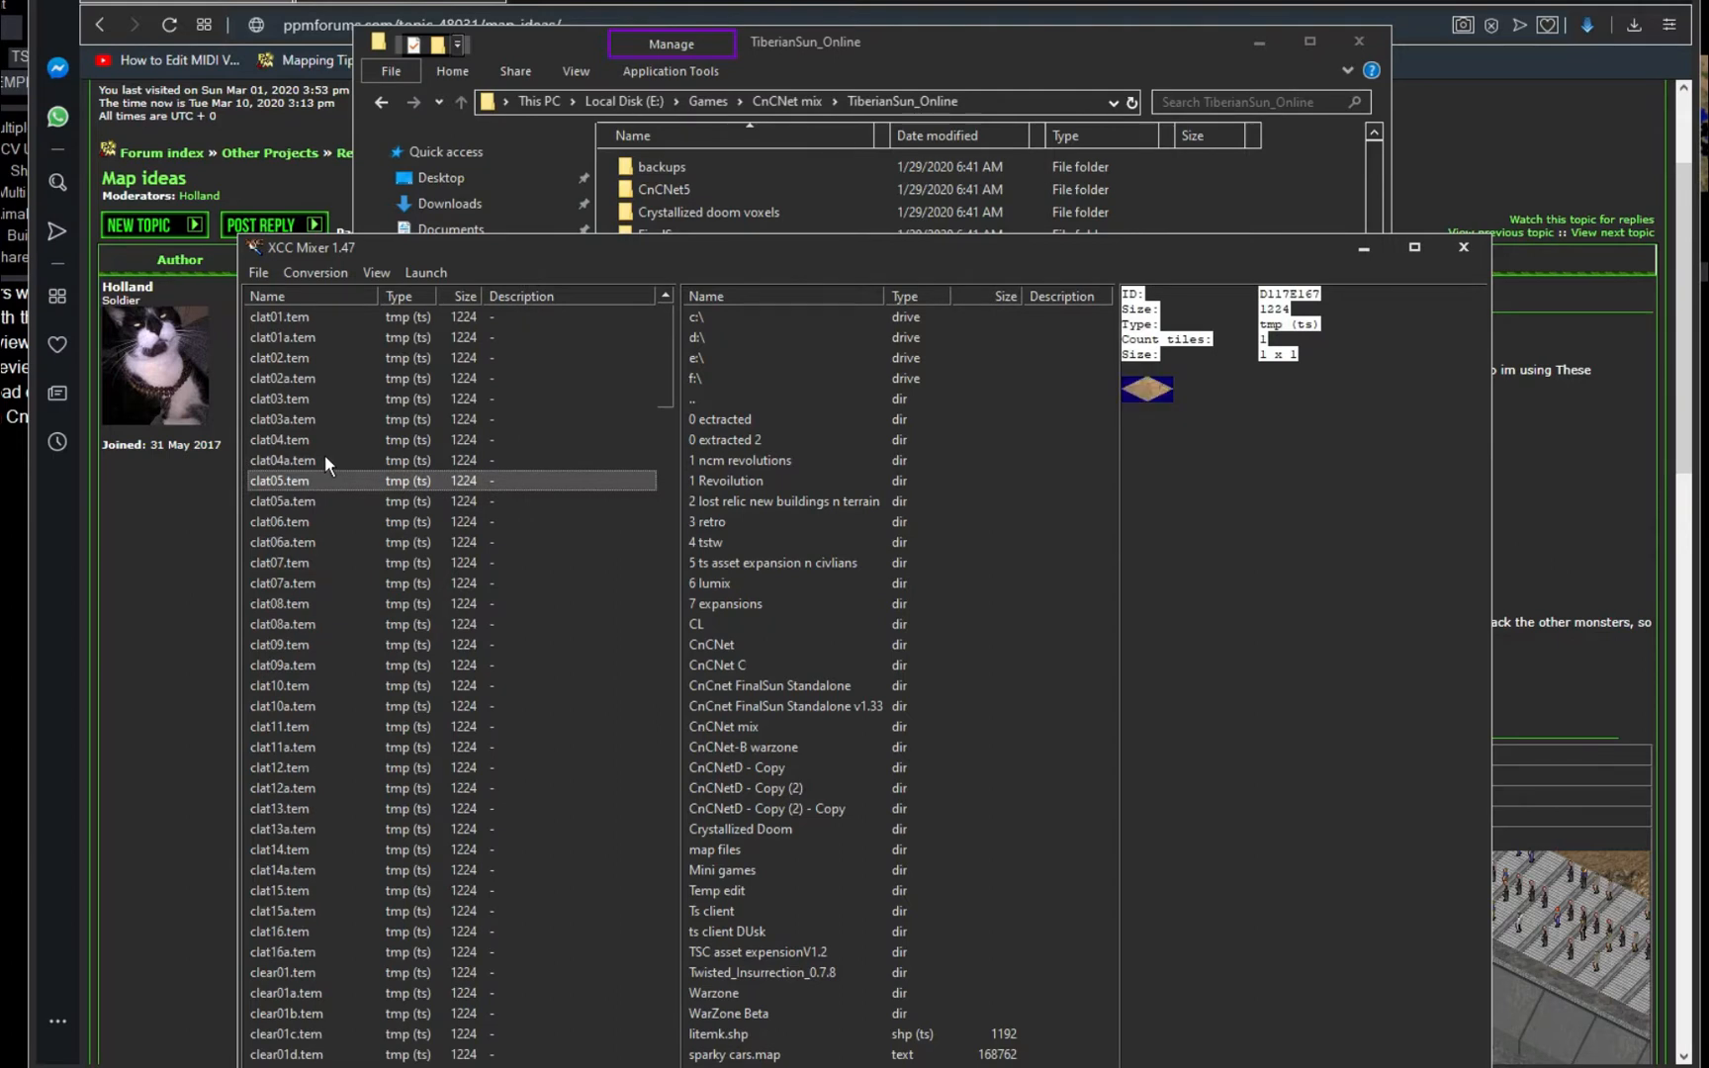
Step: Preview the clat01a and clat02a tiles, then copy the tile files into E:\tutorial
left_click(282, 337)
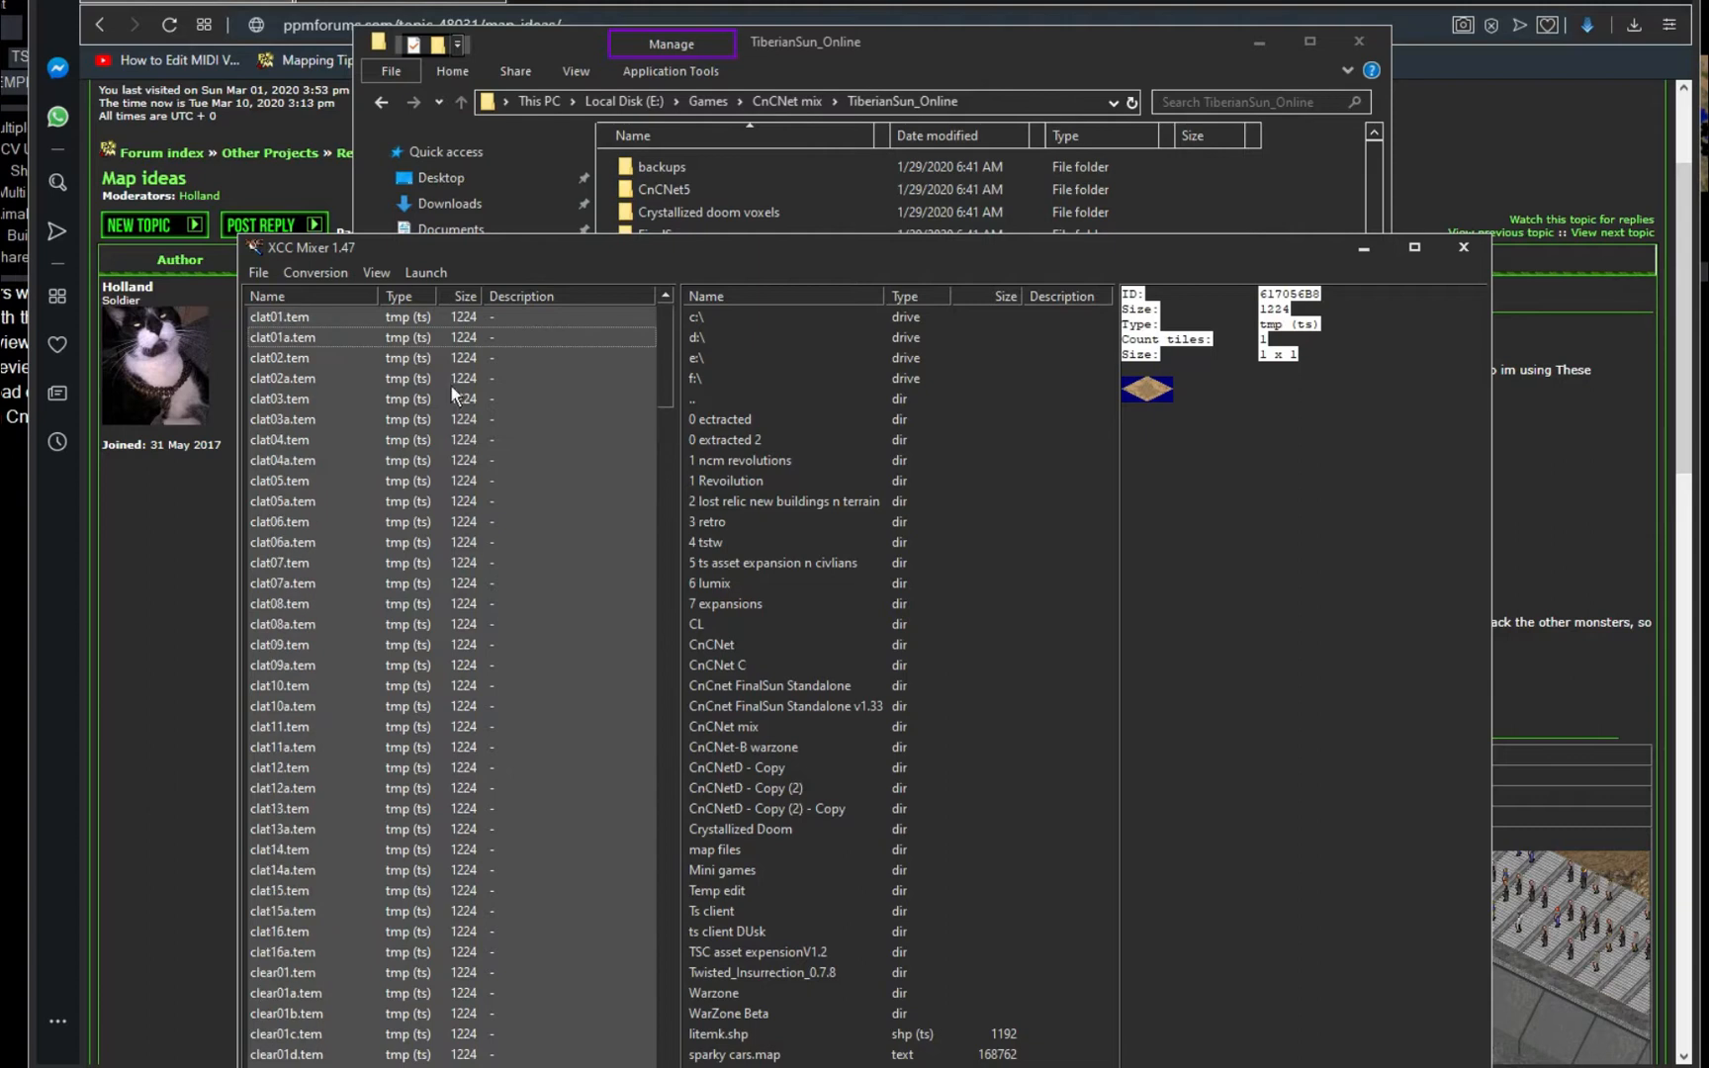
scroll("down", 3)
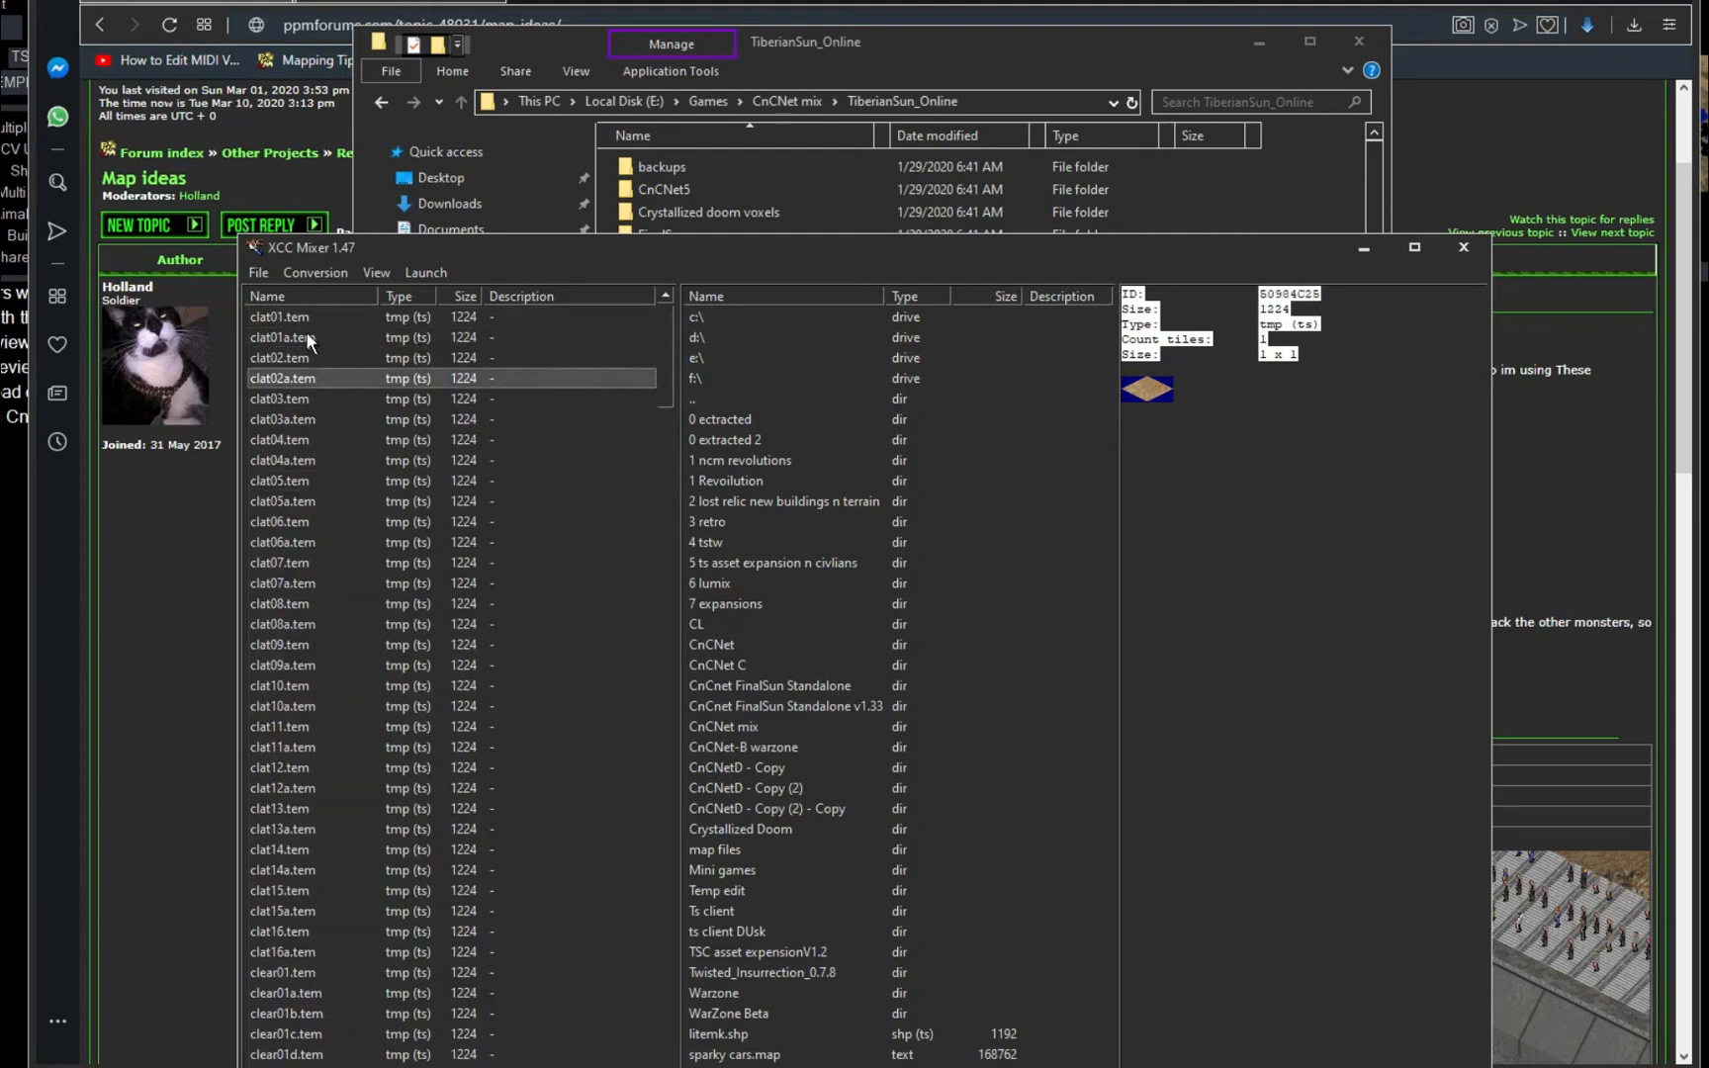
left_click(284, 419)
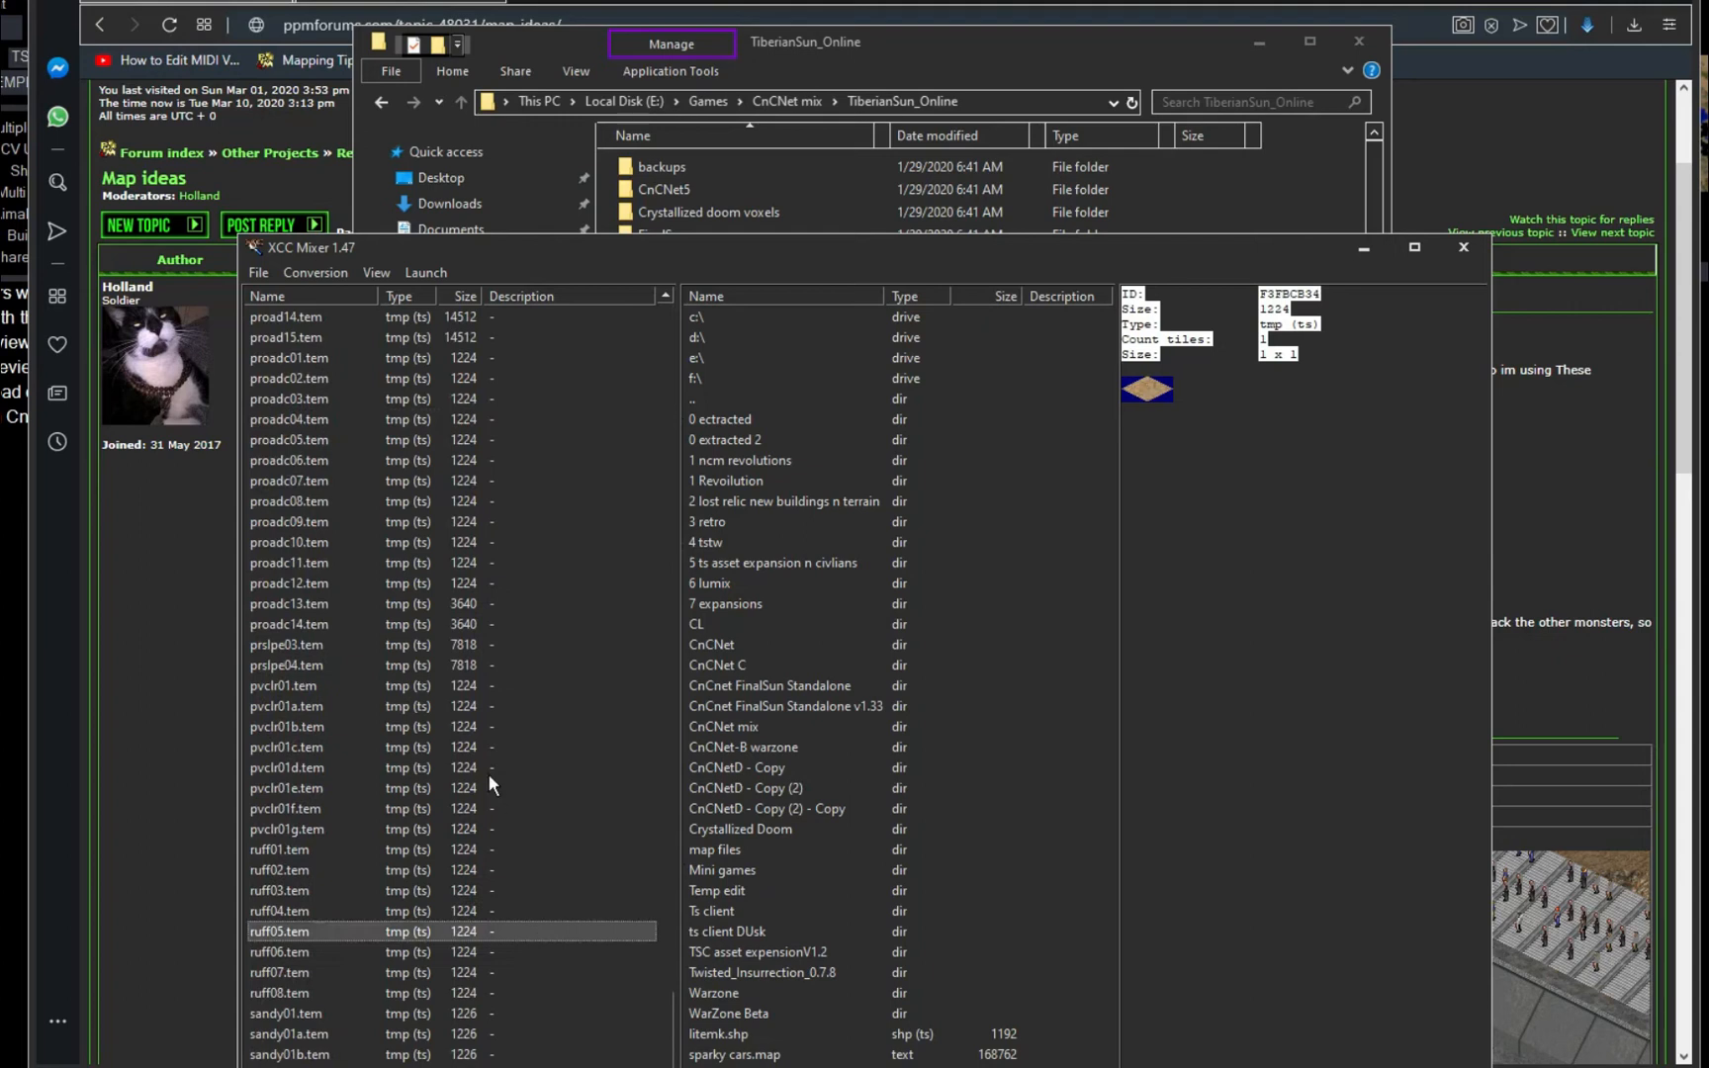
mouse_move(826, 520)
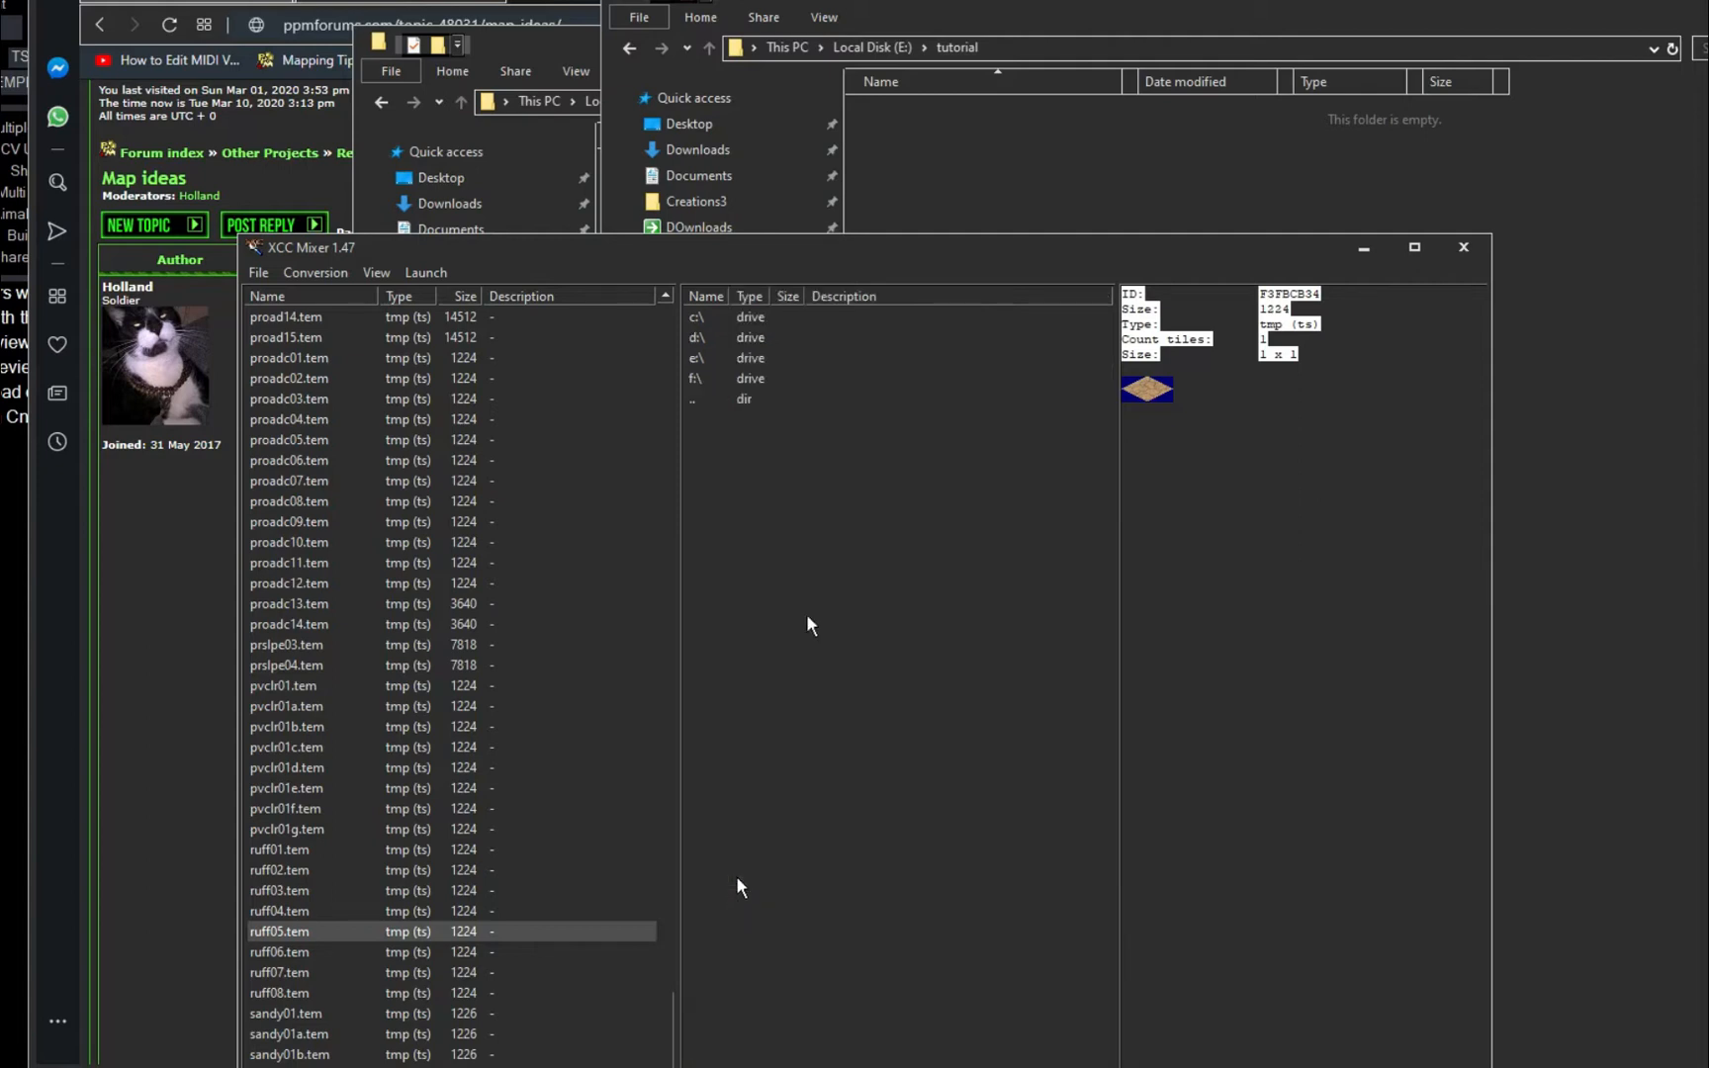
left_click(316, 500)
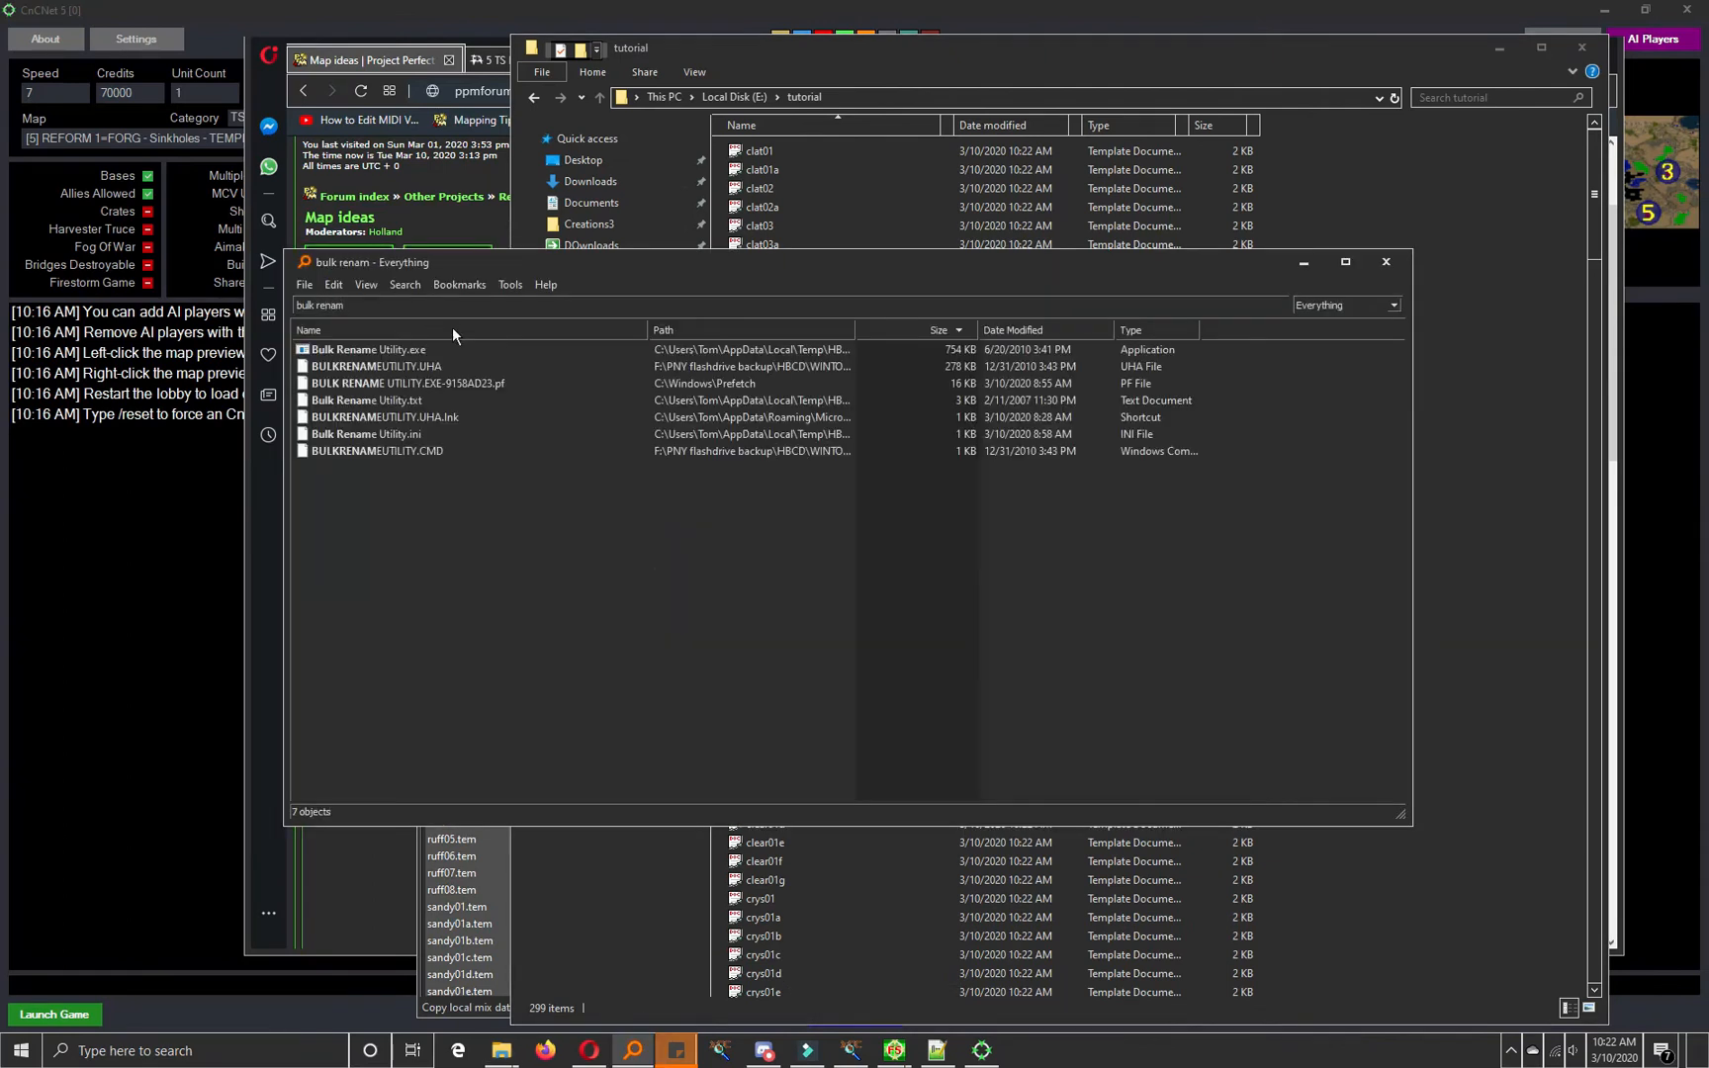
Step: Launch Bulk Rename Utility from Everything and load the tutorial folder's files
double_click(366, 350)
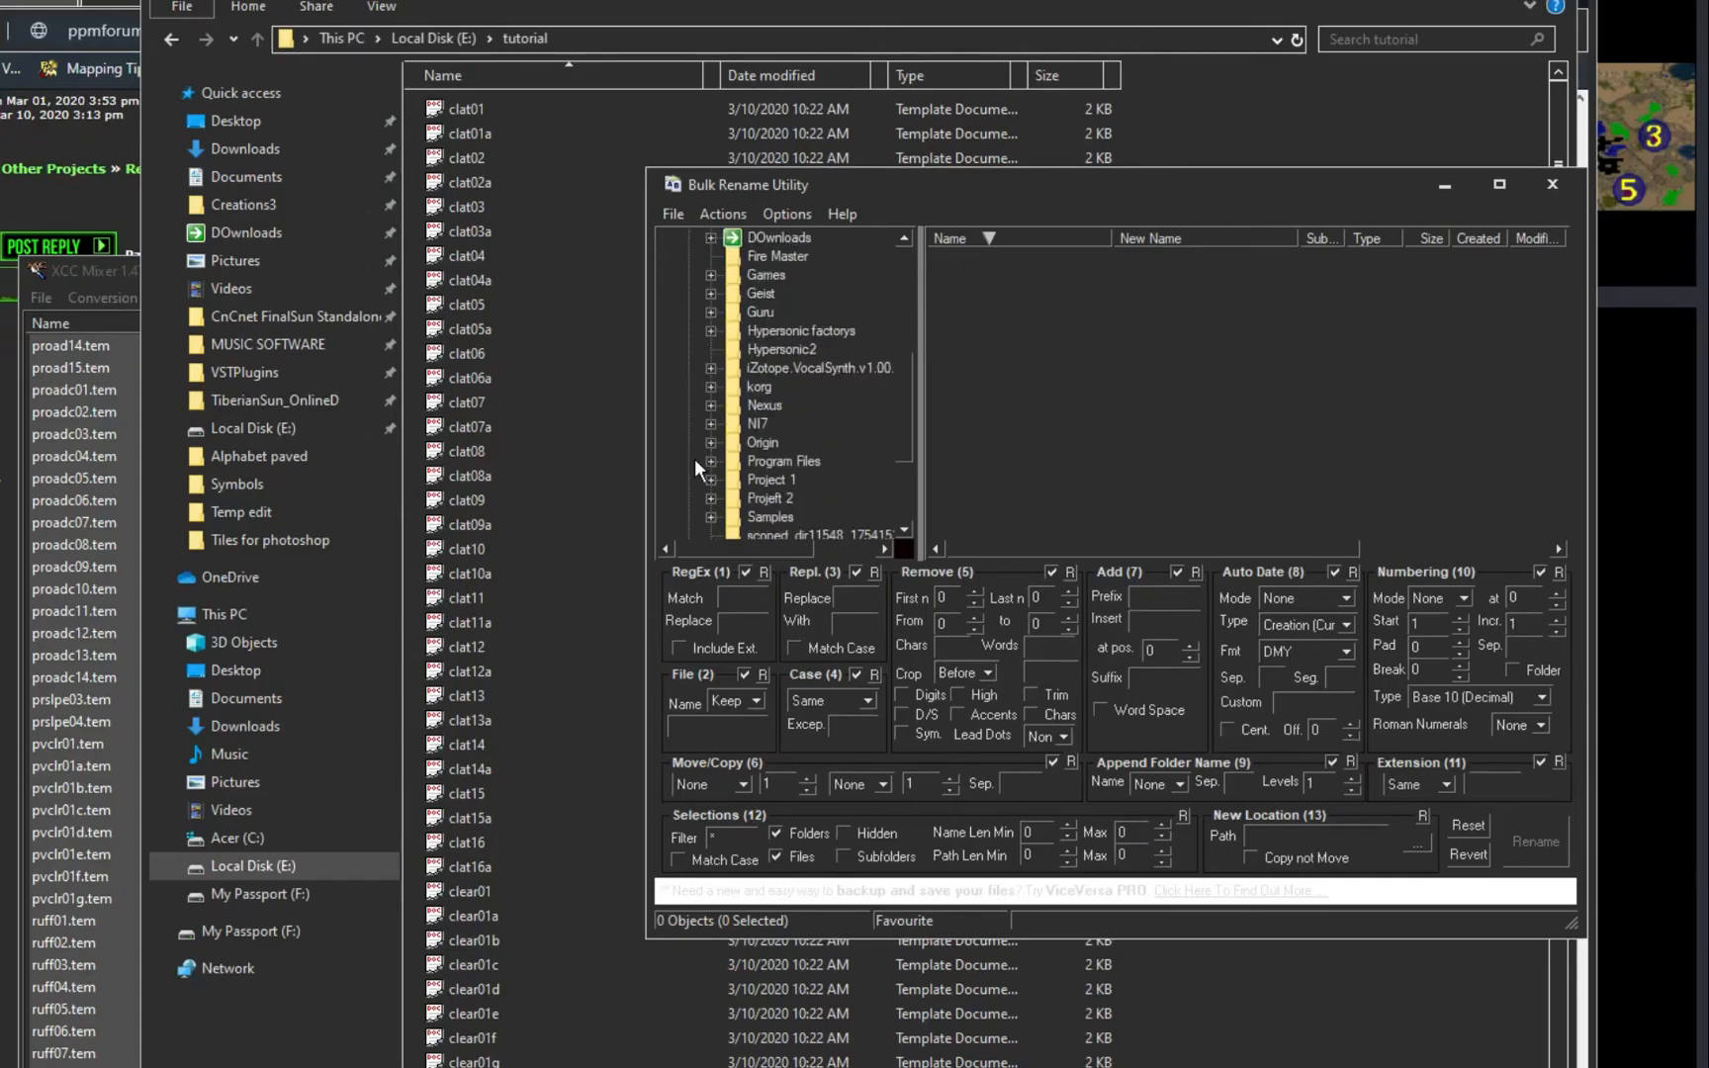
scroll("down", 3)
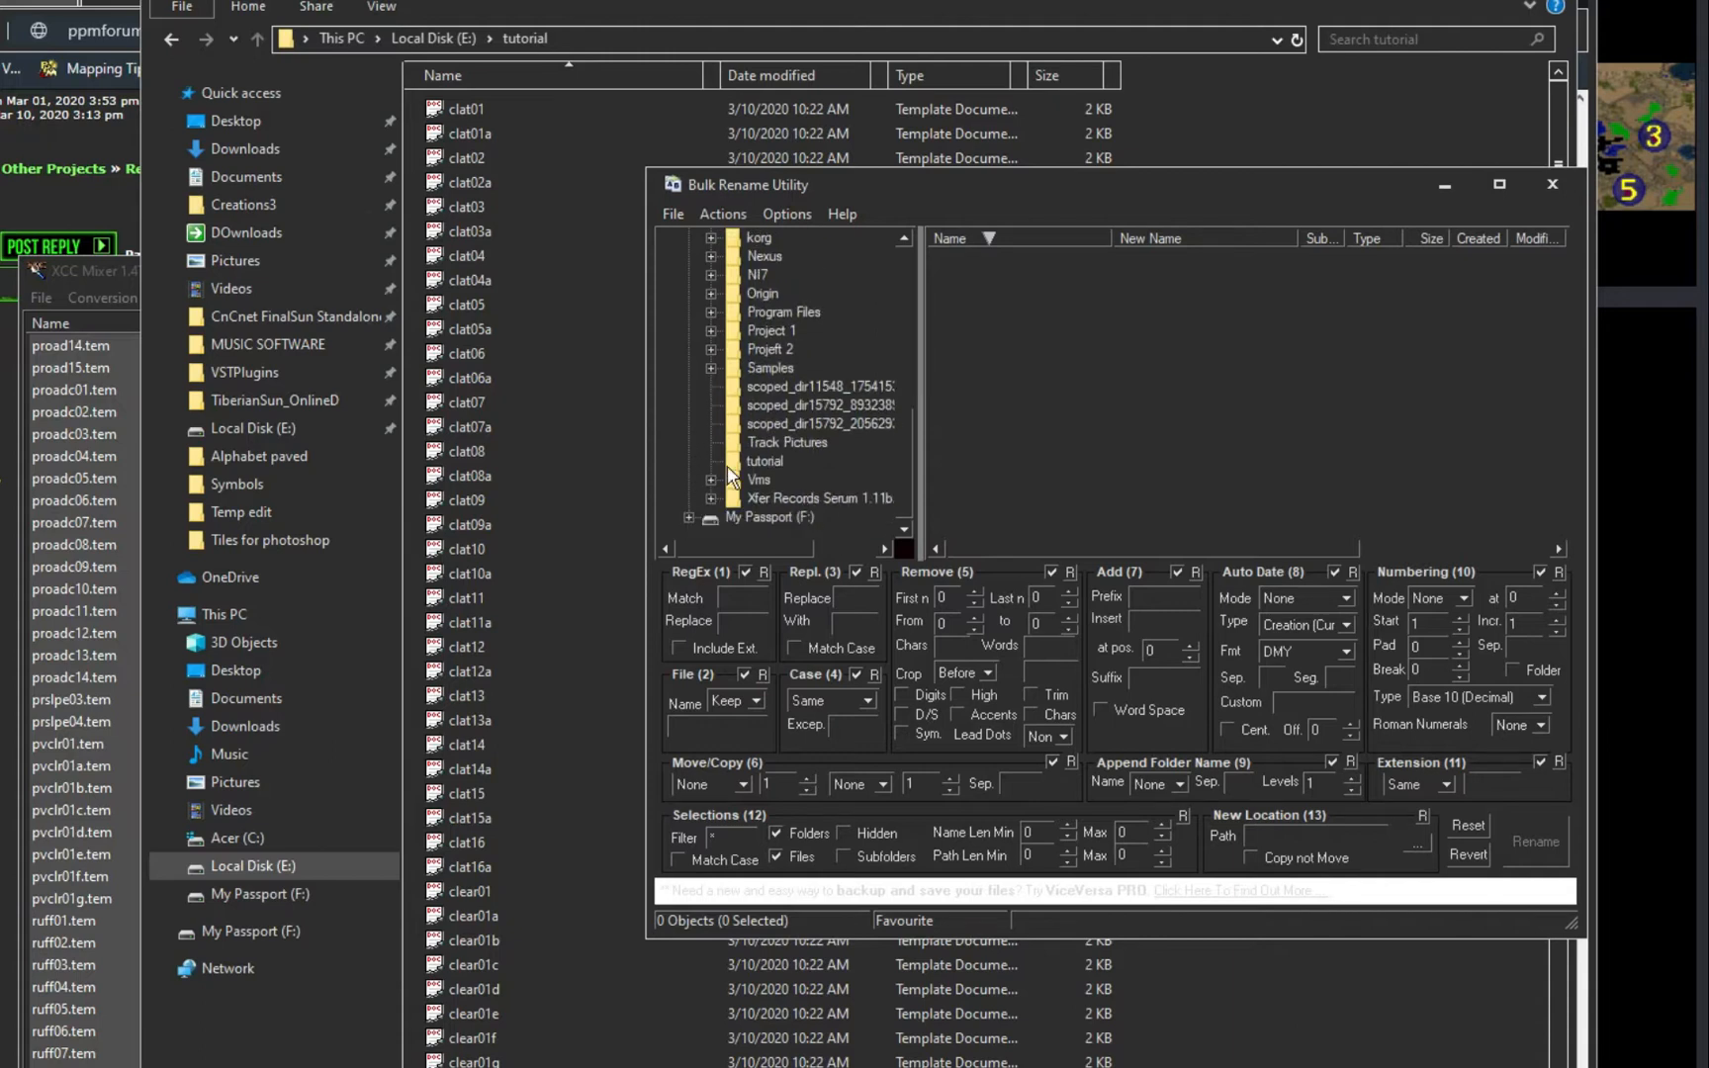
left_click(765, 461)
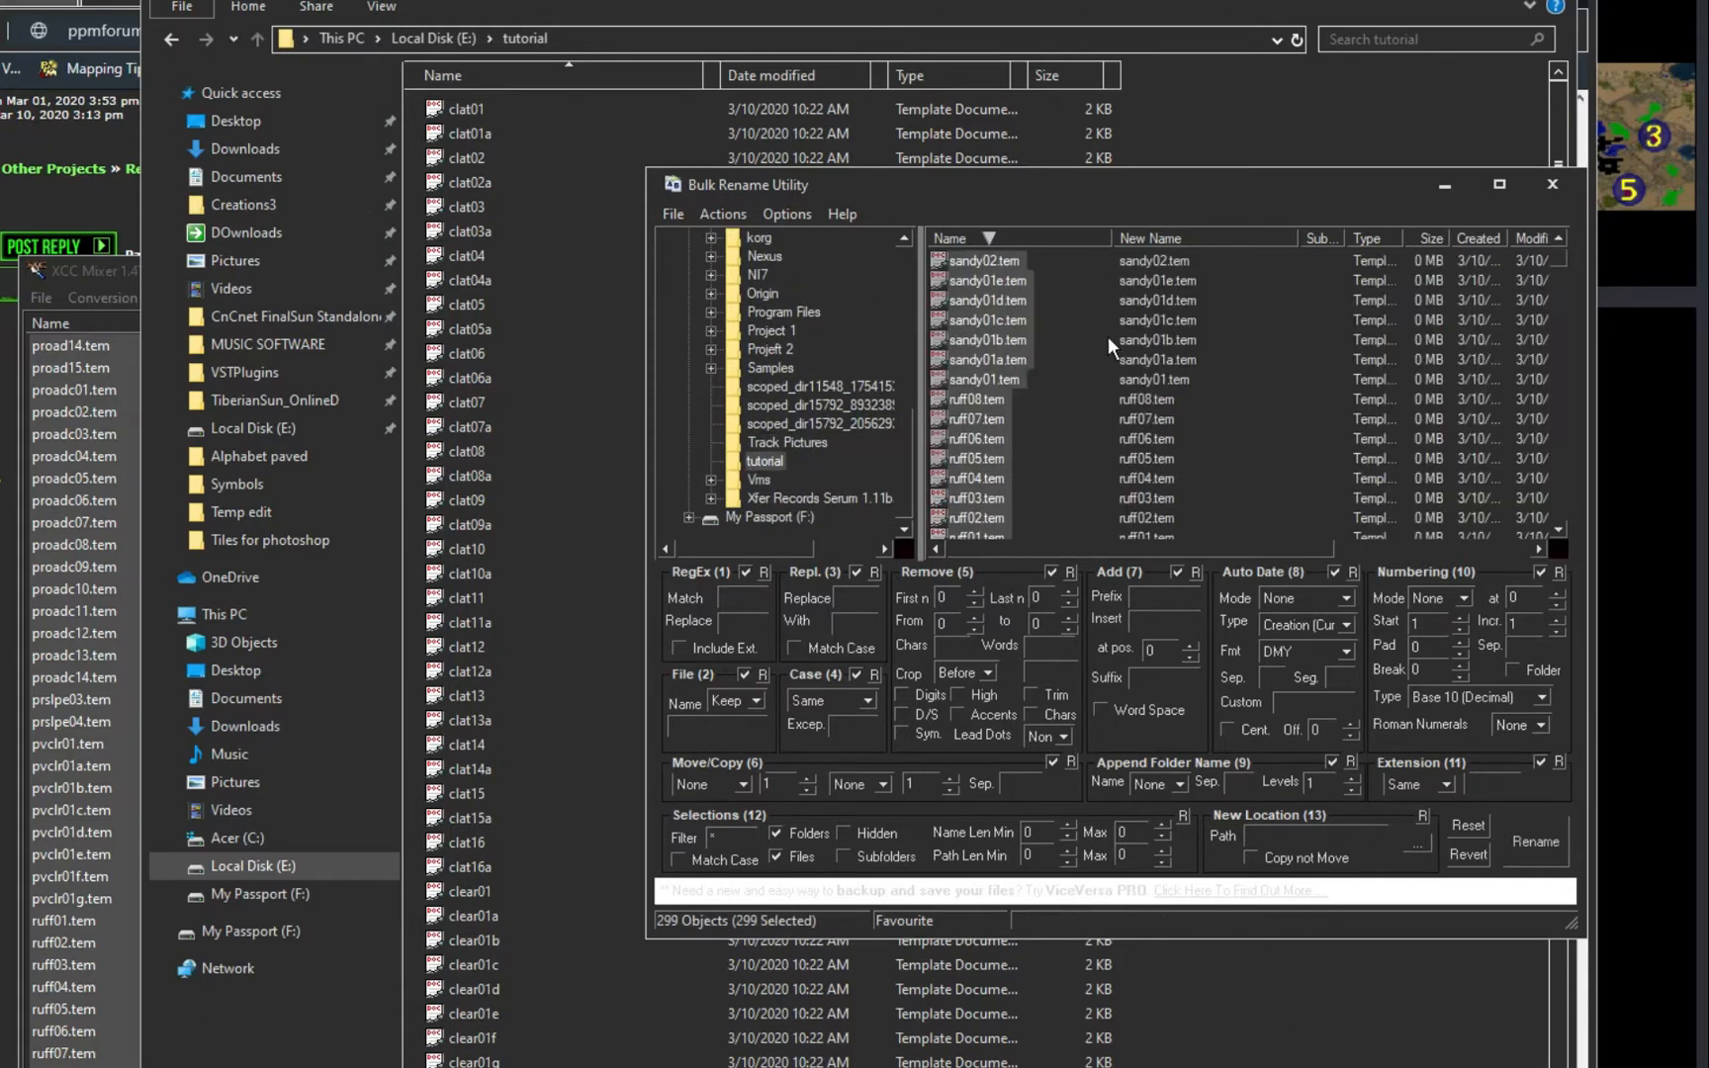
left_click_drag(747, 183, 659, 168)
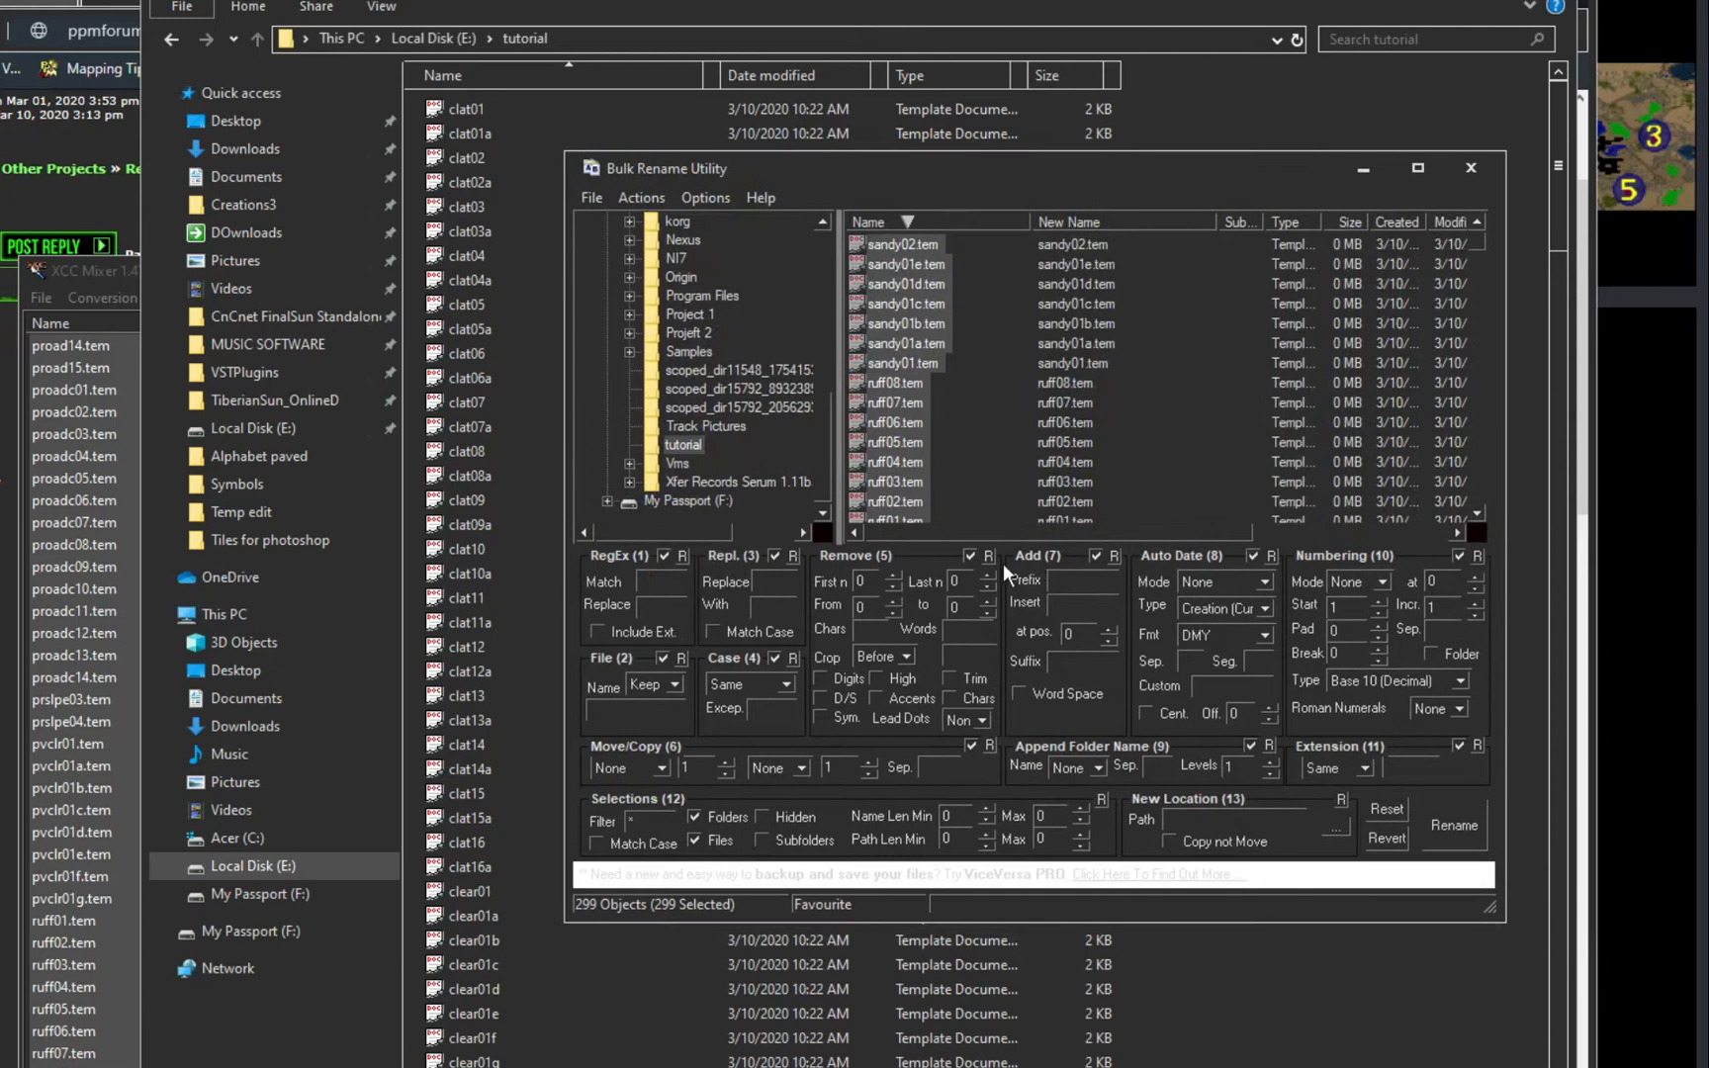
mouse_move(1006, 575)
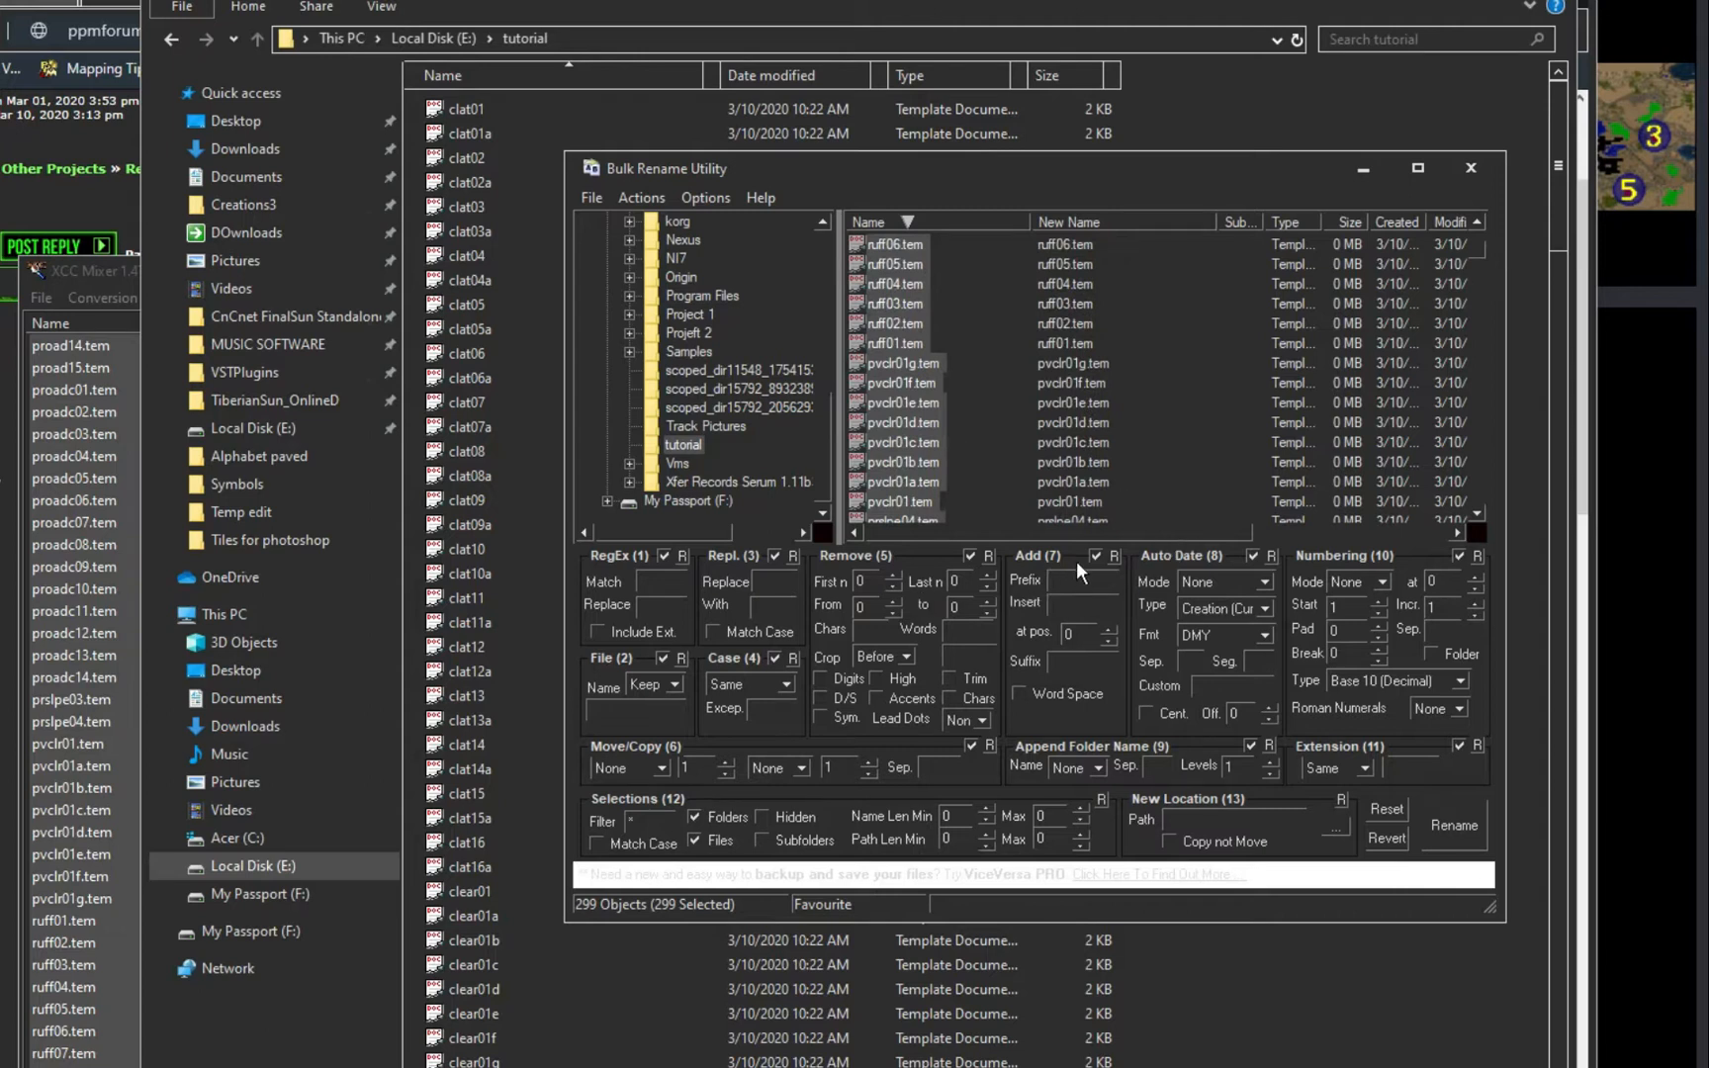
Step: Give all 299 tile files a 'rel' Add prefix and start the rename
left_click(1074, 578)
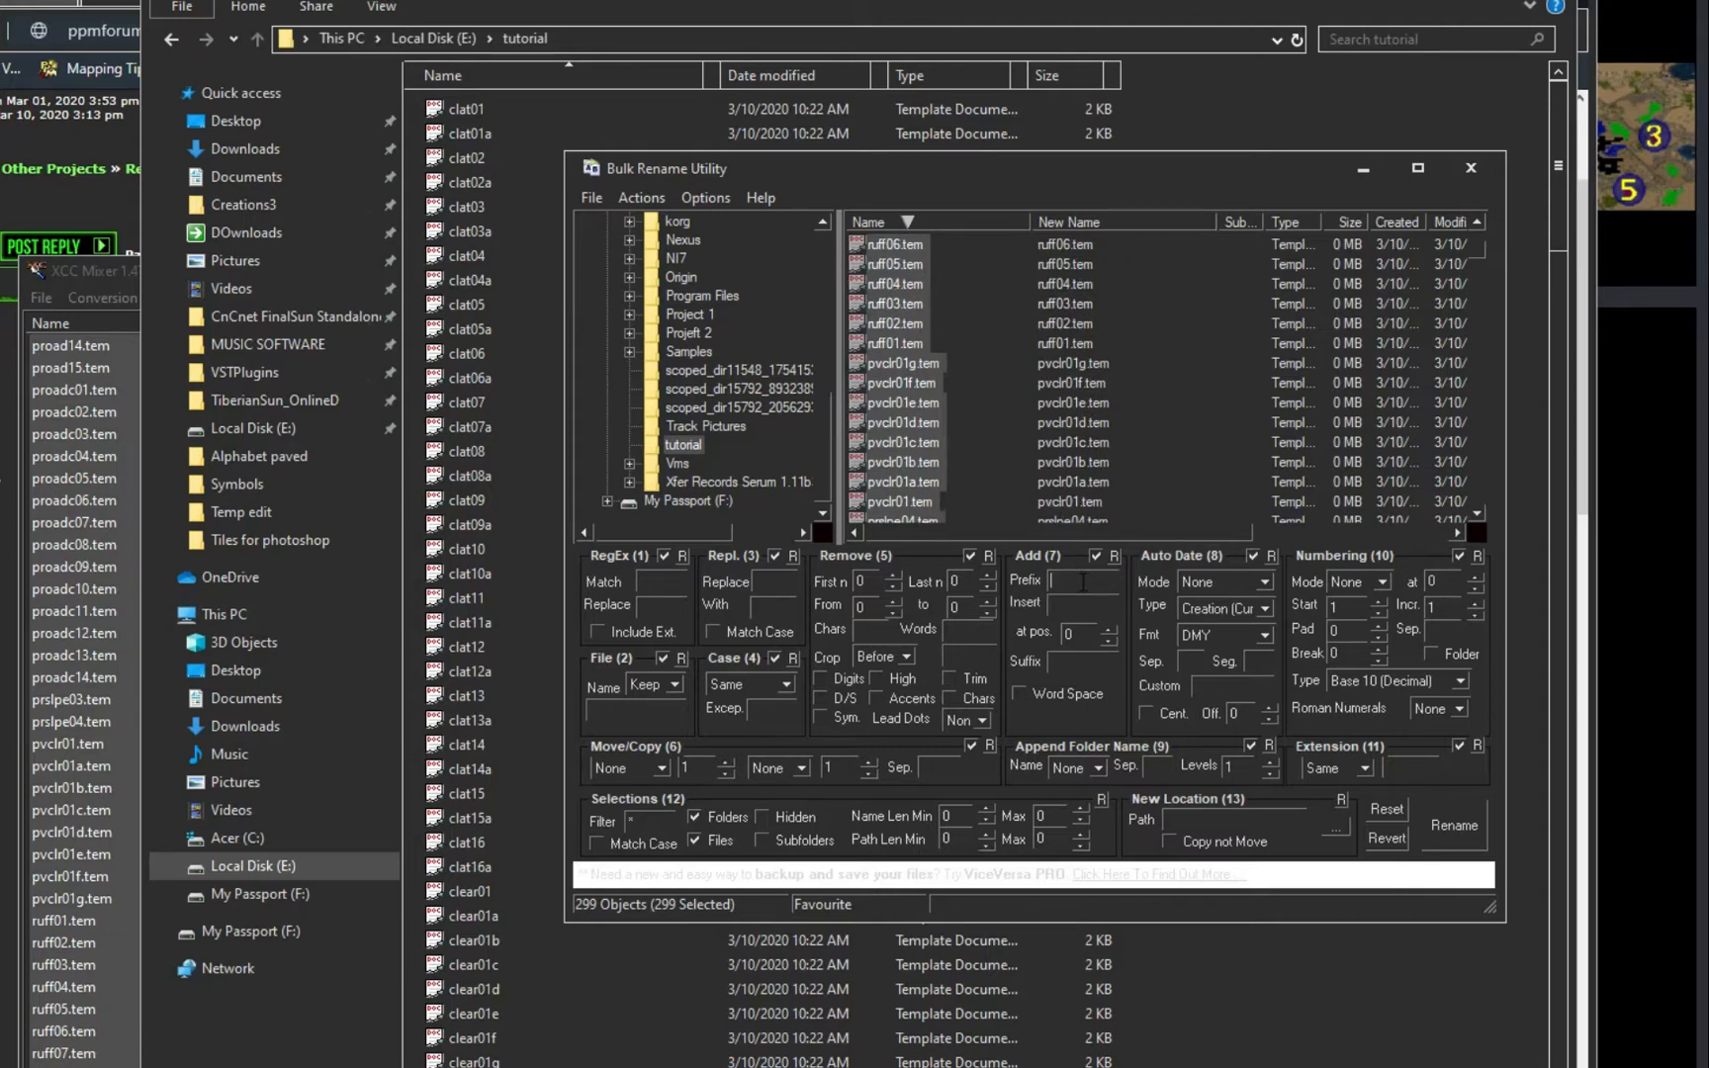
type("rel")
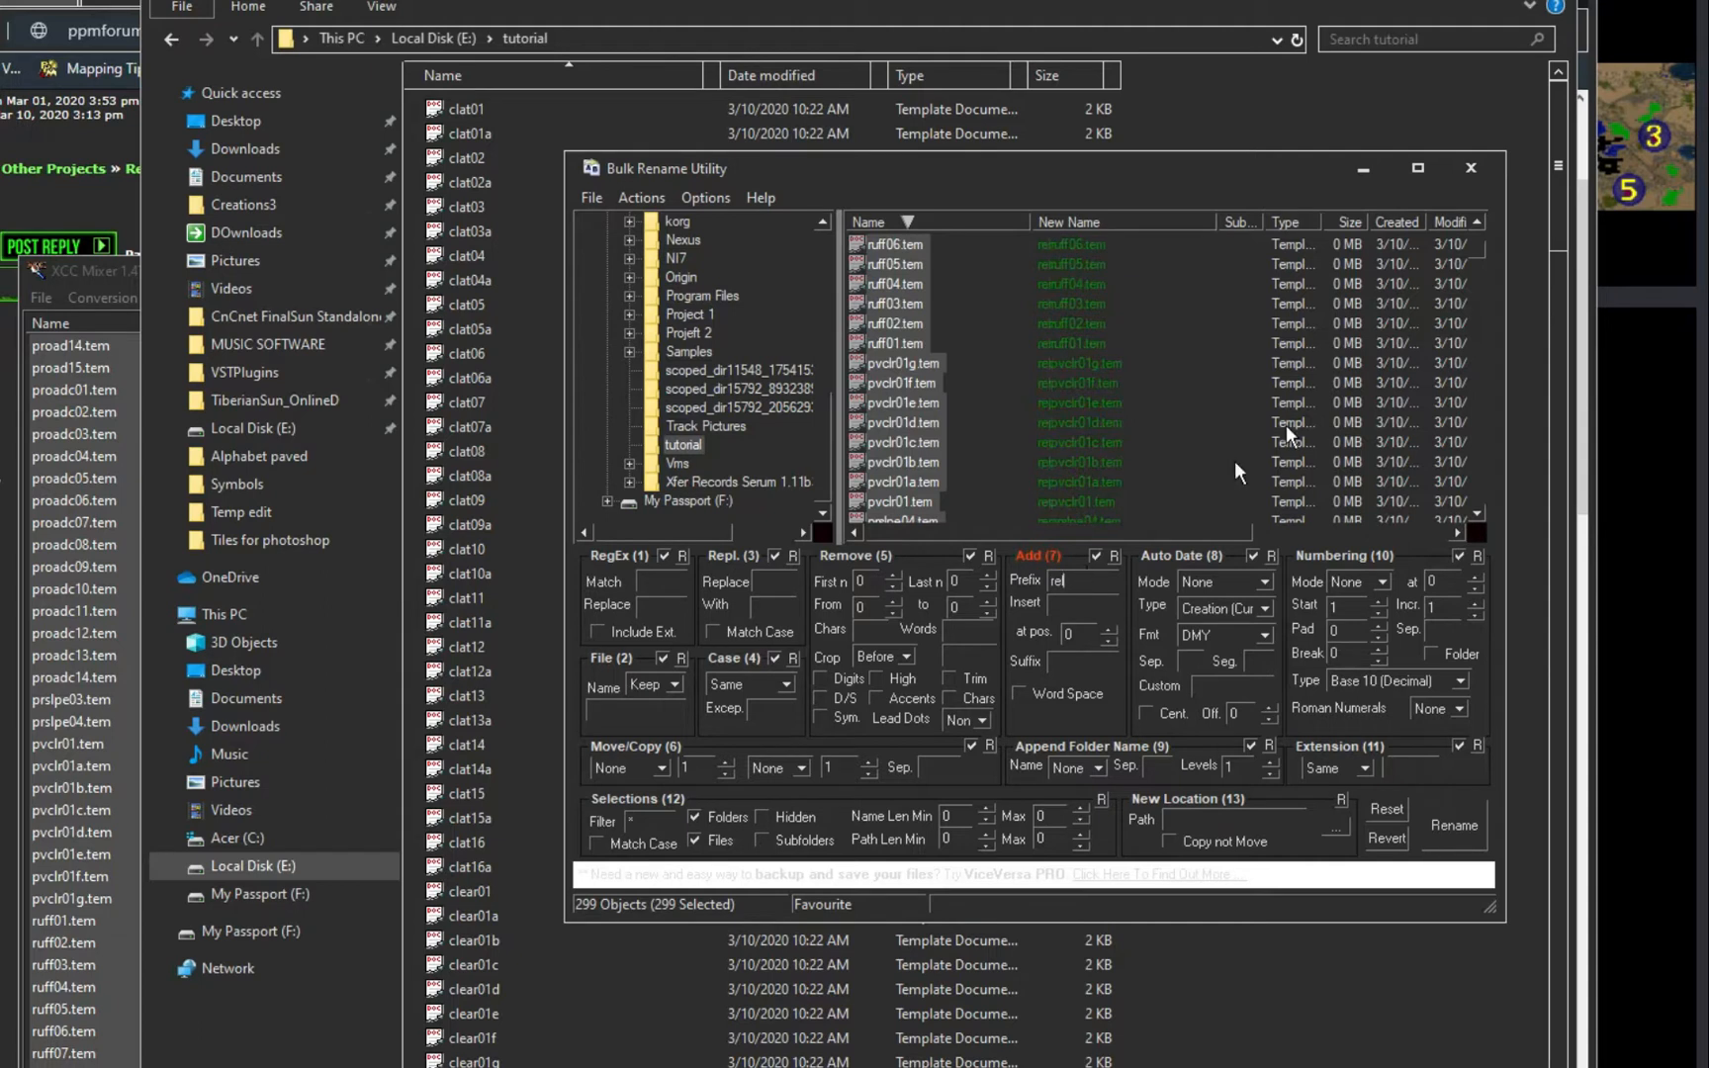
scroll("down", 3)
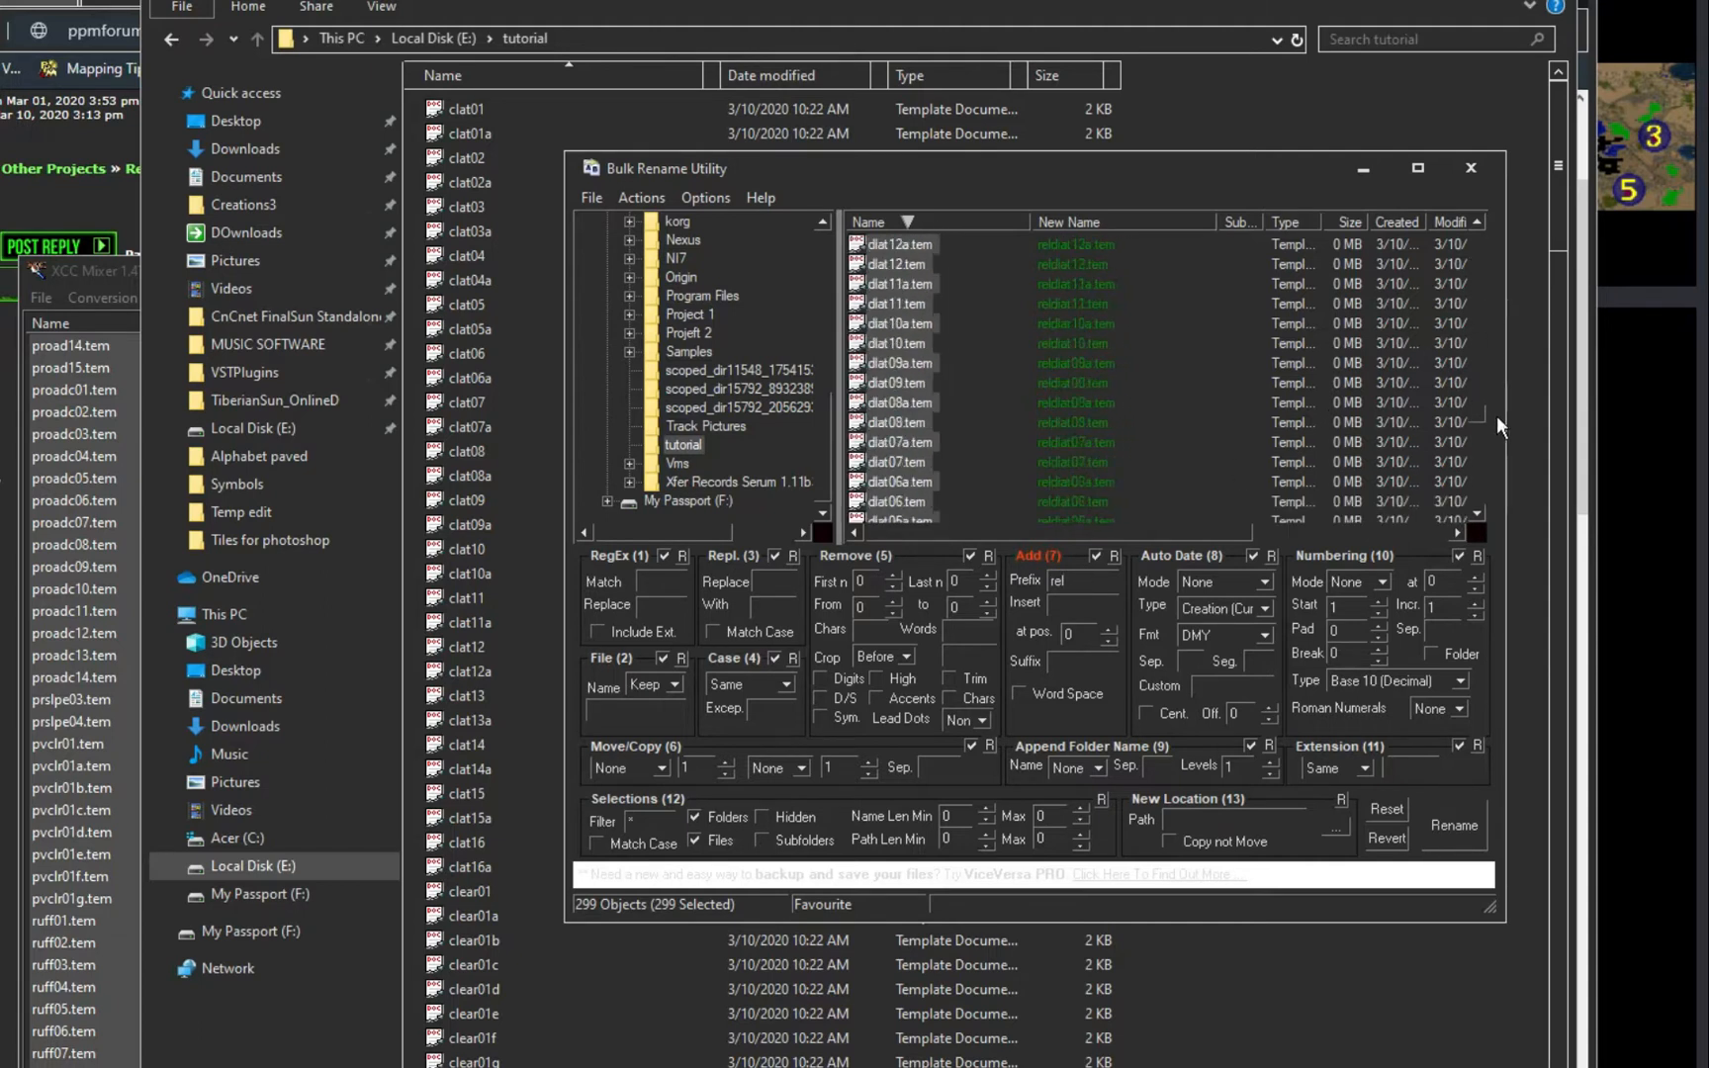
scroll("down", 3)
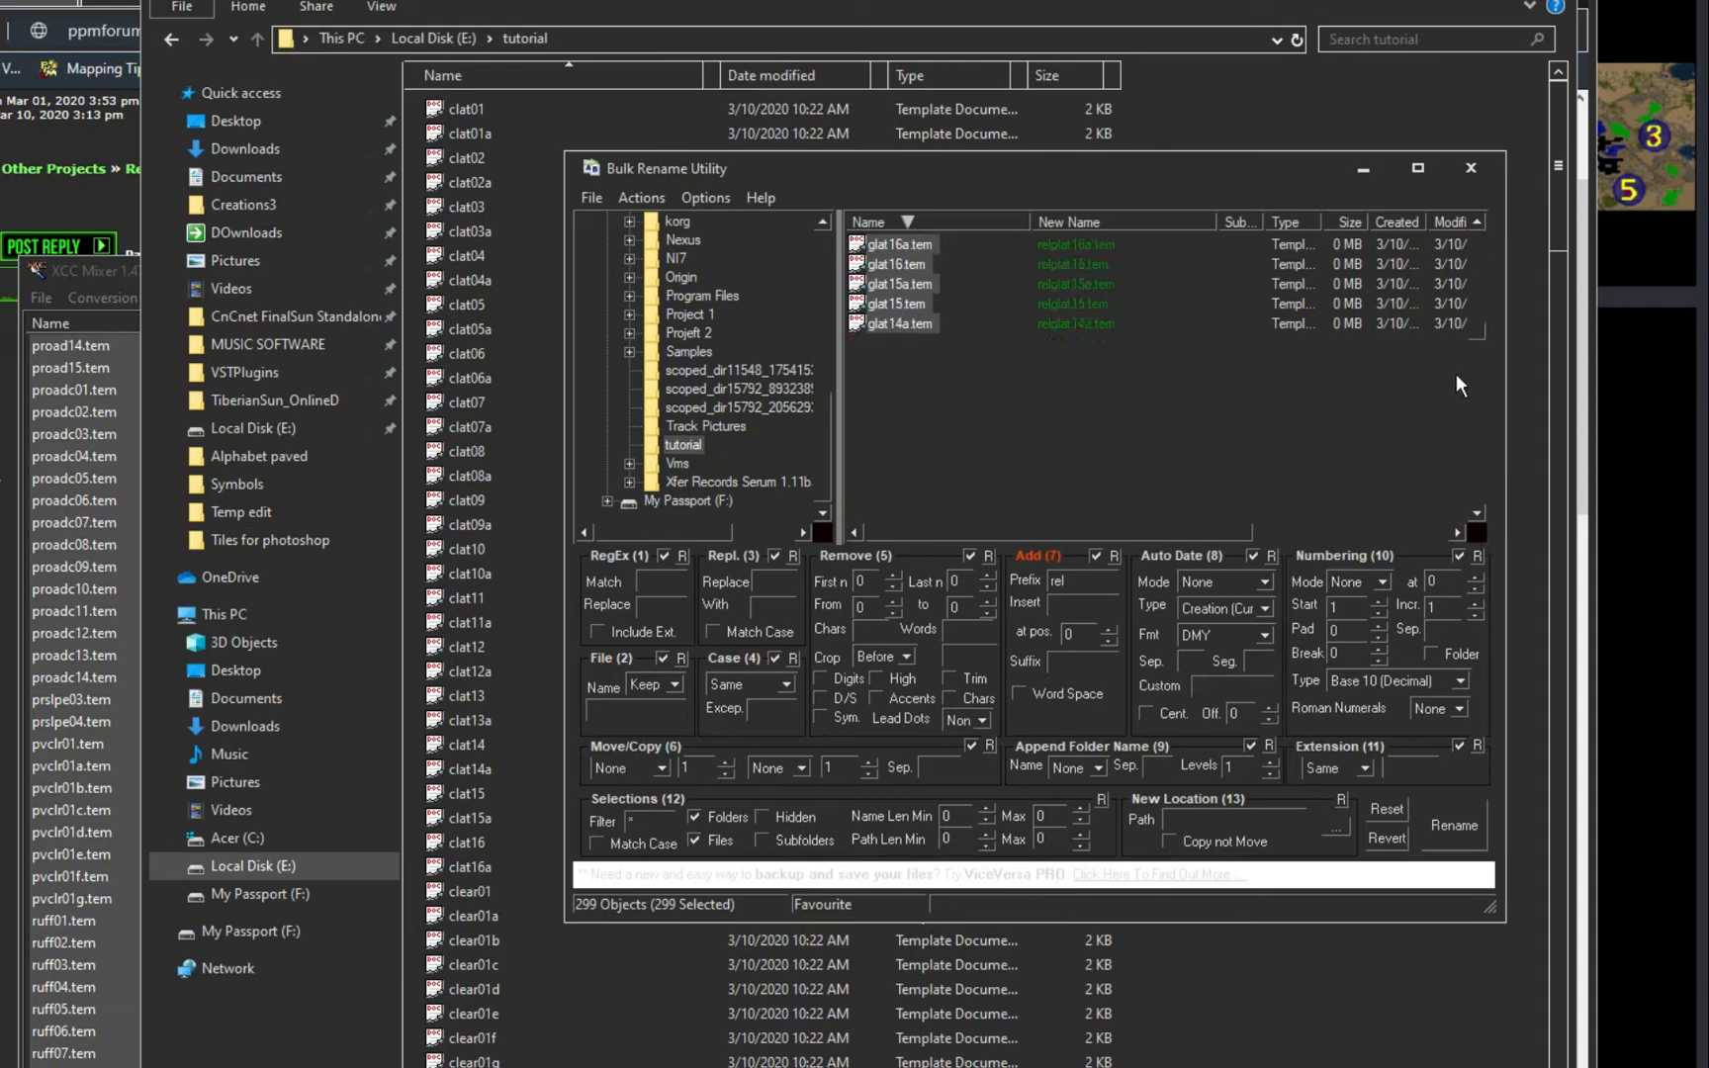
left_click(1451, 825)
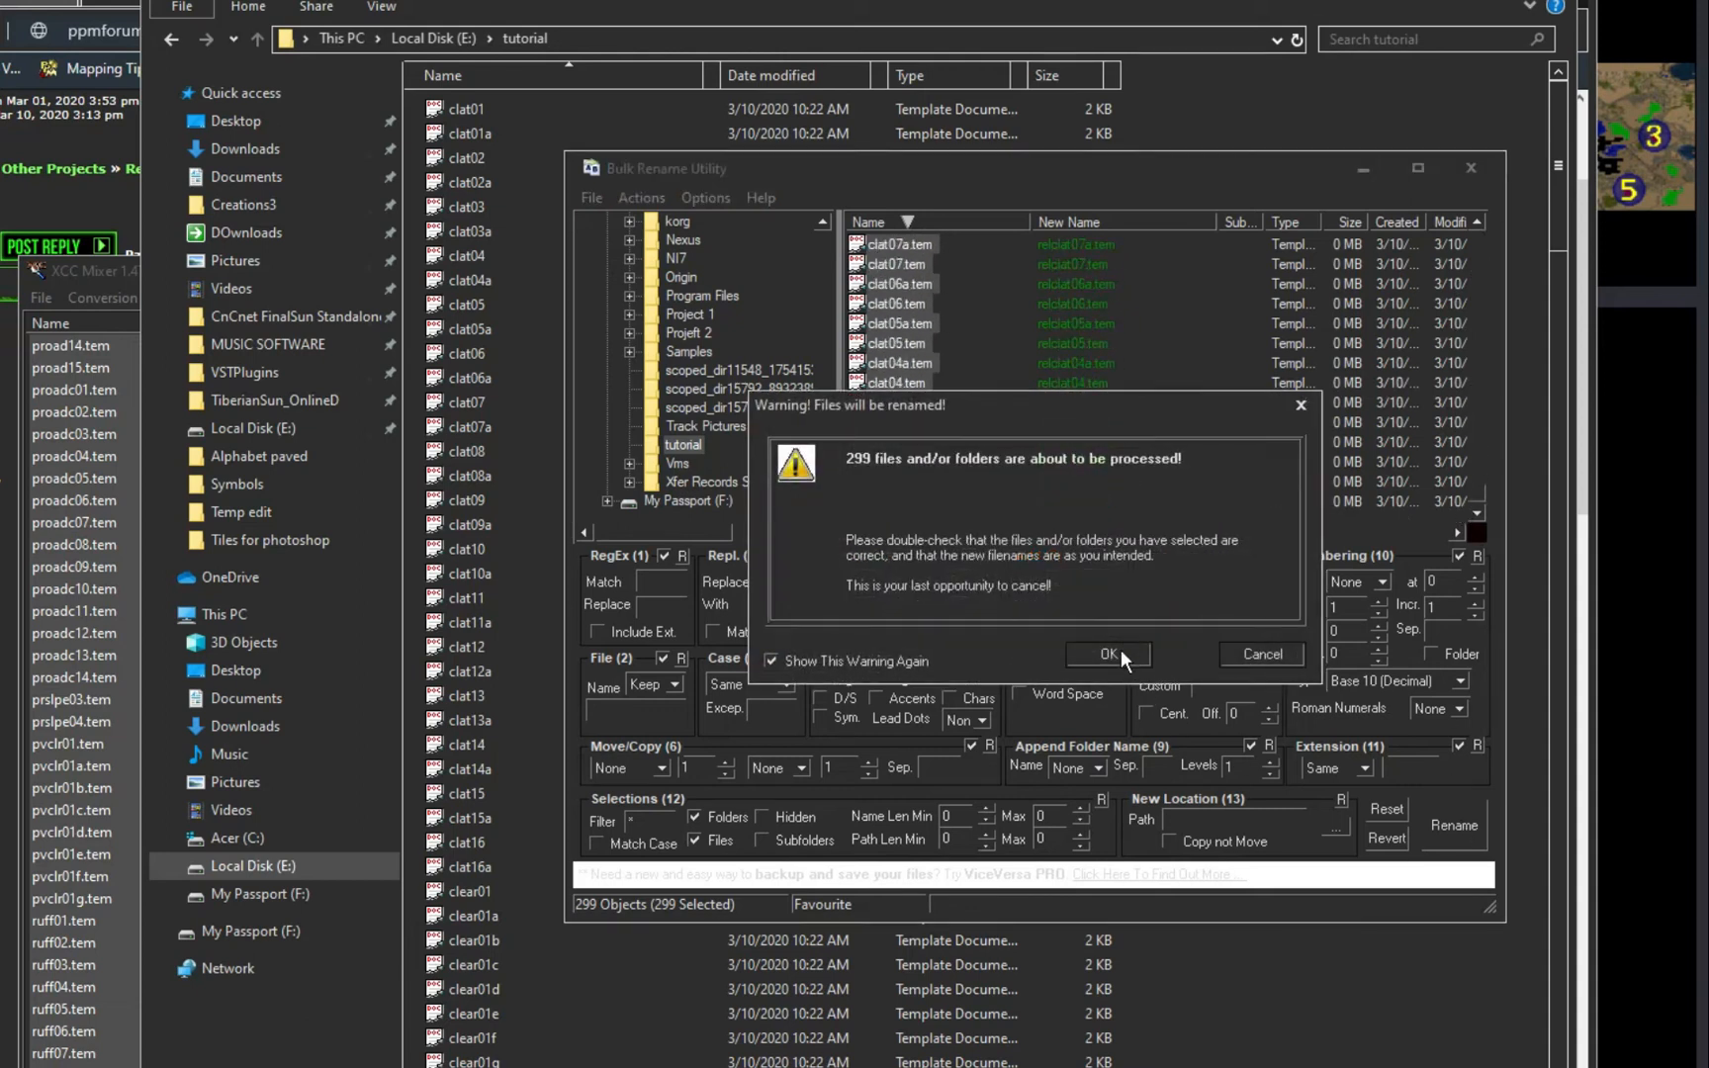
Step: Confirm the 'rel' prefix rename of 299 tile files and locate relclat04 in TiberianSun_Online
left_click(1101, 654)
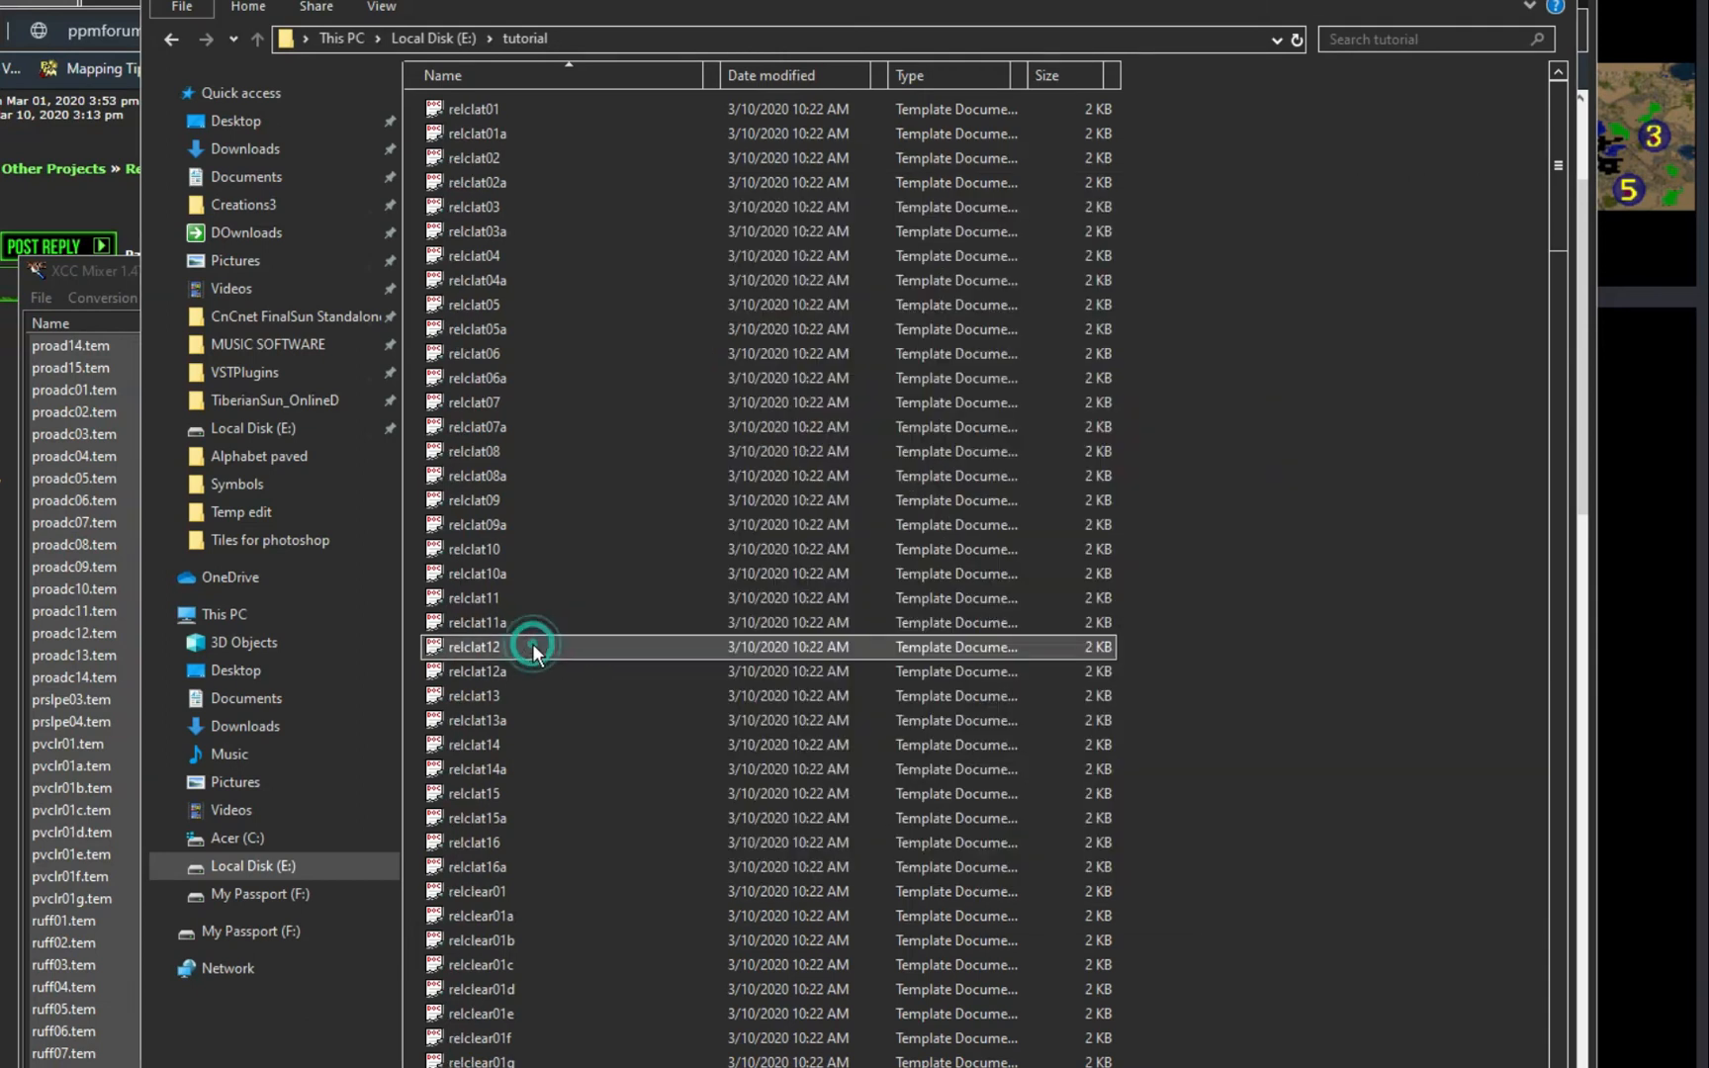
scroll("down", 3)
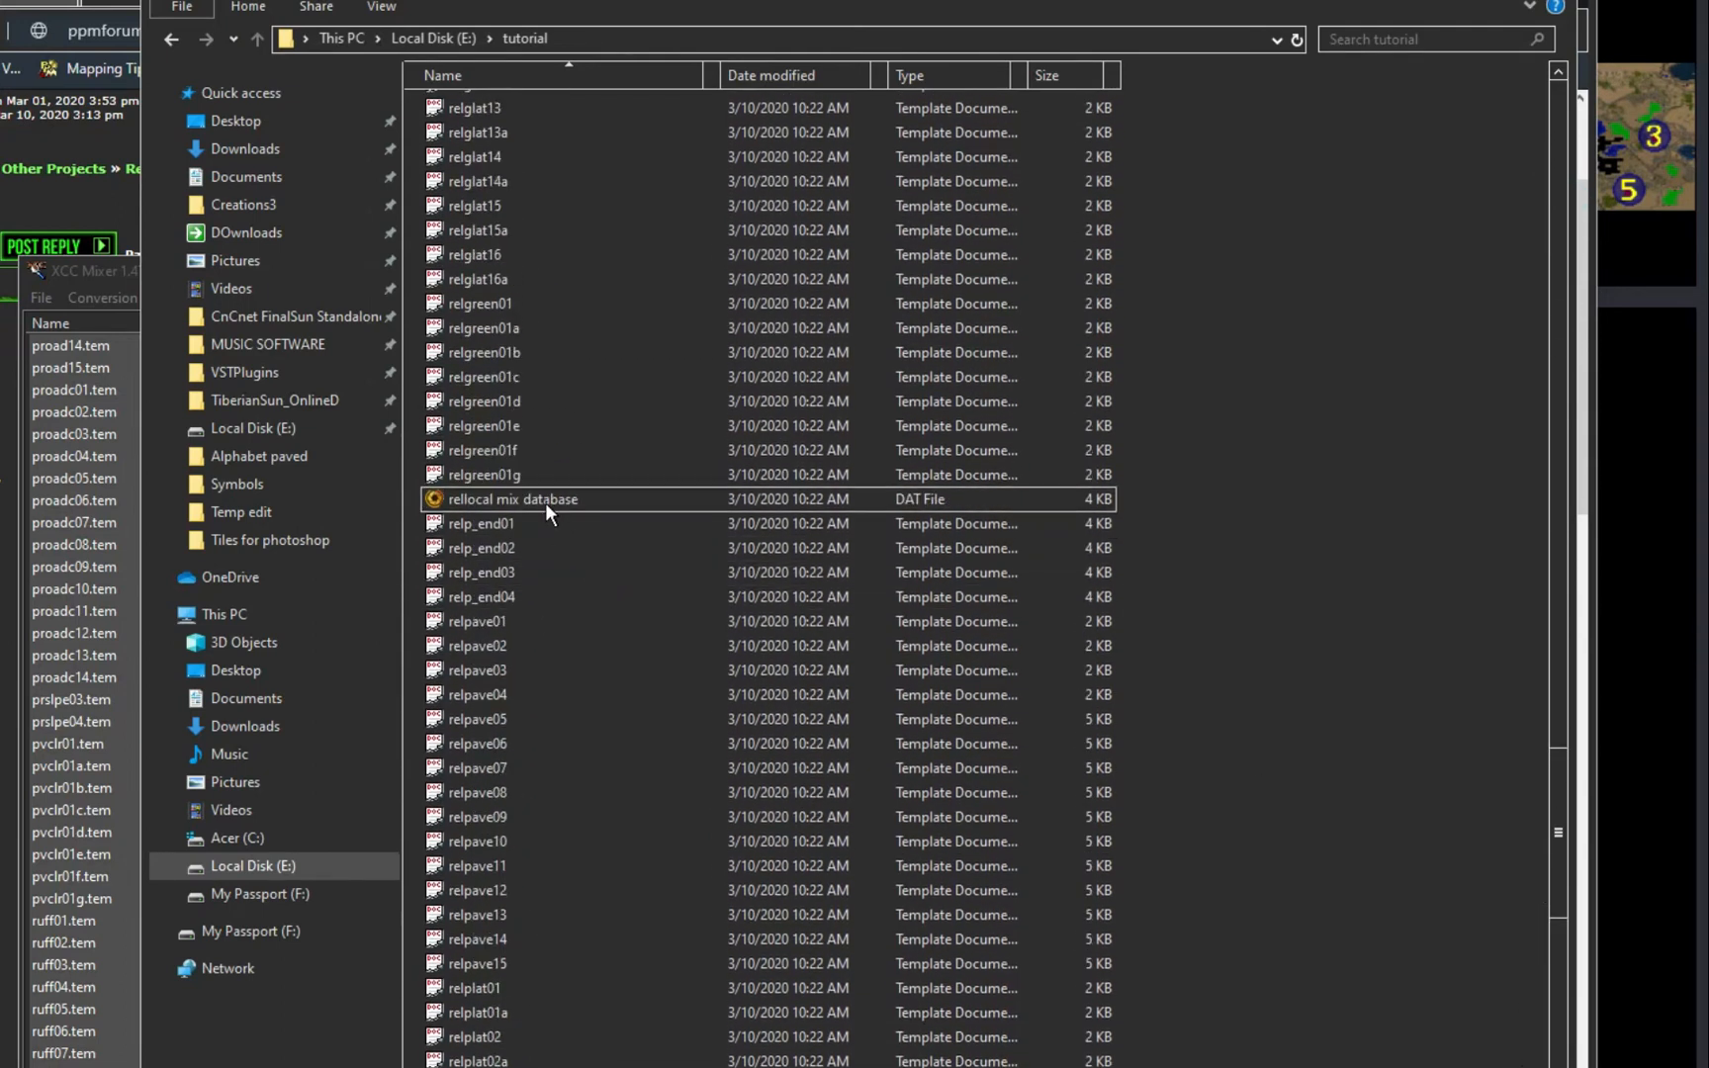
scroll("down", 3)
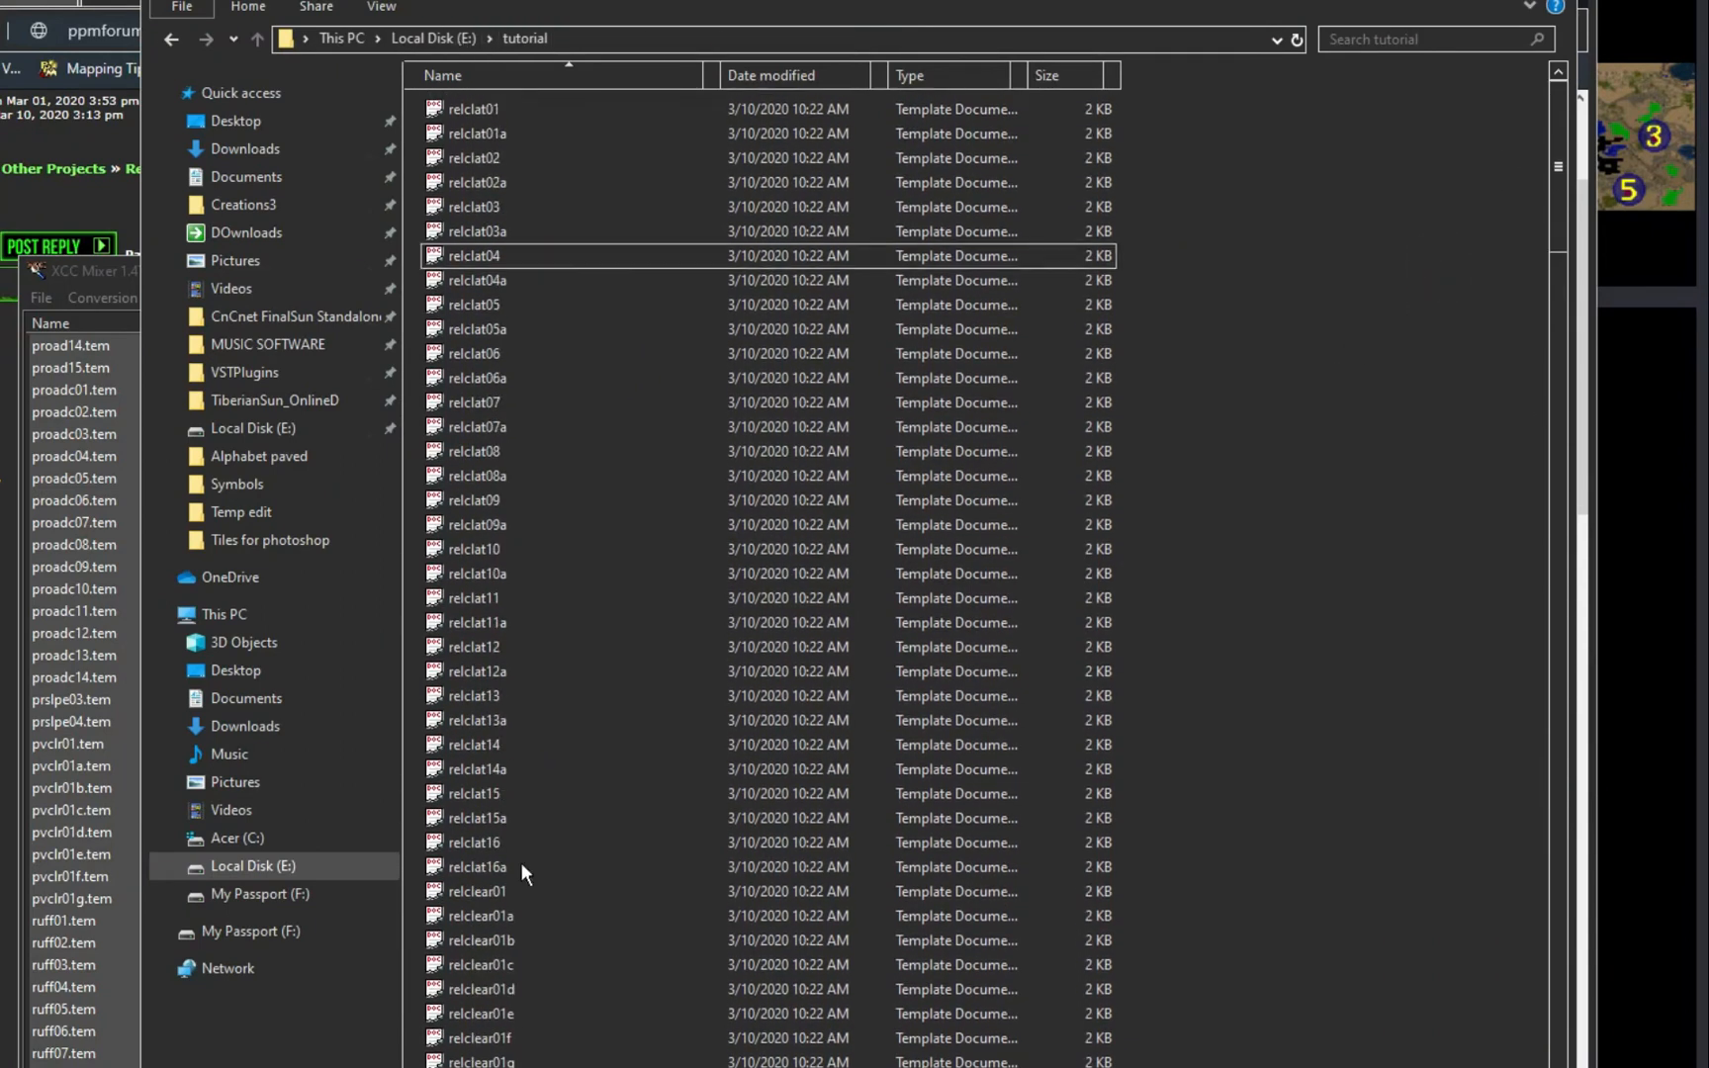
left_click(490, 866)
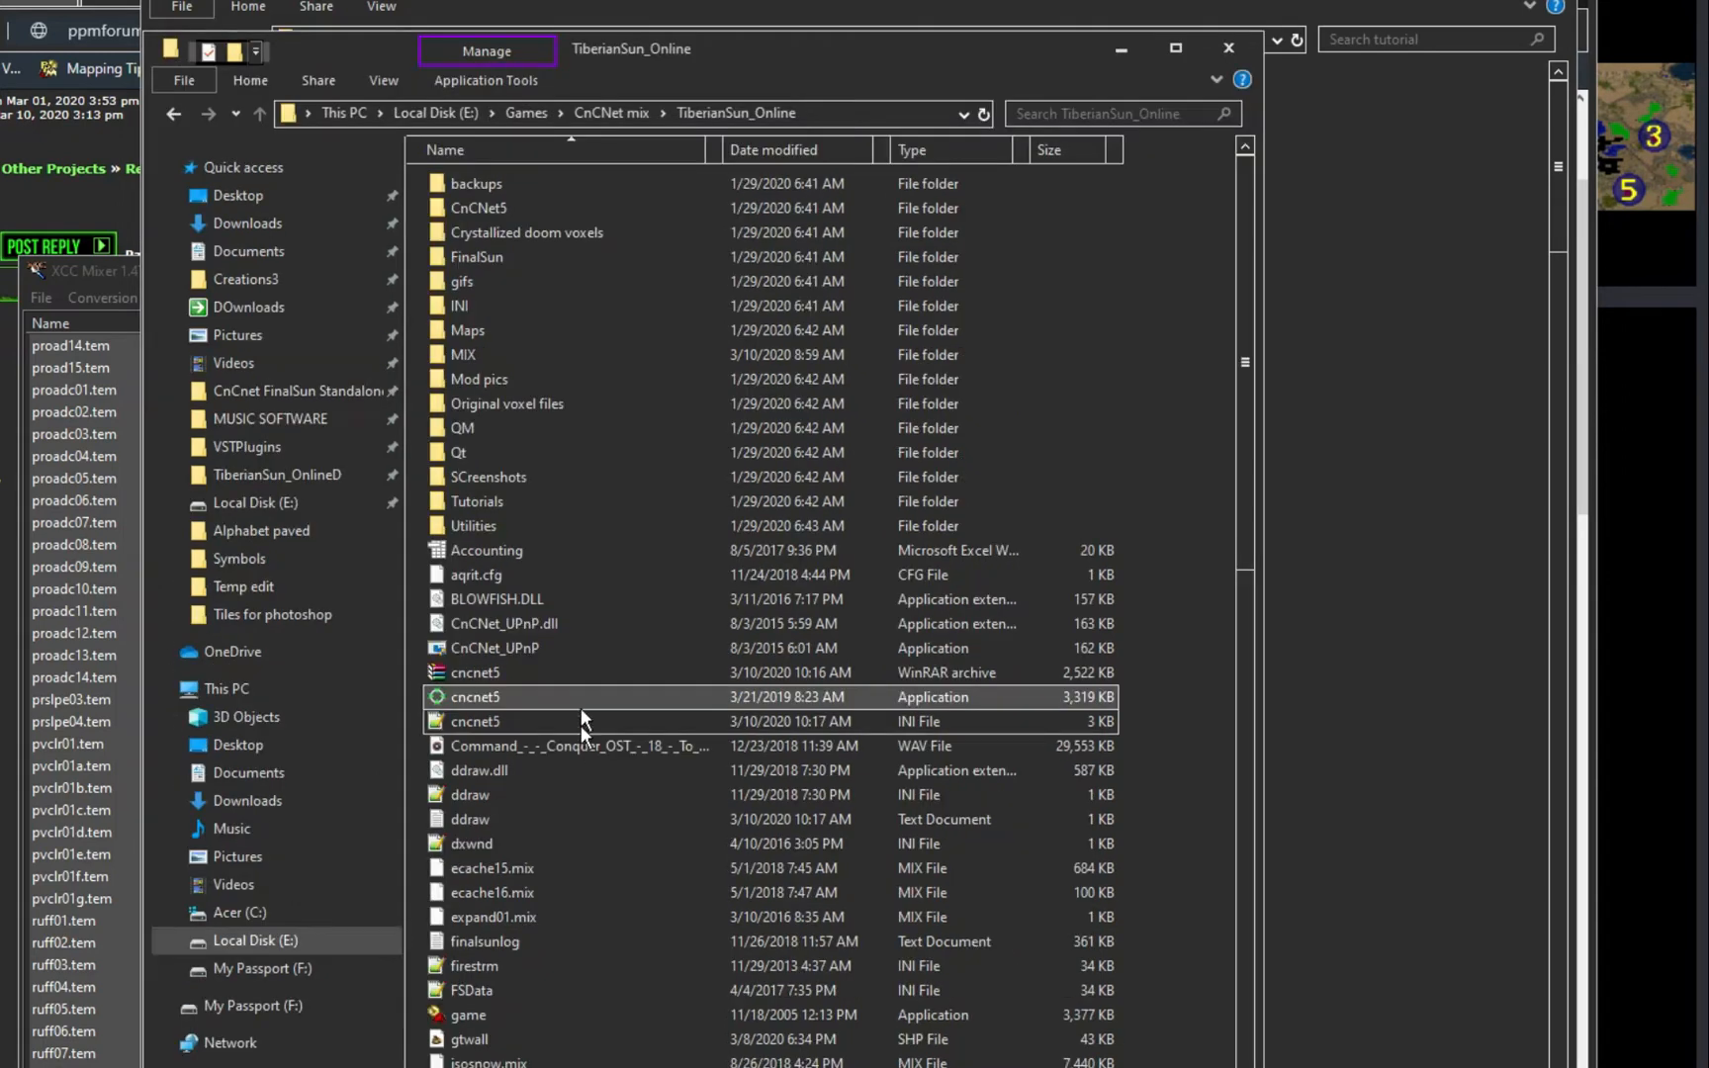
Step: Delete every old tile, such as proadc14, from ecache16.mix, keeping only the local mix database
left_click(534, 893)
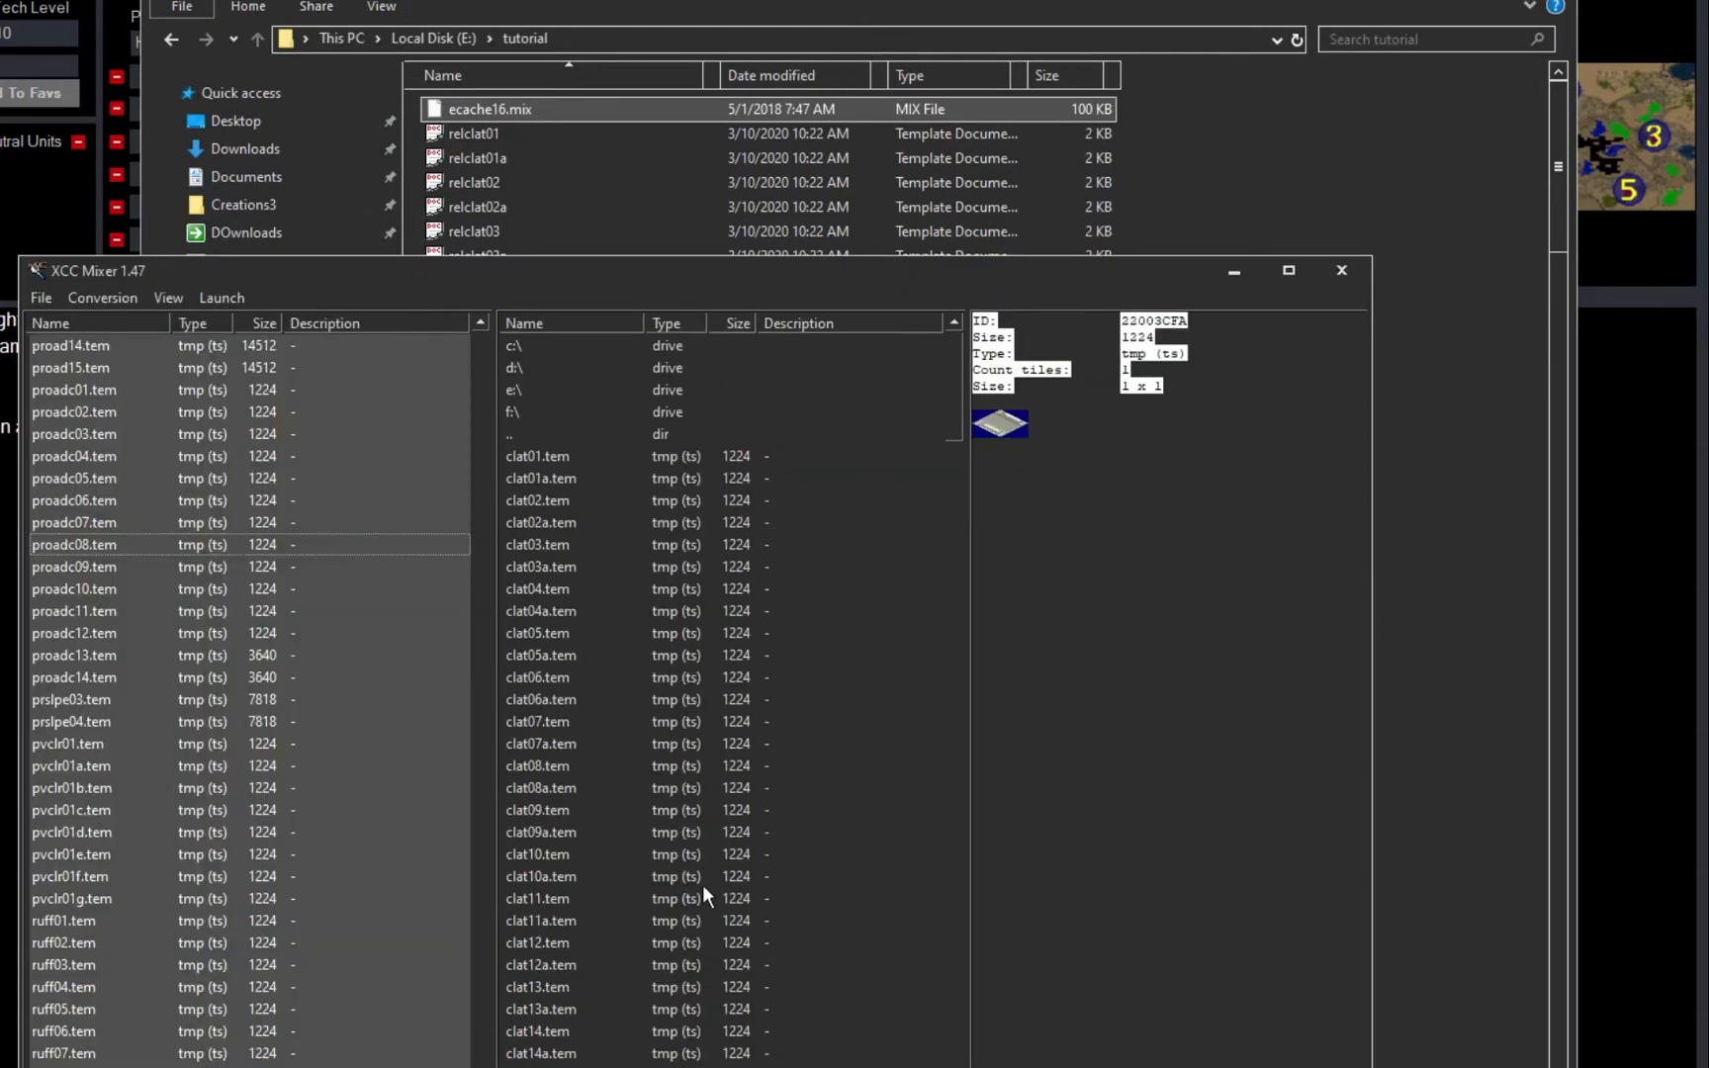
left_click(74, 676)
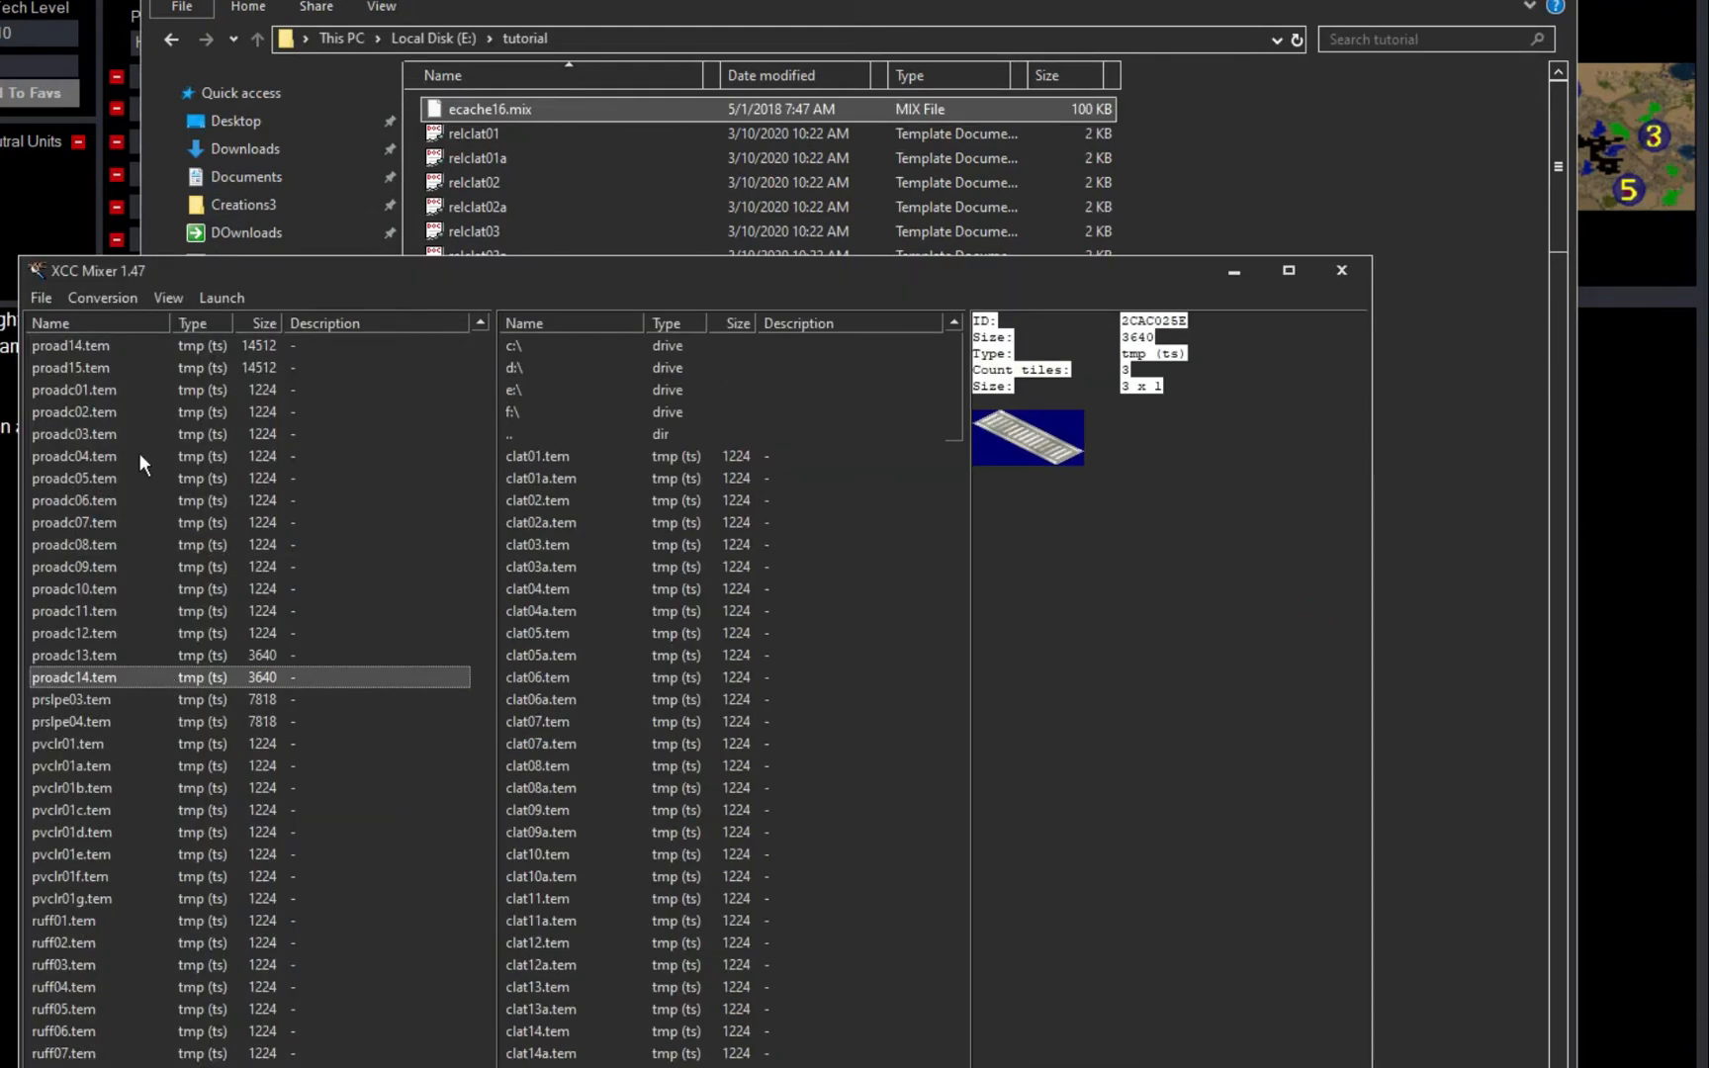
left_click(541, 566)
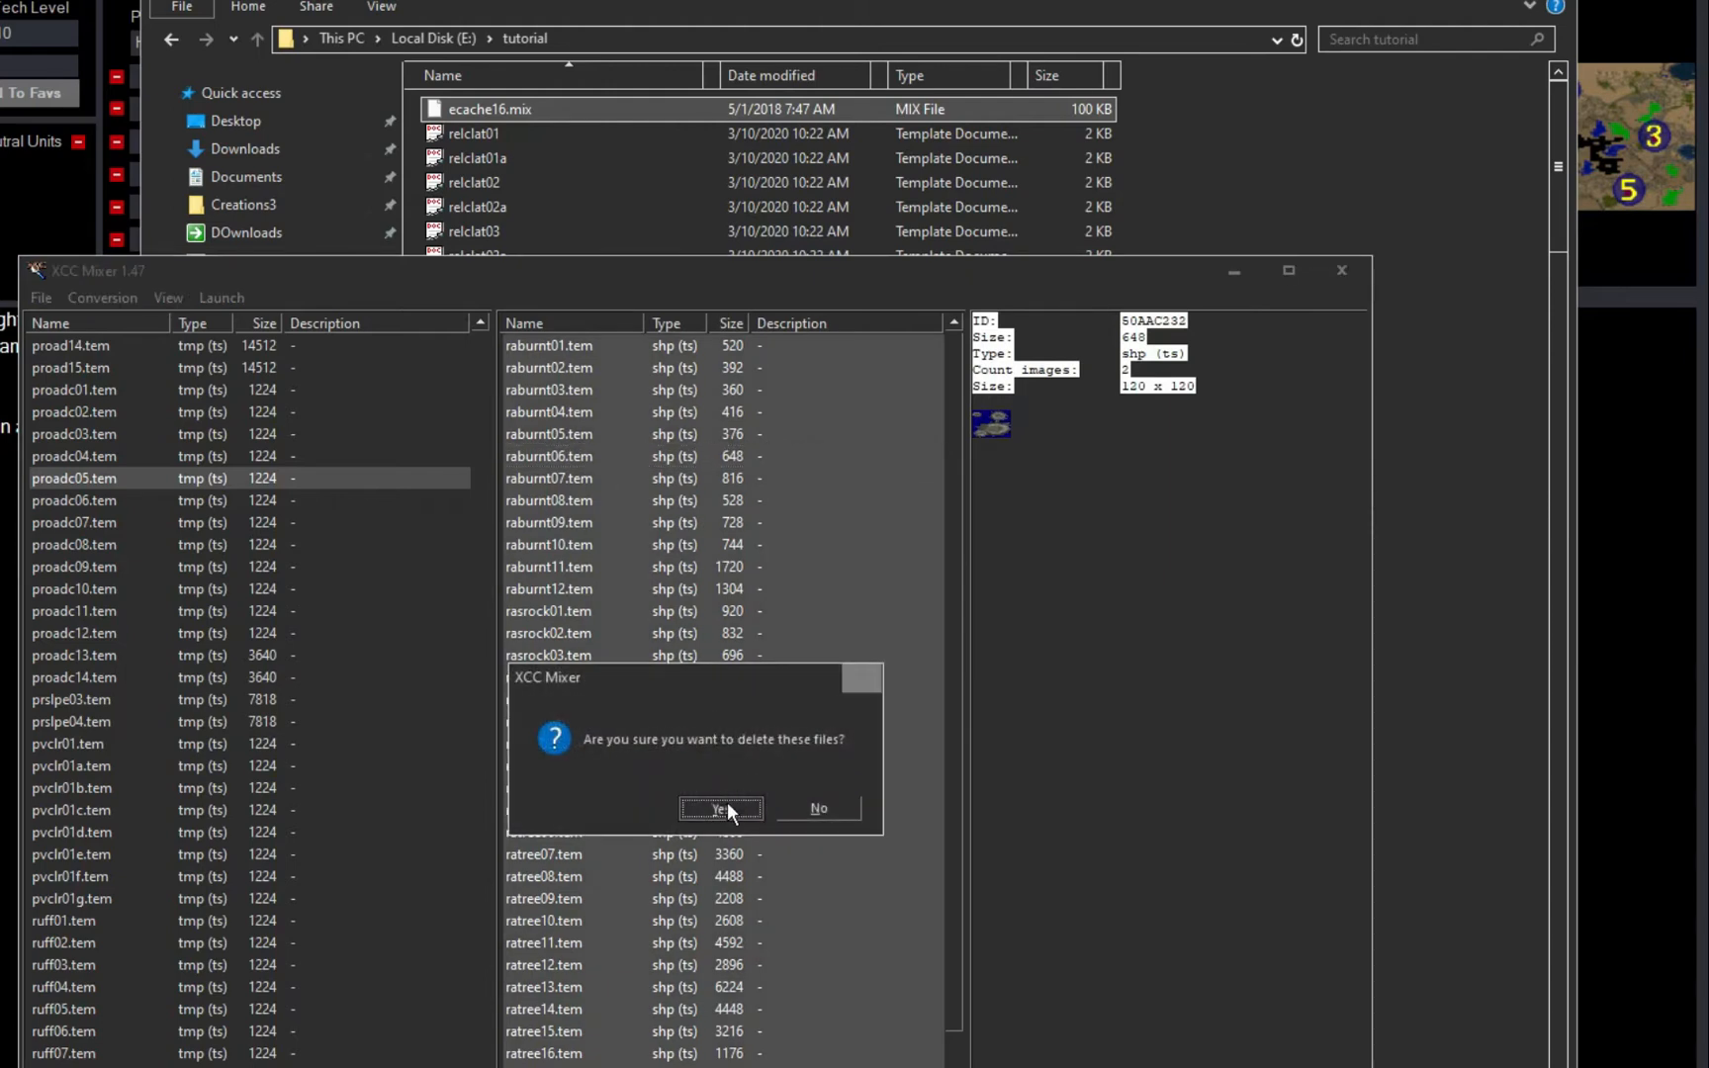
left_click(719, 807)
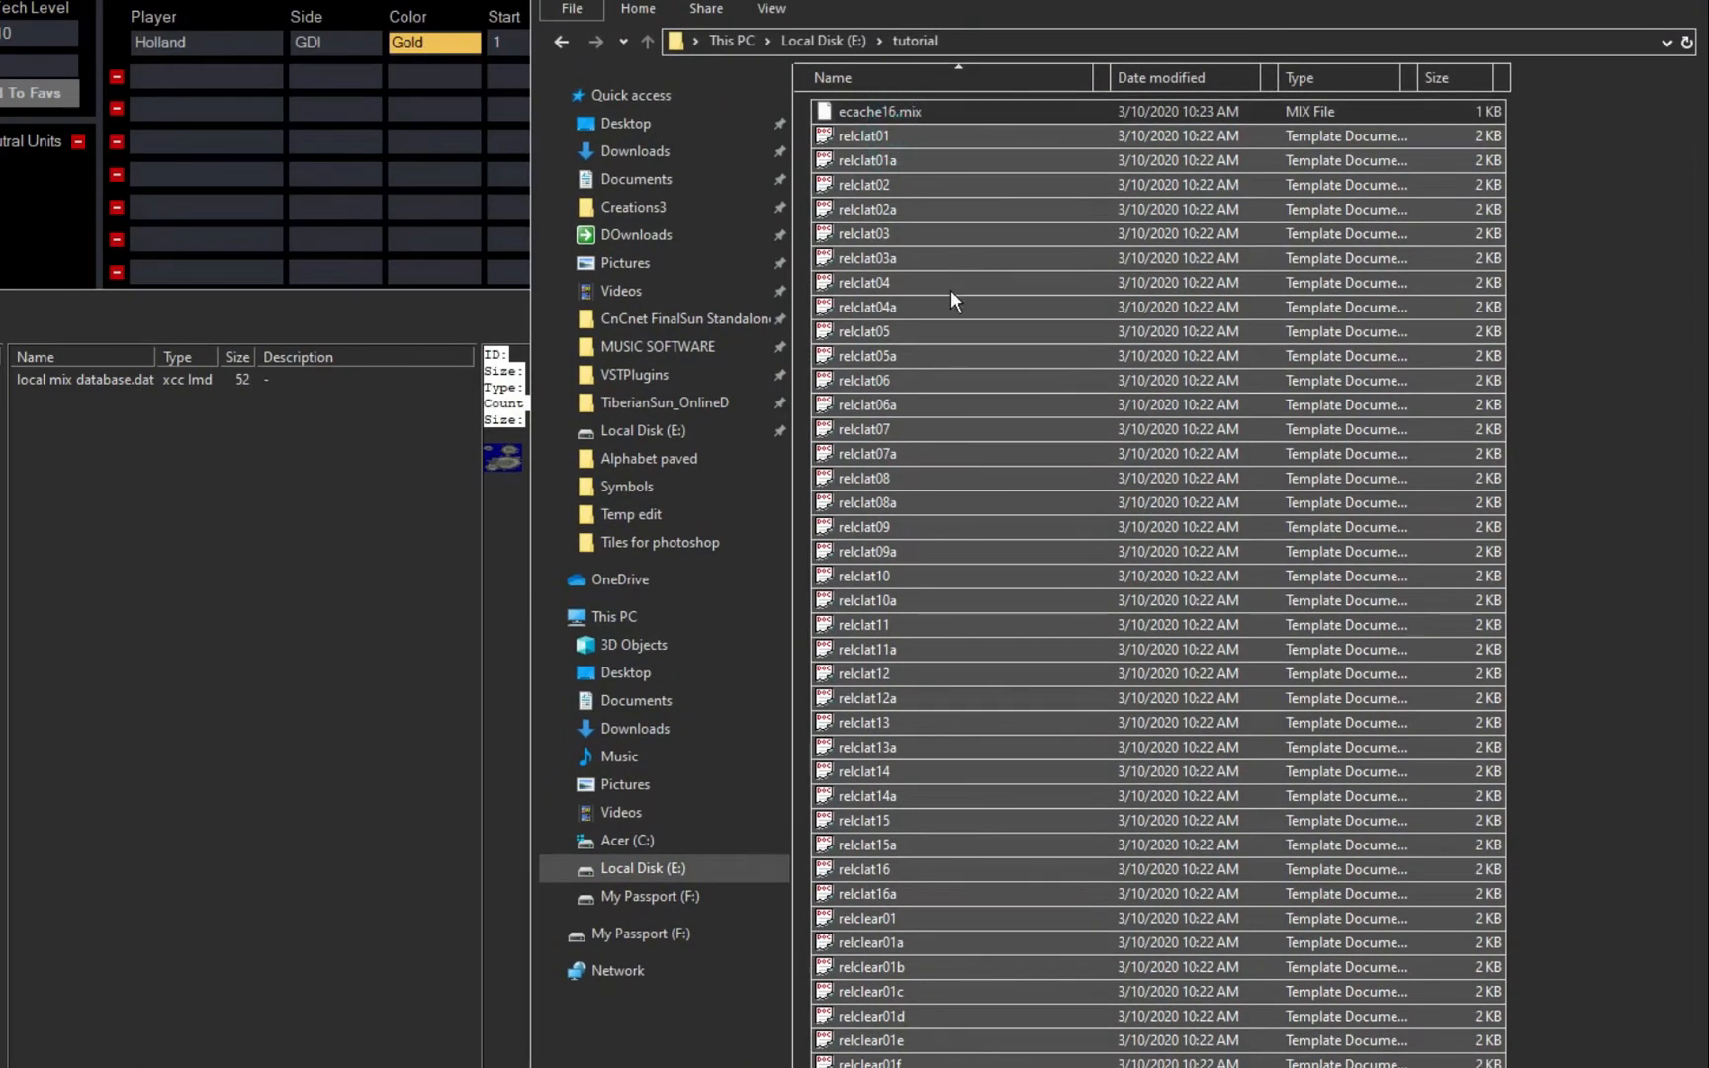
mouse_move(332, 311)
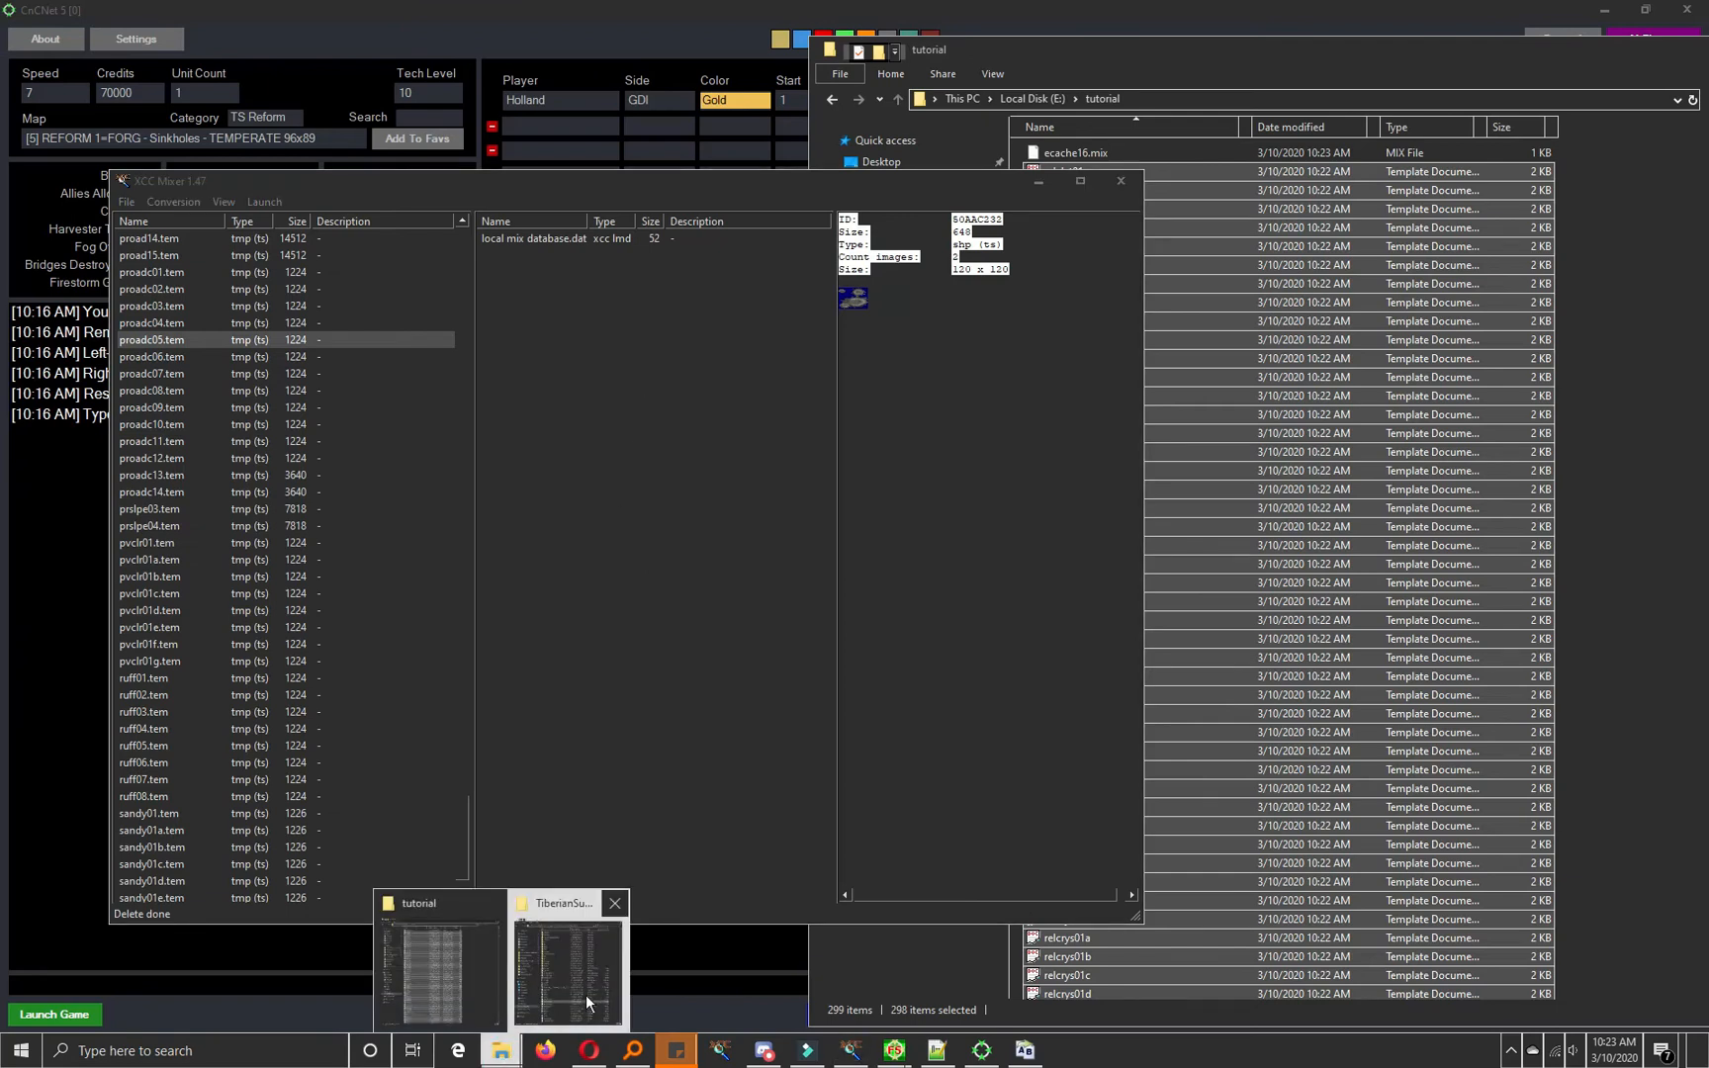
Step: Show the Compatibility properties of XCC Mixer.exe in the Temp edit folder
left_click(565, 968)
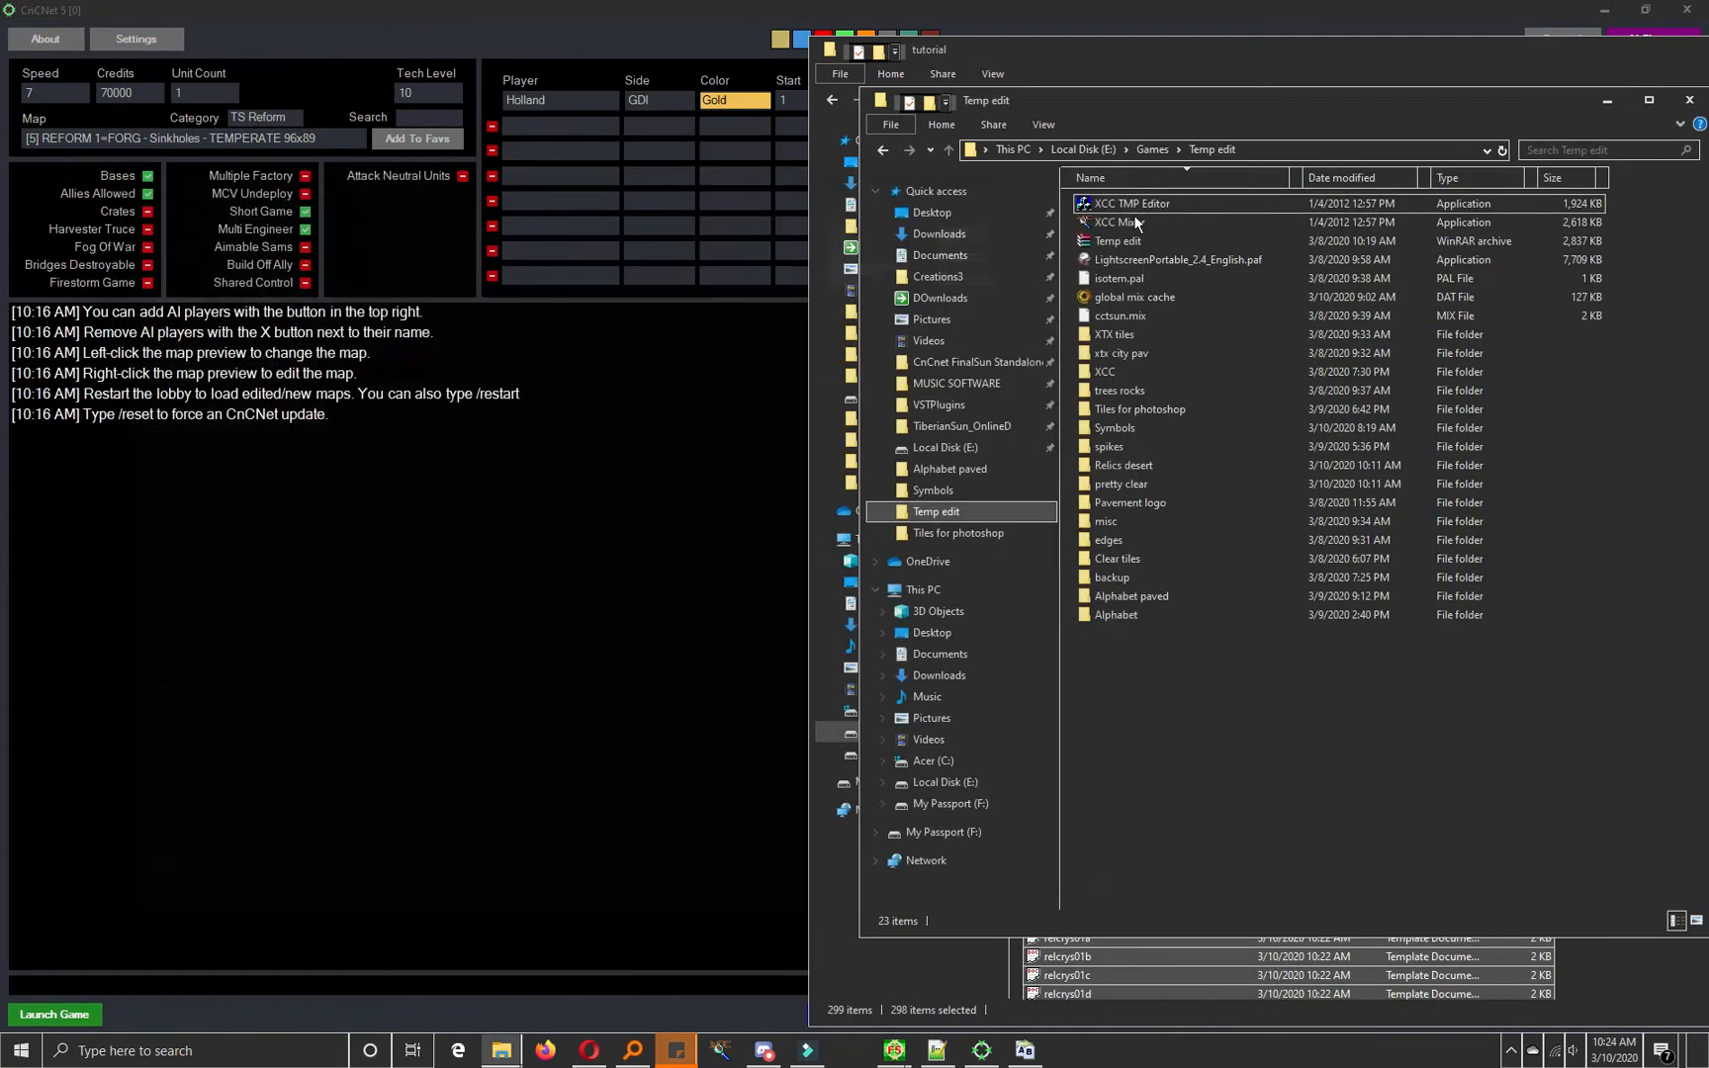
right_click(1122, 223)
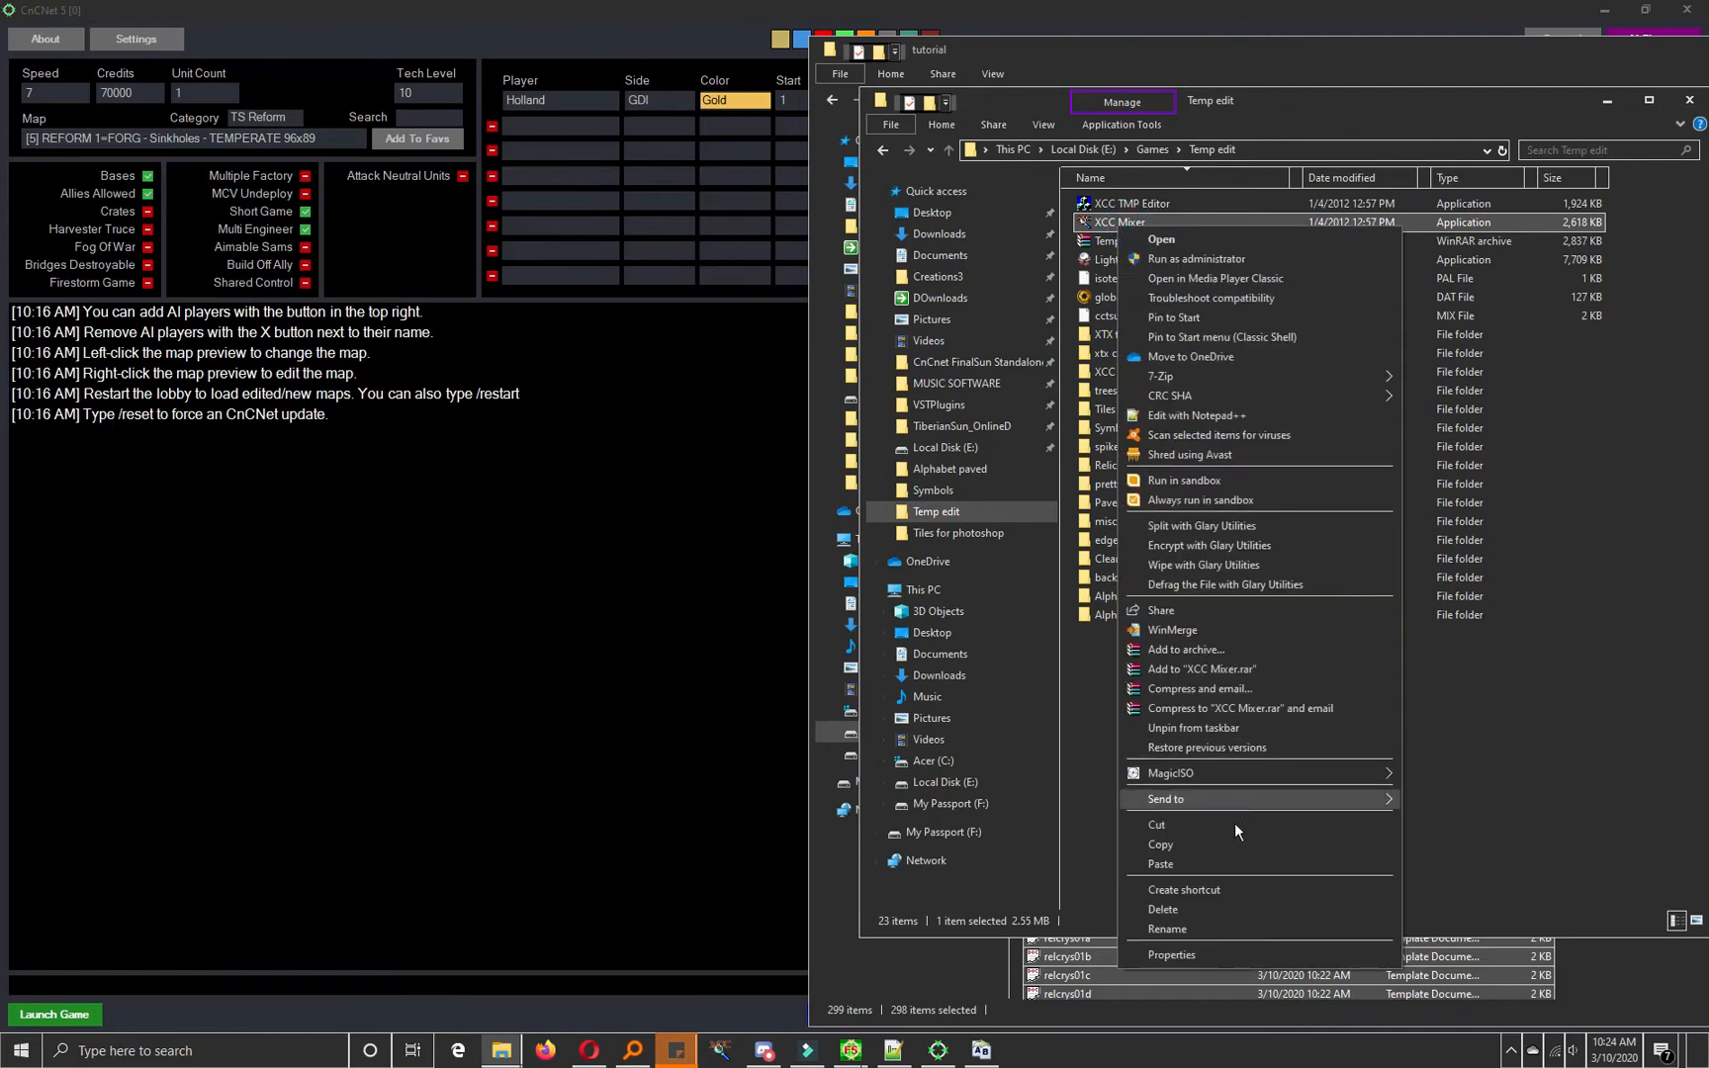
left_click(1171, 953)
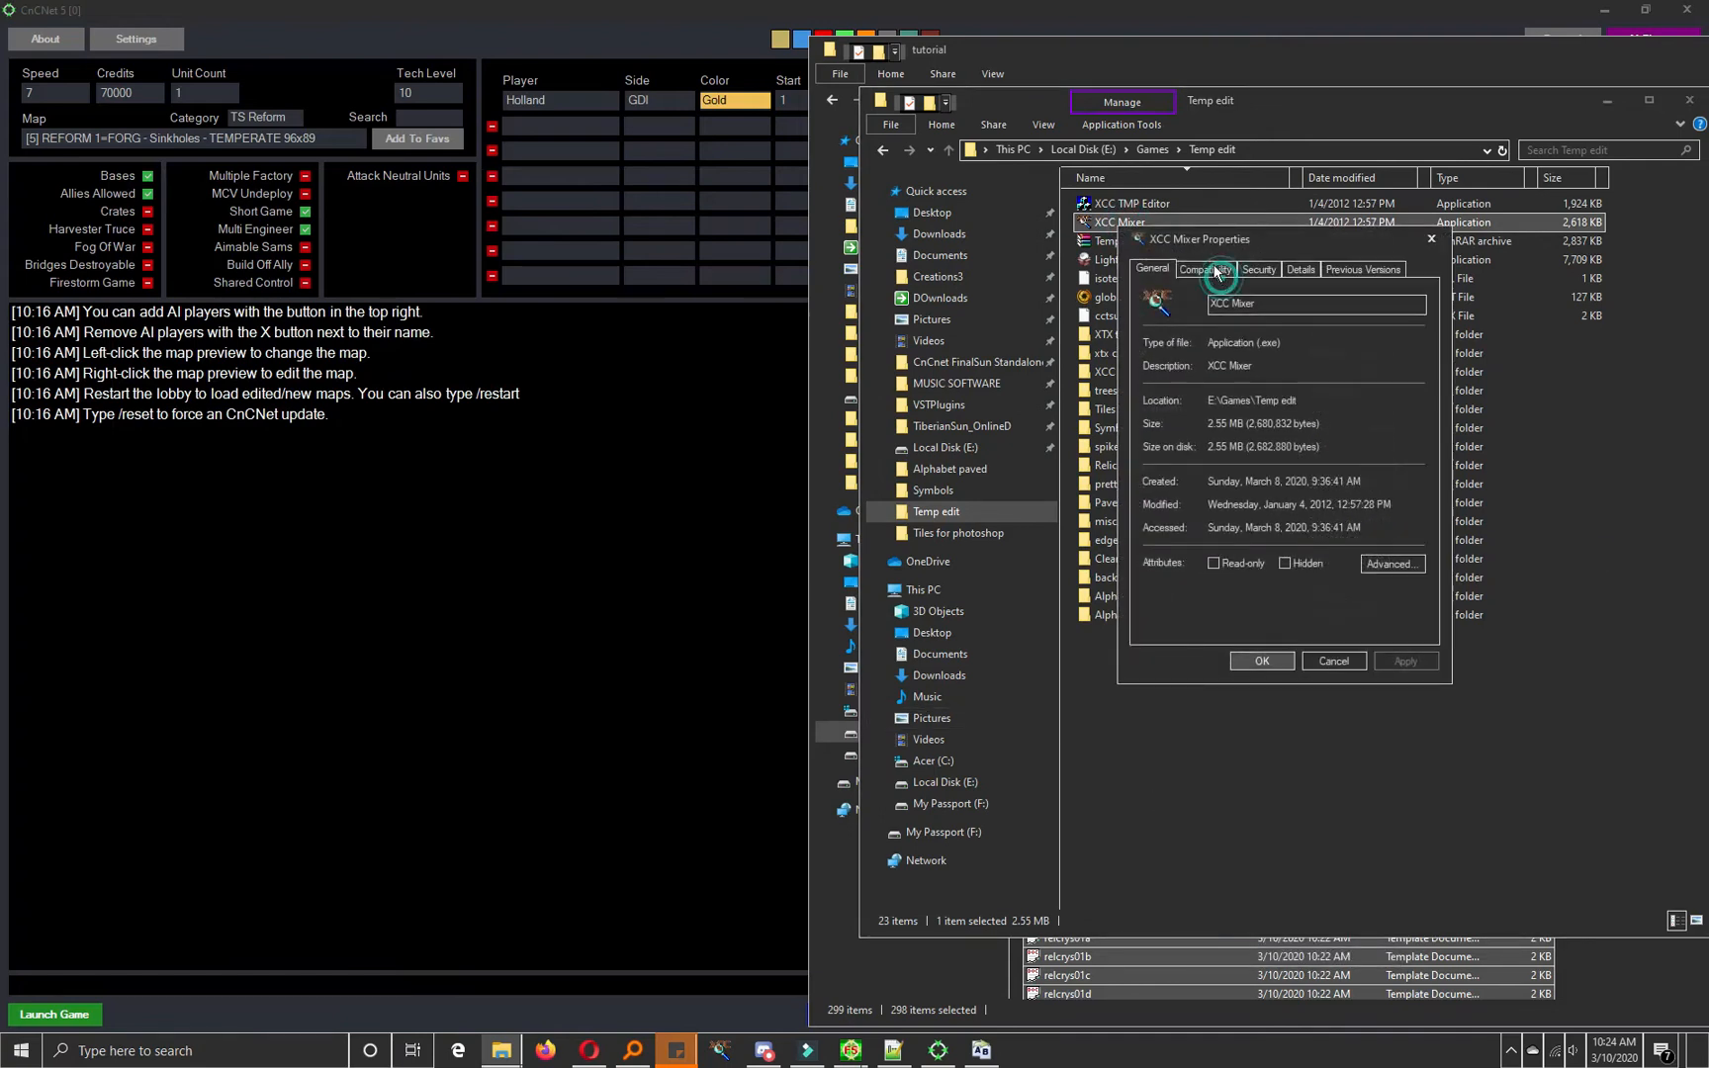
left_click(1206, 269)
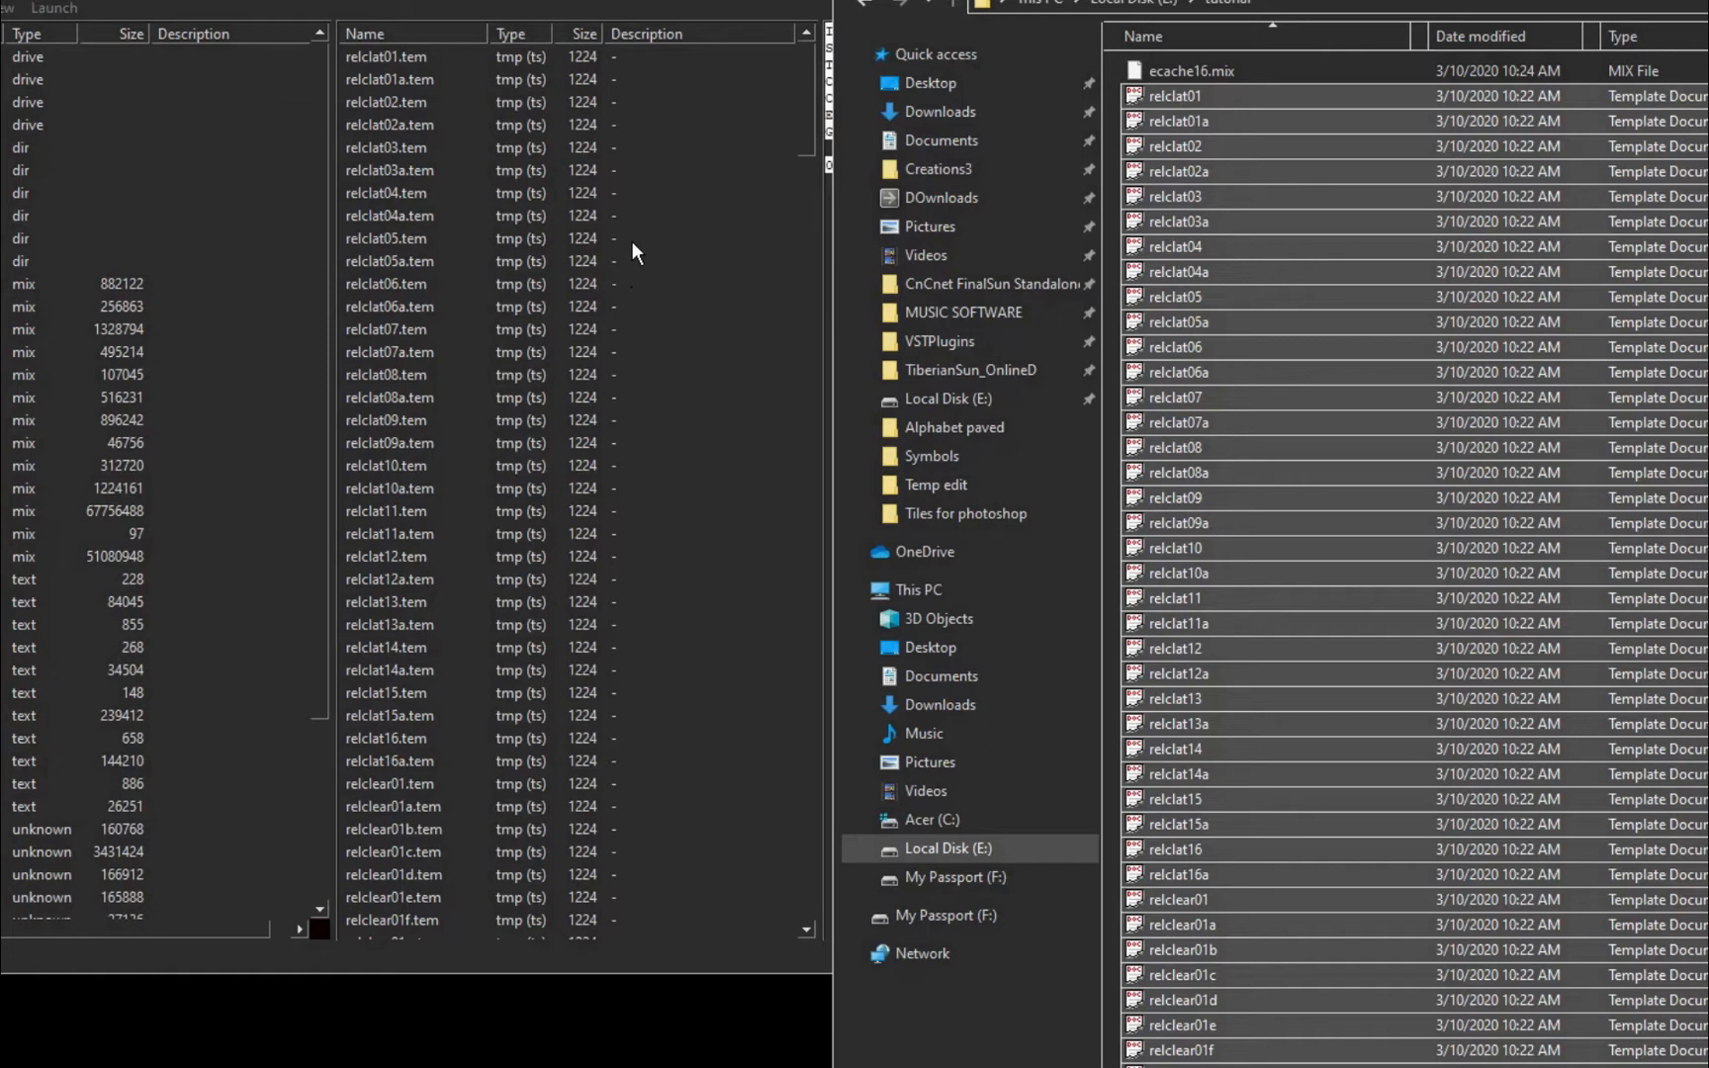
Step: Preview relclat04 as a 1x1 tile and bring up XCC Mixer's Directories settings
left_click(387, 192)
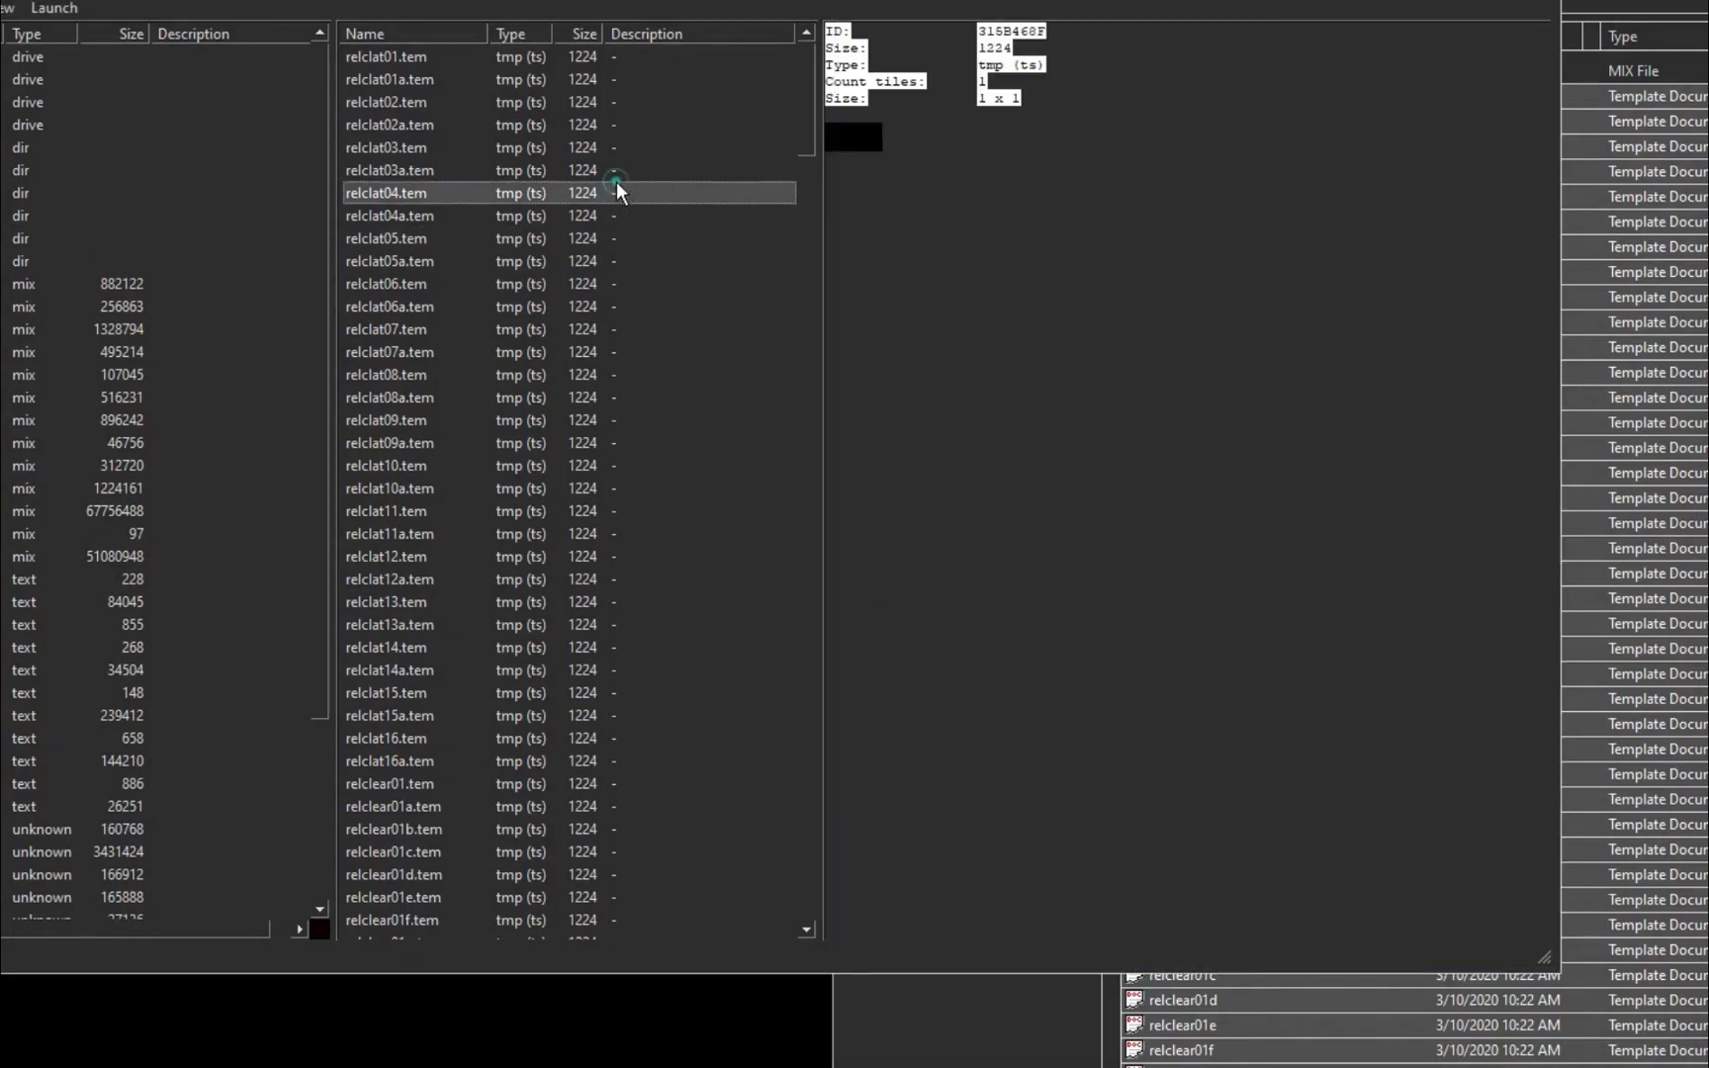
mouse_move(910, 136)
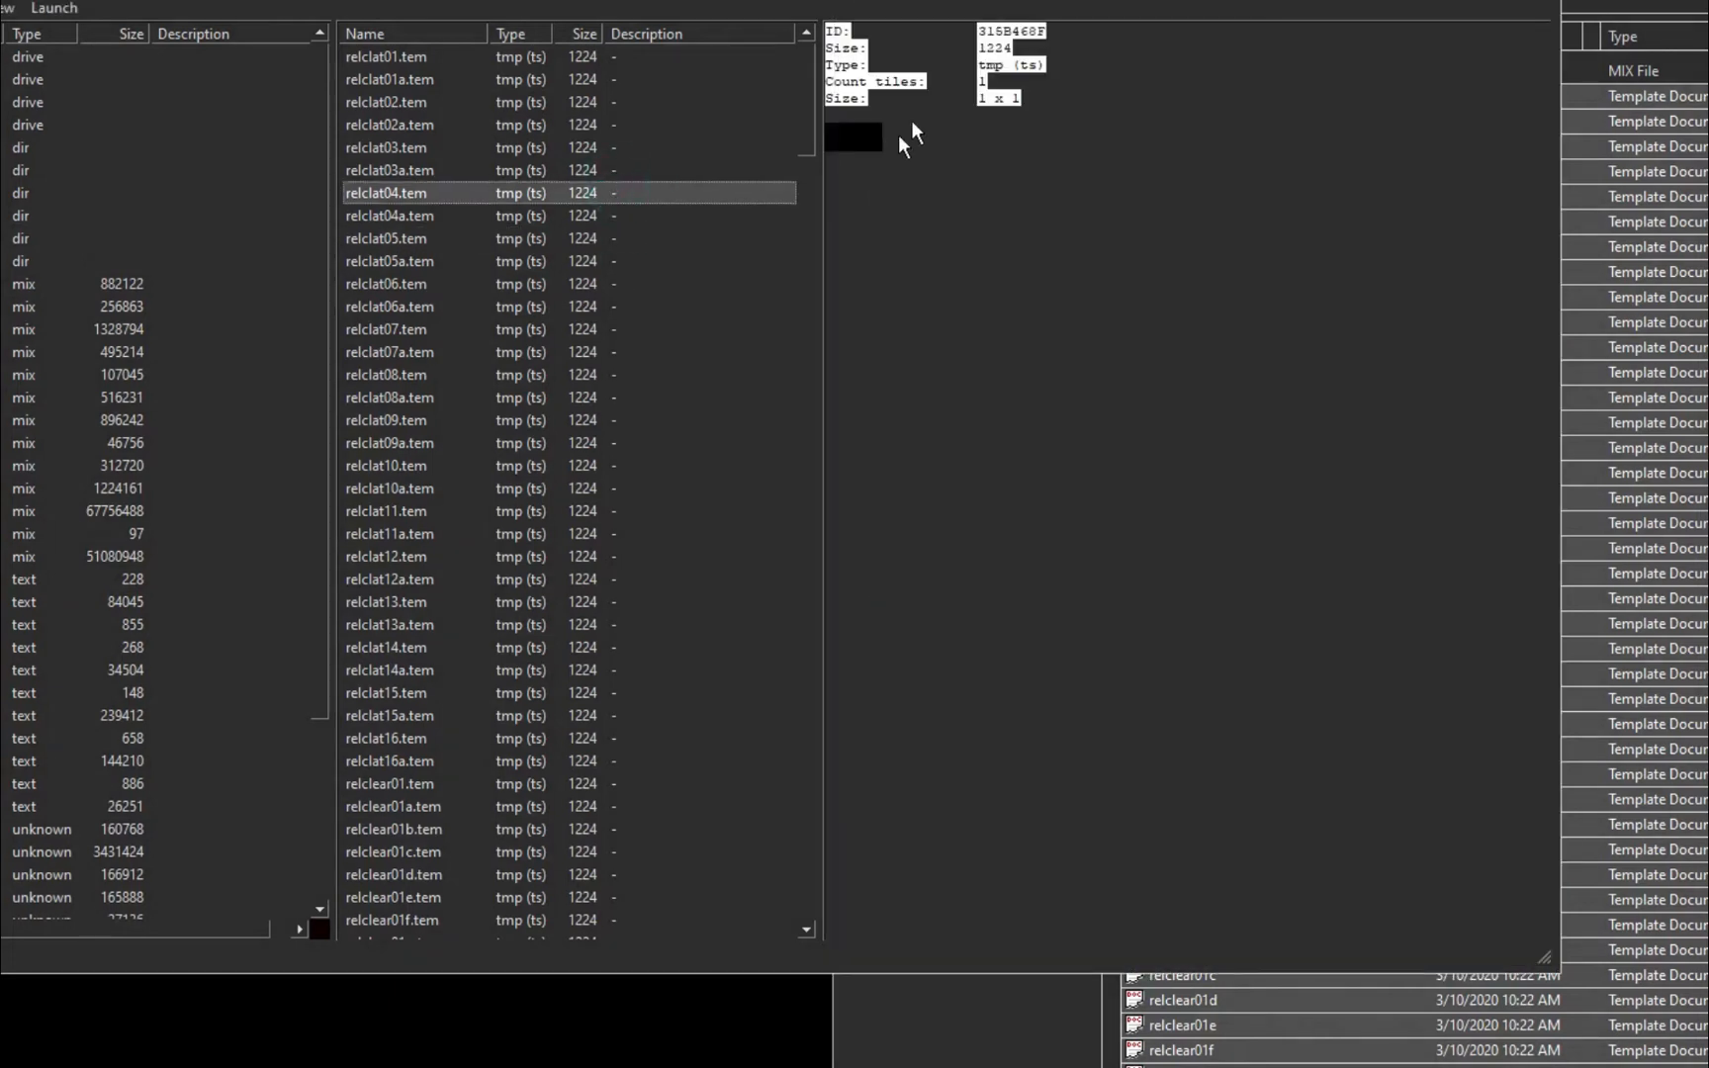
mouse_move(583, 245)
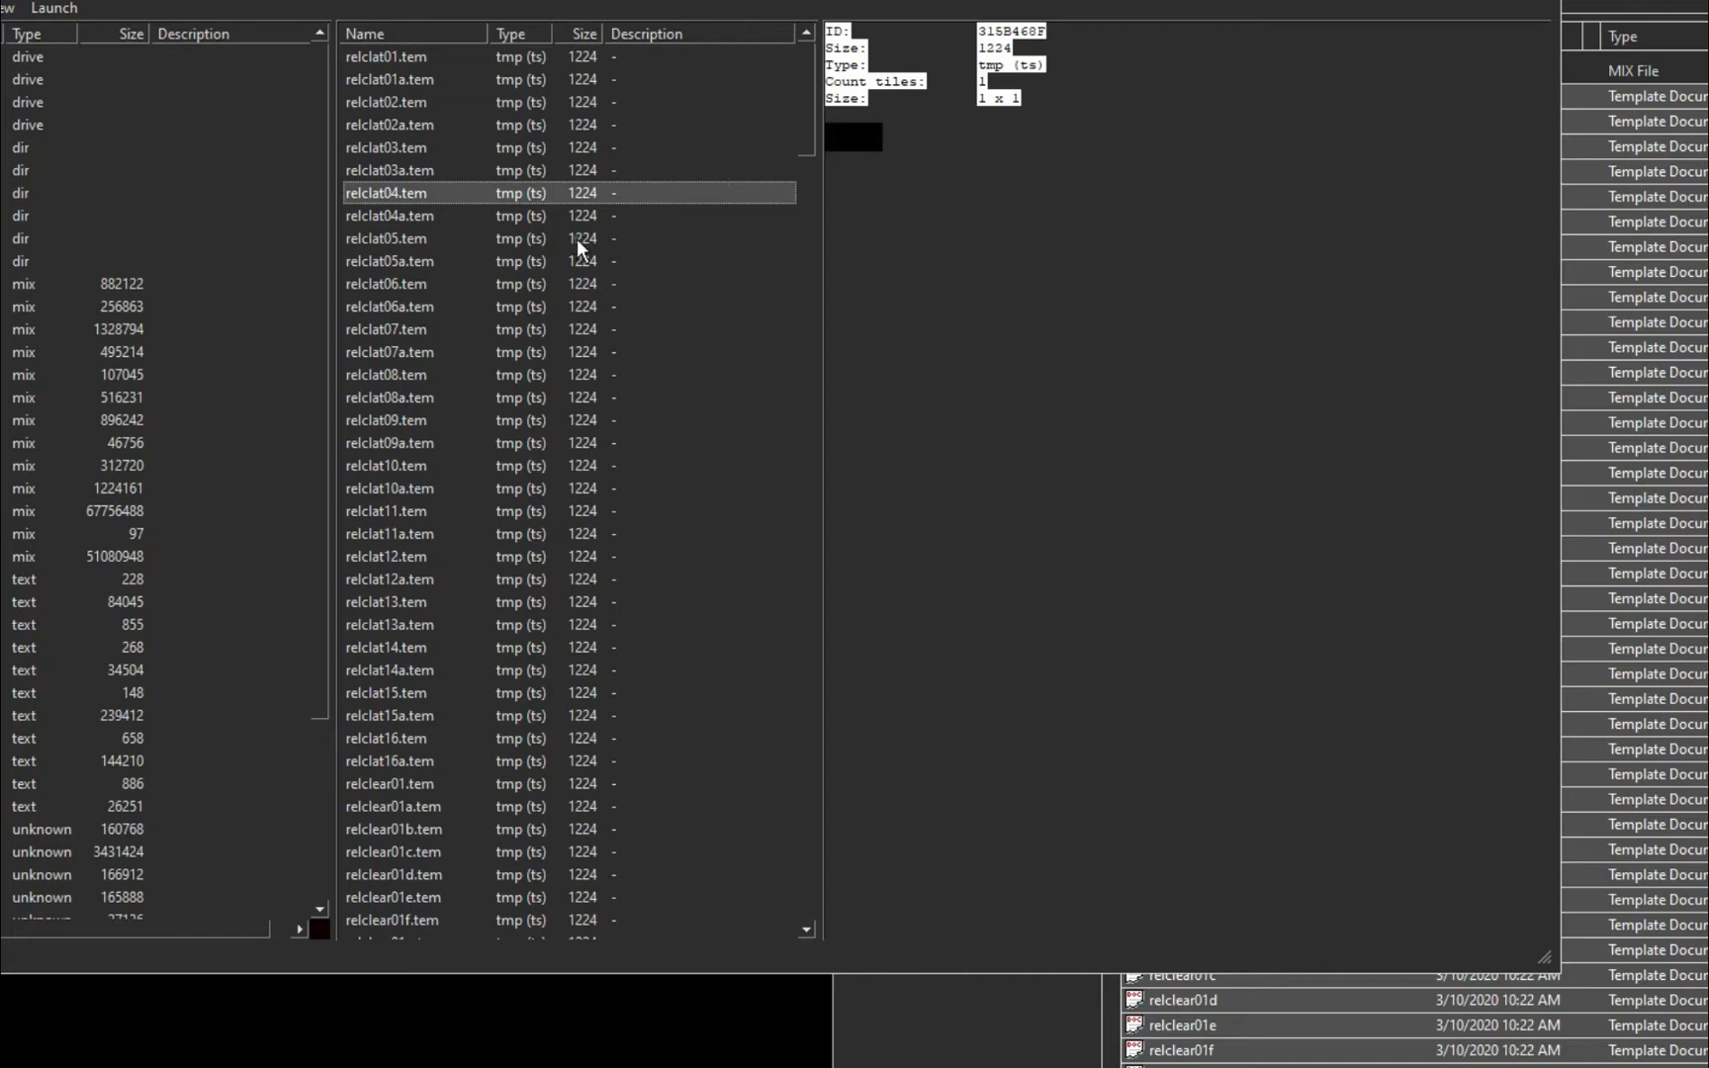
left_click(16, 9)
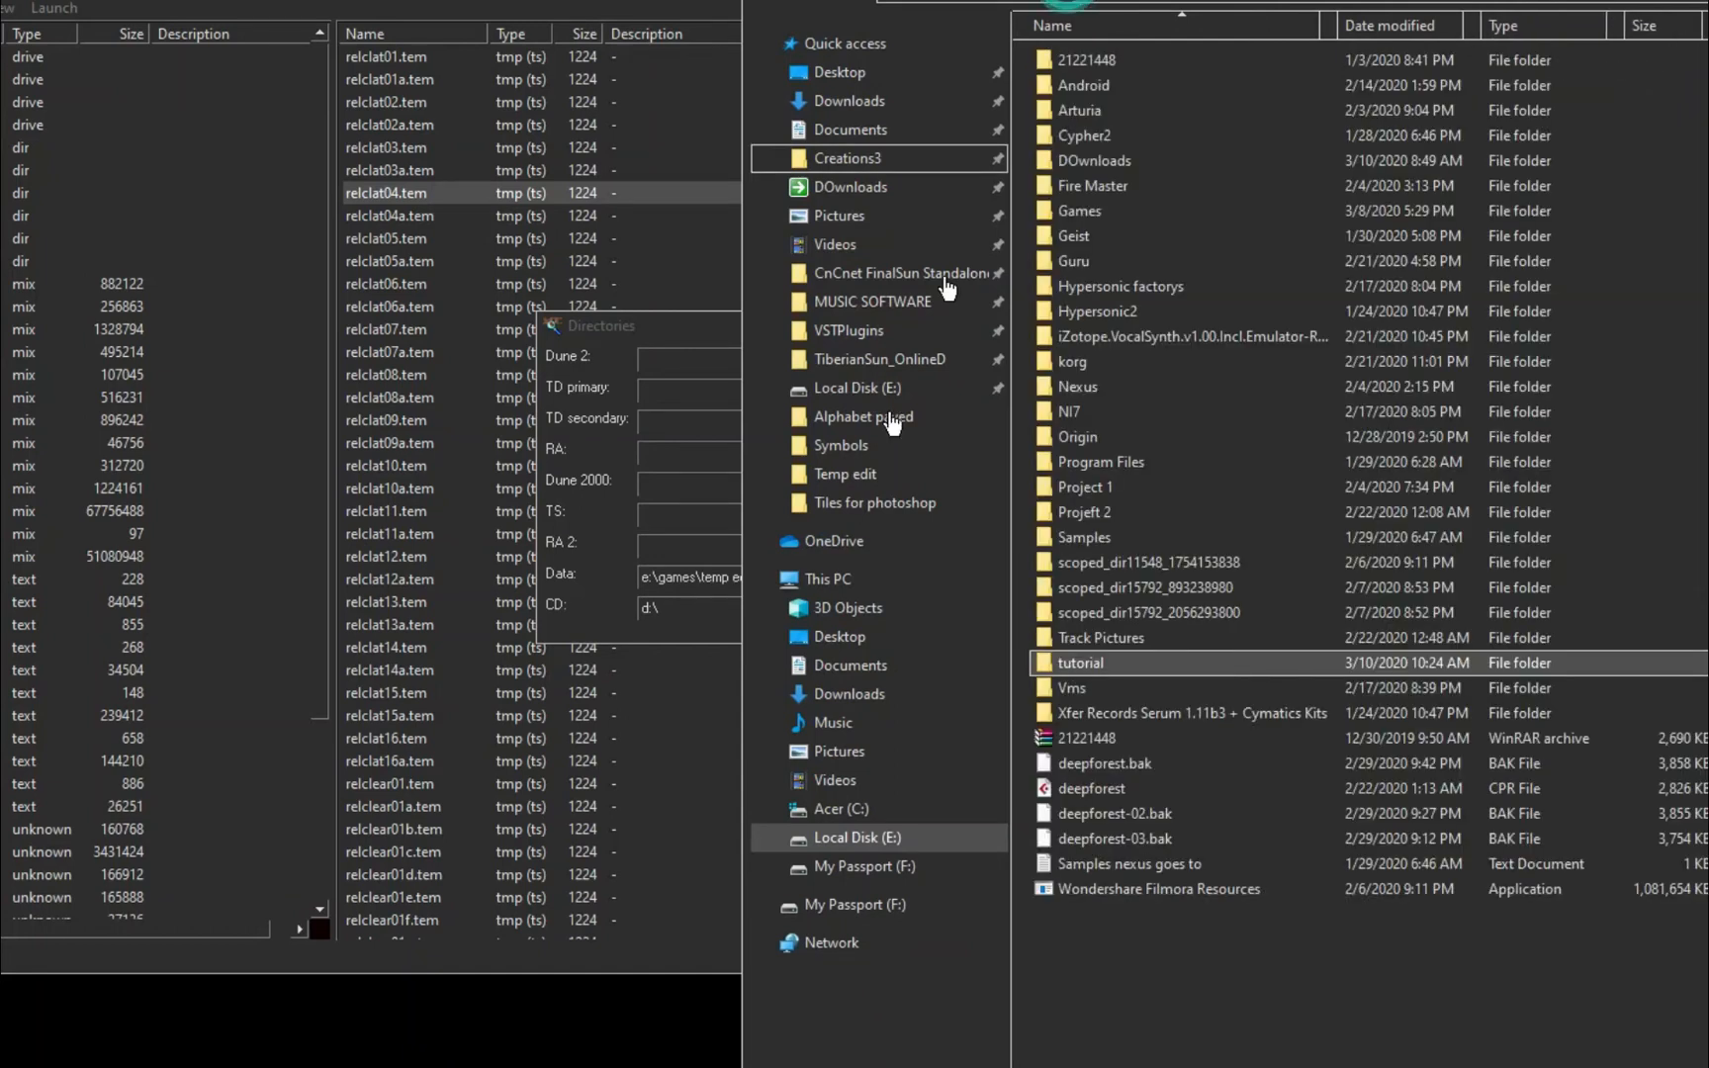
Step: Point the Dune 2 and TD primary directories at E:\Games\Temp edit and confirm
left_click(1078, 211)
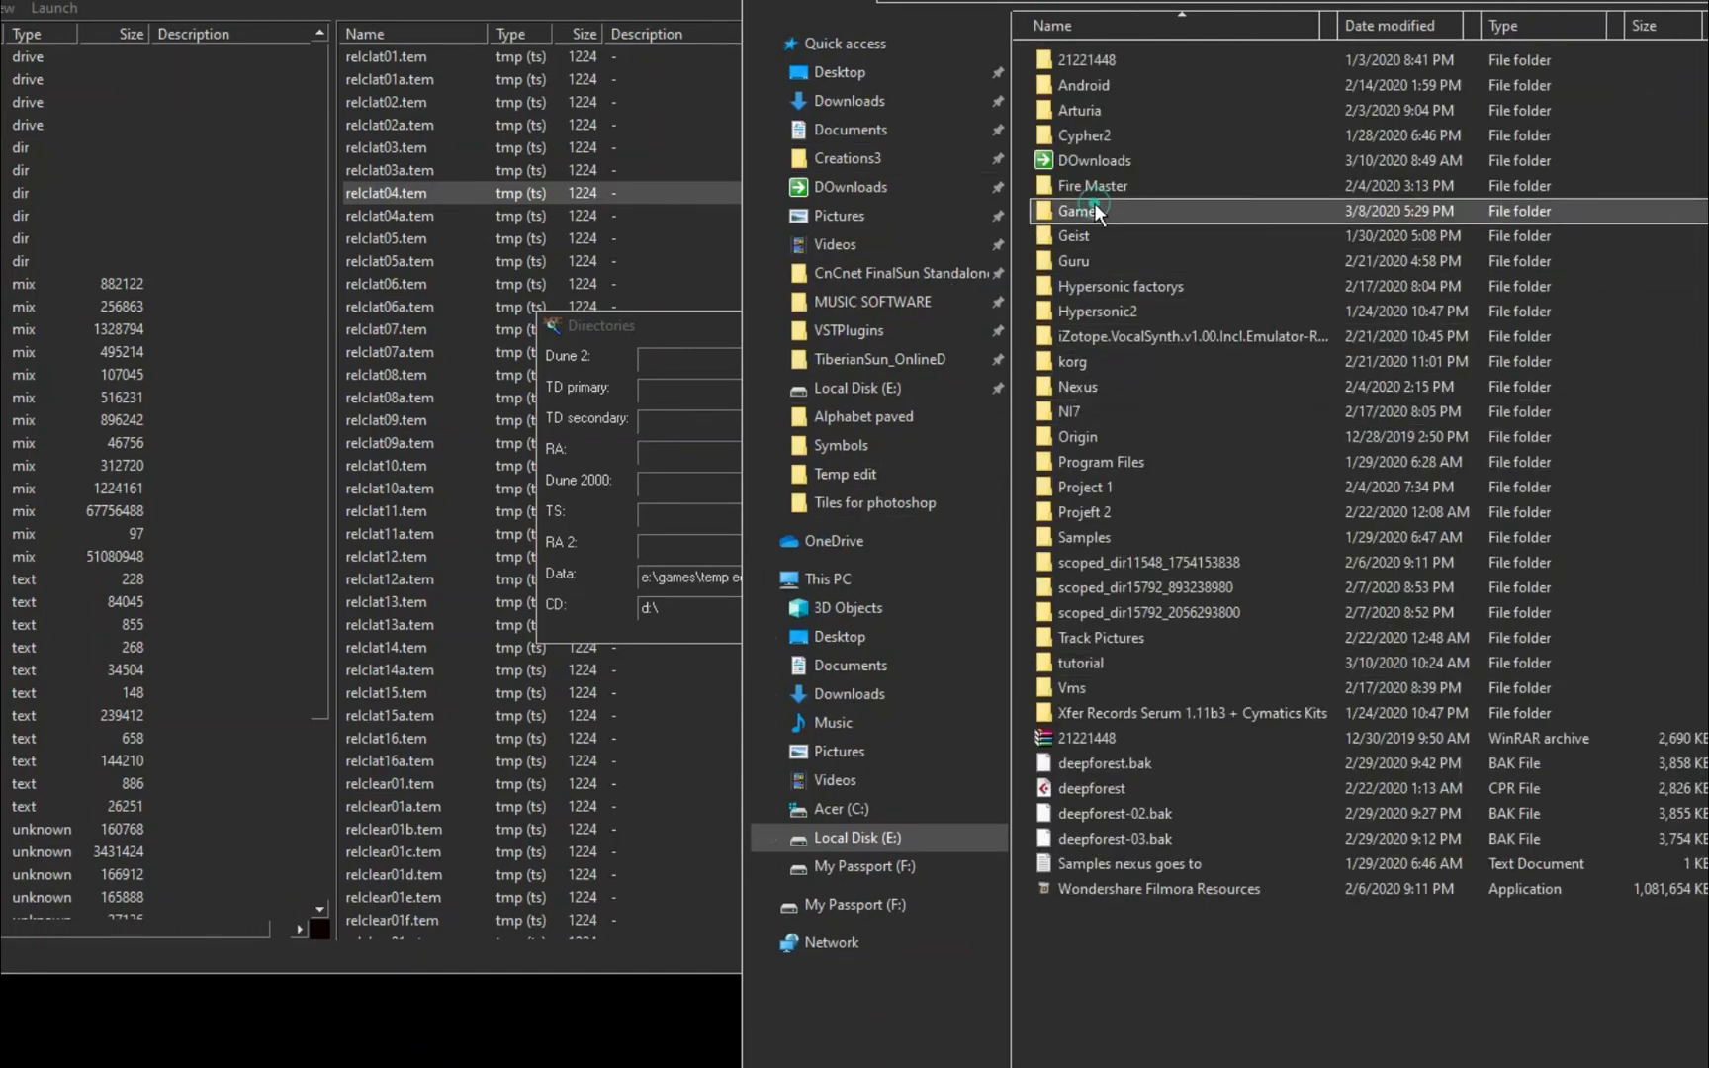
double_click(1079, 211)
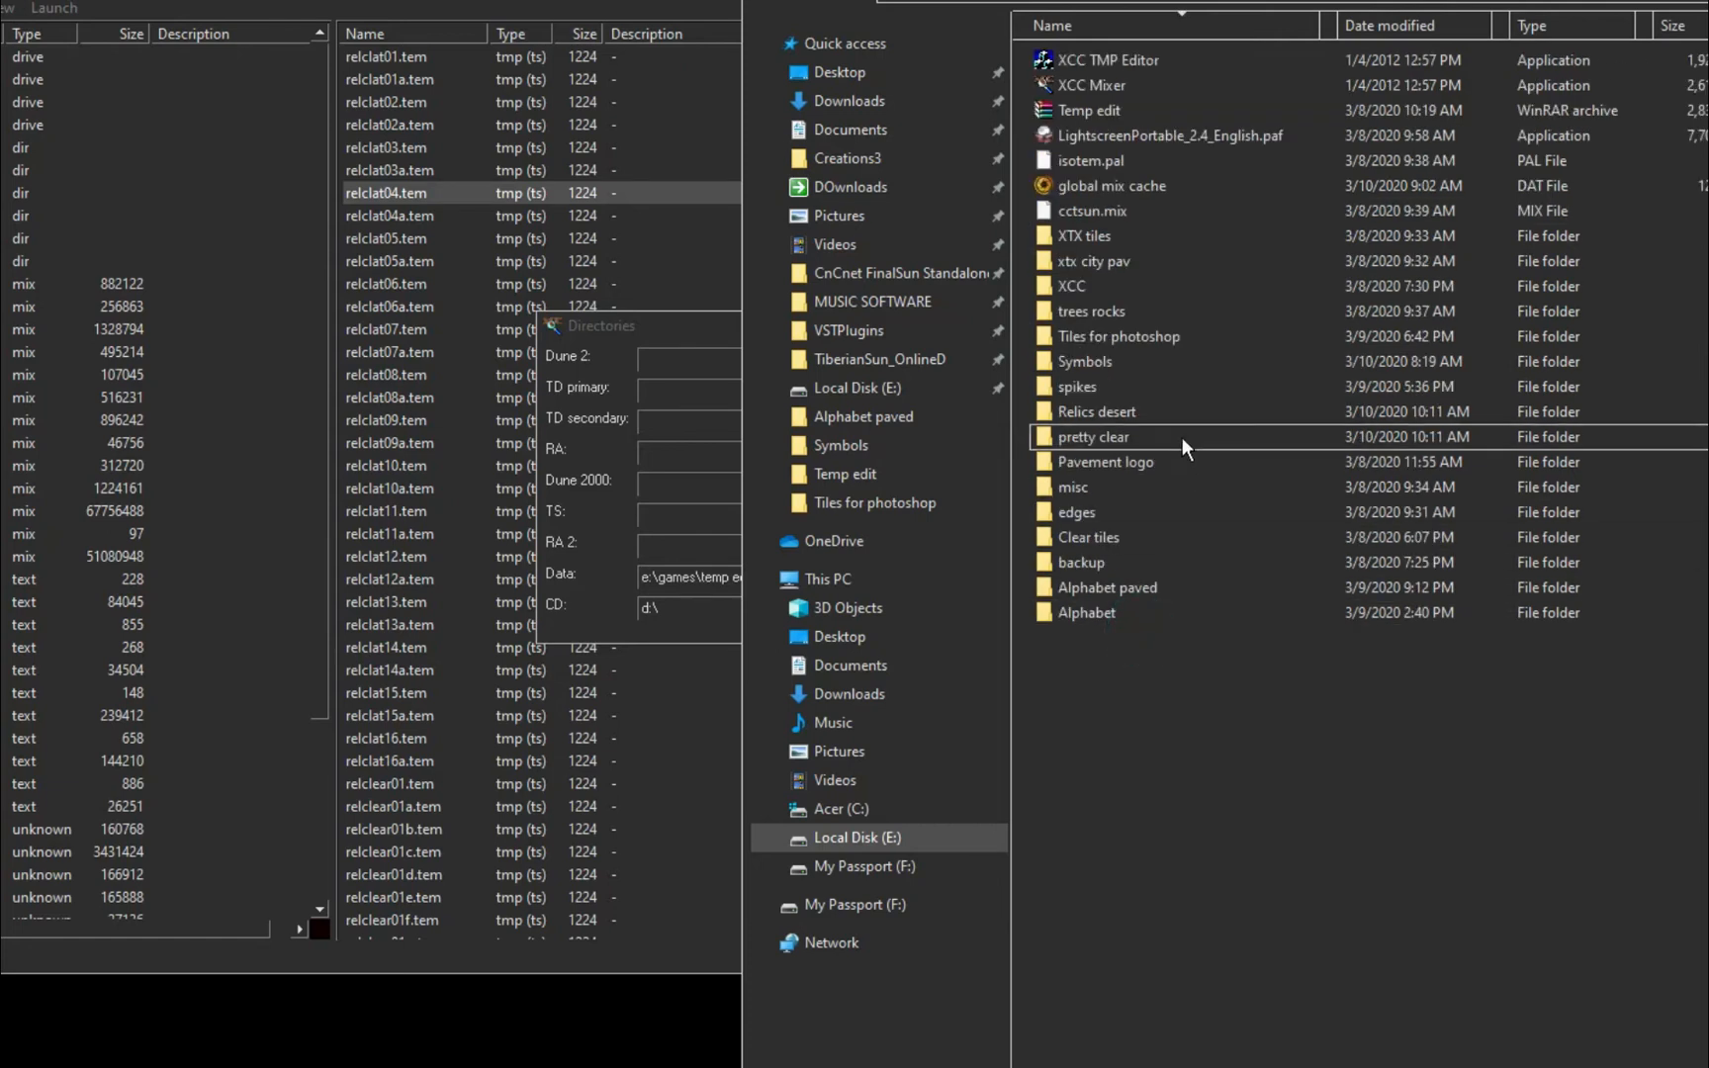
left_click(1089, 160)
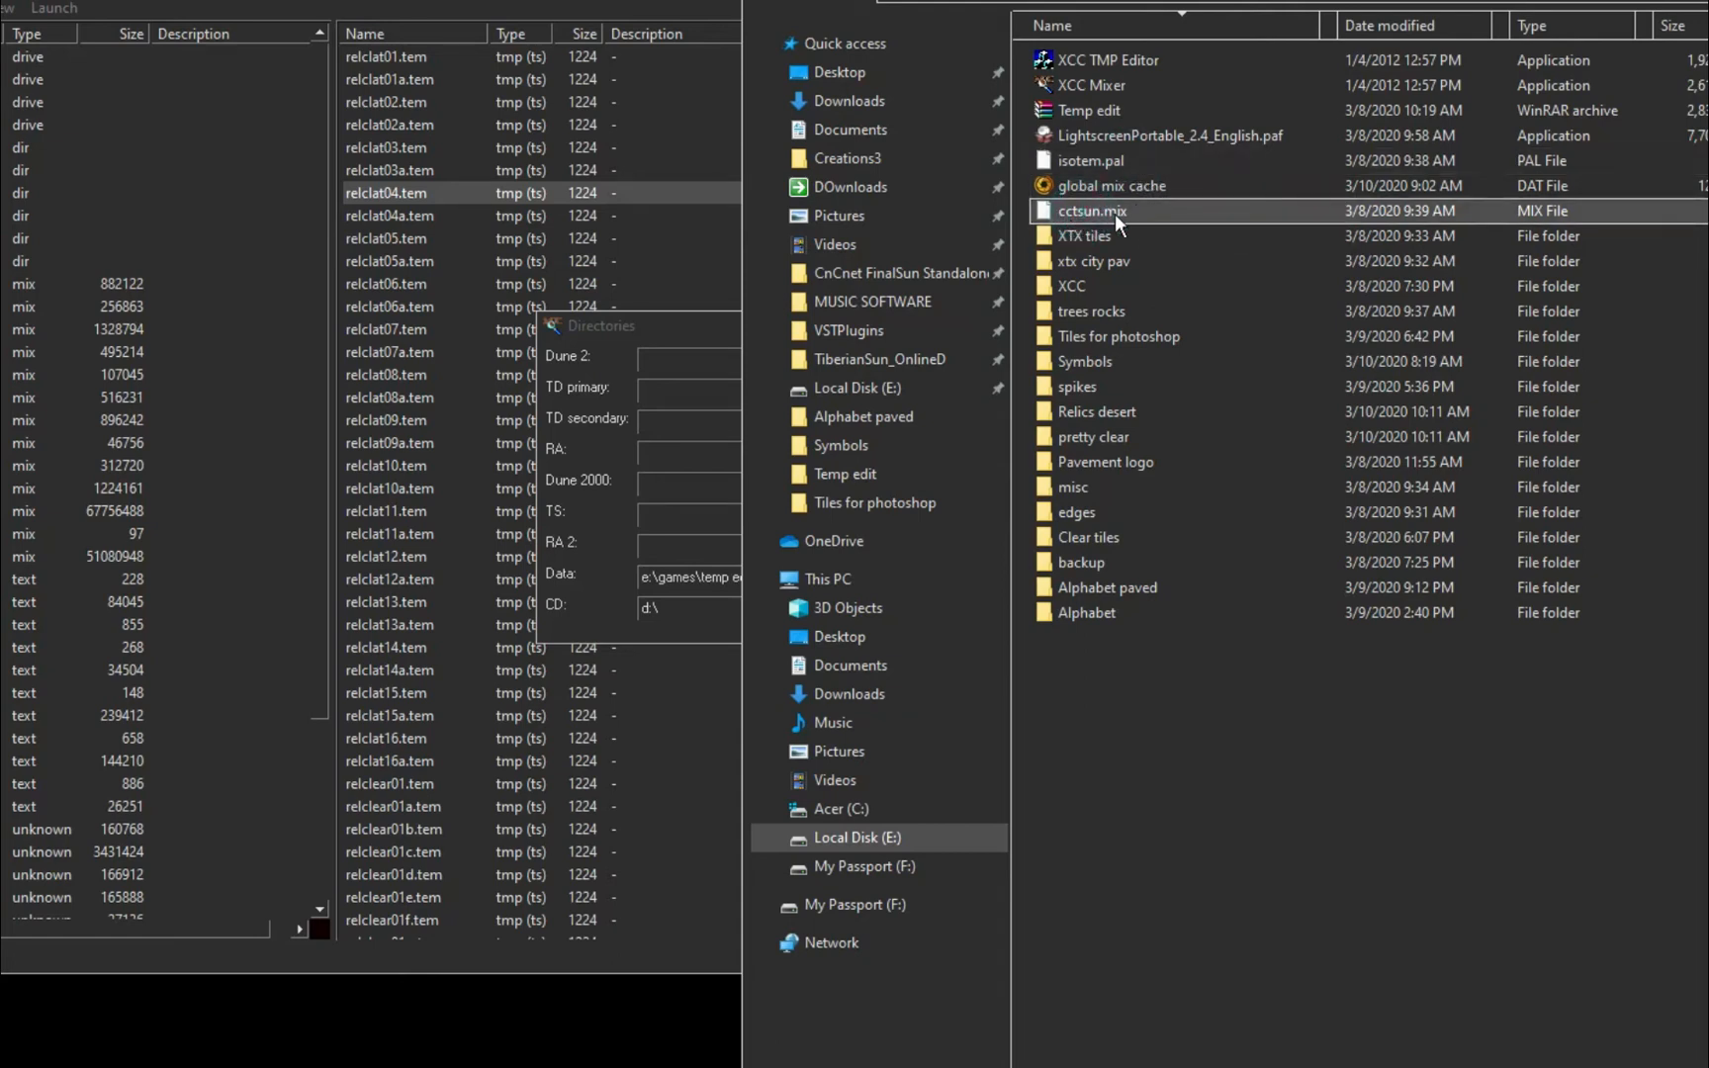
mouse_move(1122, 218)
type("E:\\Games\\Temp edit")
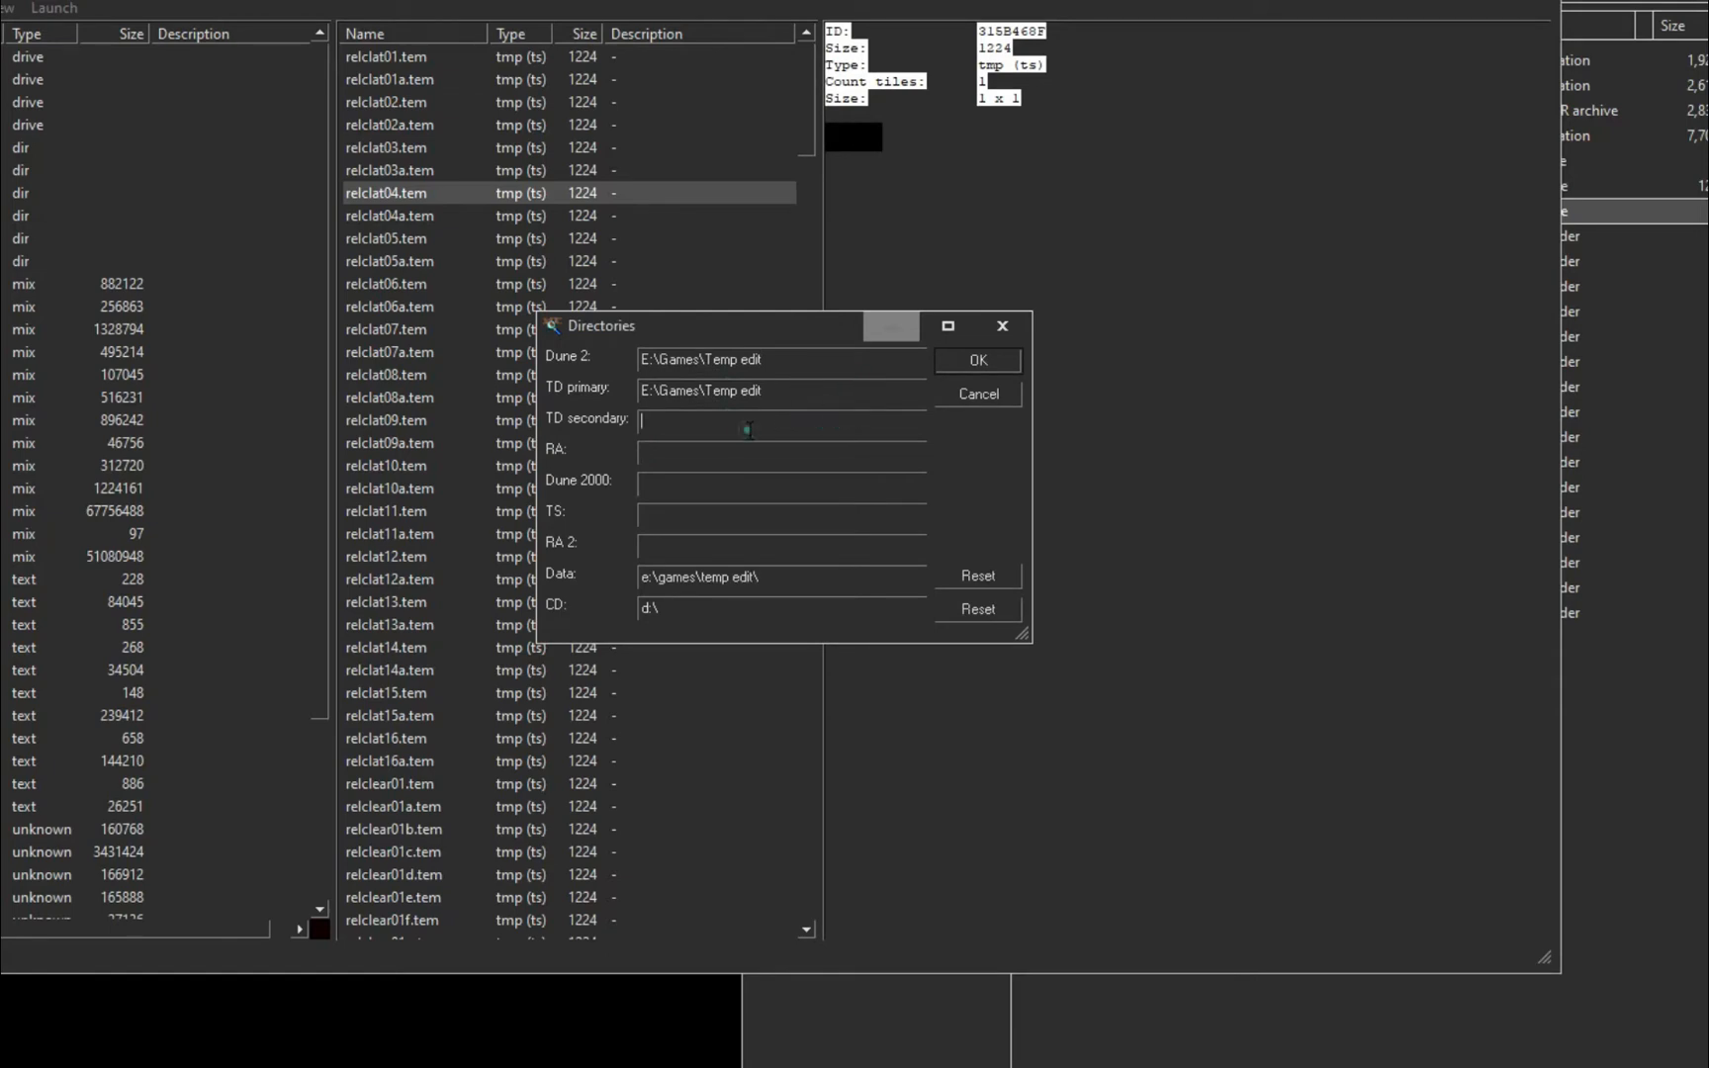
left_click(975, 360)
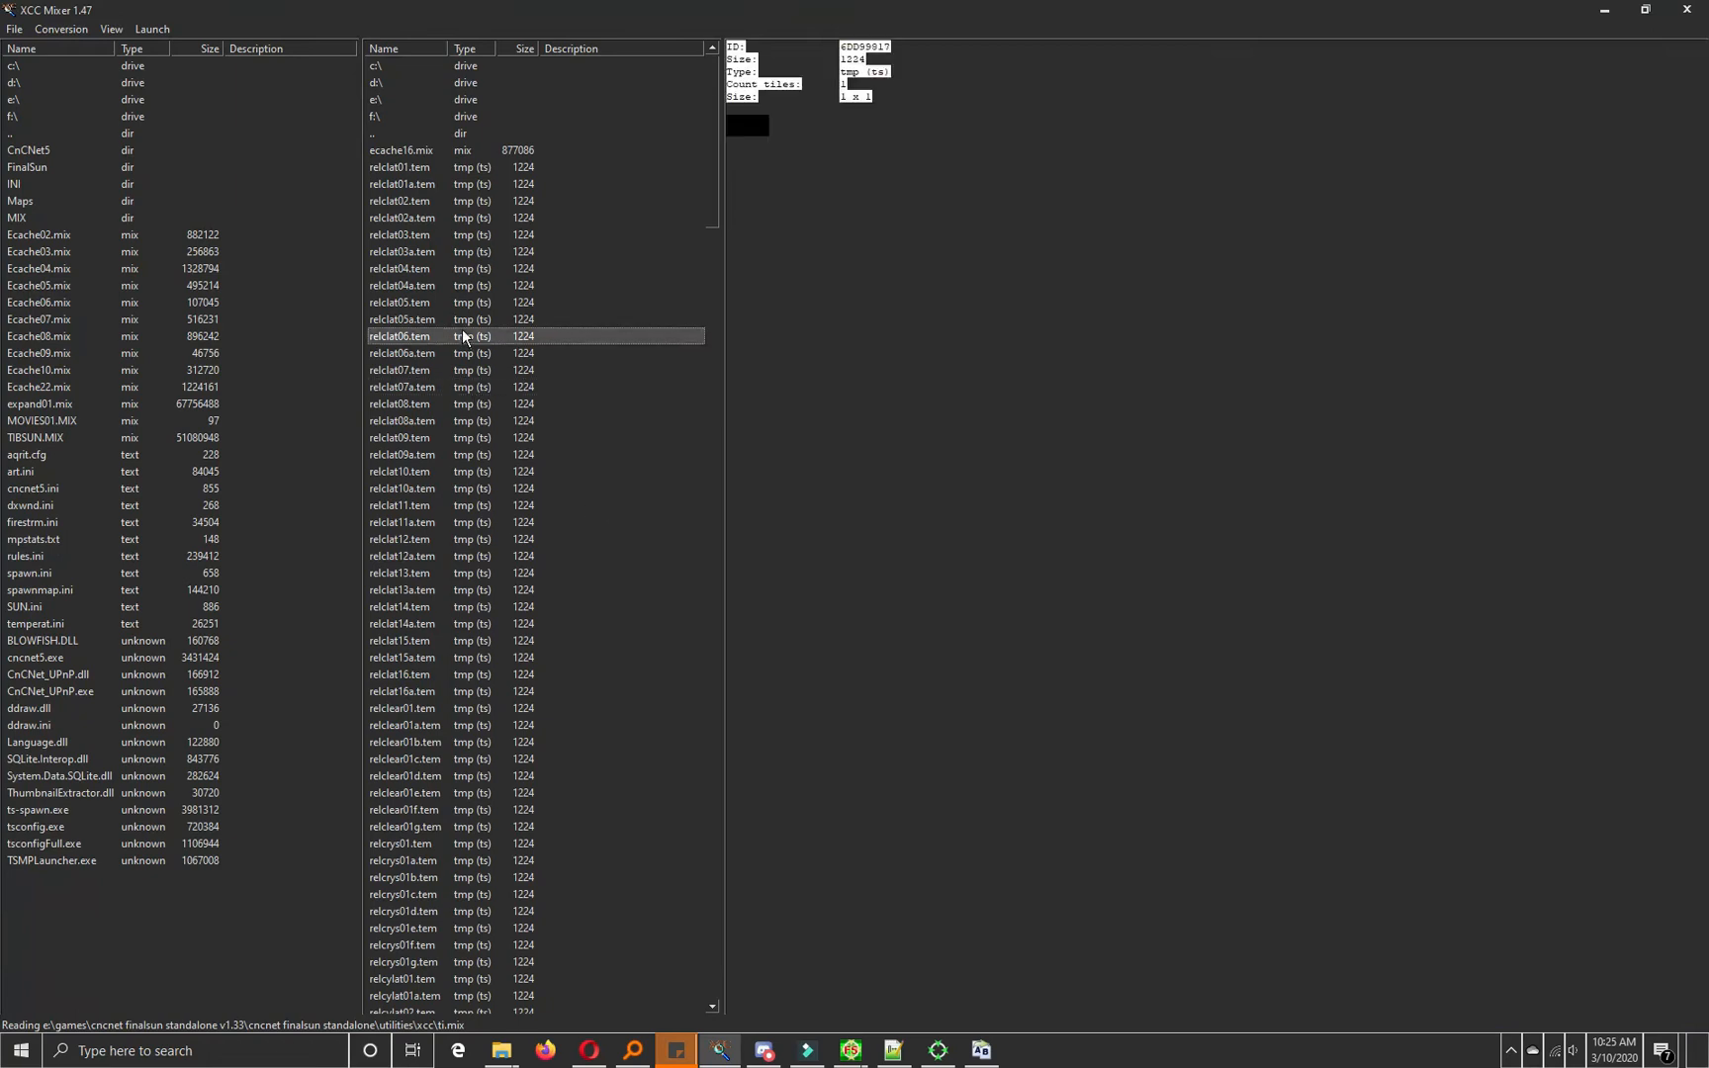
Step: Render relclat previews with isotem.pal from cctsun.mix, check relclat04, then close XCC Mixer
left_click(404, 335)
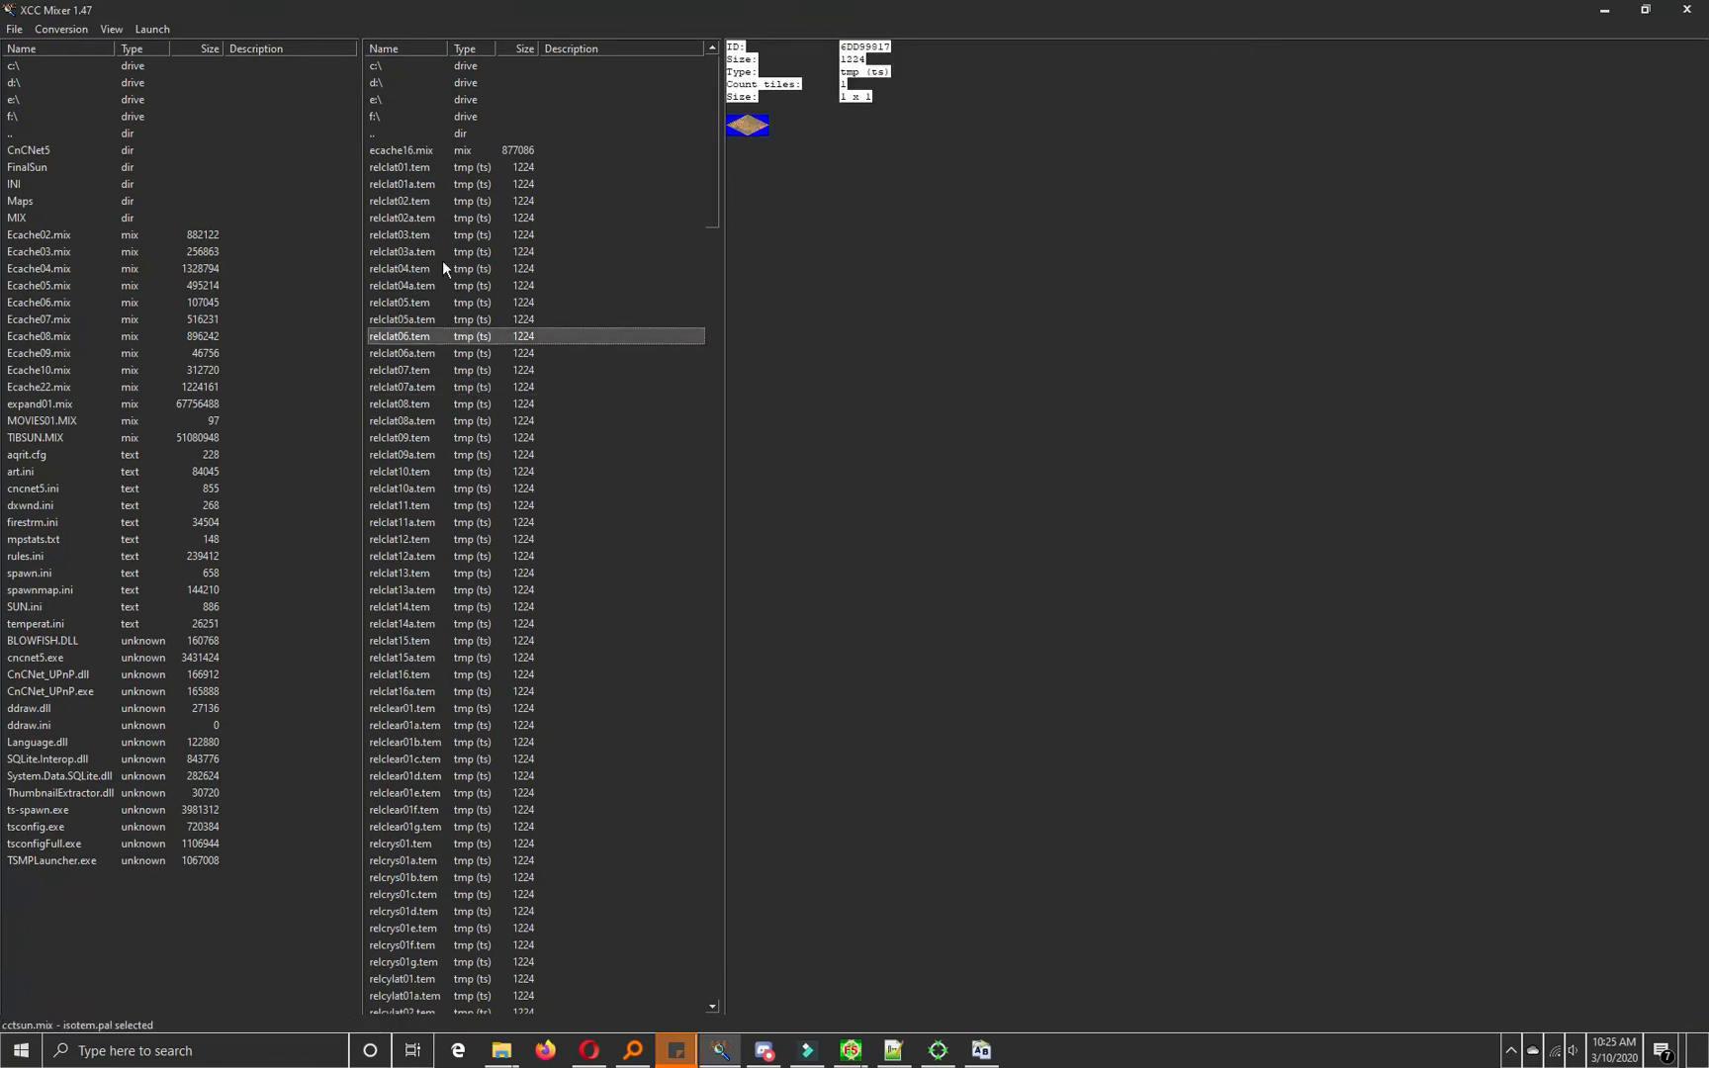
left_click(441, 269)
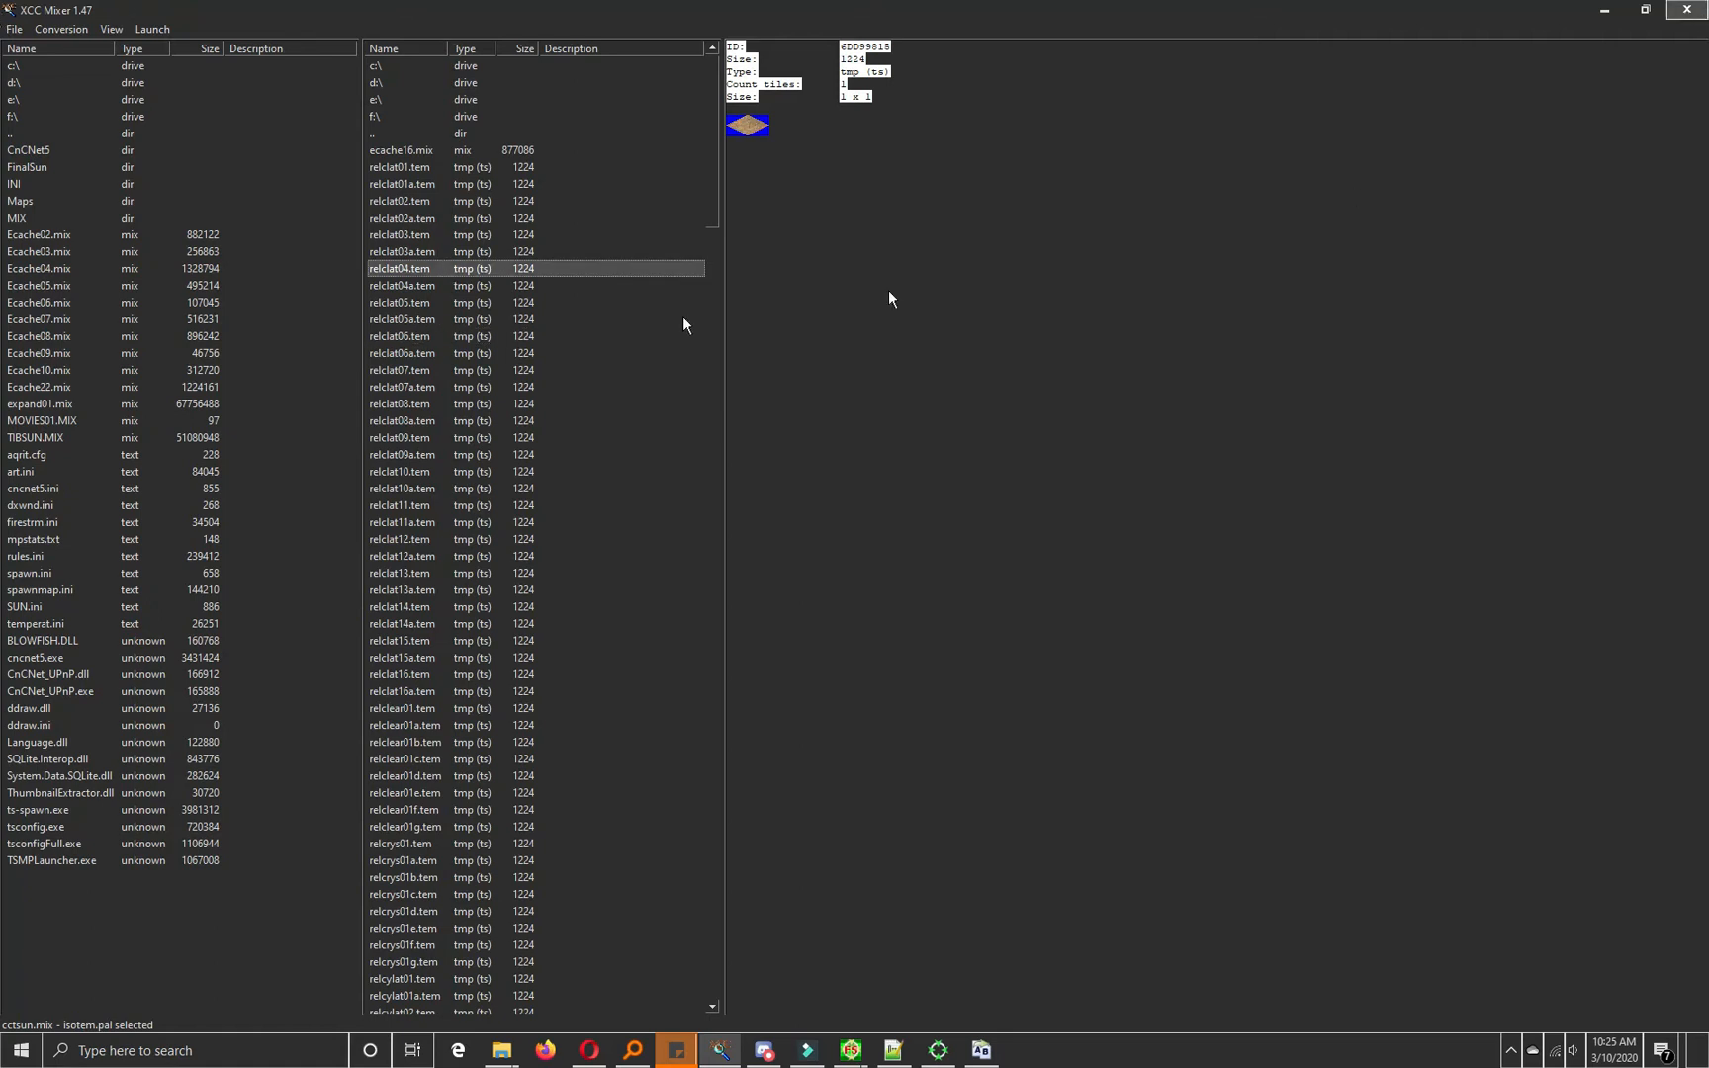
left_click(405, 234)
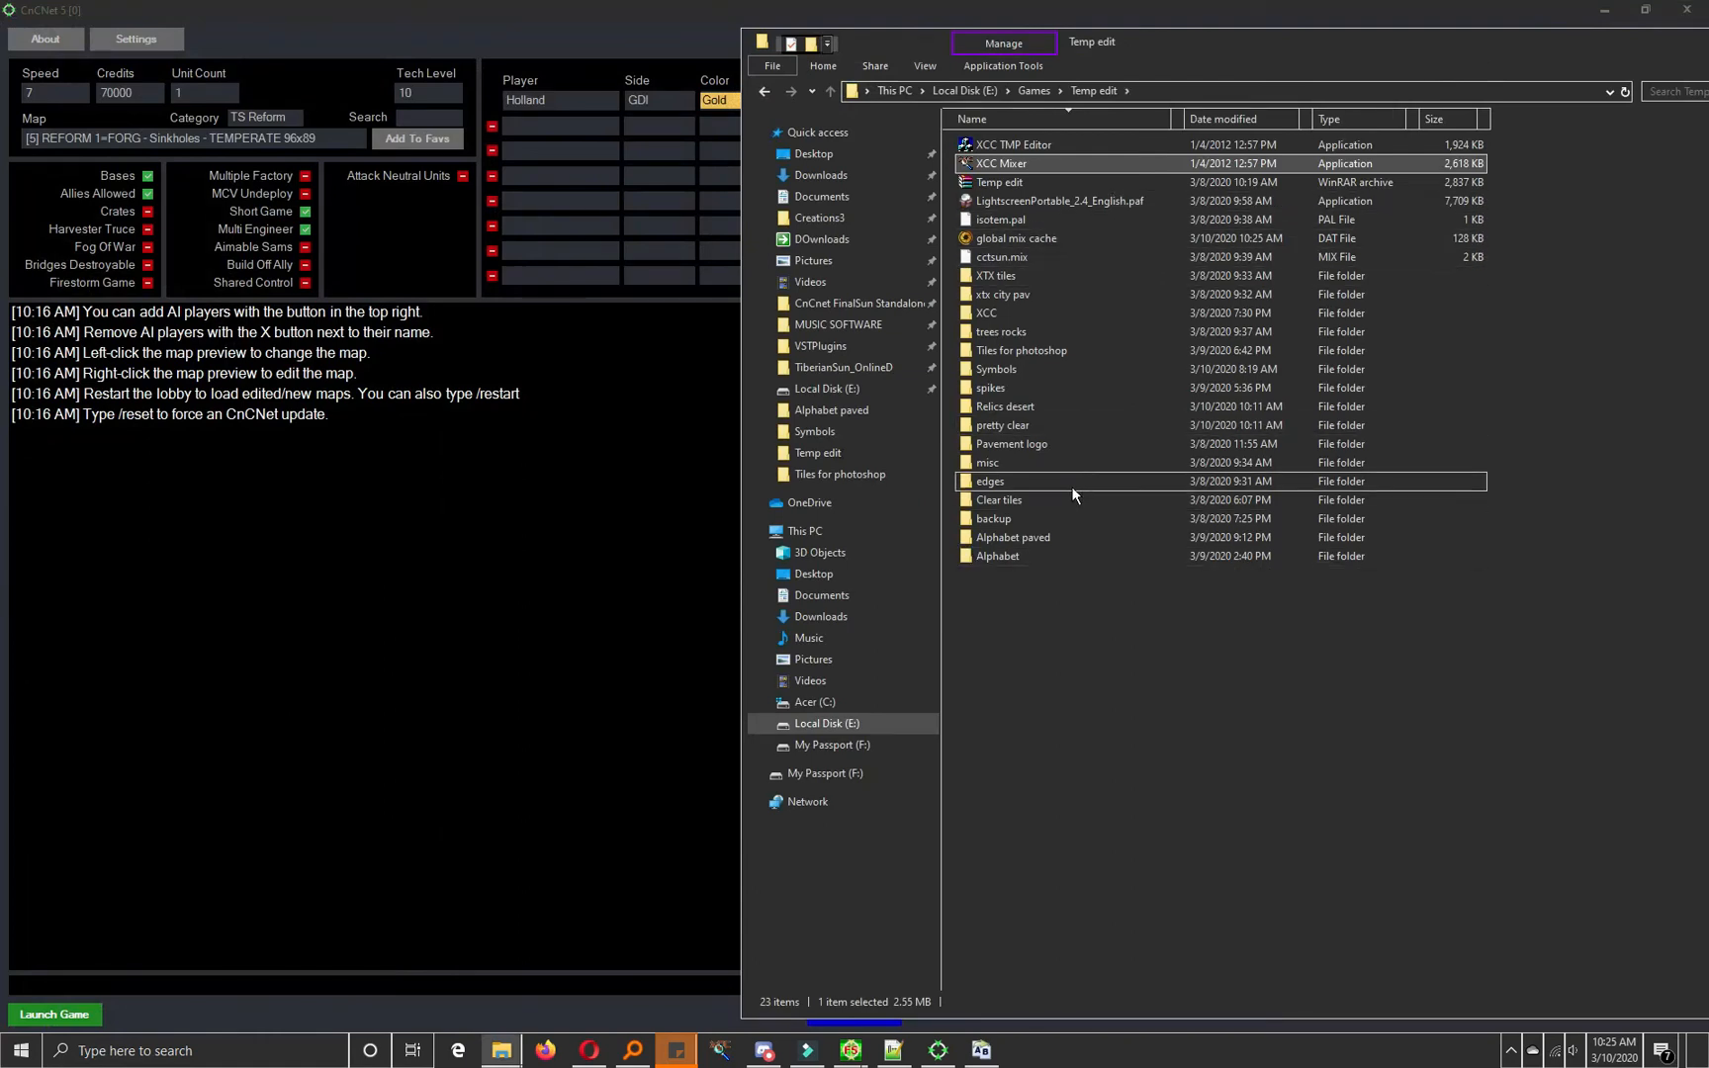
Step: Bring Bulk Rename Utility forward and close it
left_click(979, 1050)
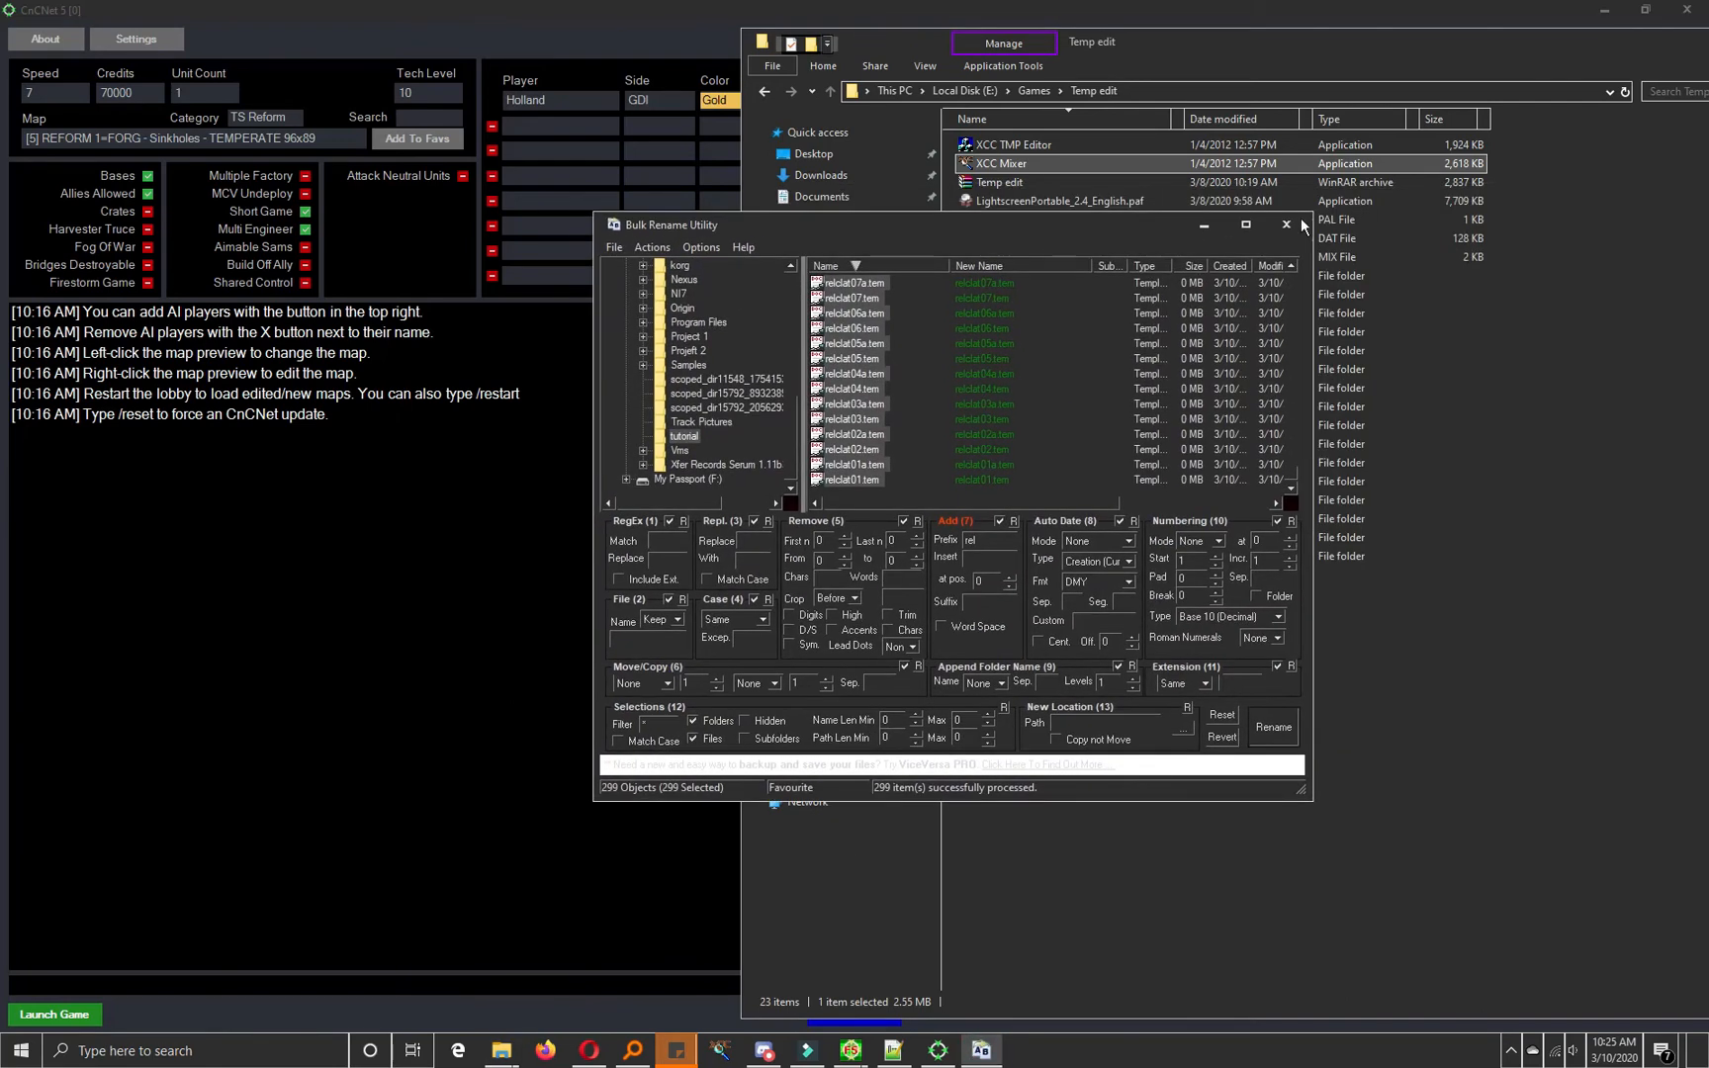
left_click(1285, 225)
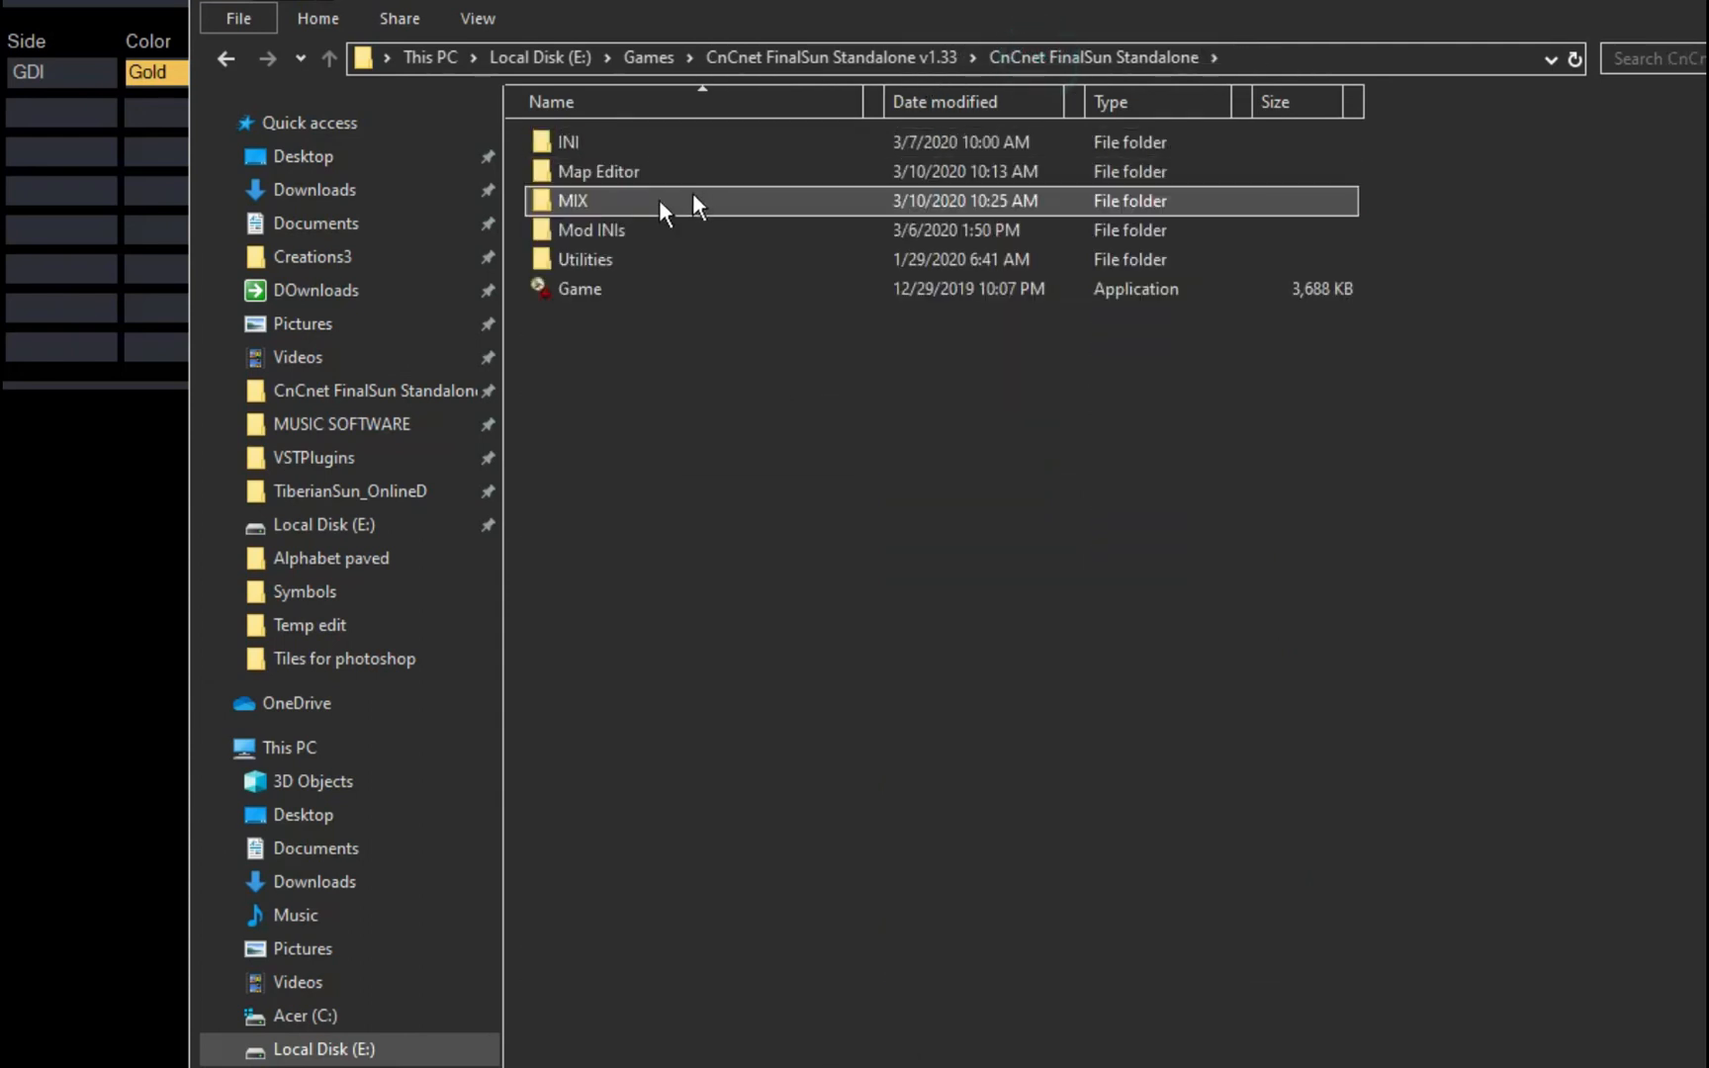
Step: Open INI\temperat.ini in Notepad++, then return to the tutorial tiles folder
double_click(567, 141)
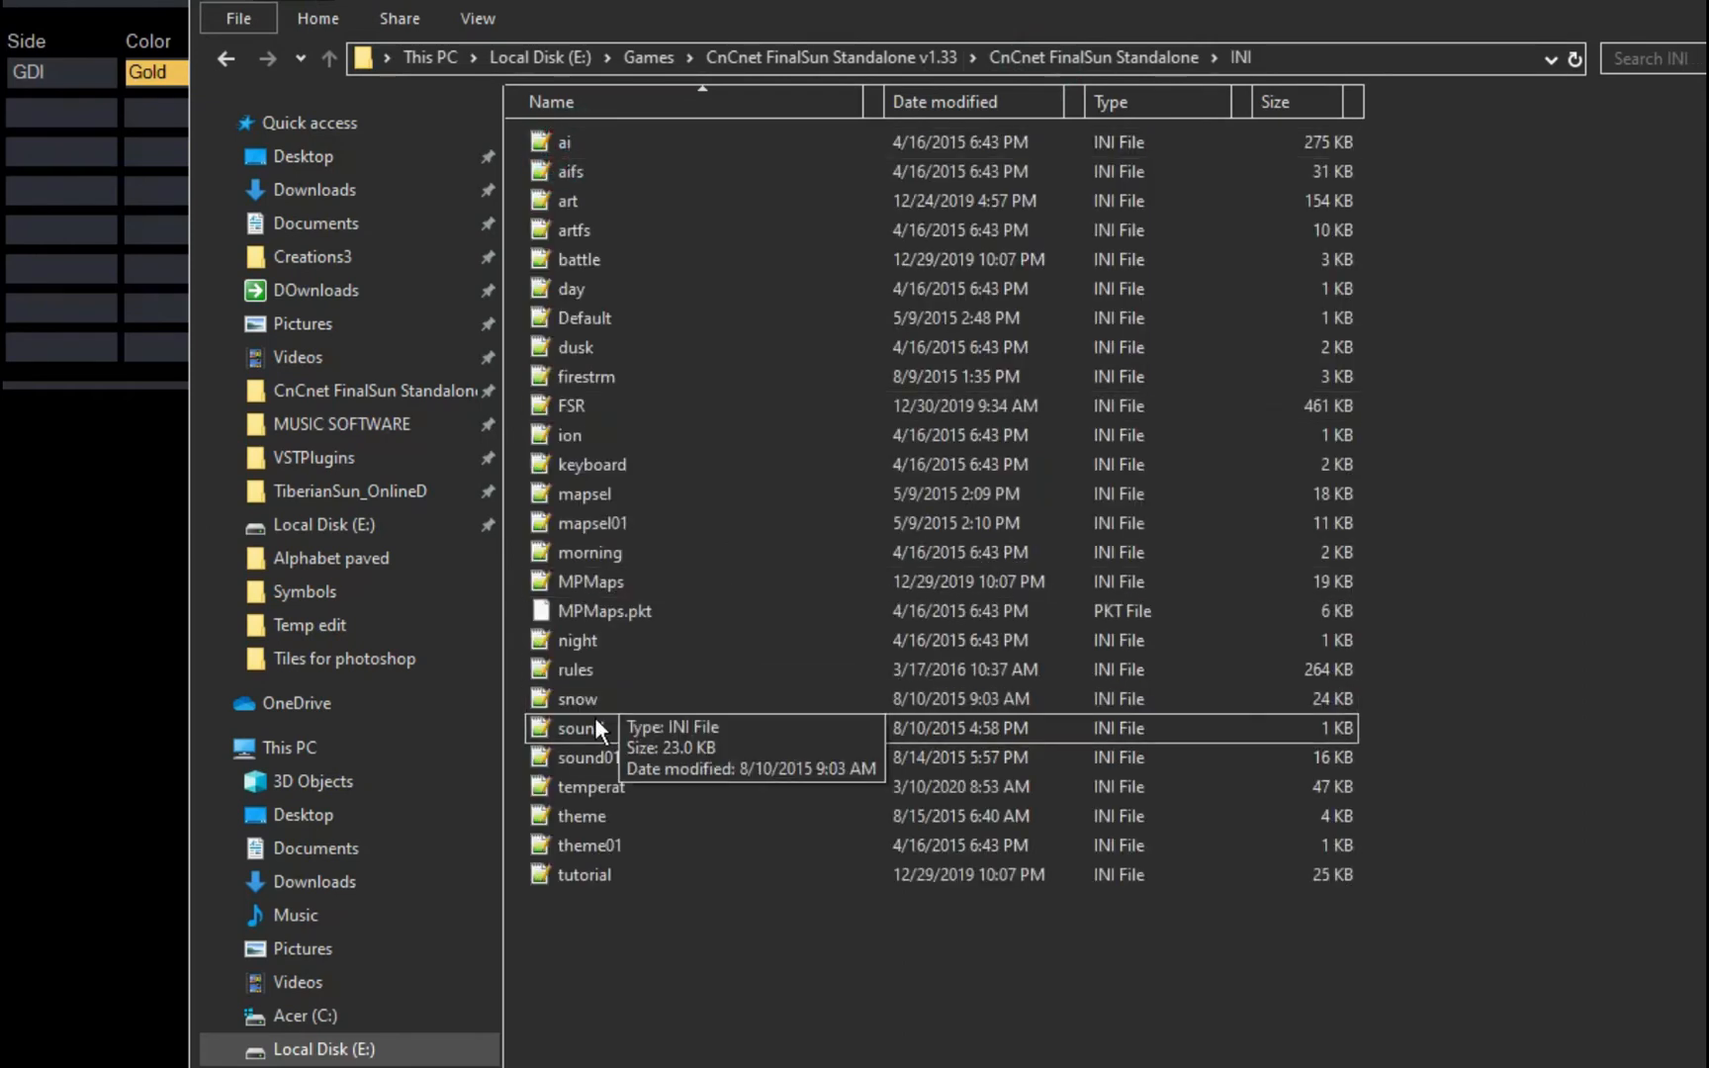
double_click(578, 727)
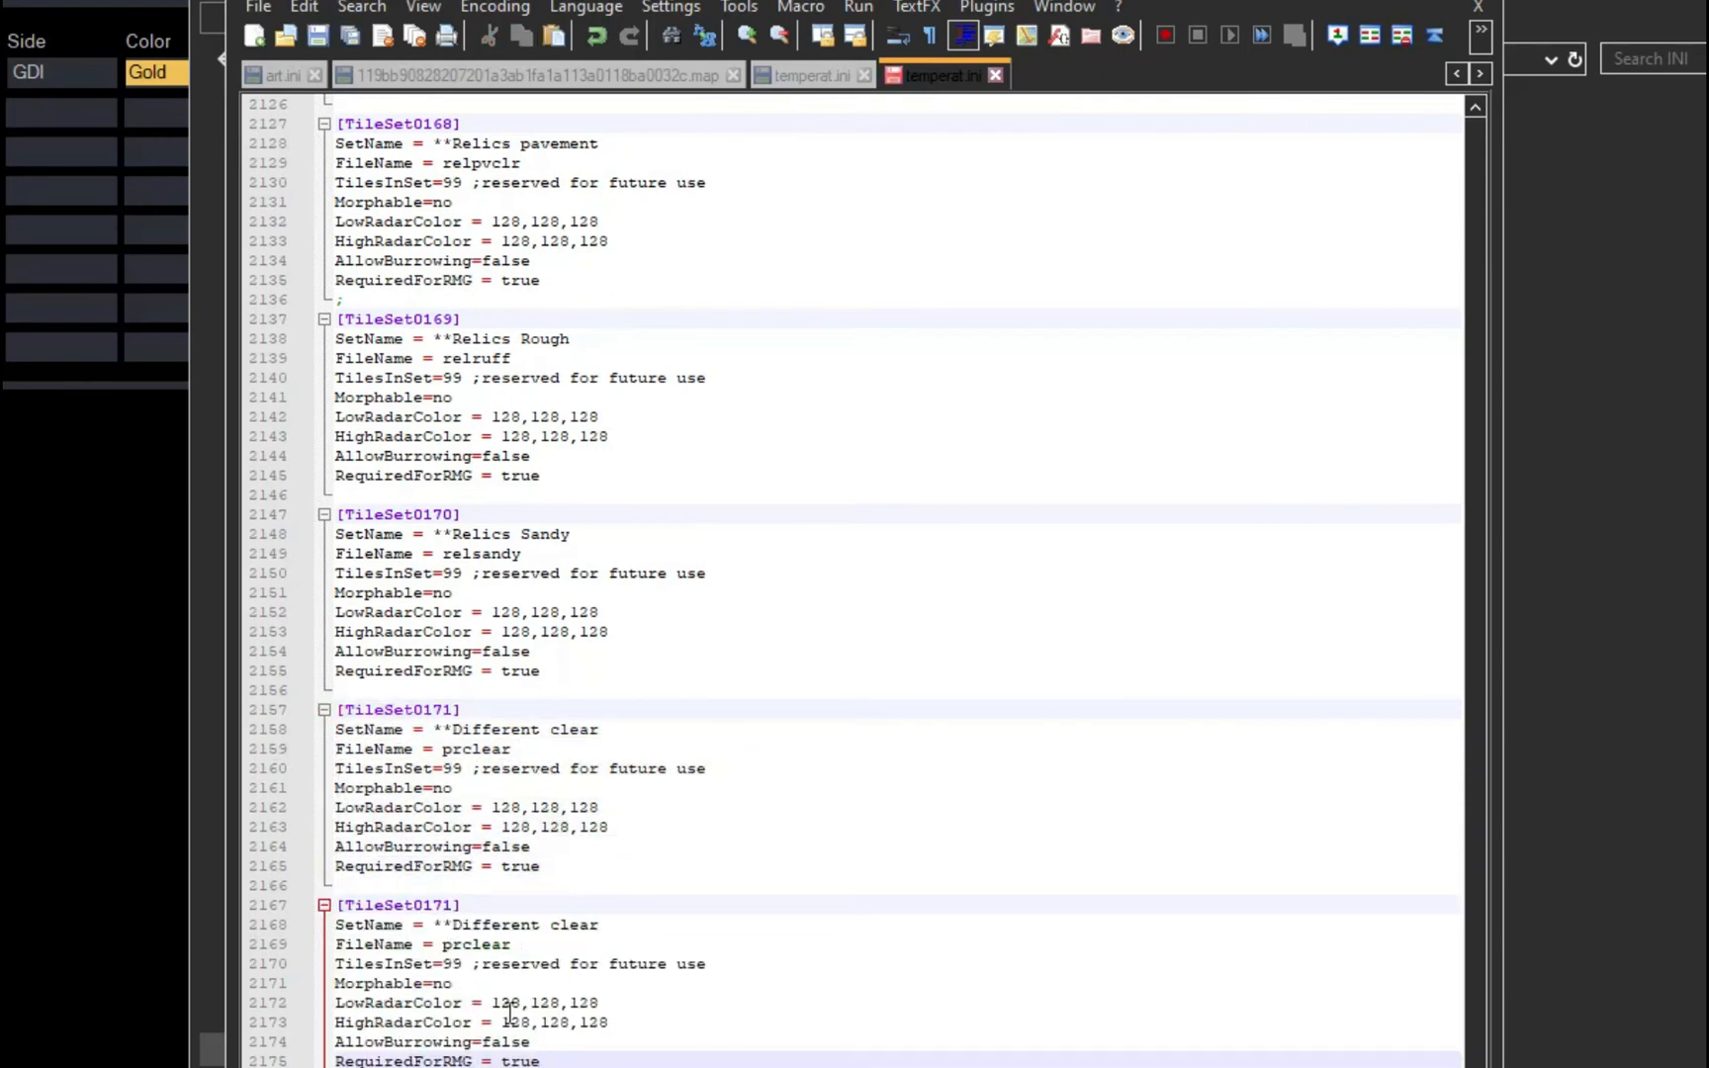
left_click(595, 925)
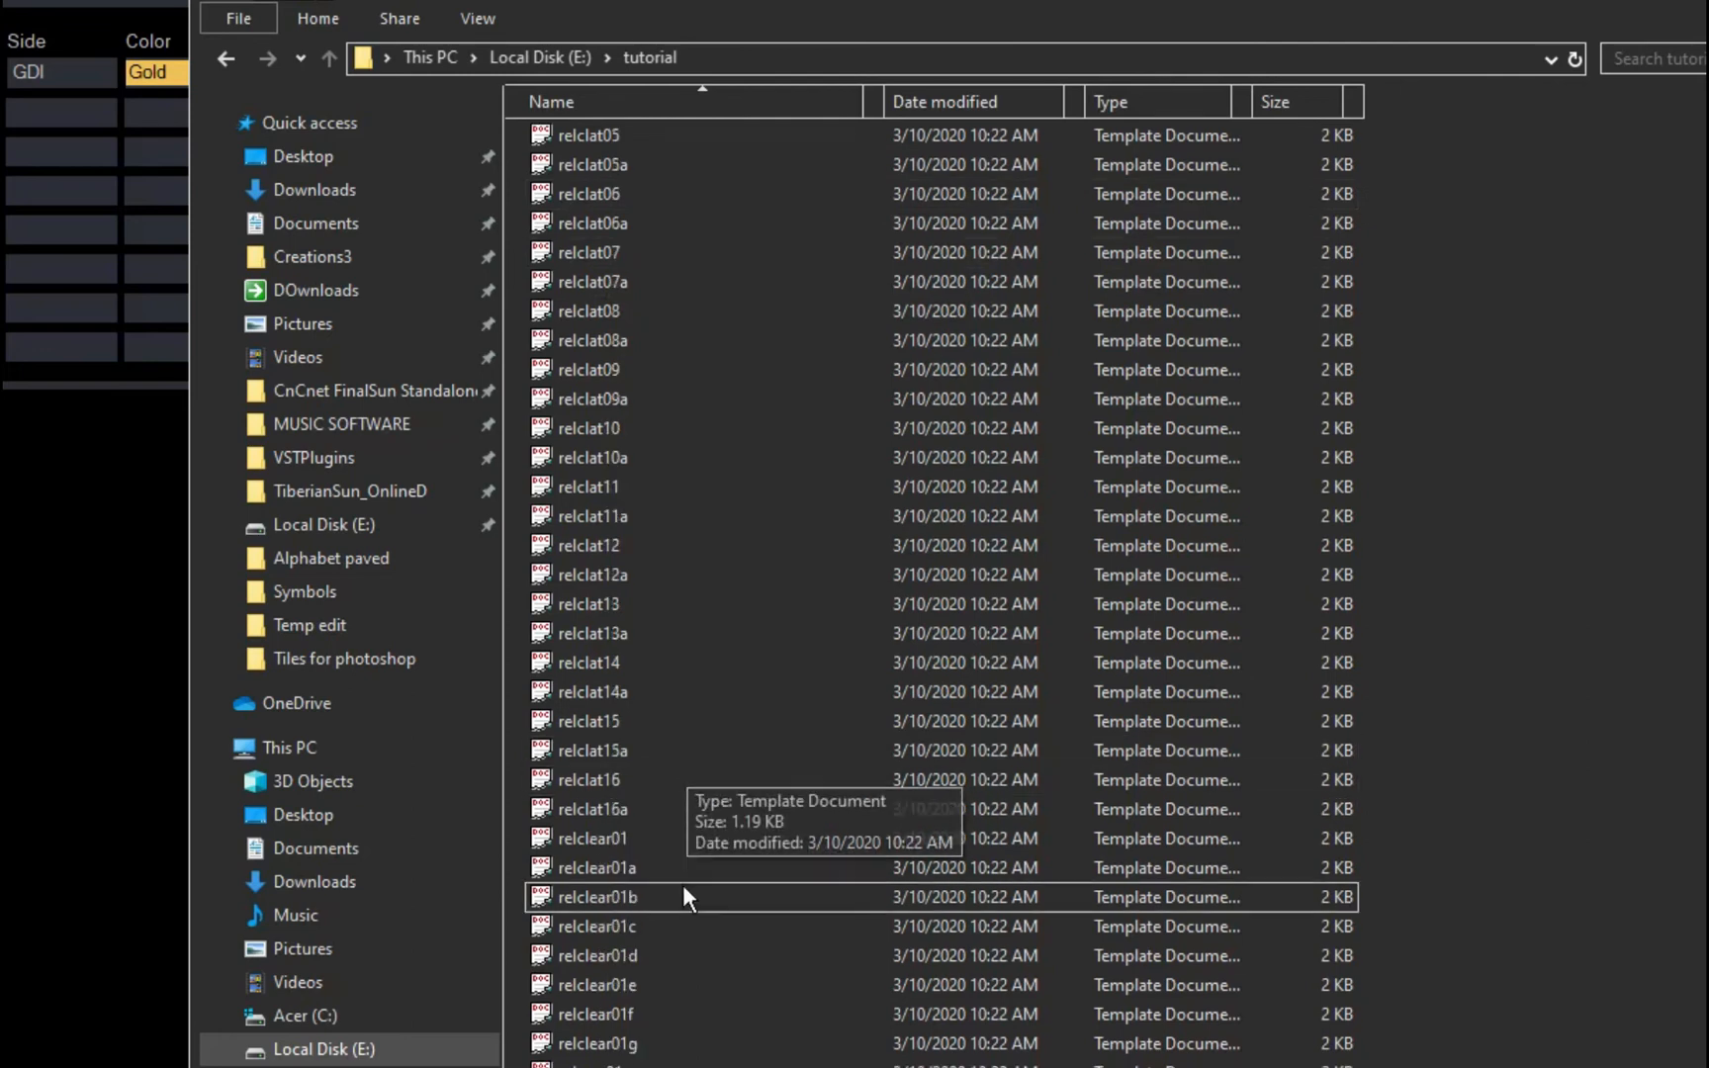
Step: Scroll temperat.ini and select the relsandy FileName value of the Relics Sandy entry
scroll("down", 3)
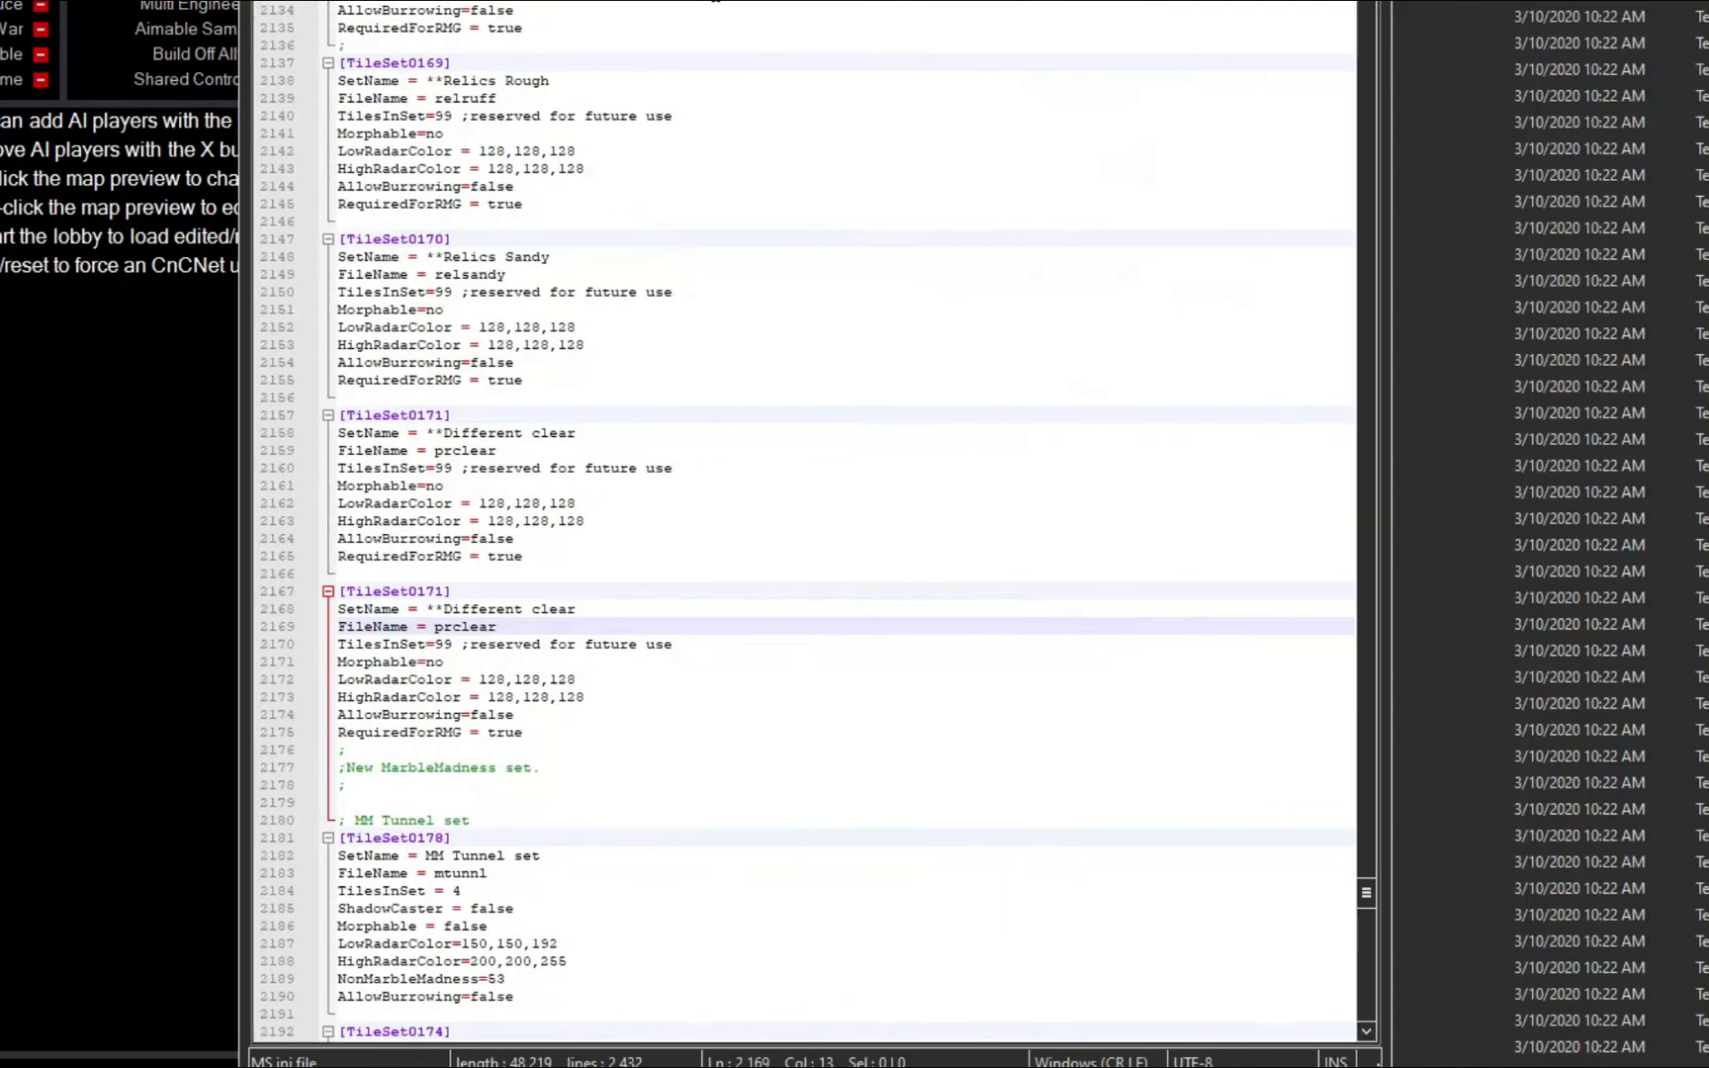
double_click(471, 274)
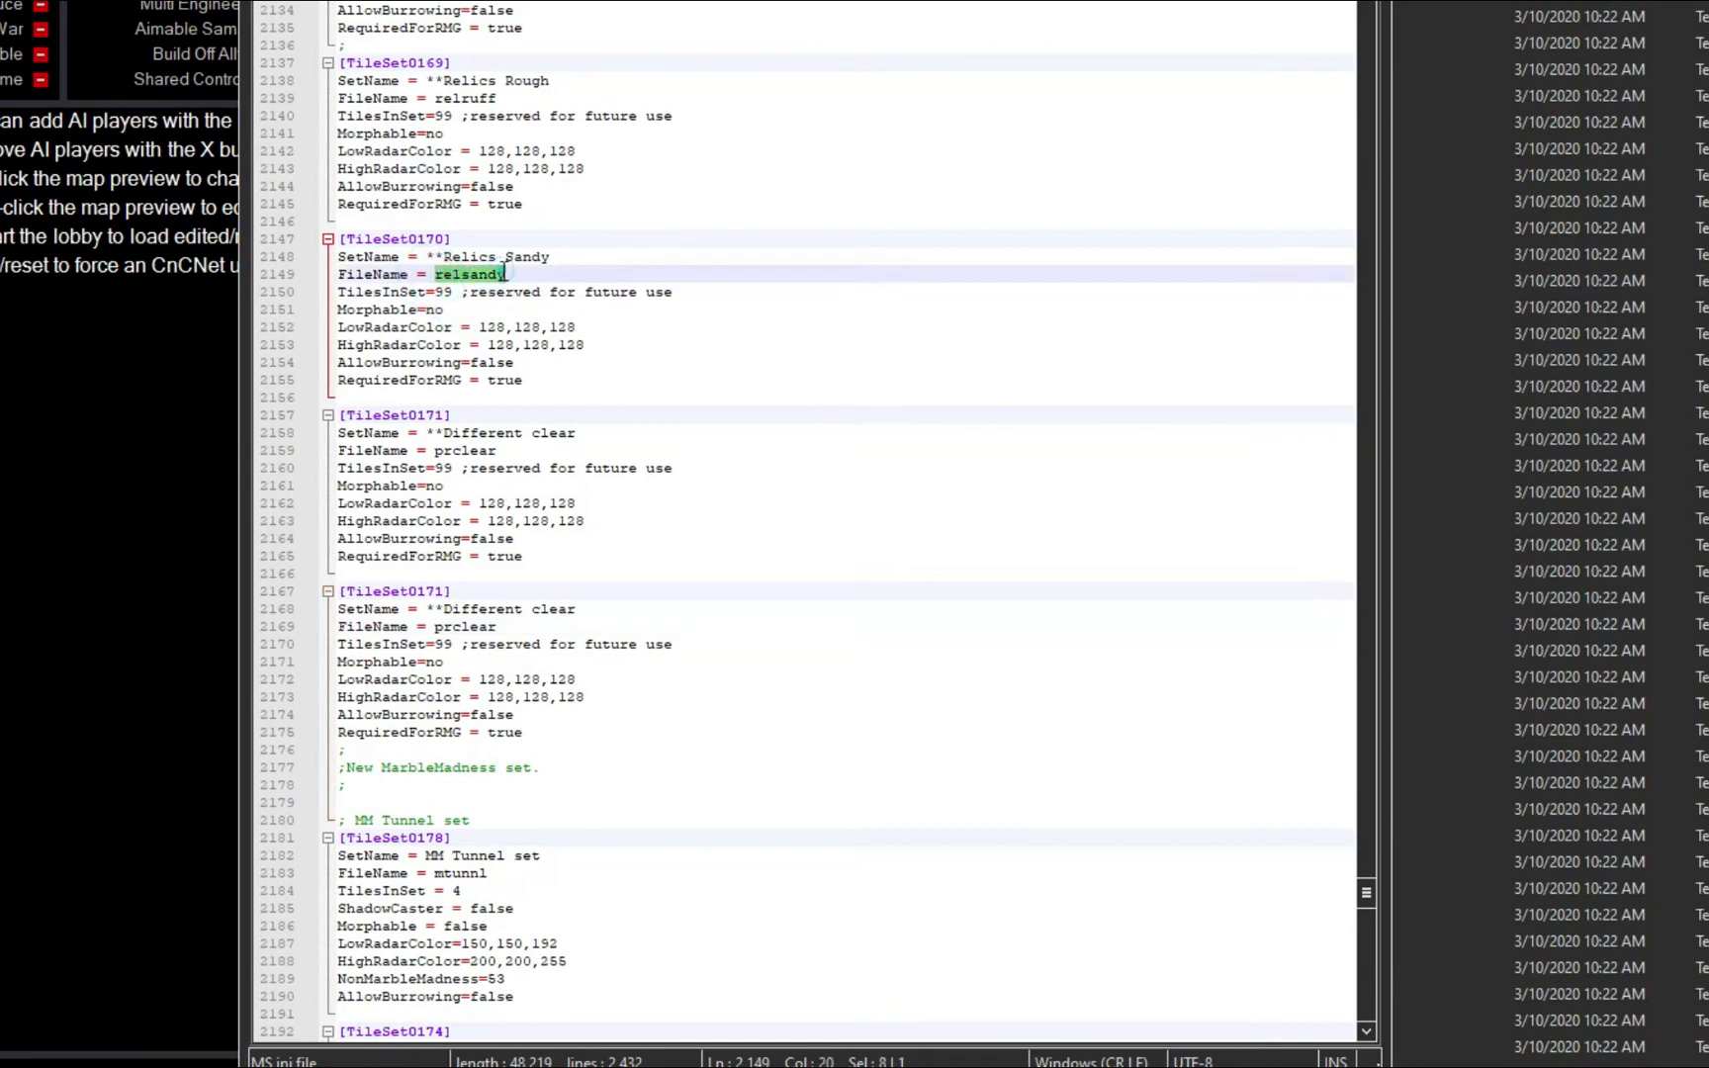
scroll("down", 3)
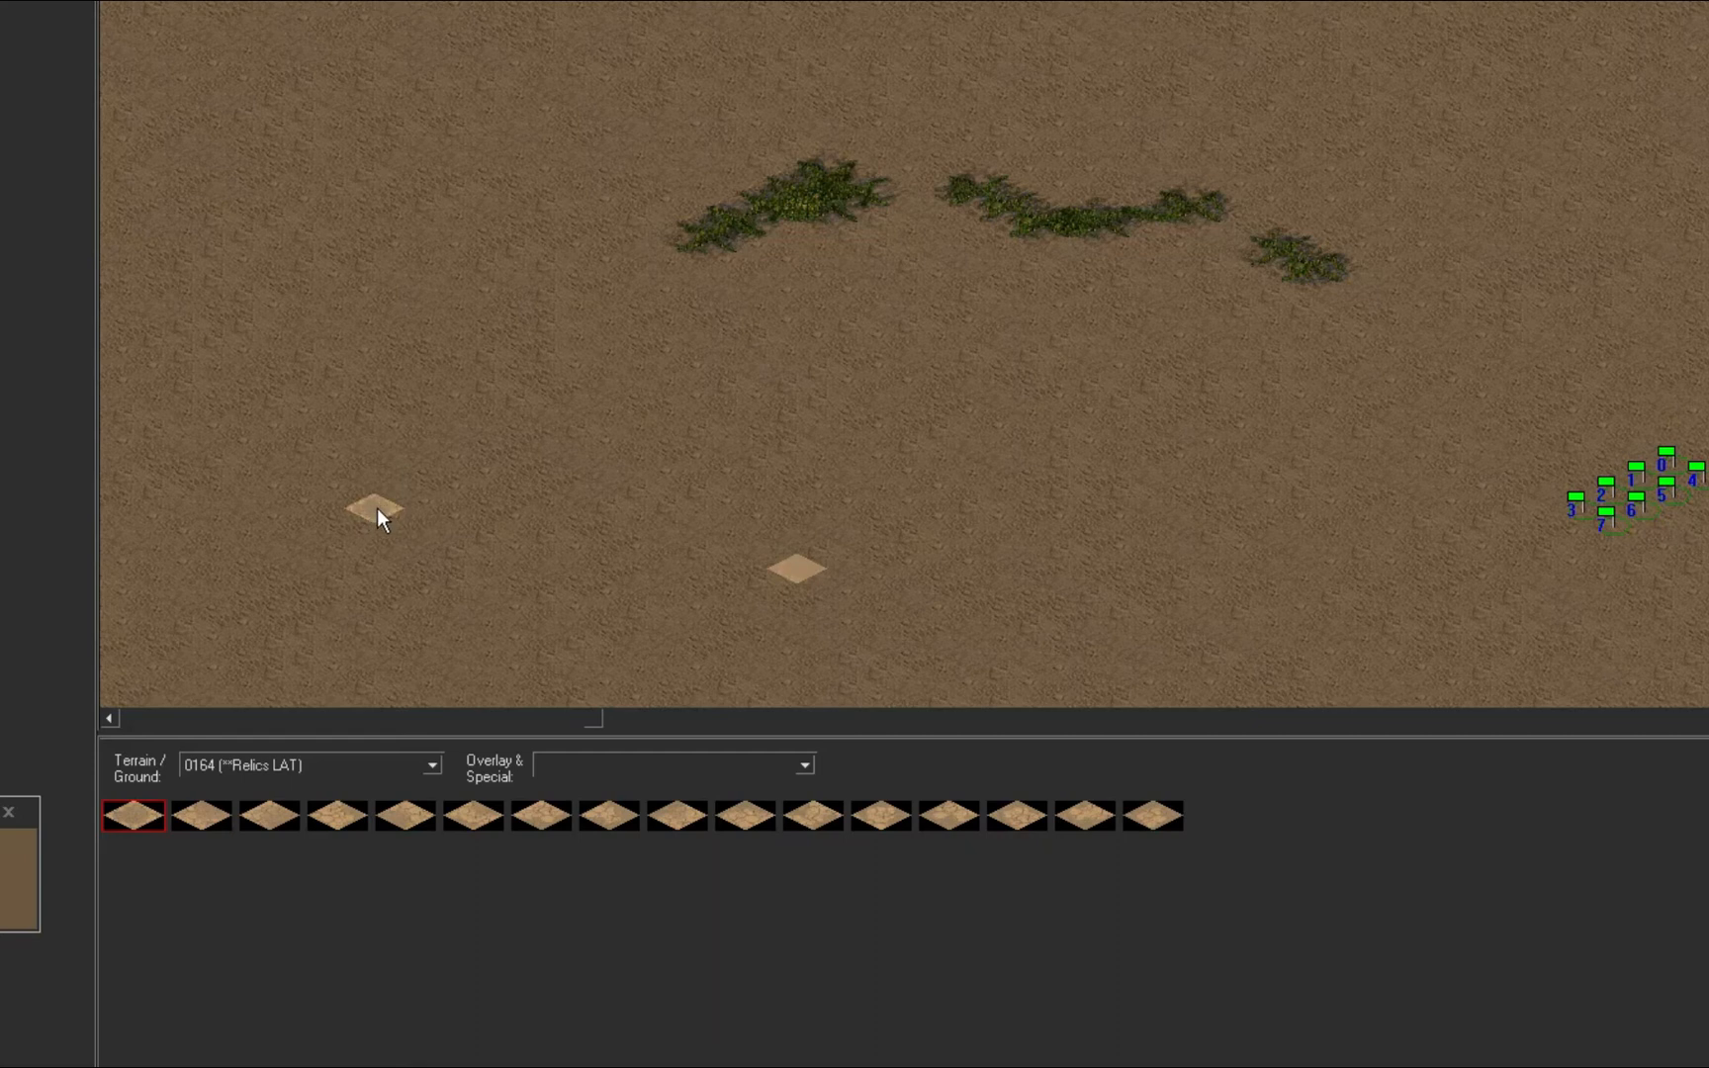
mouse_move(362, 649)
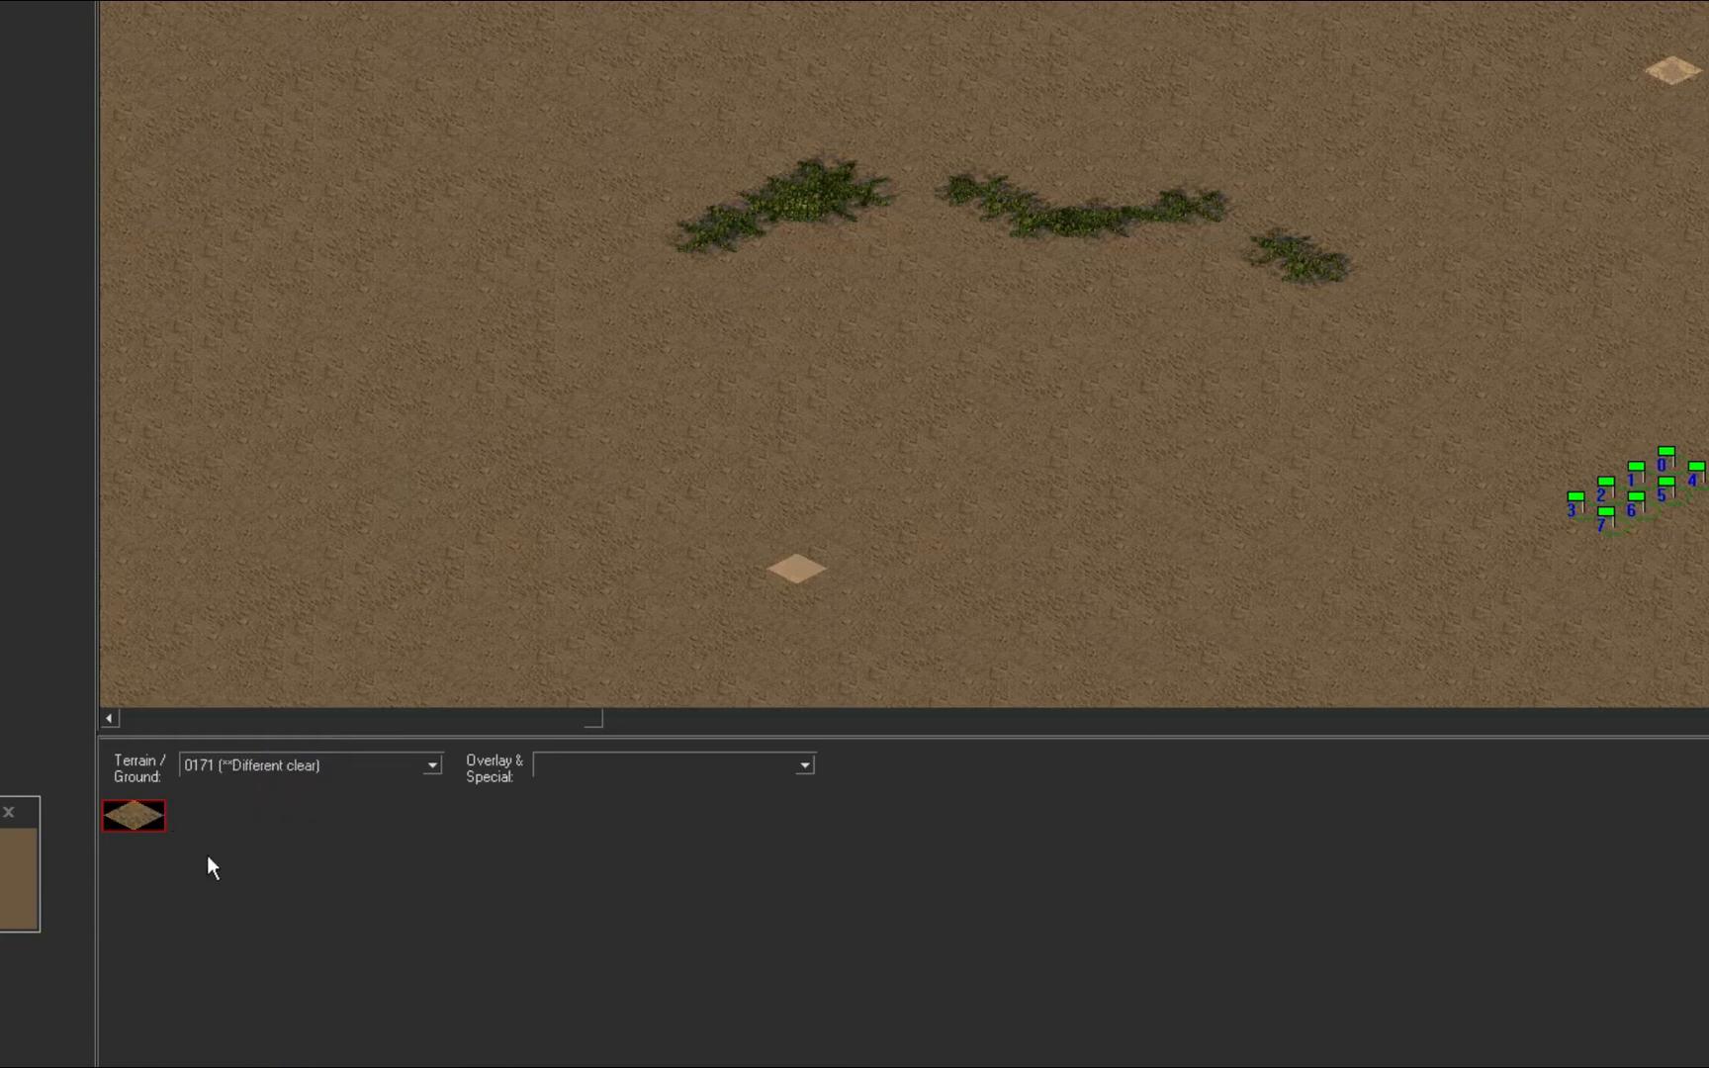
Step: Choose 0171 Different clear in FinalSun's Terrain/Ground dropdown
left_click(393, 506)
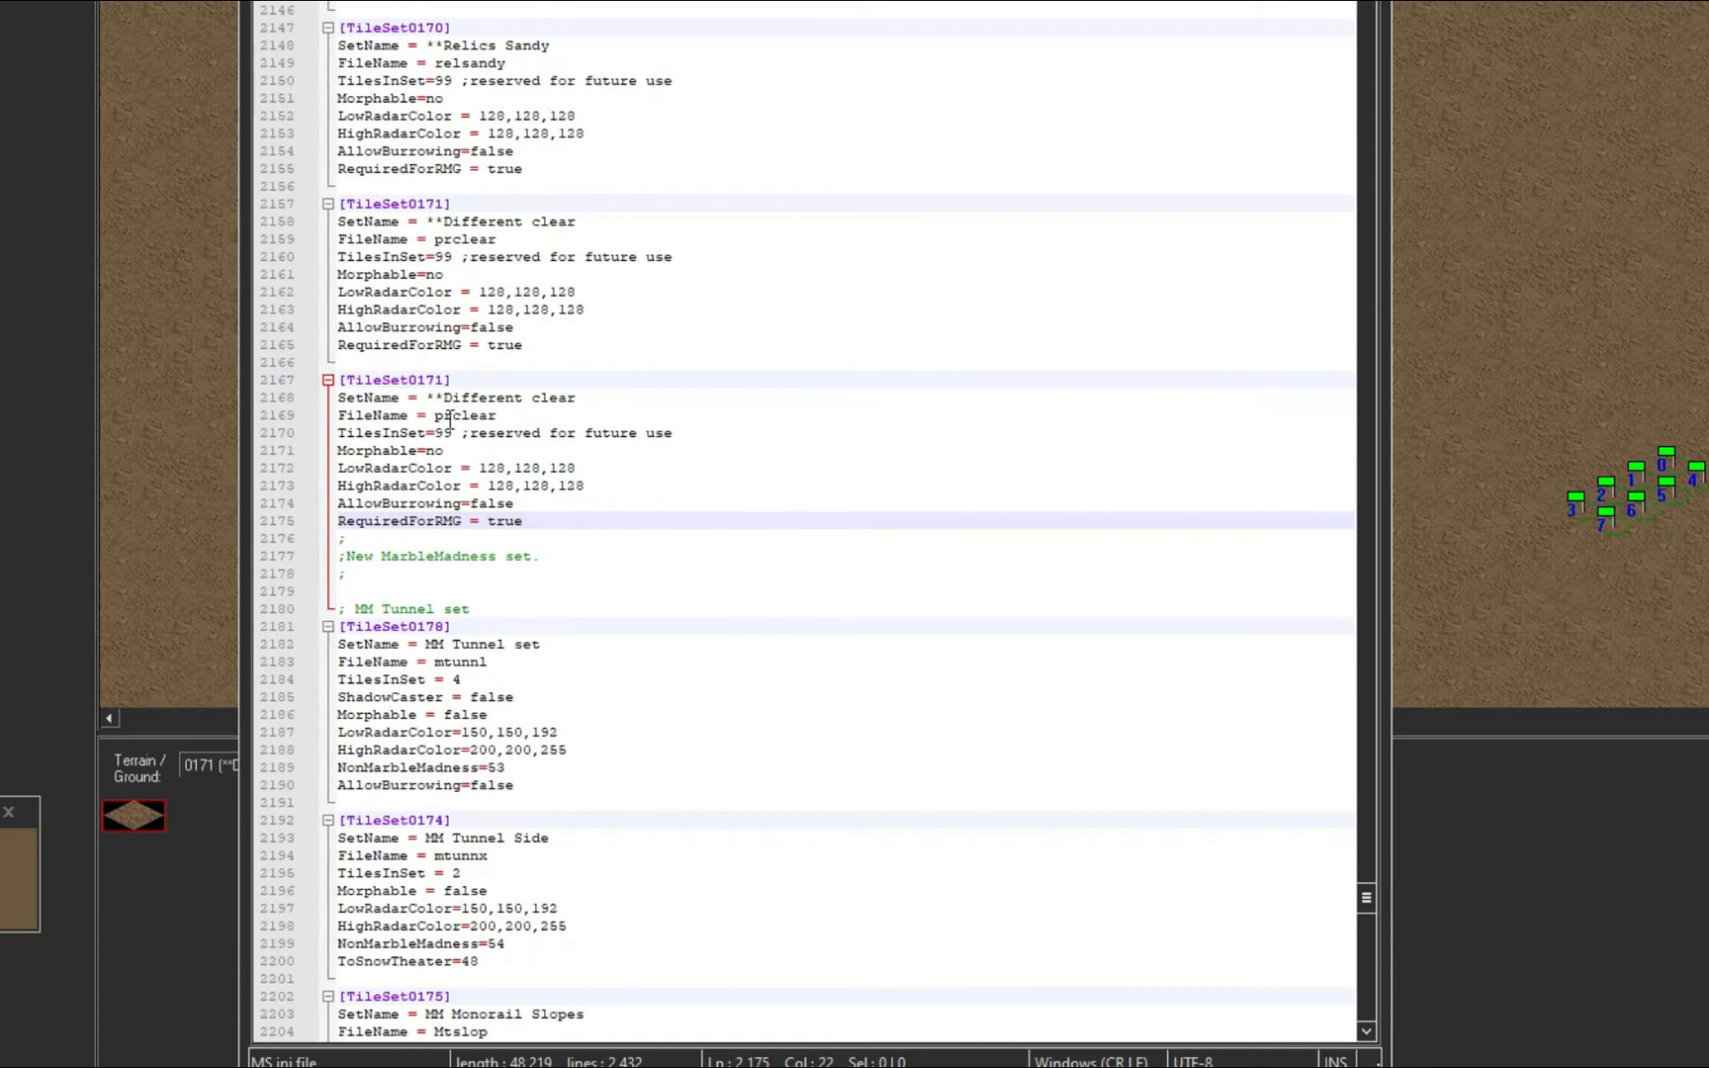
Step: Inspect the mix file's list of eight prclear tile files in XCC Mixer
double_click(464, 415)
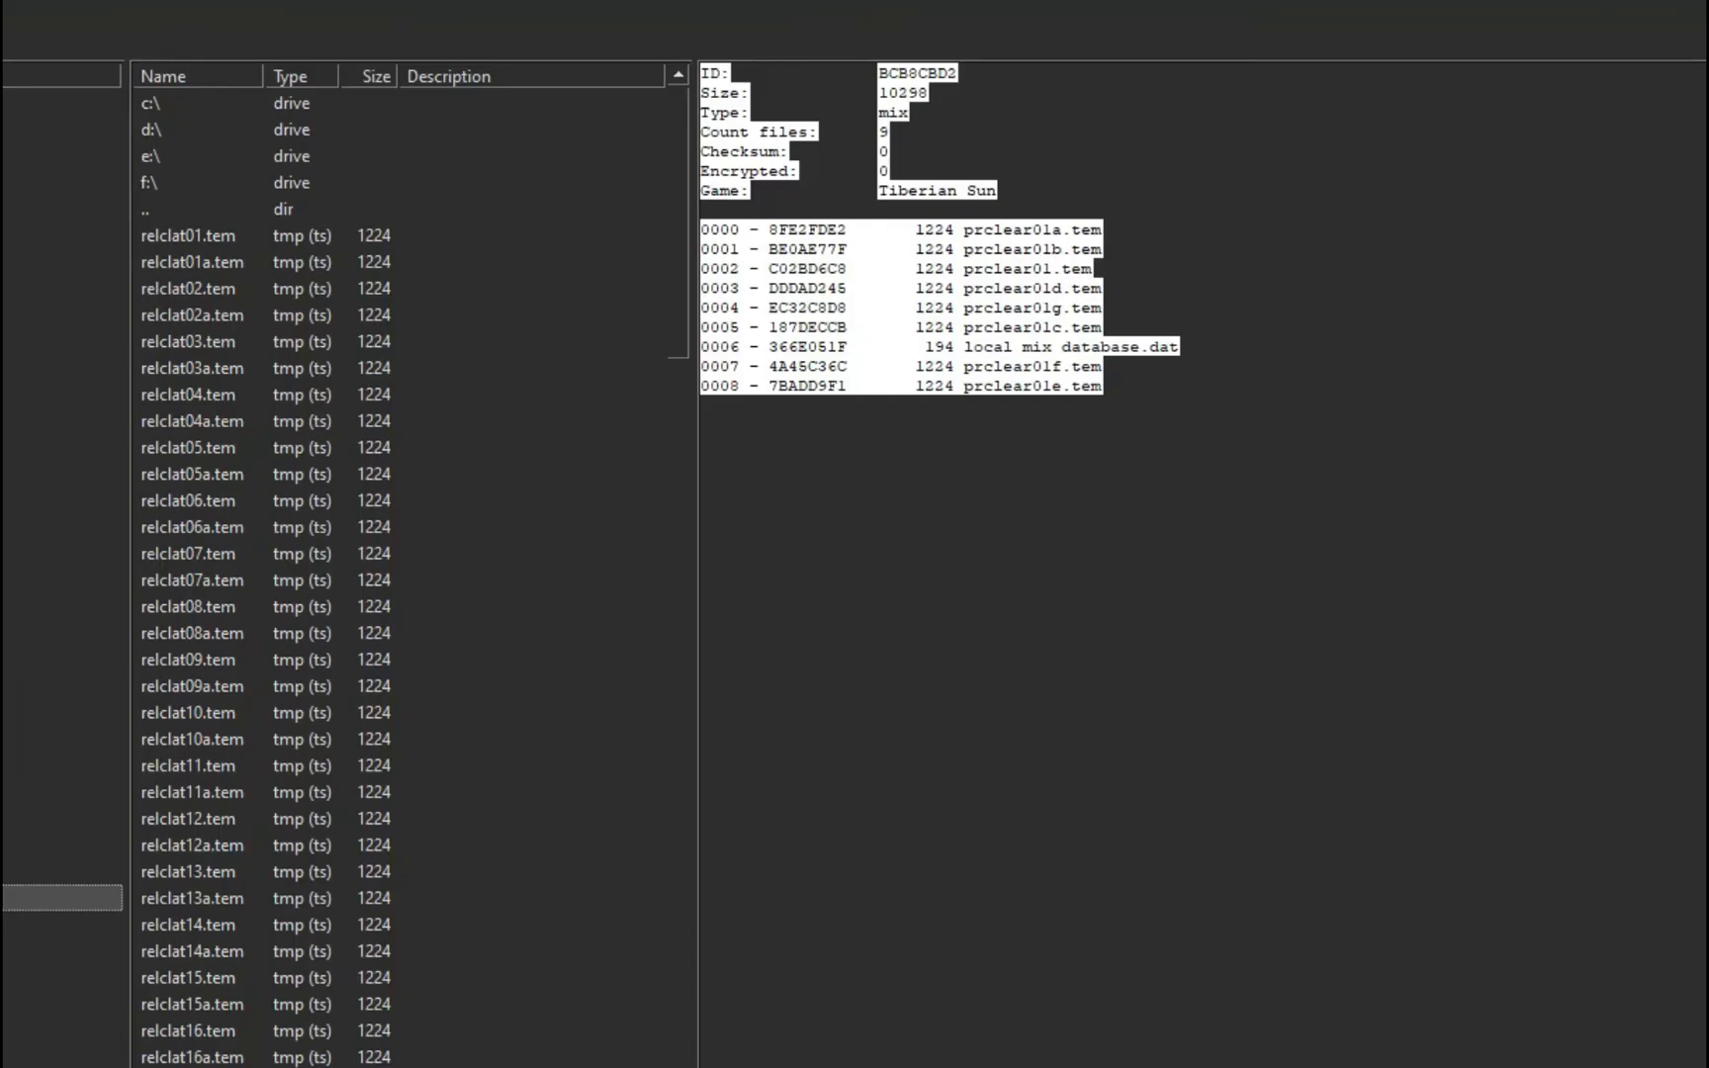
mouse_move(1066, 268)
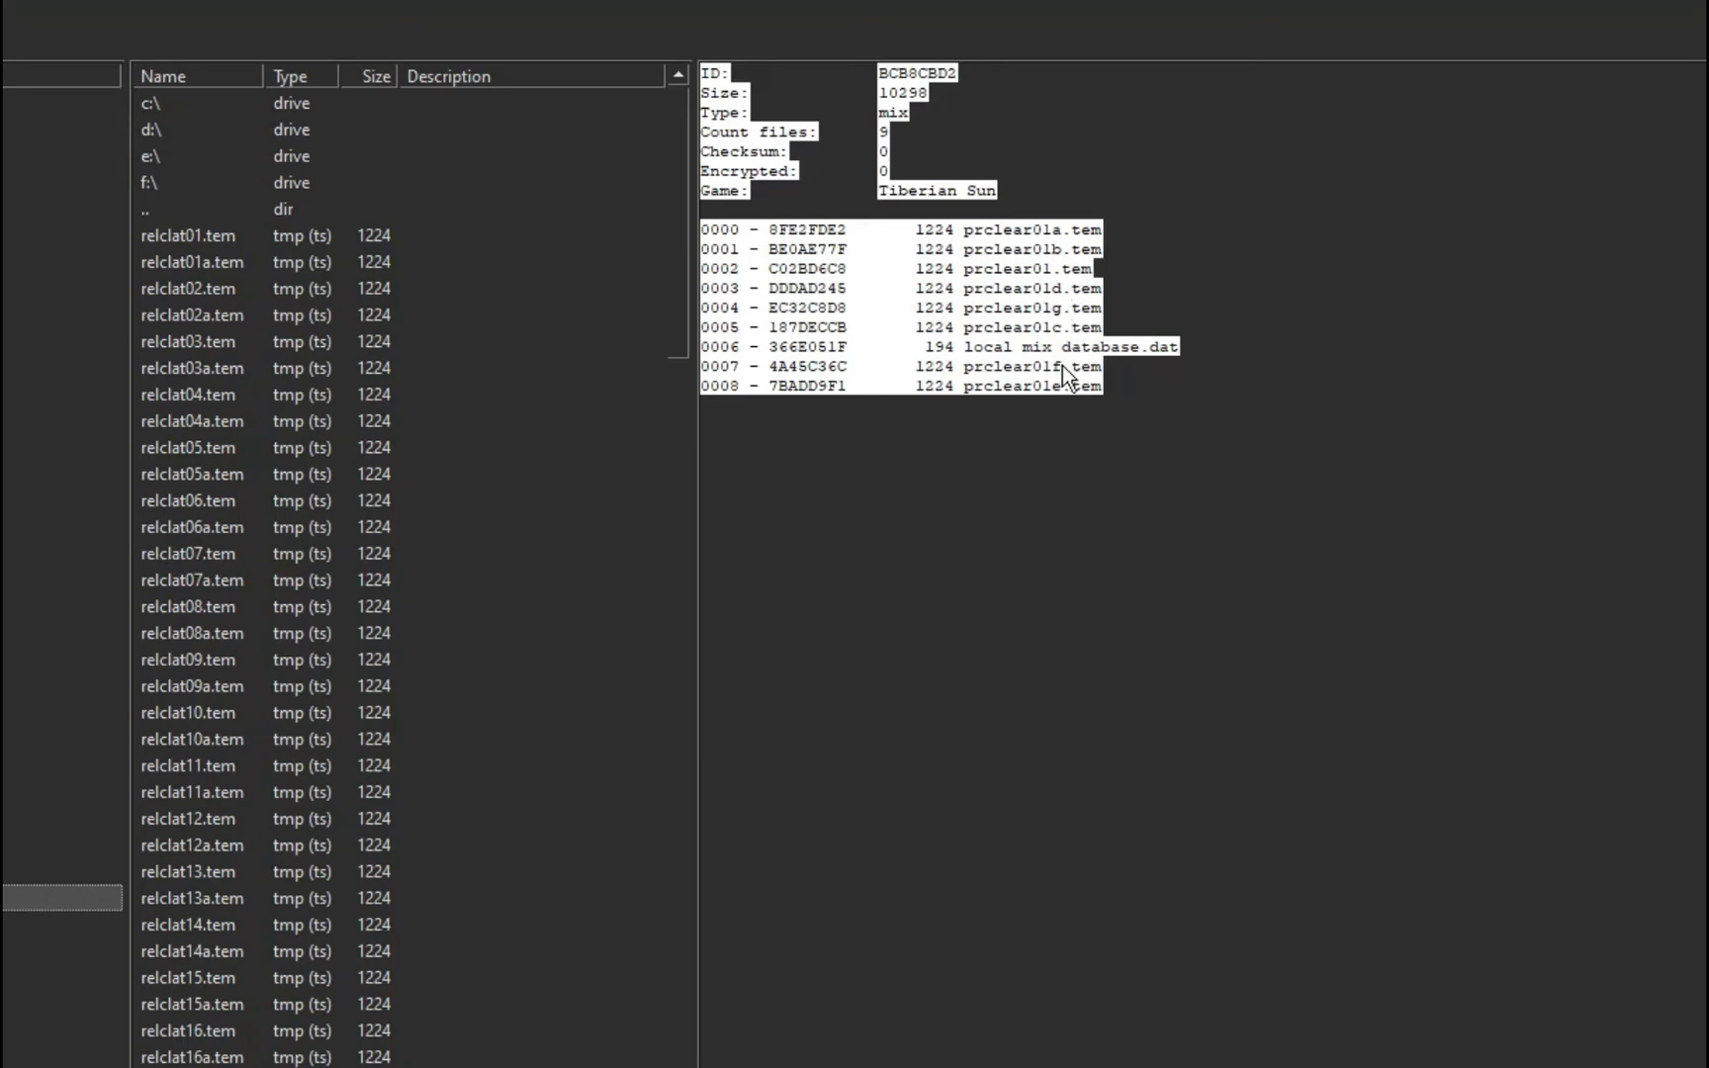
mouse_move(1066, 281)
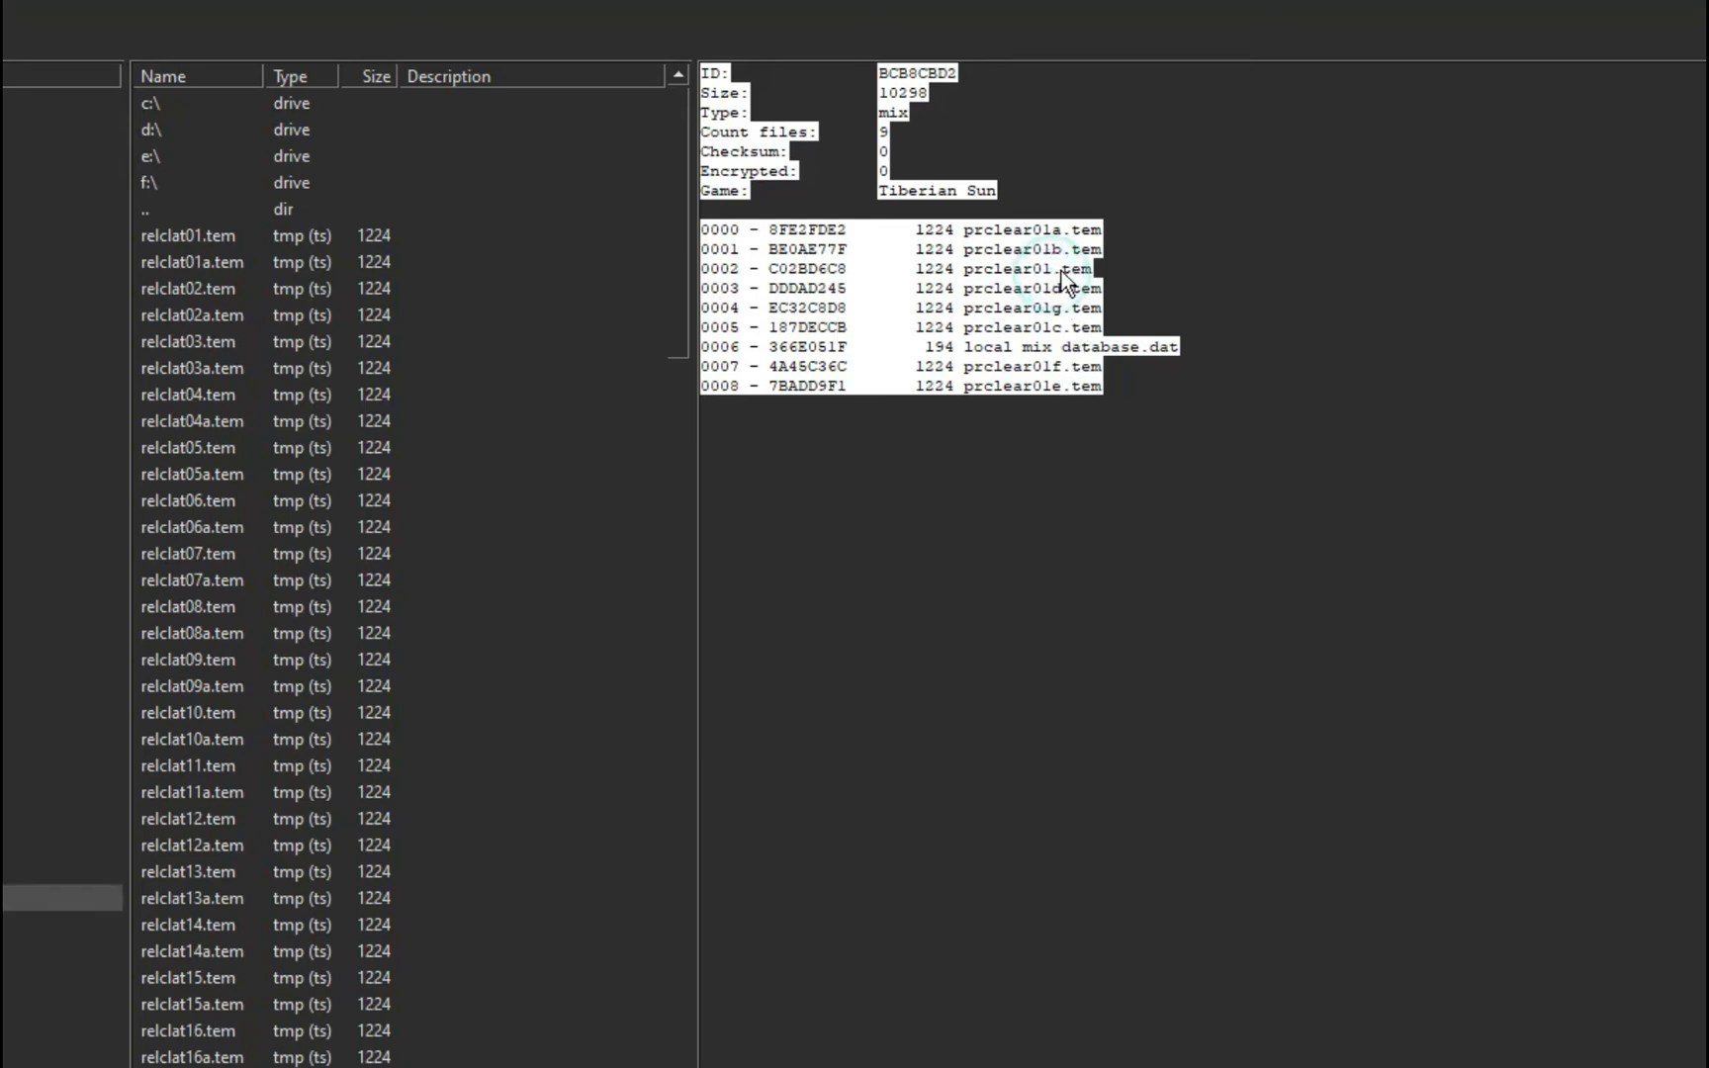
mouse_move(1057, 278)
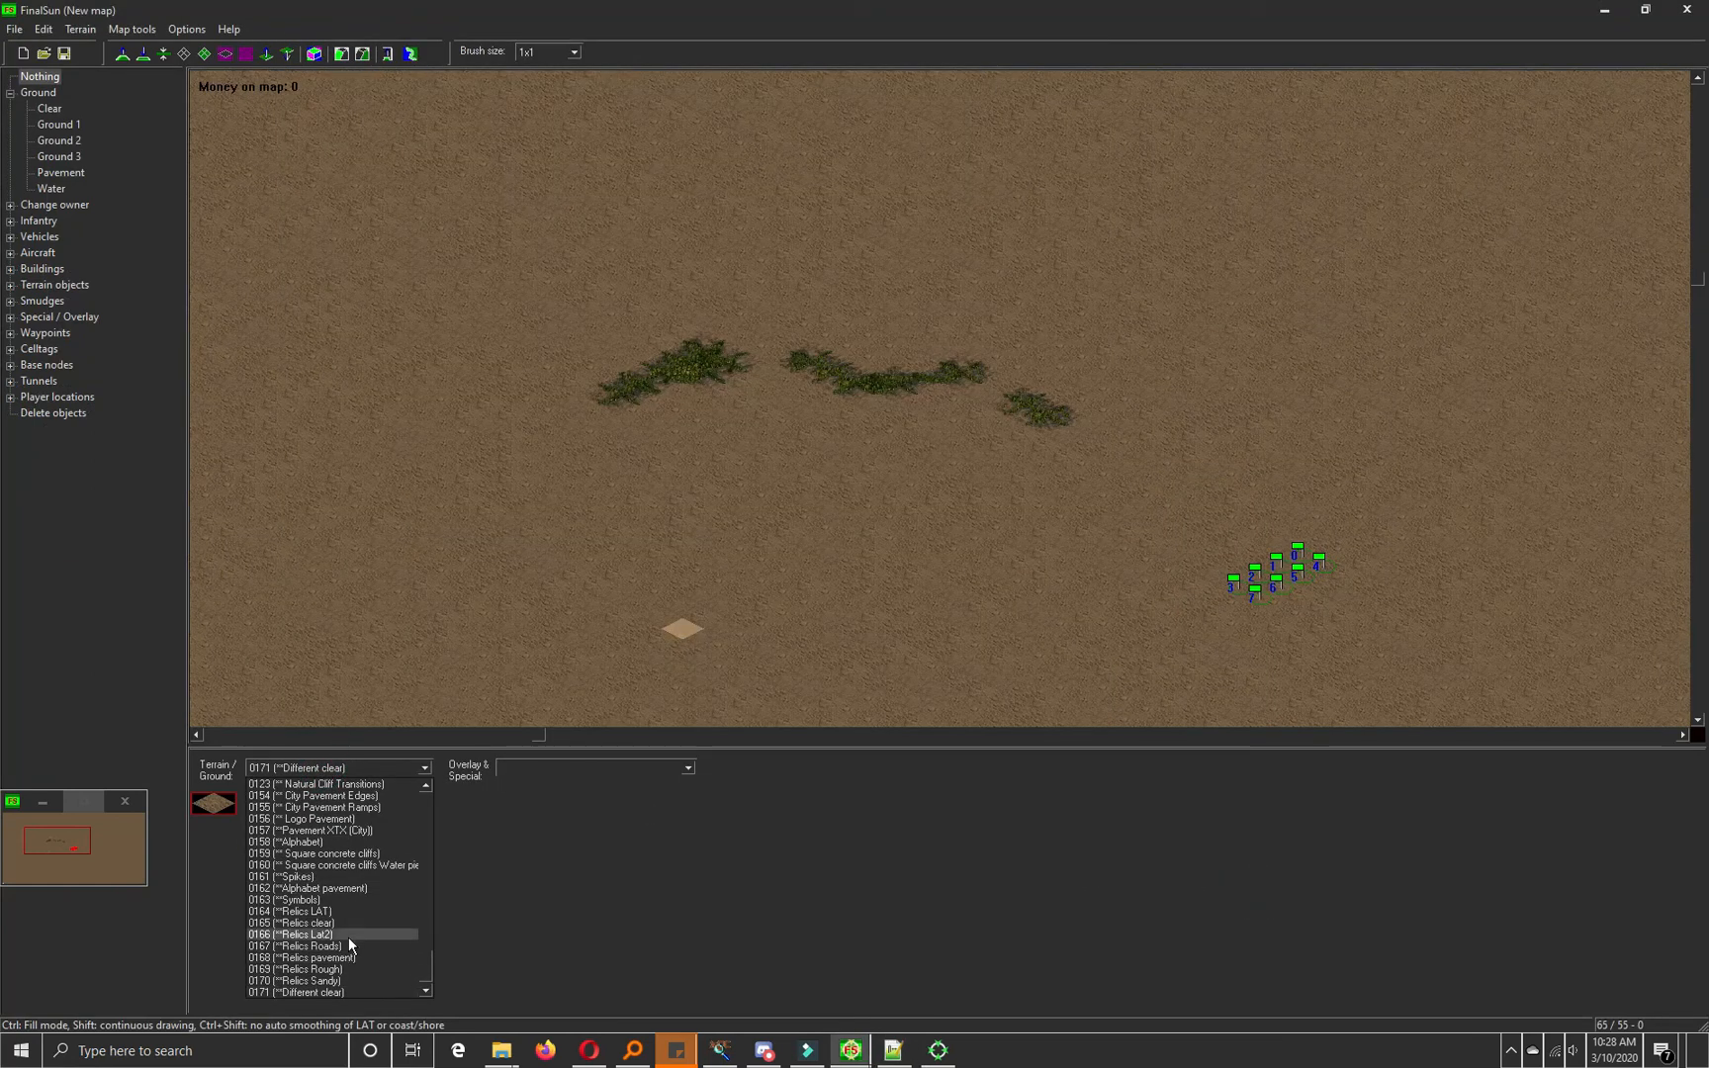
Step: Switch FinalSun to the 0163 Symbols tile set and launch XCC TMP Editor
left_click(289, 899)
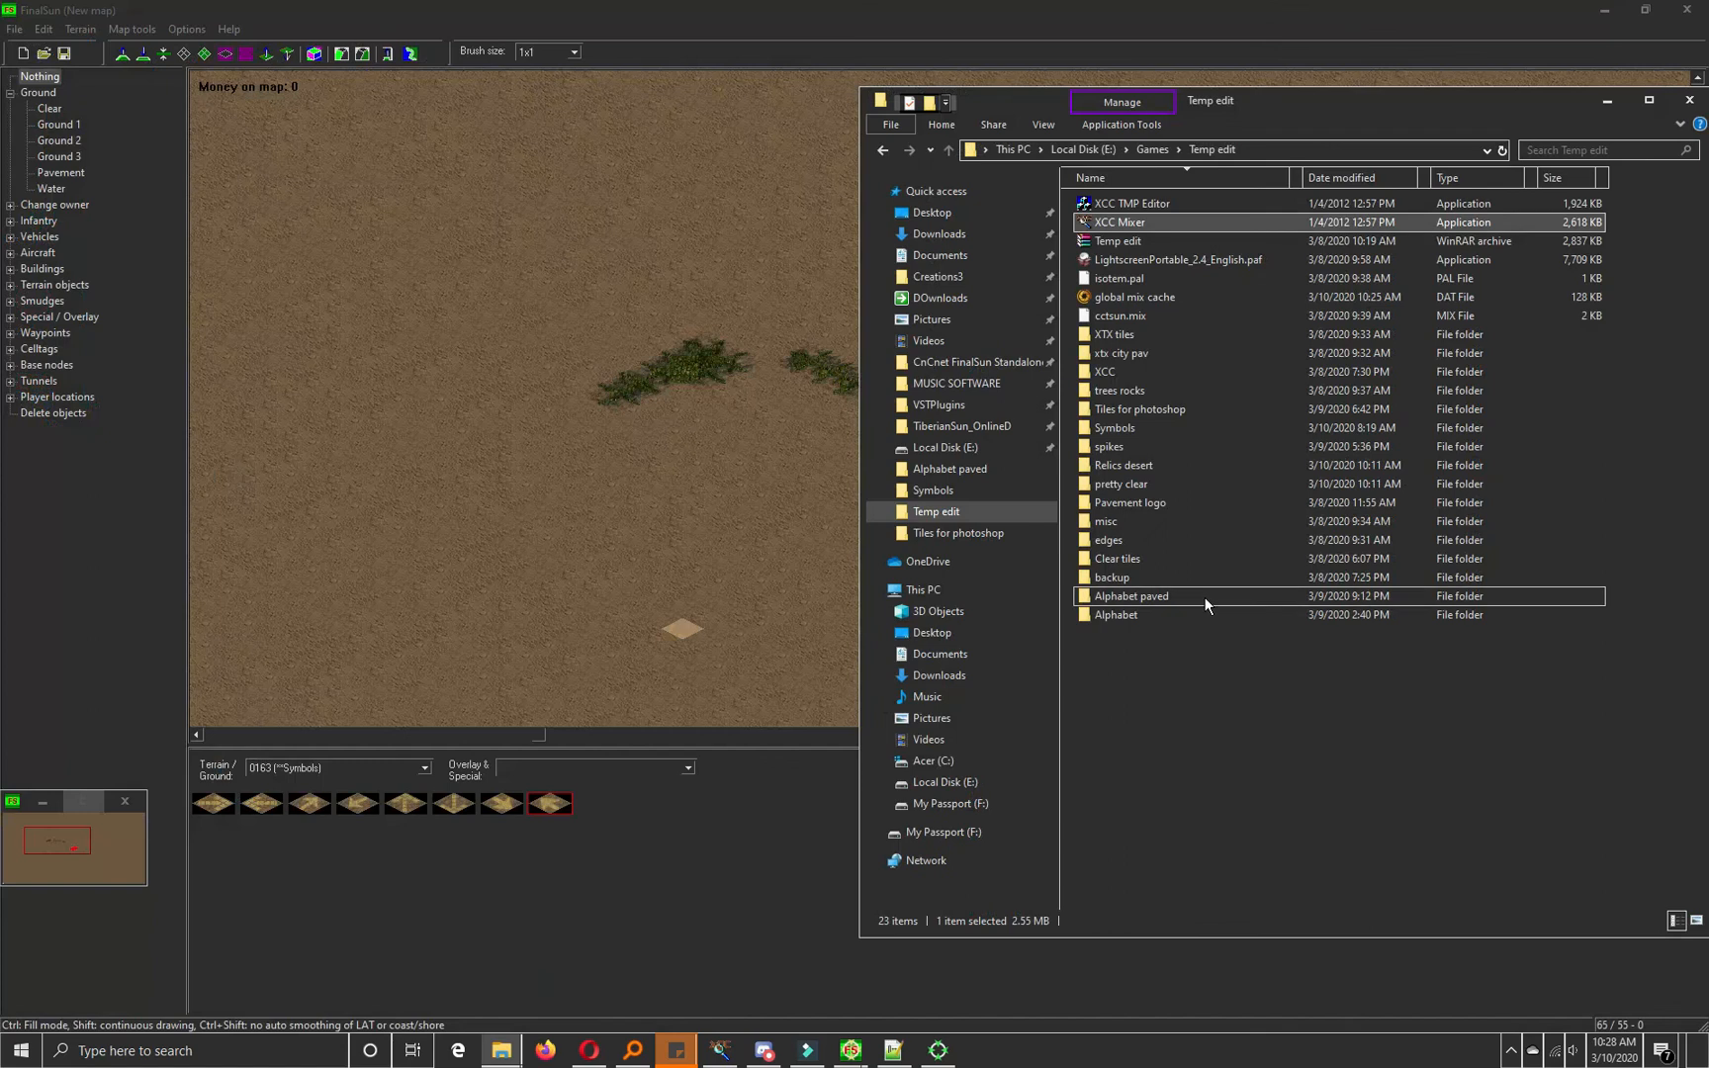
left_click(1134, 203)
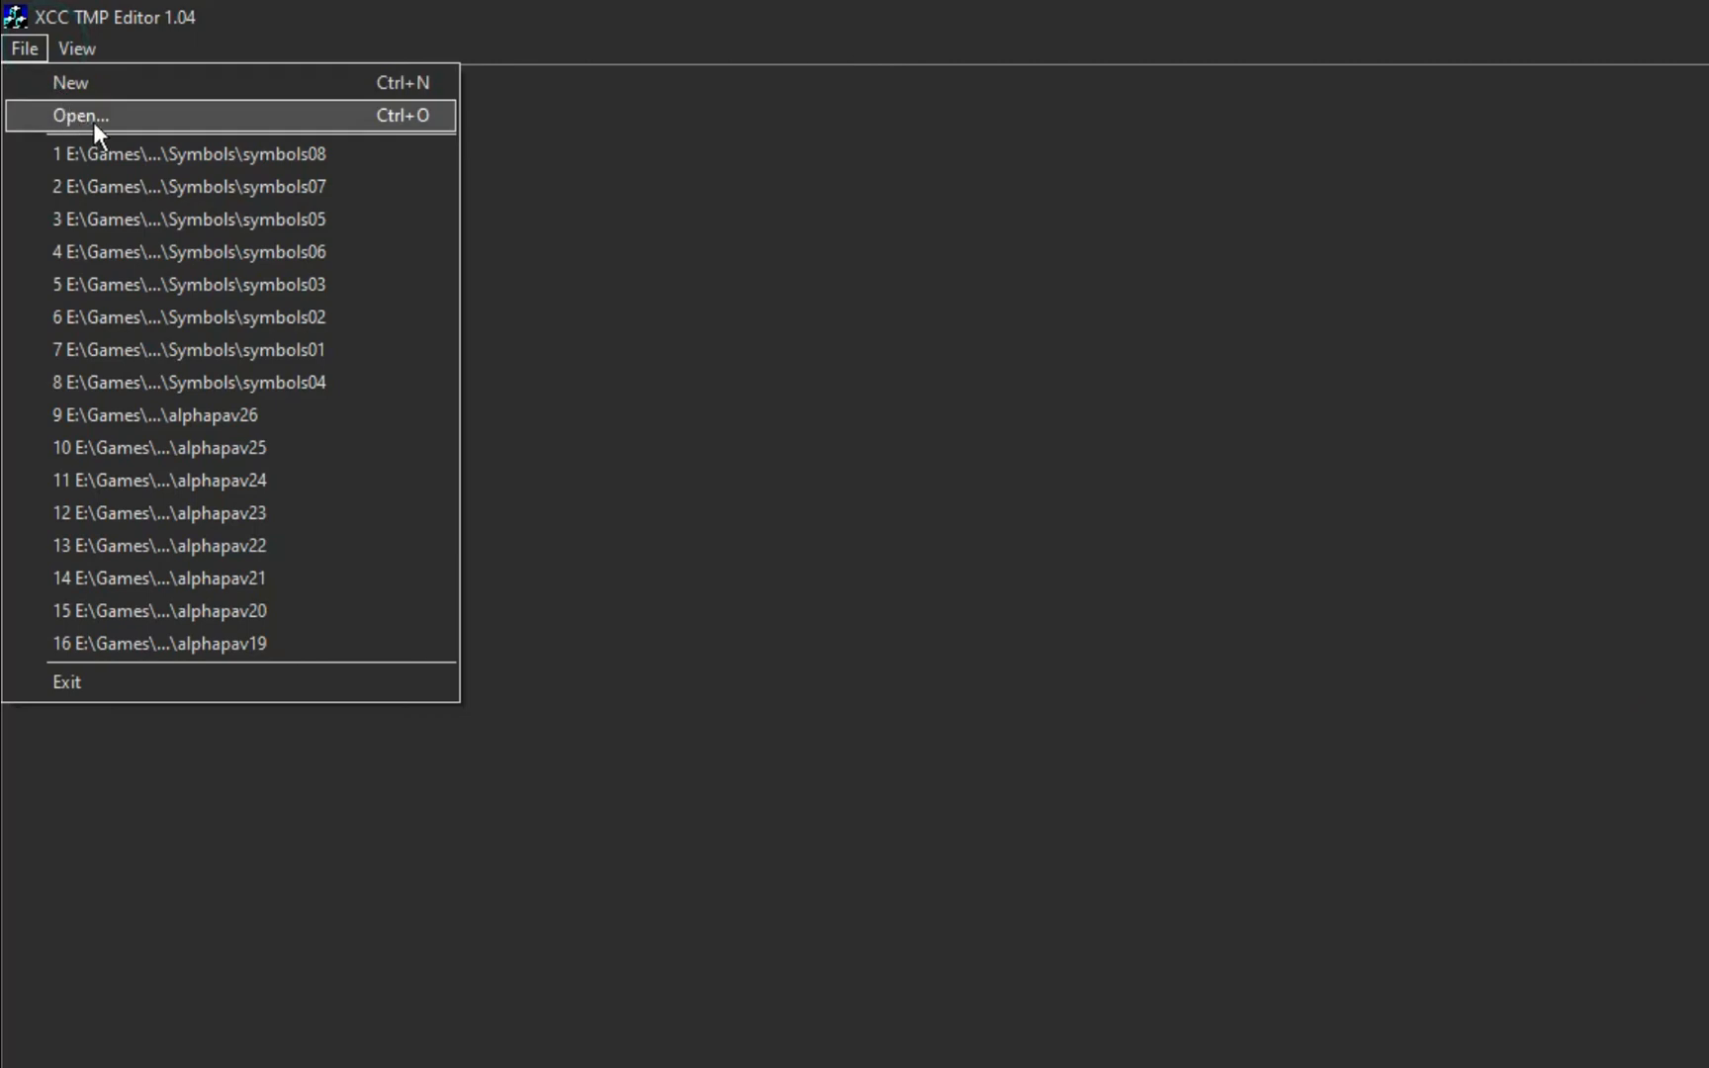
Step: Open symbols01, apply the isotem.pal palette, and copy the tile image
left_click(79, 116)
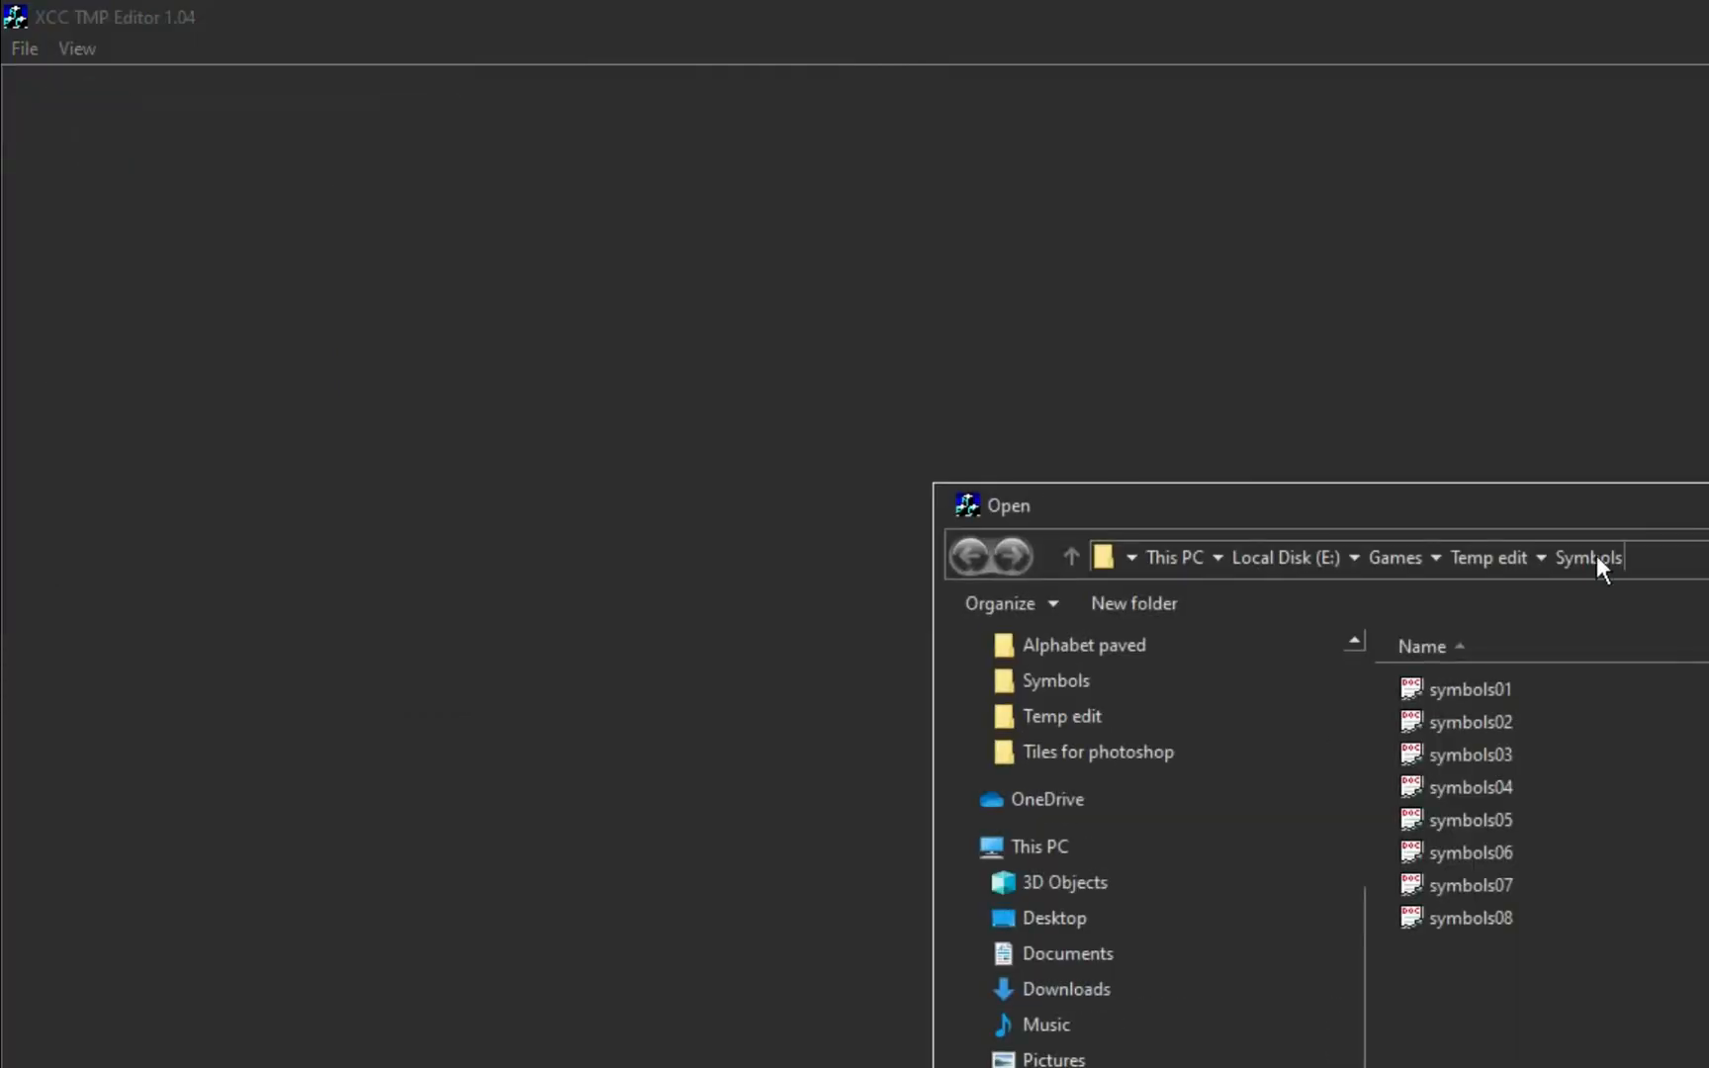
double_click(1461, 688)
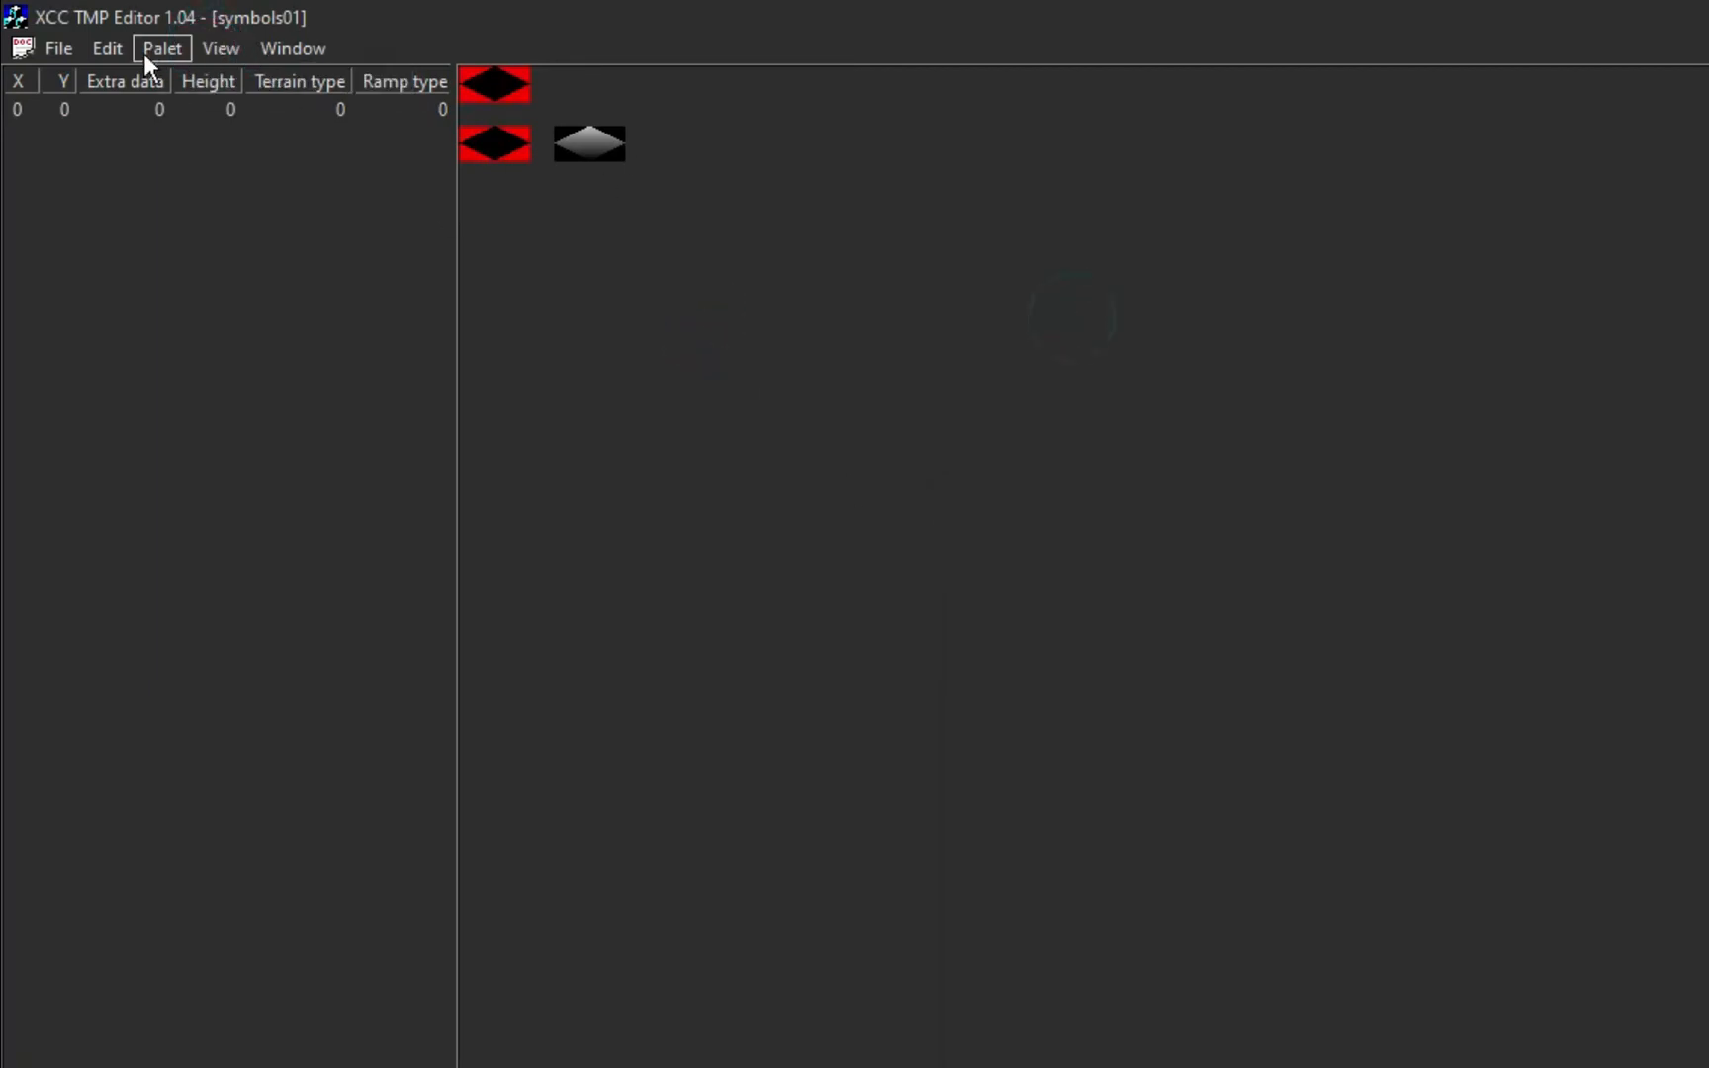
left_click(161, 48)
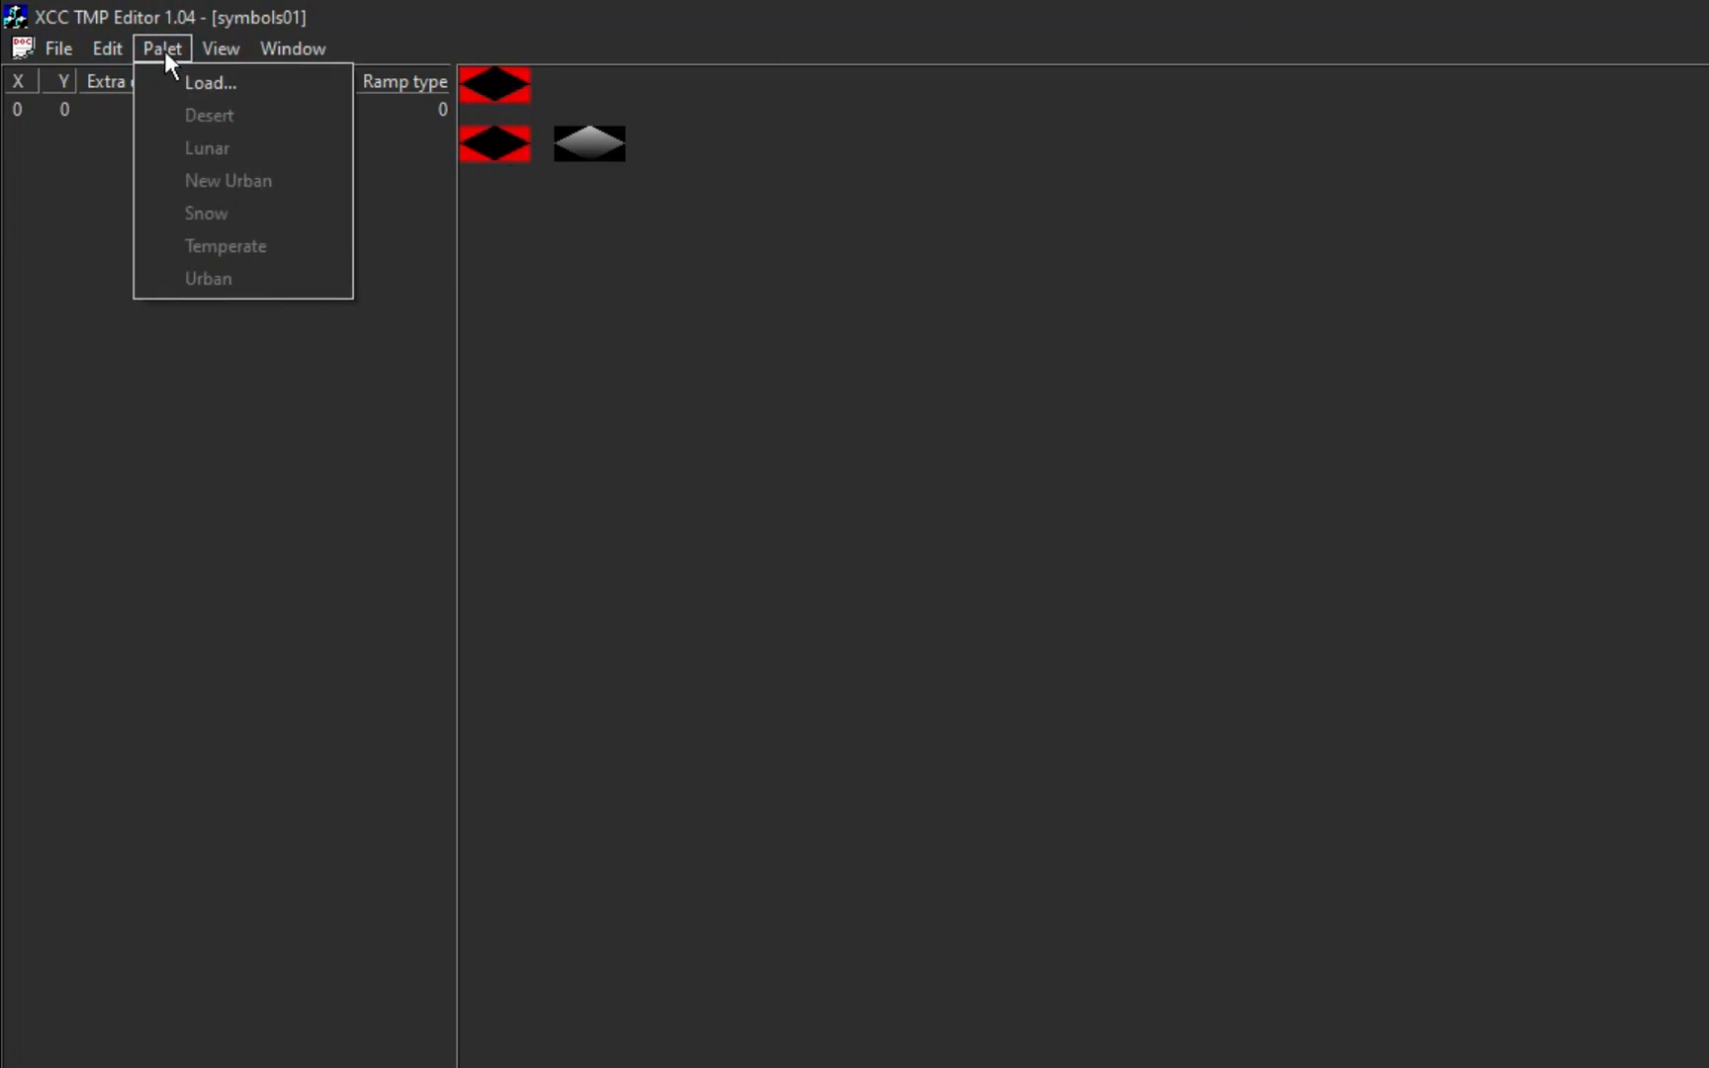
left_click(210, 83)
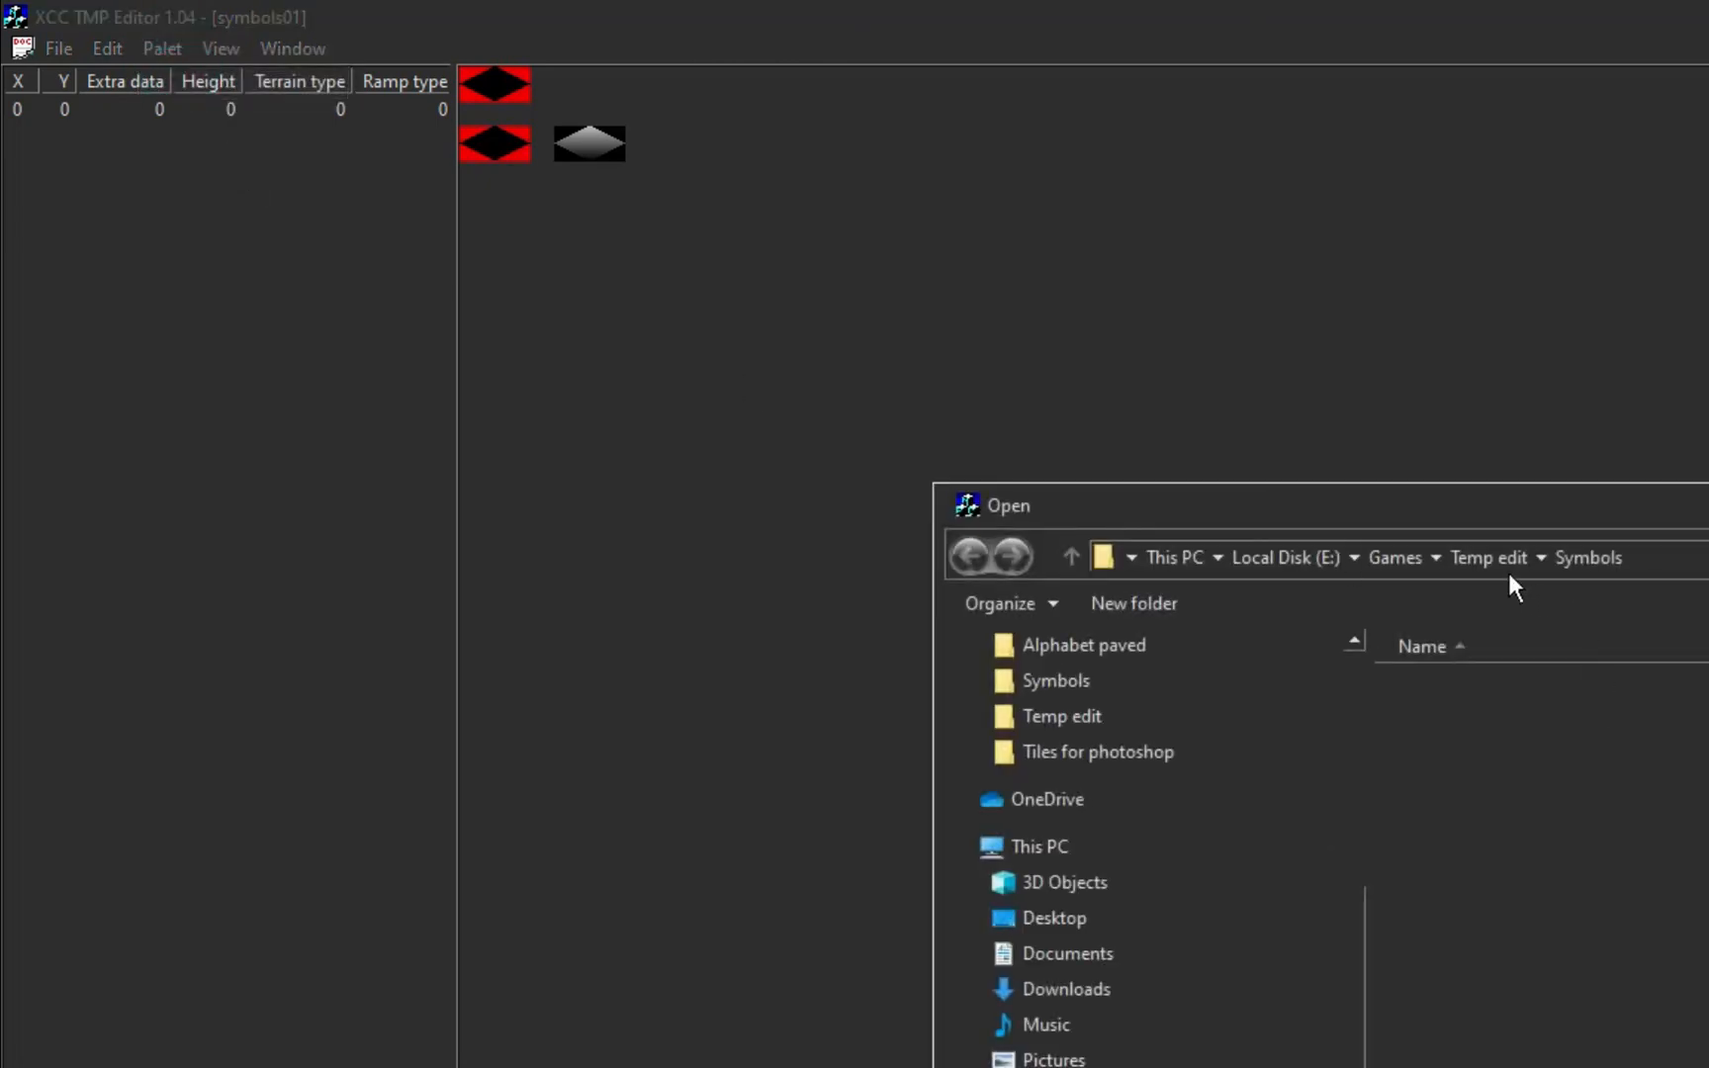
left_click(963, 926)
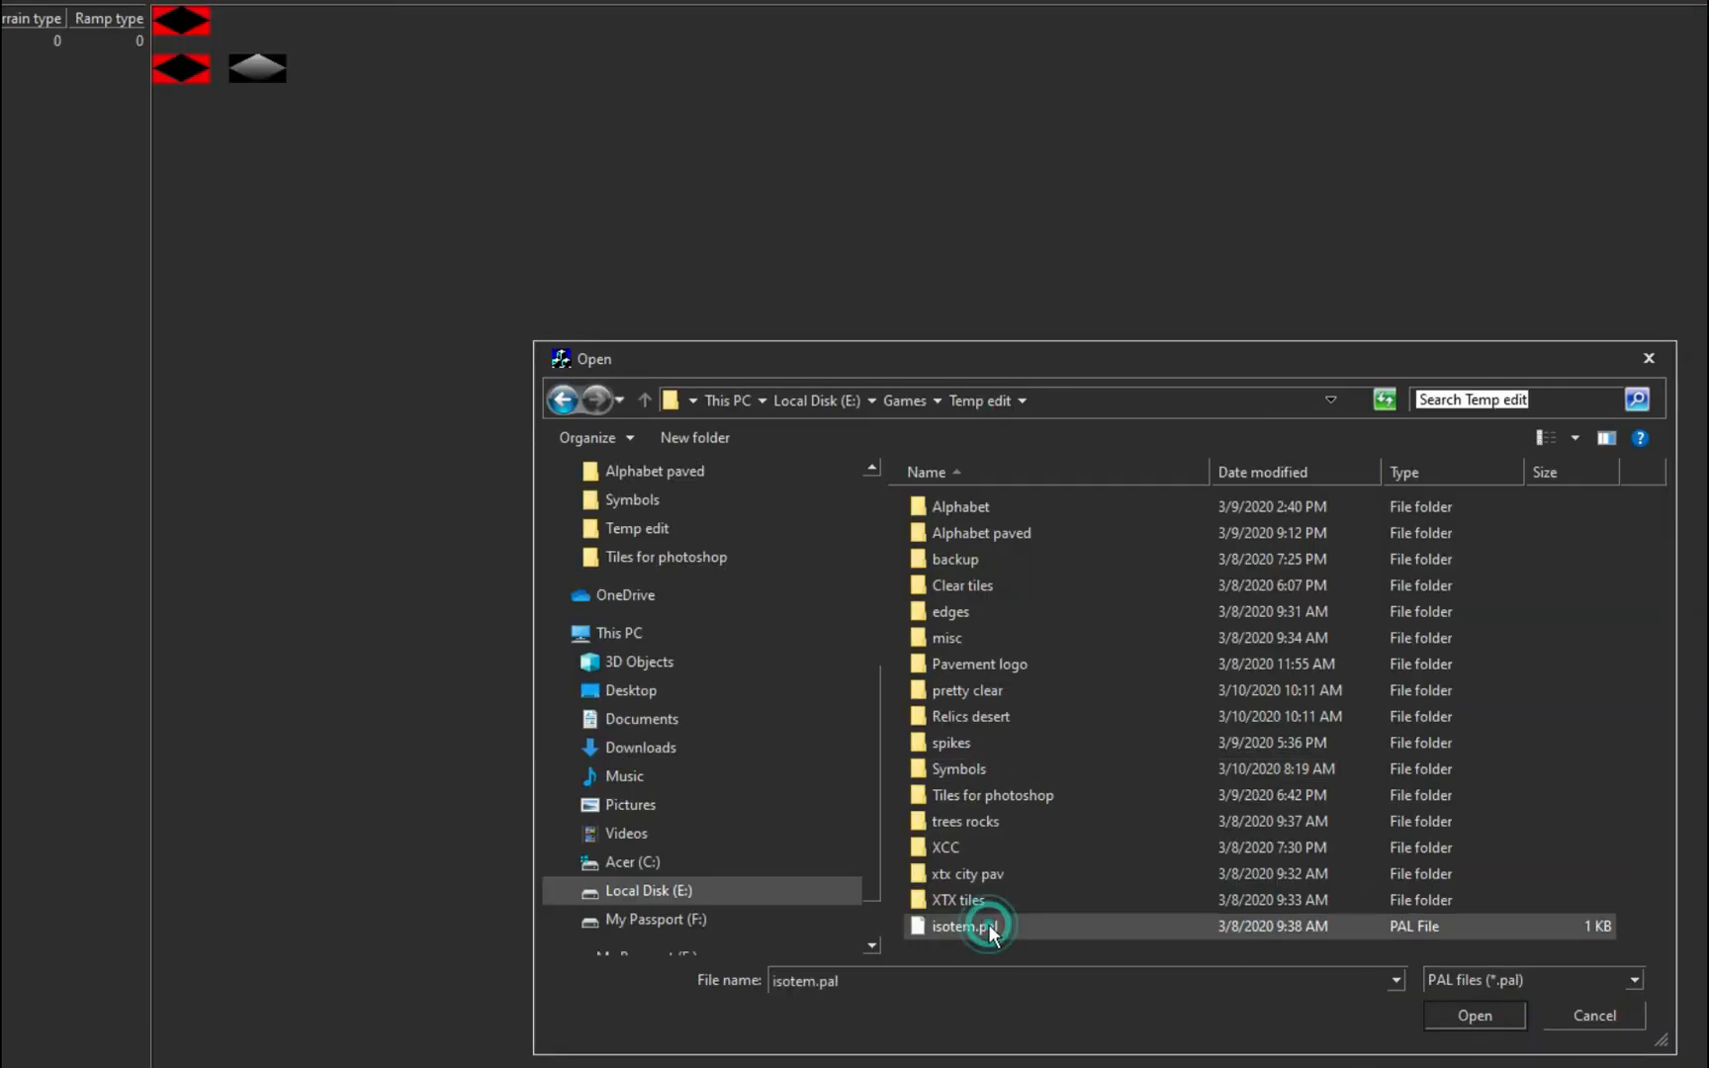
left_click(1472, 1014)
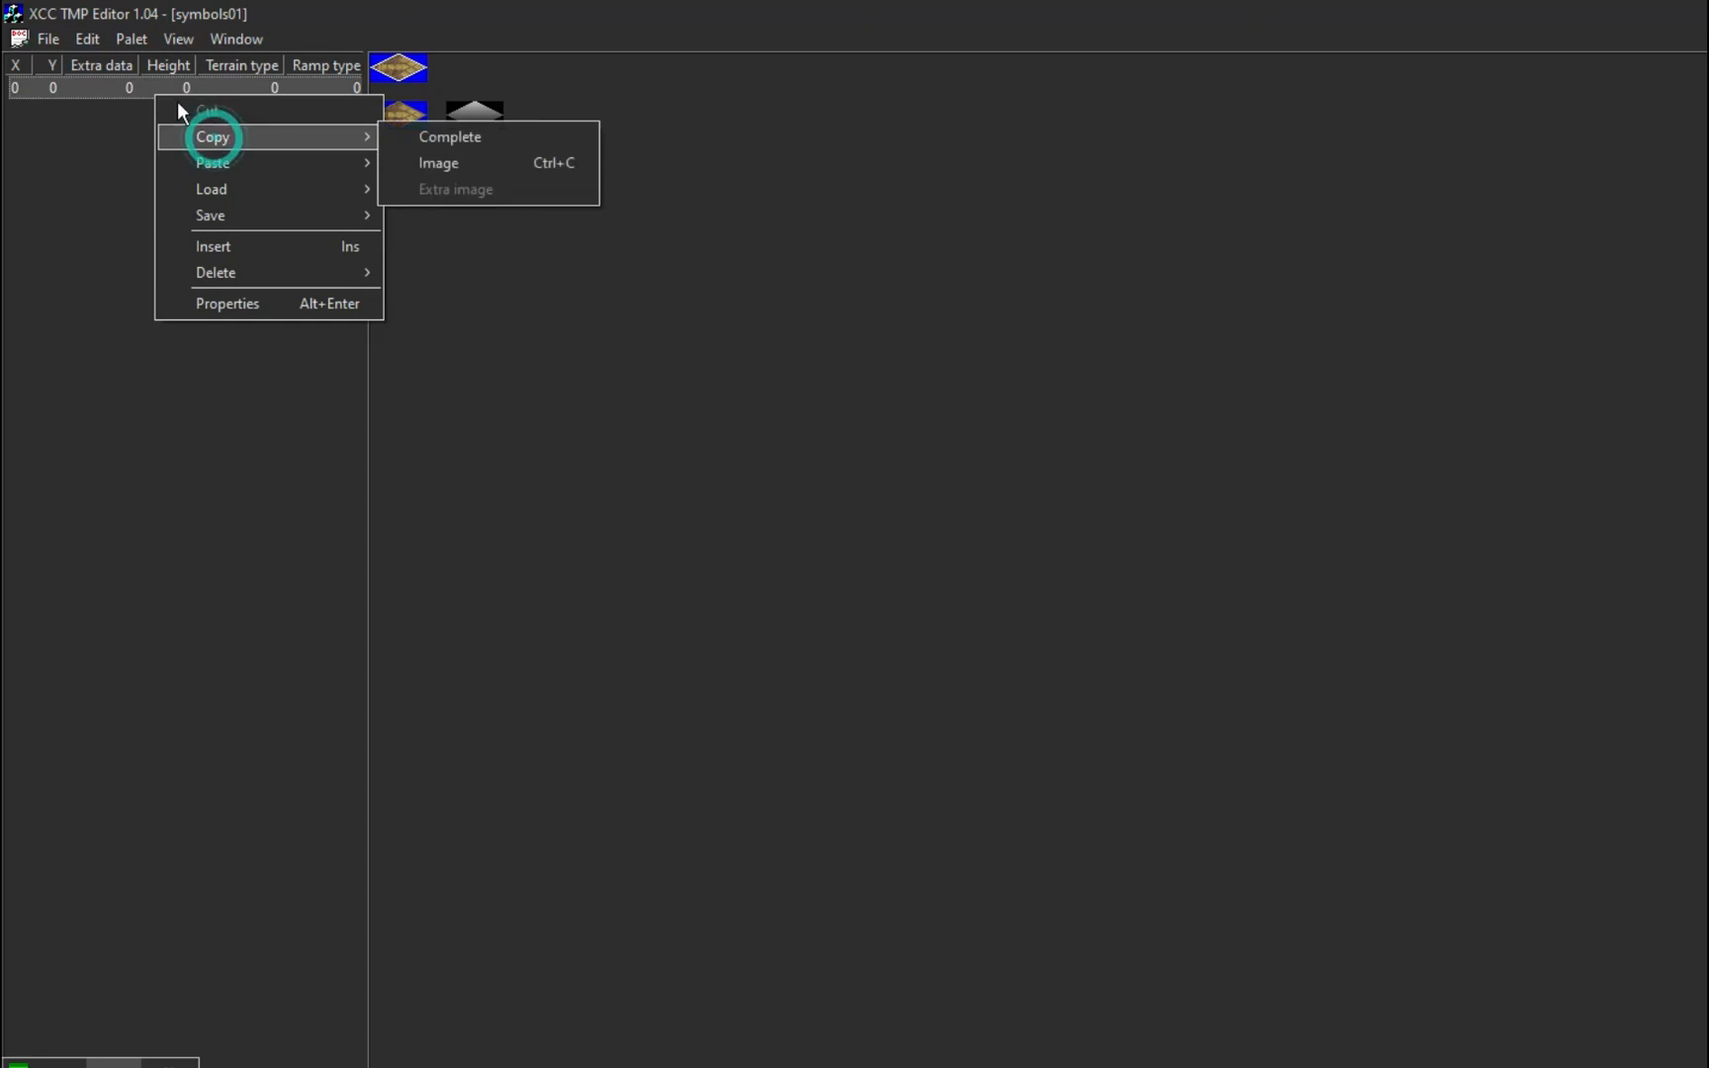
left_click(1232, 724)
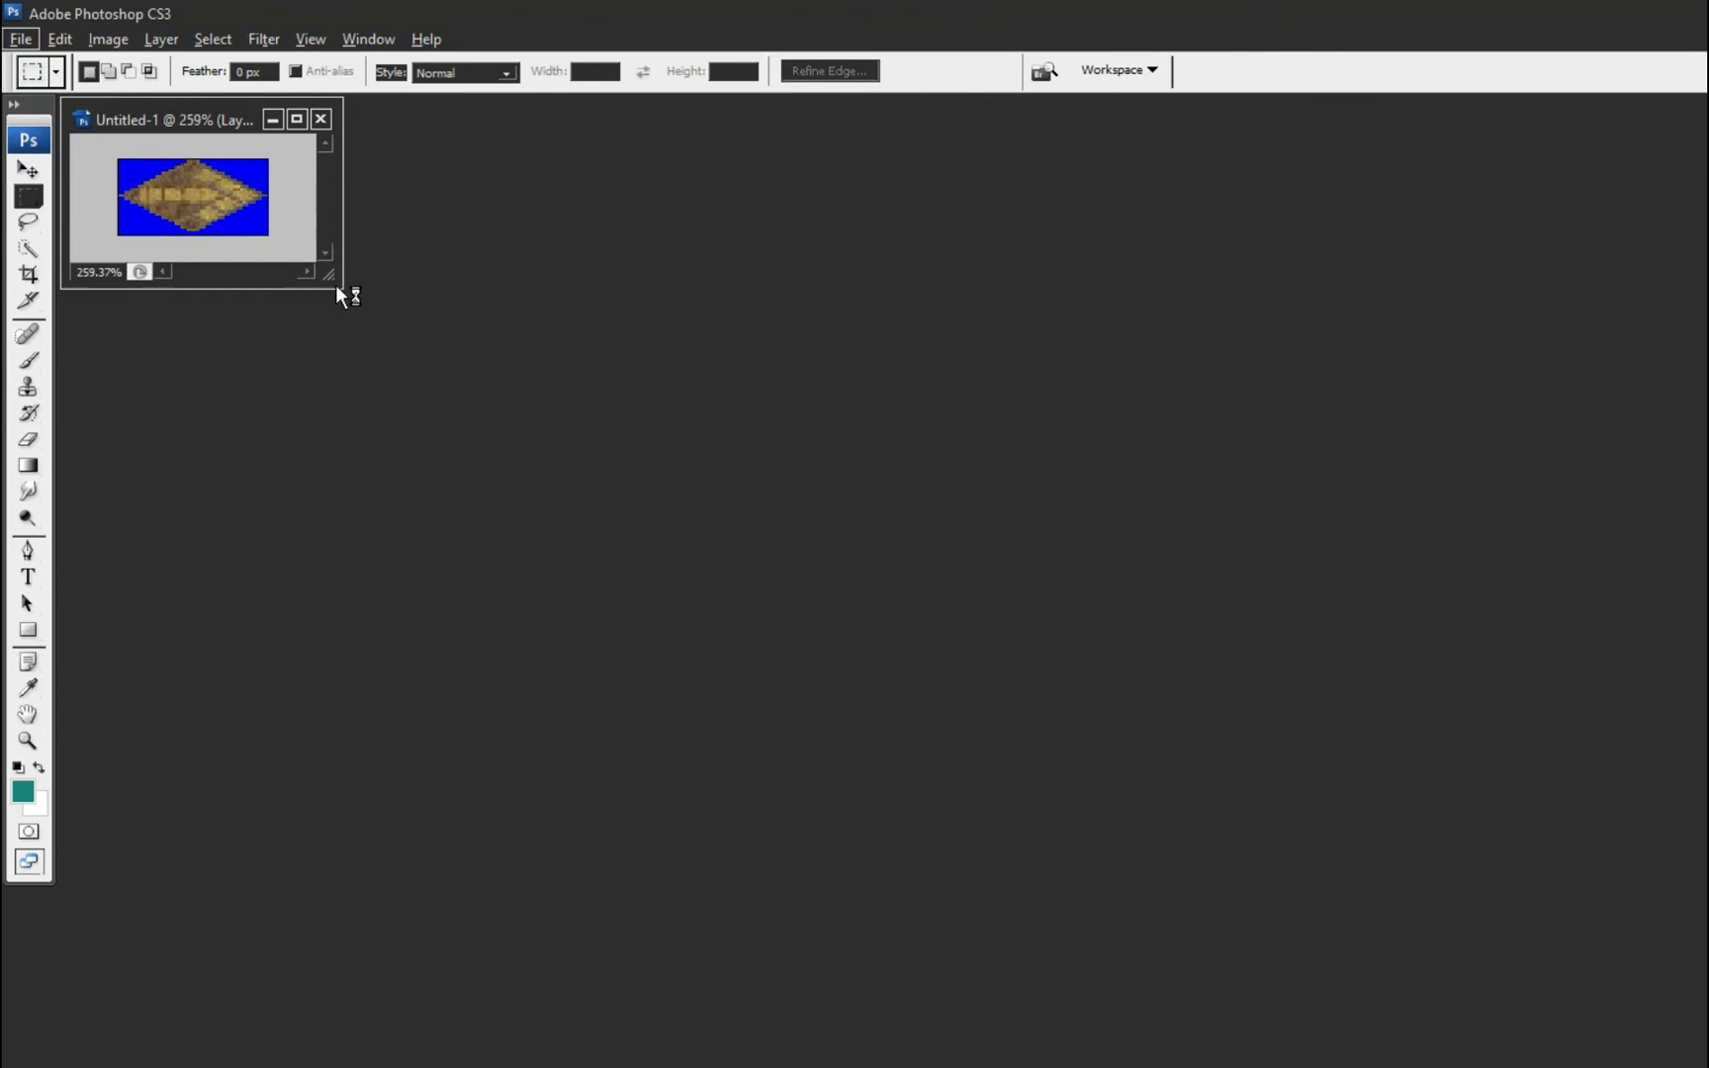
Step: Enlarge the pasted symbols01 tile and try a Clone Stamp stroke across its lower half
left_click(296, 119)
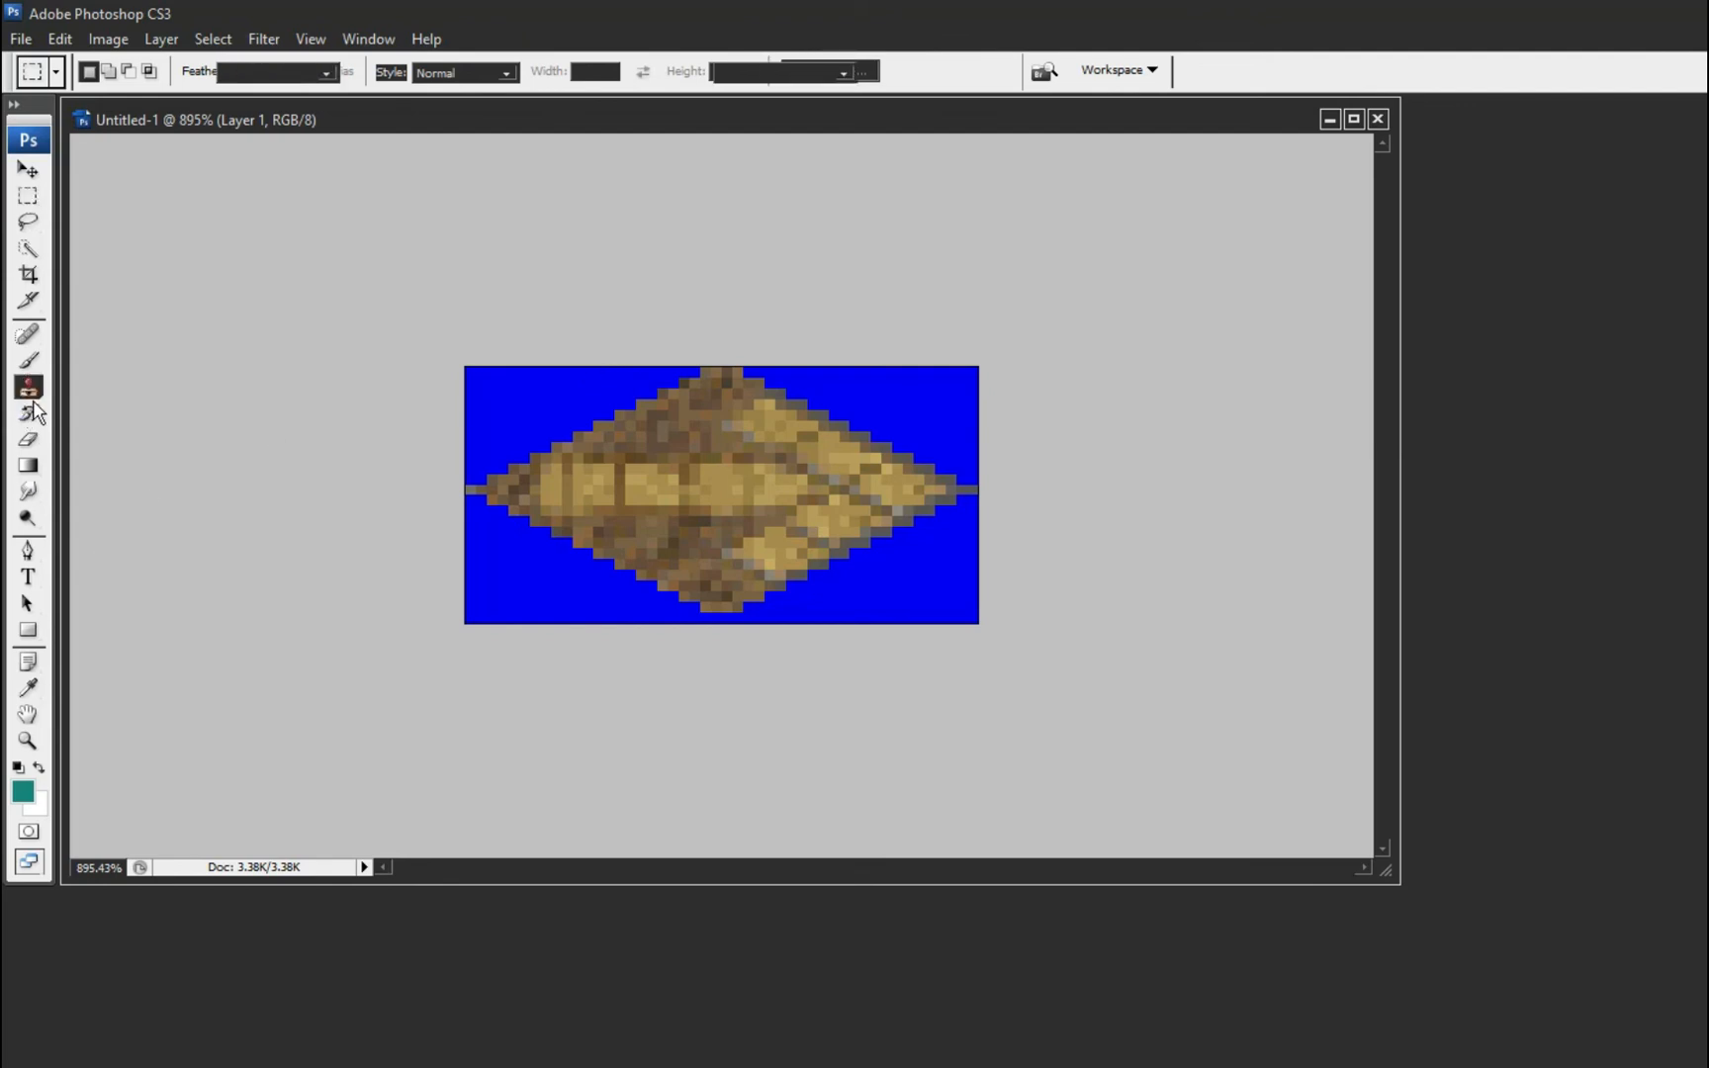
left_click(28, 387)
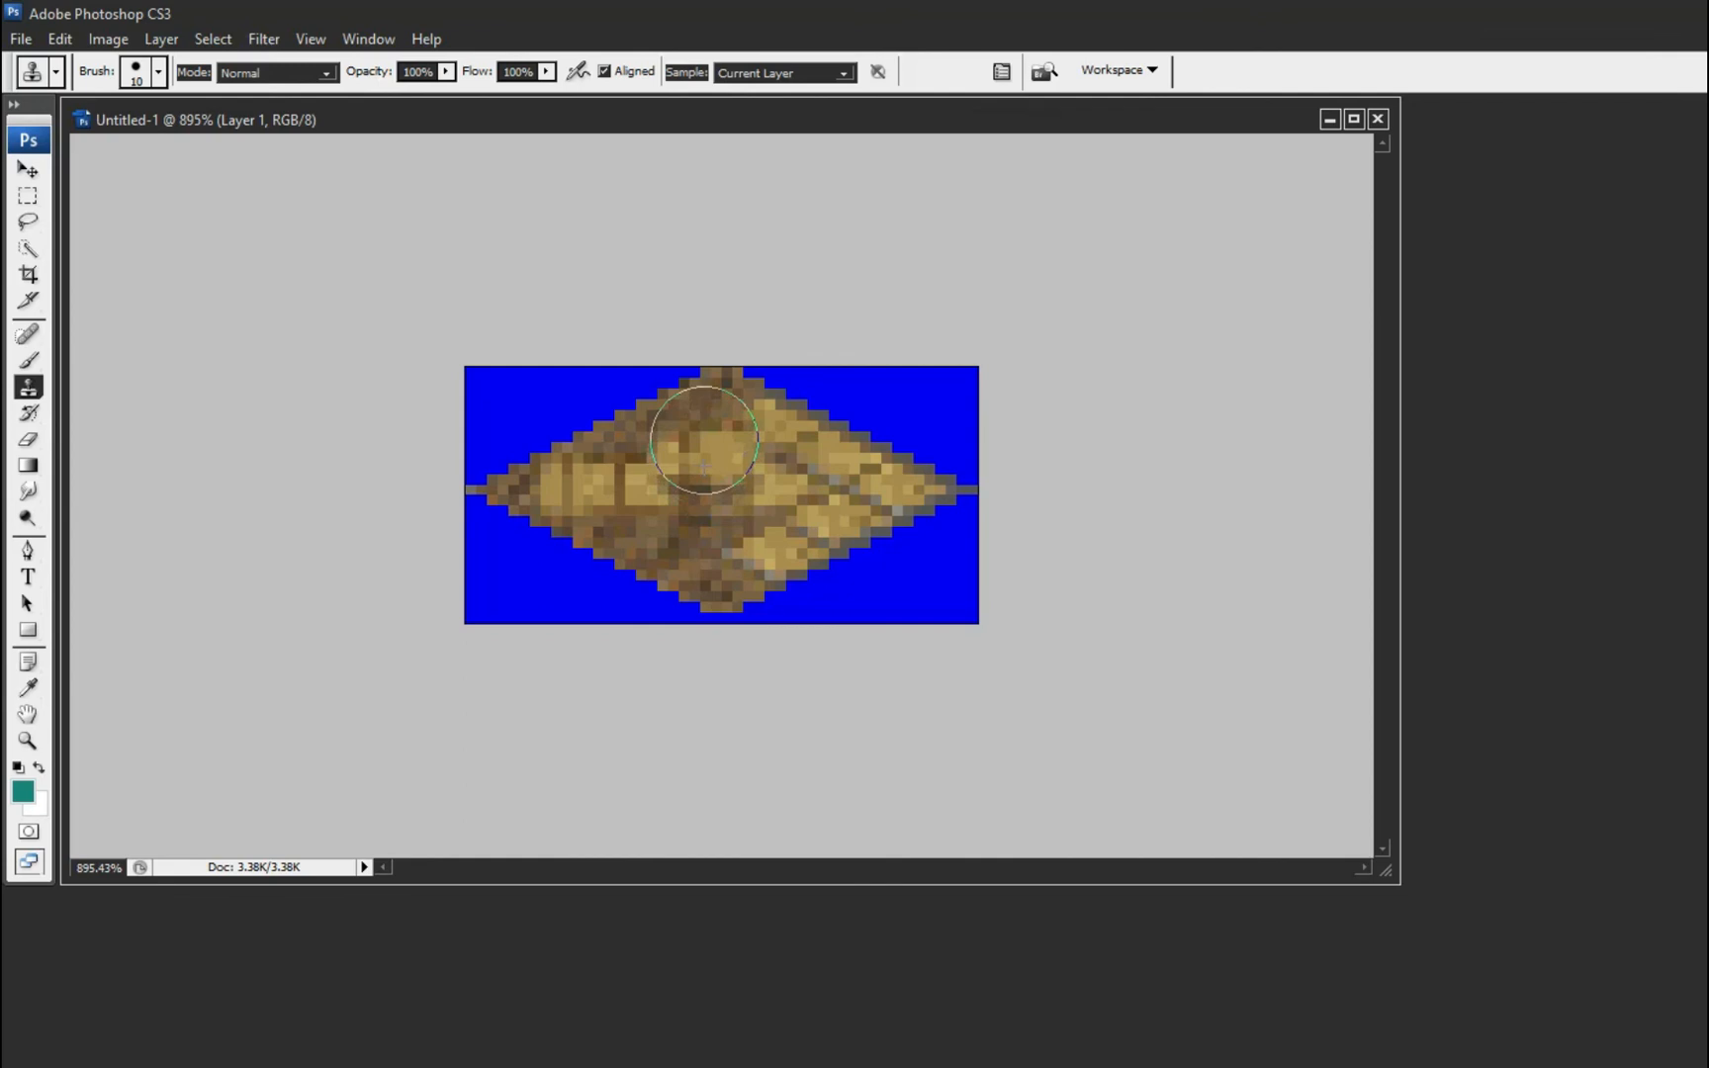
left_click_drag(703, 439, 718, 501)
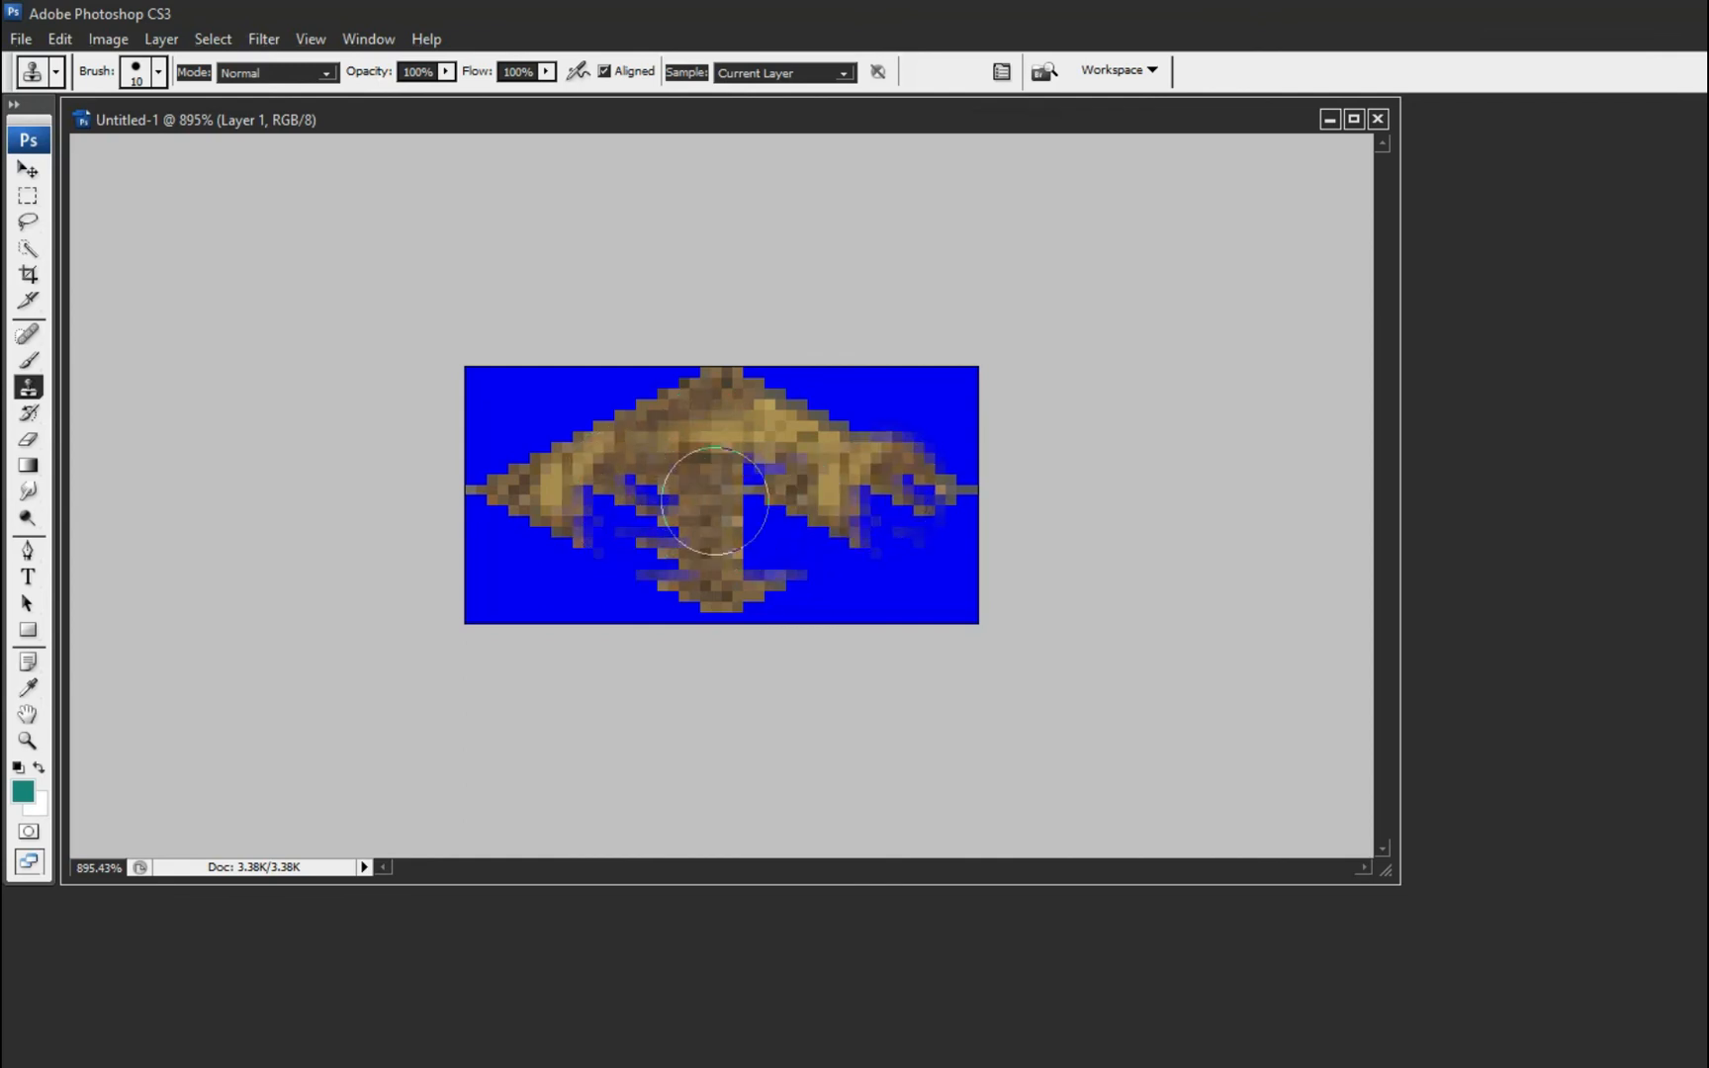
left_click(719, 501)
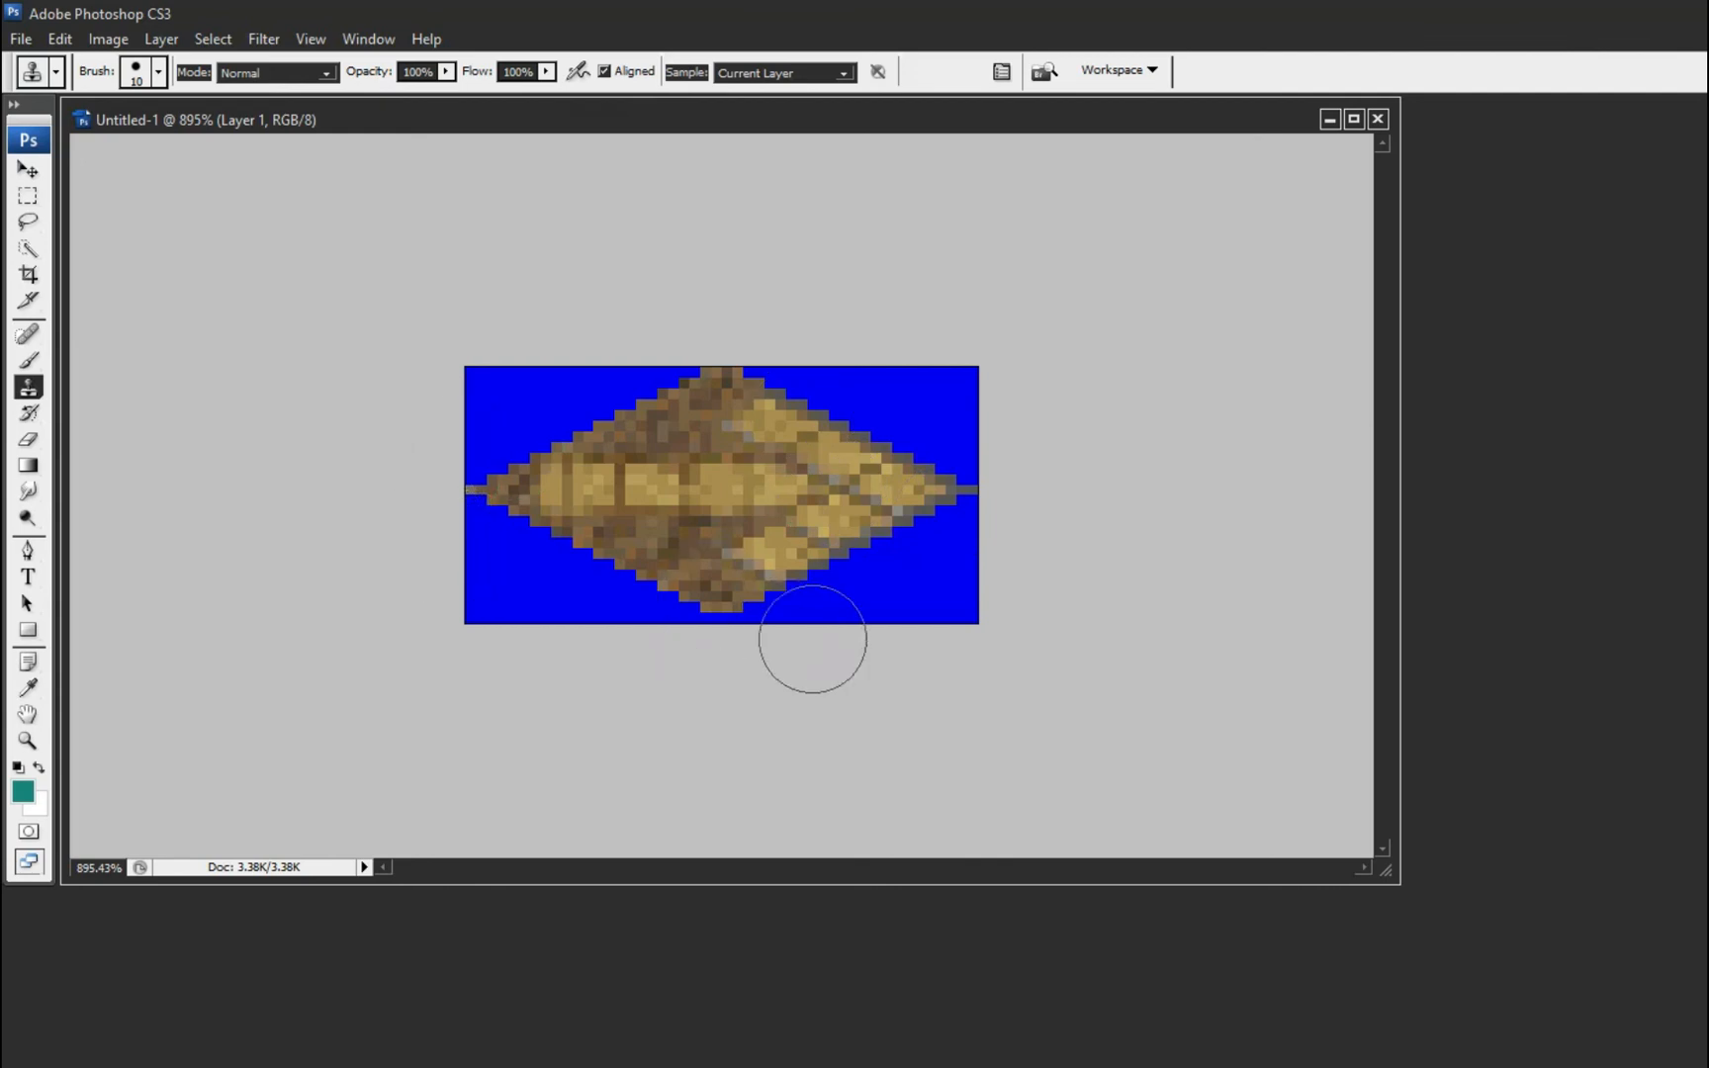
mouse_move(990, 530)
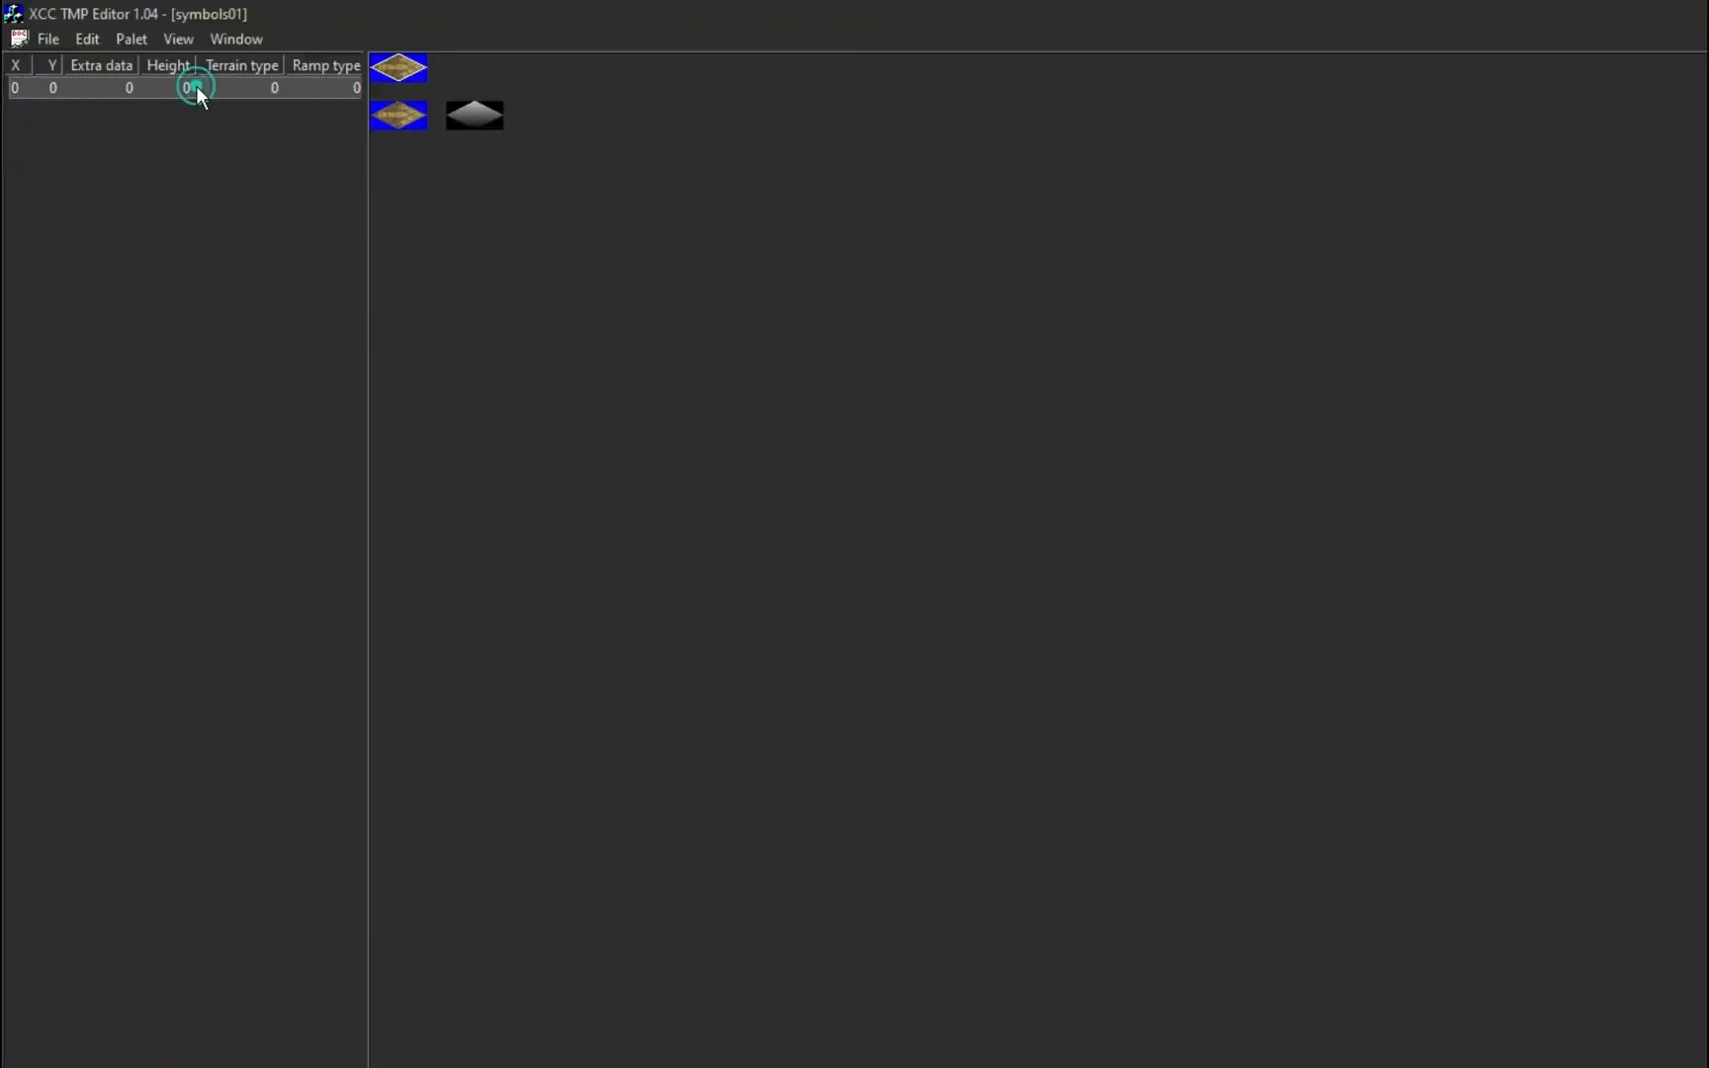
Step: Bring up the Save As dialog for the modified symbols01 tile
left_click(48, 38)
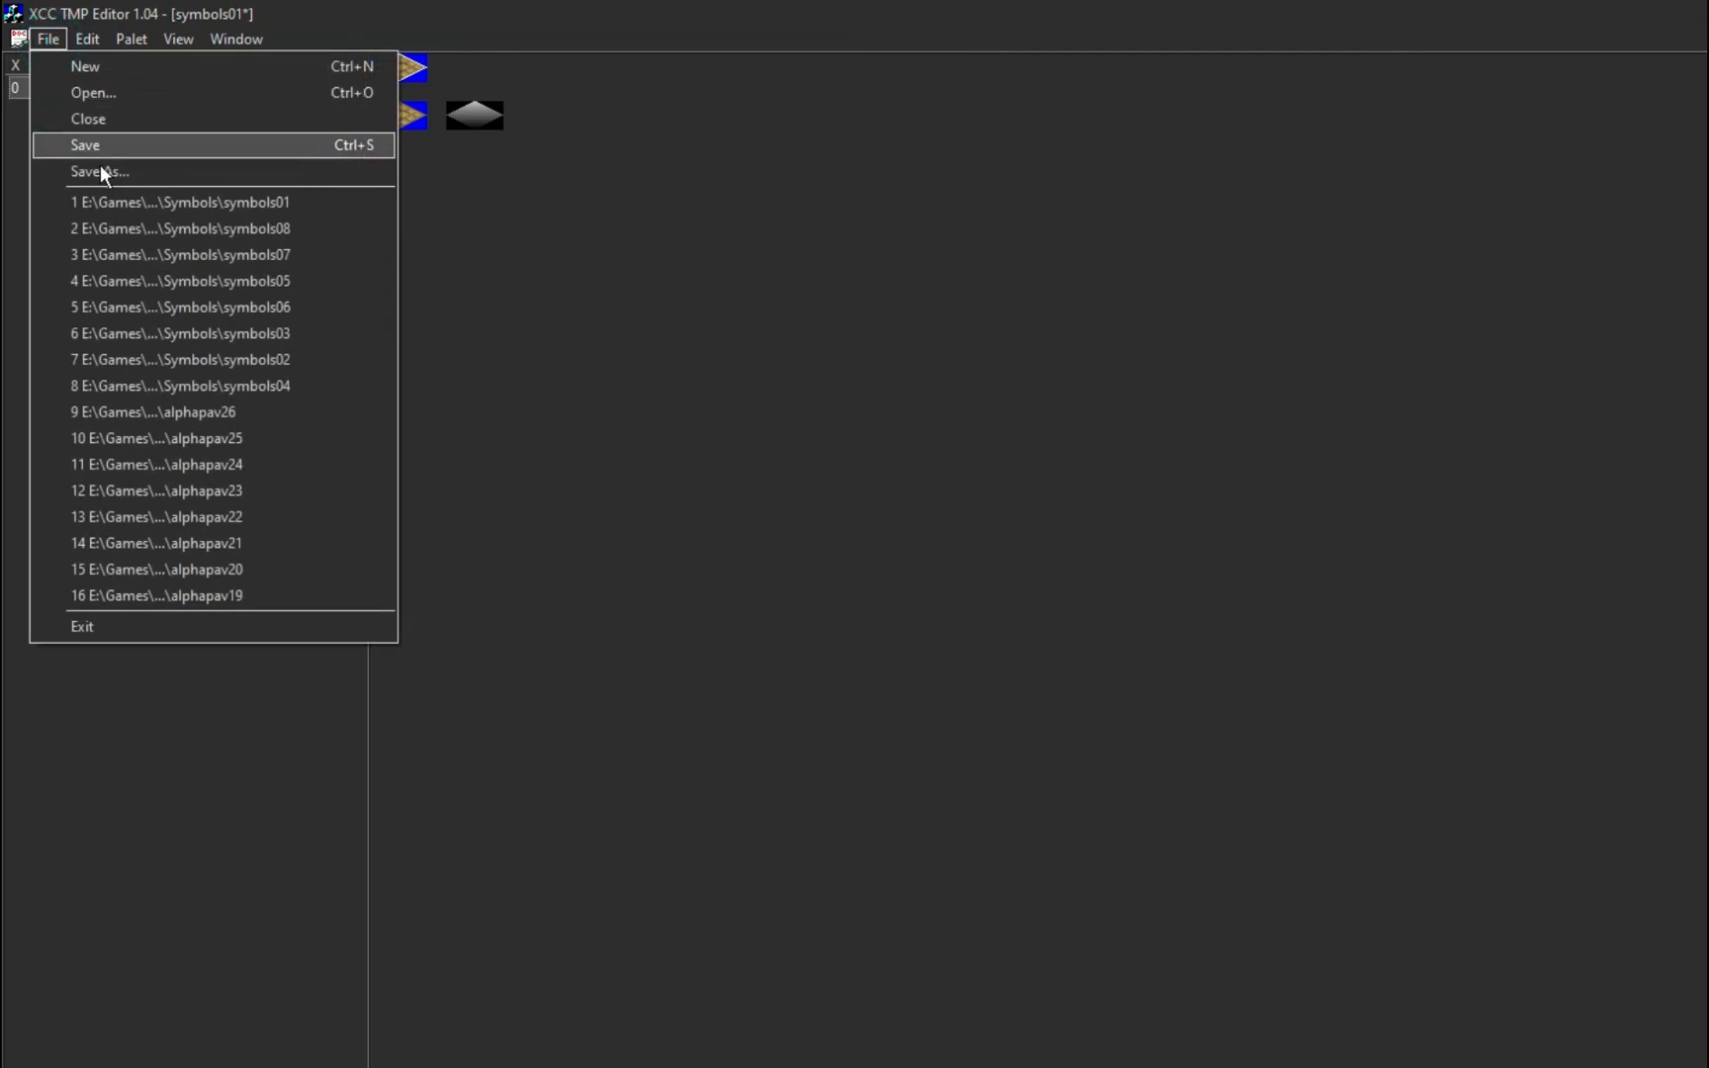
left_click(99, 172)
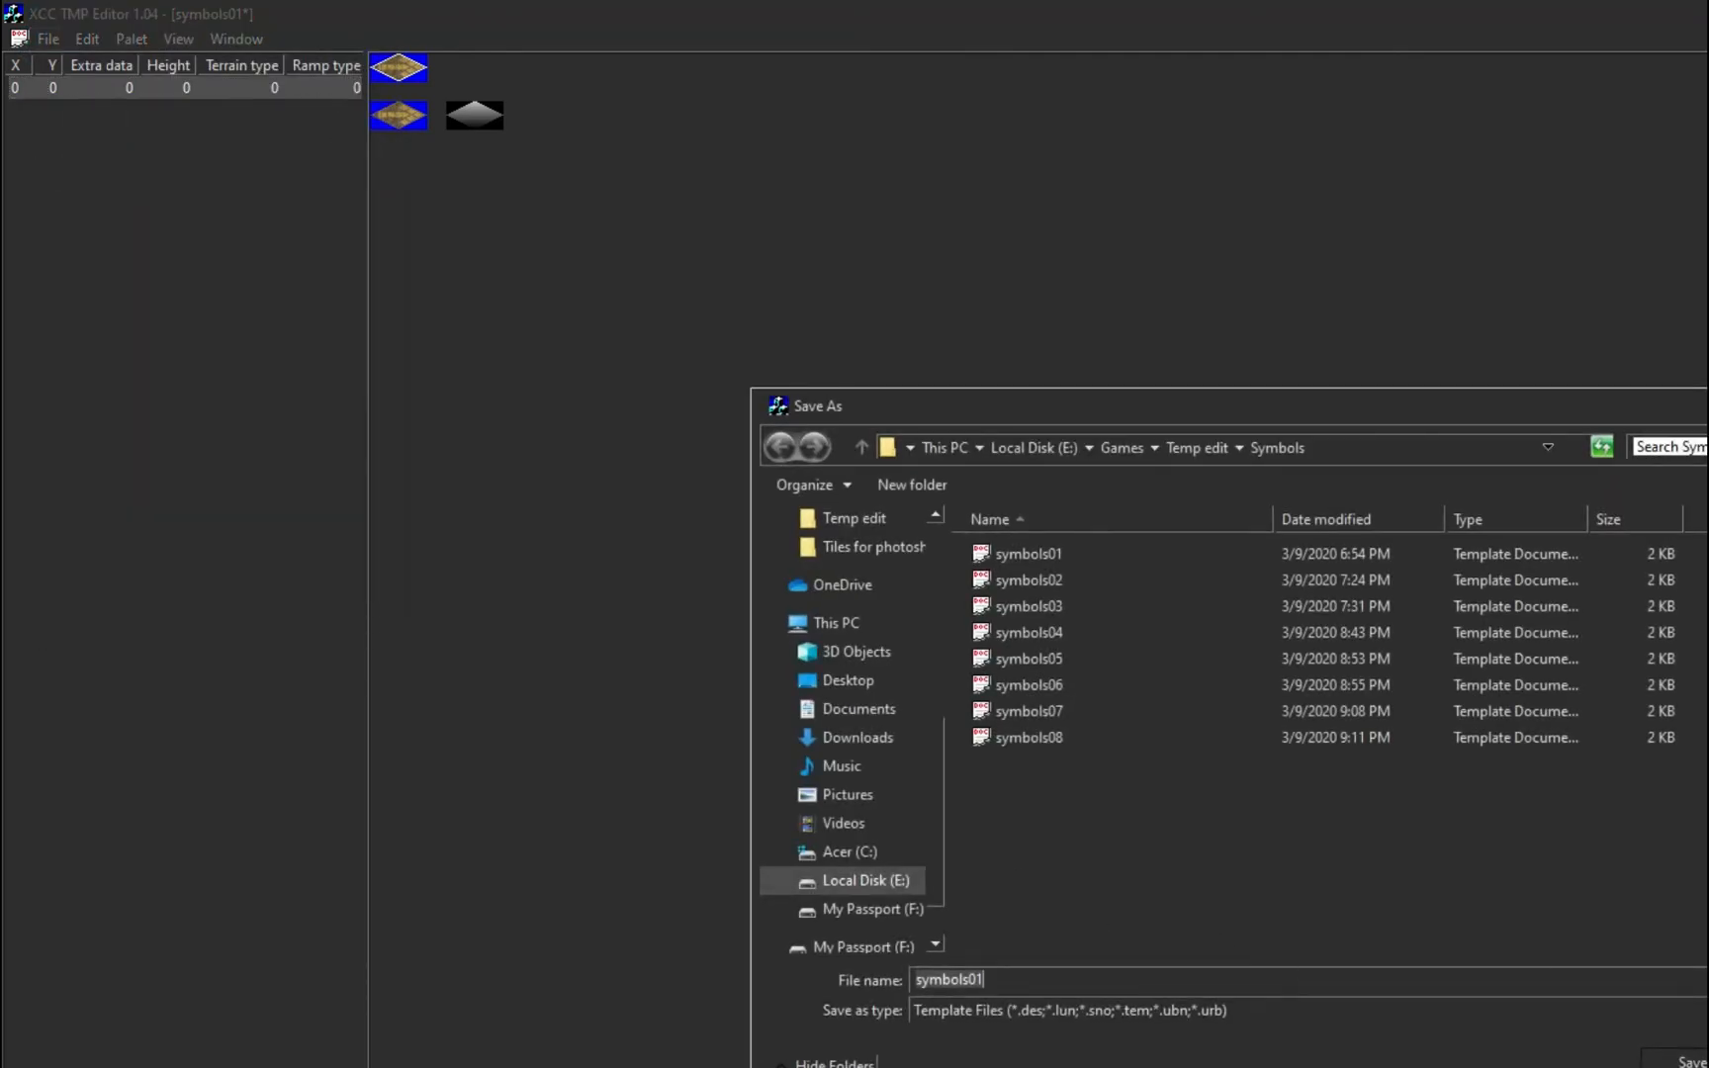